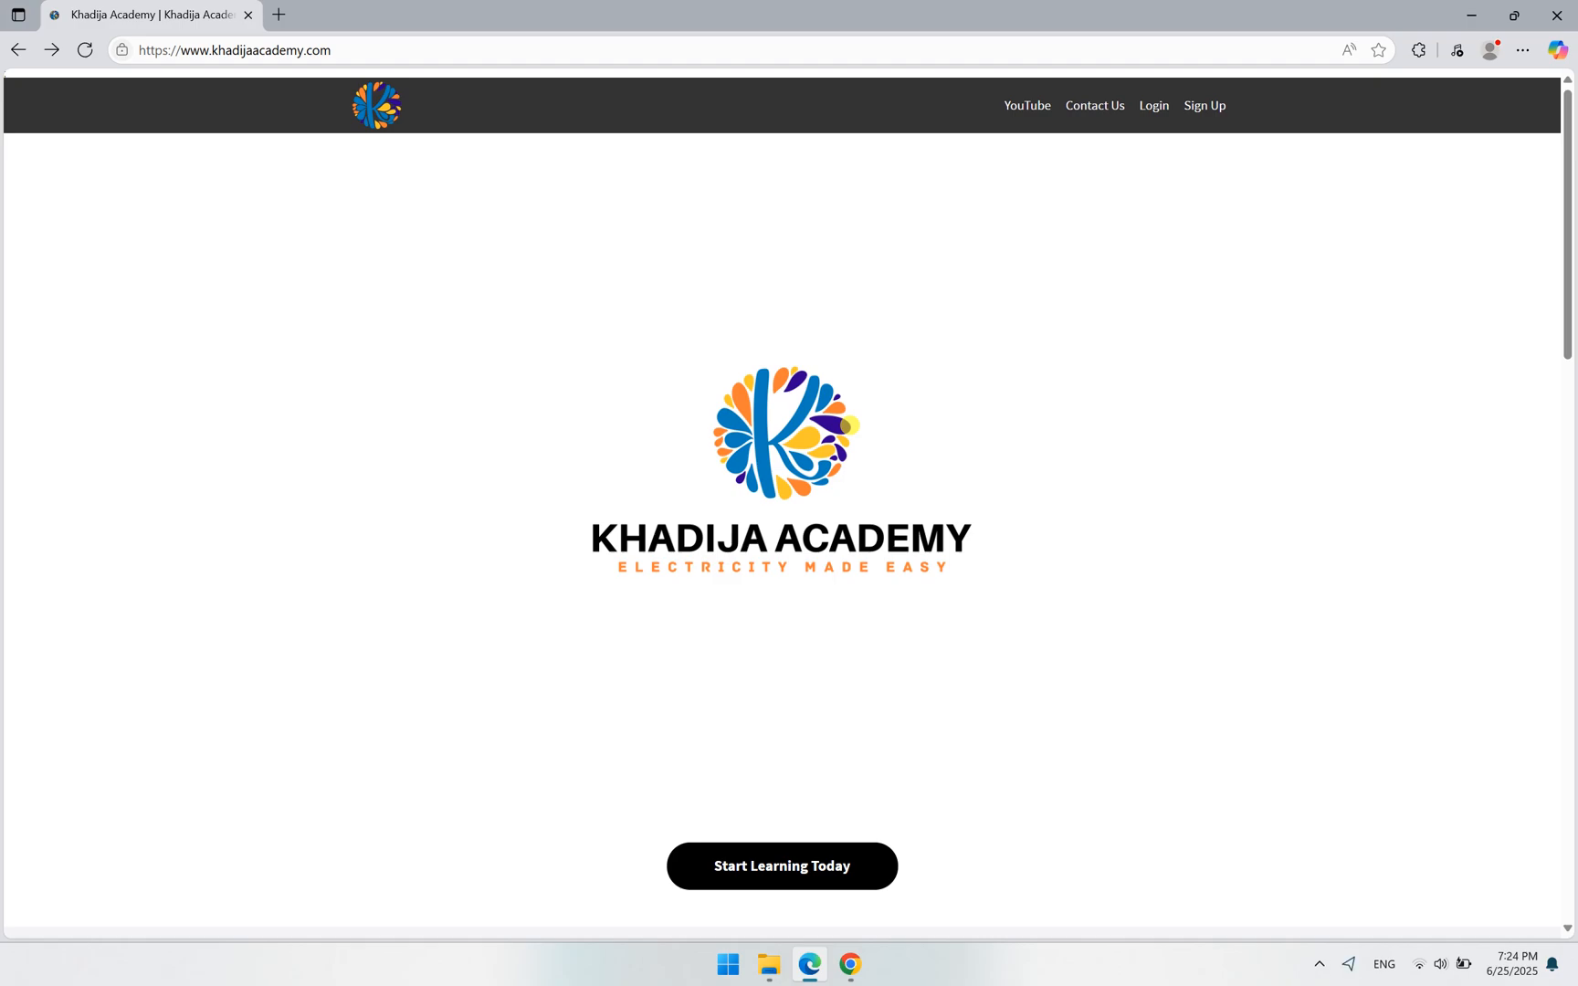
mouse_move(938, 378)
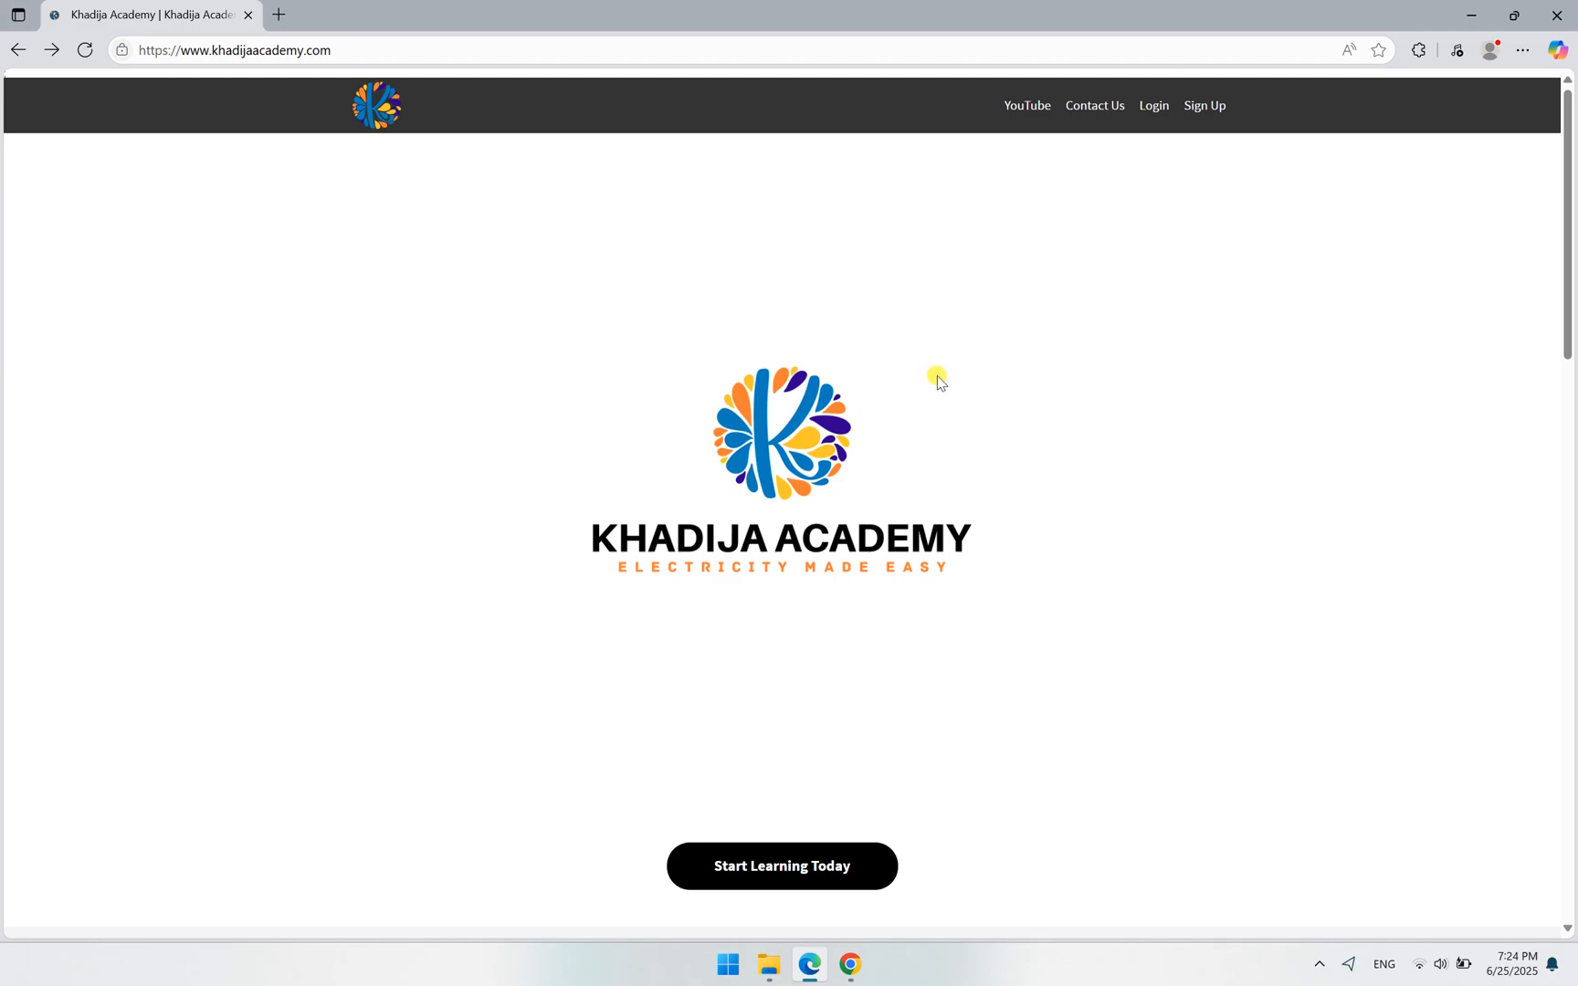
mouse_move(497, 545)
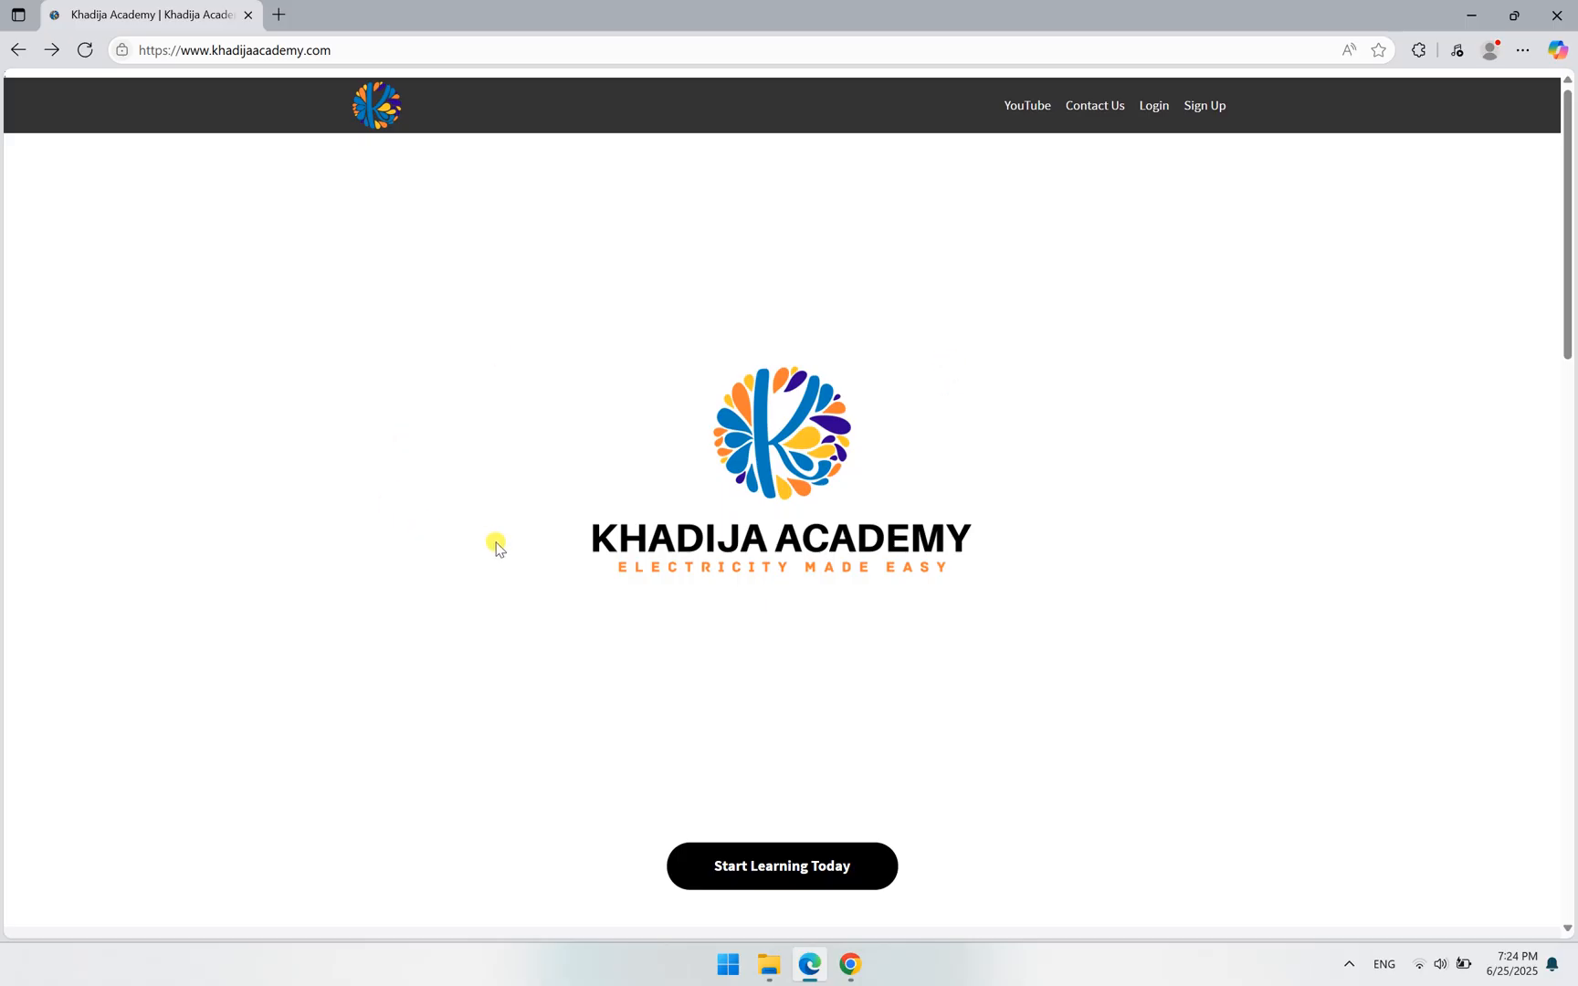
mouse_move(603, 377)
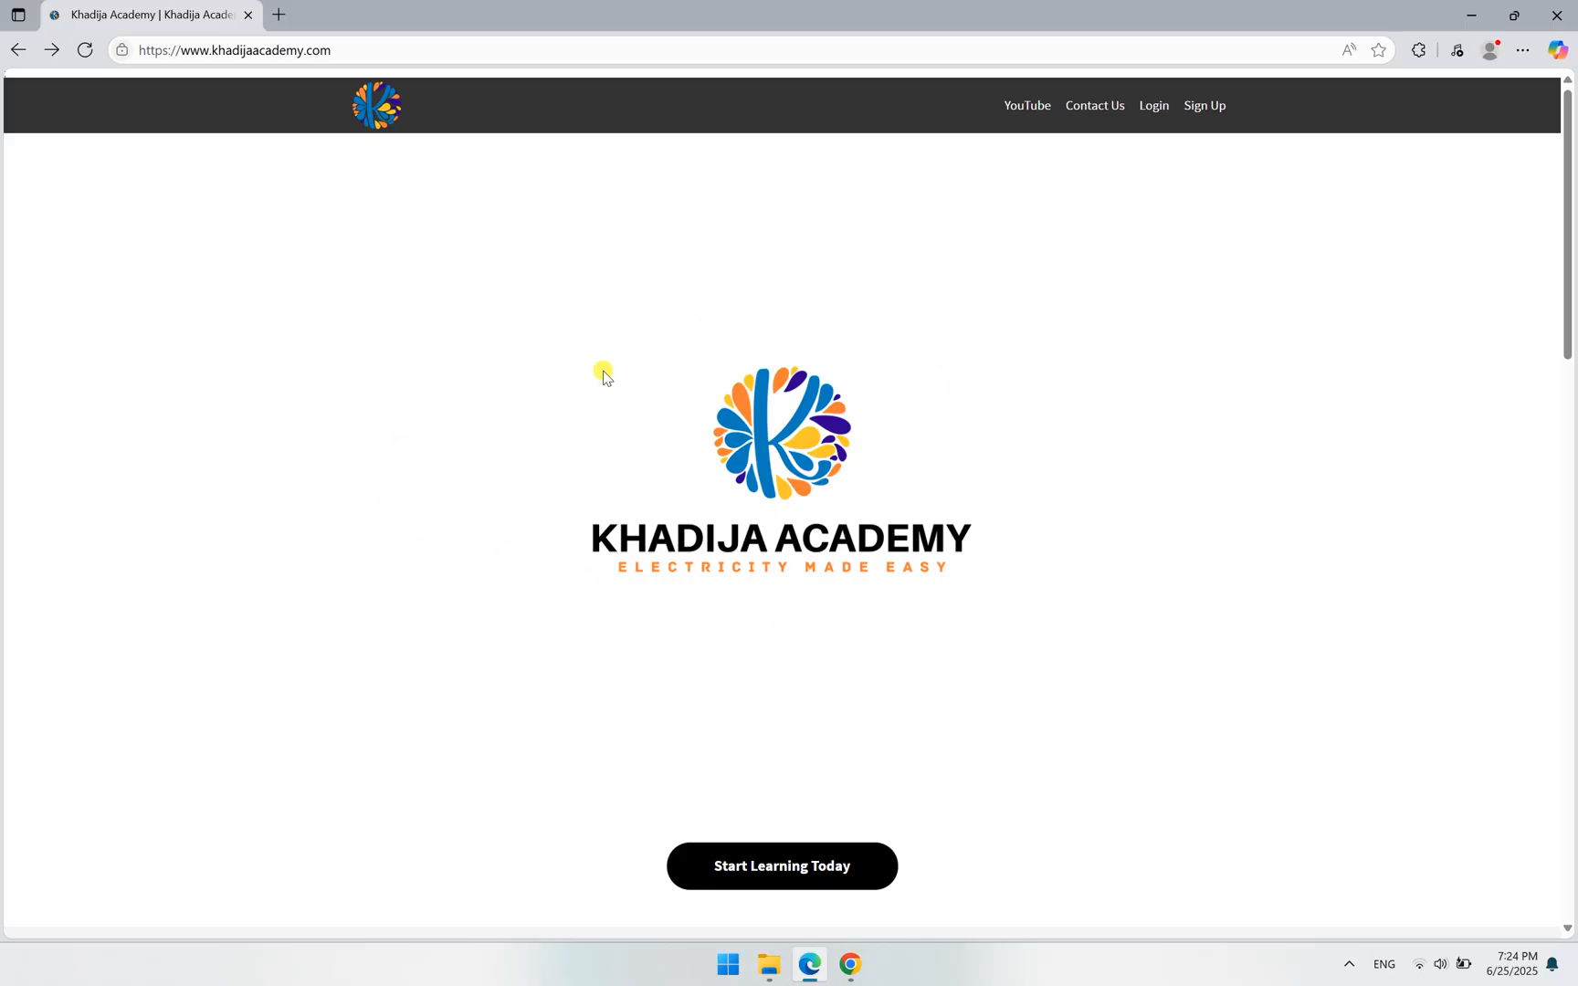
mouse_move(794, 614)
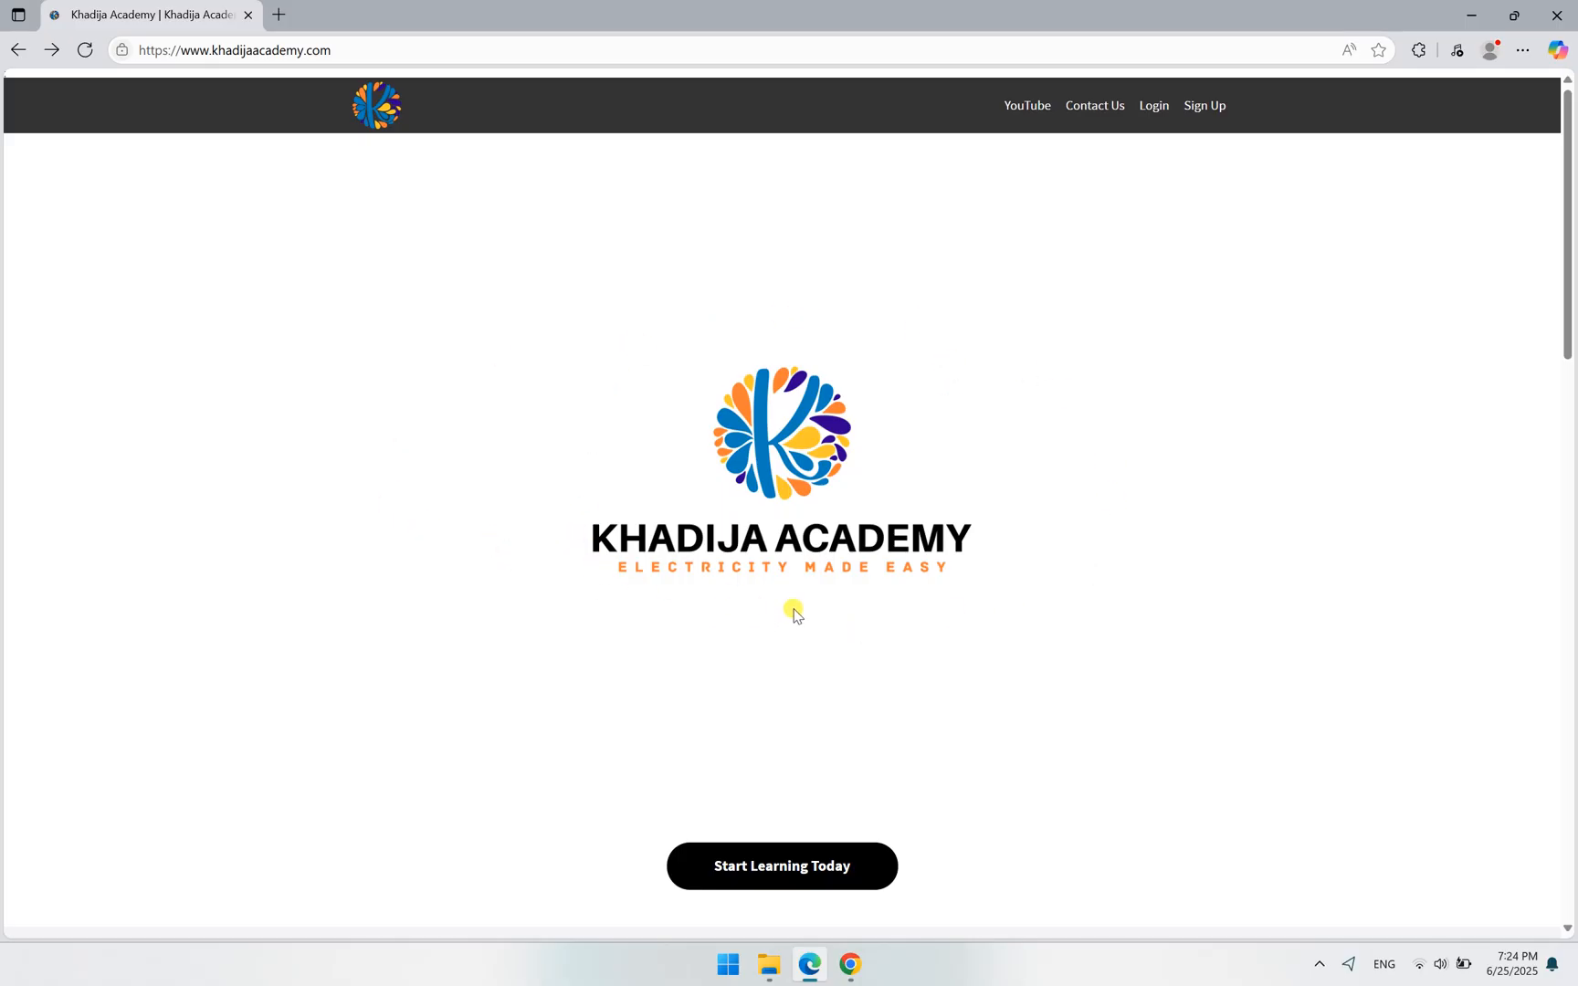
mouse_move(930, 672)
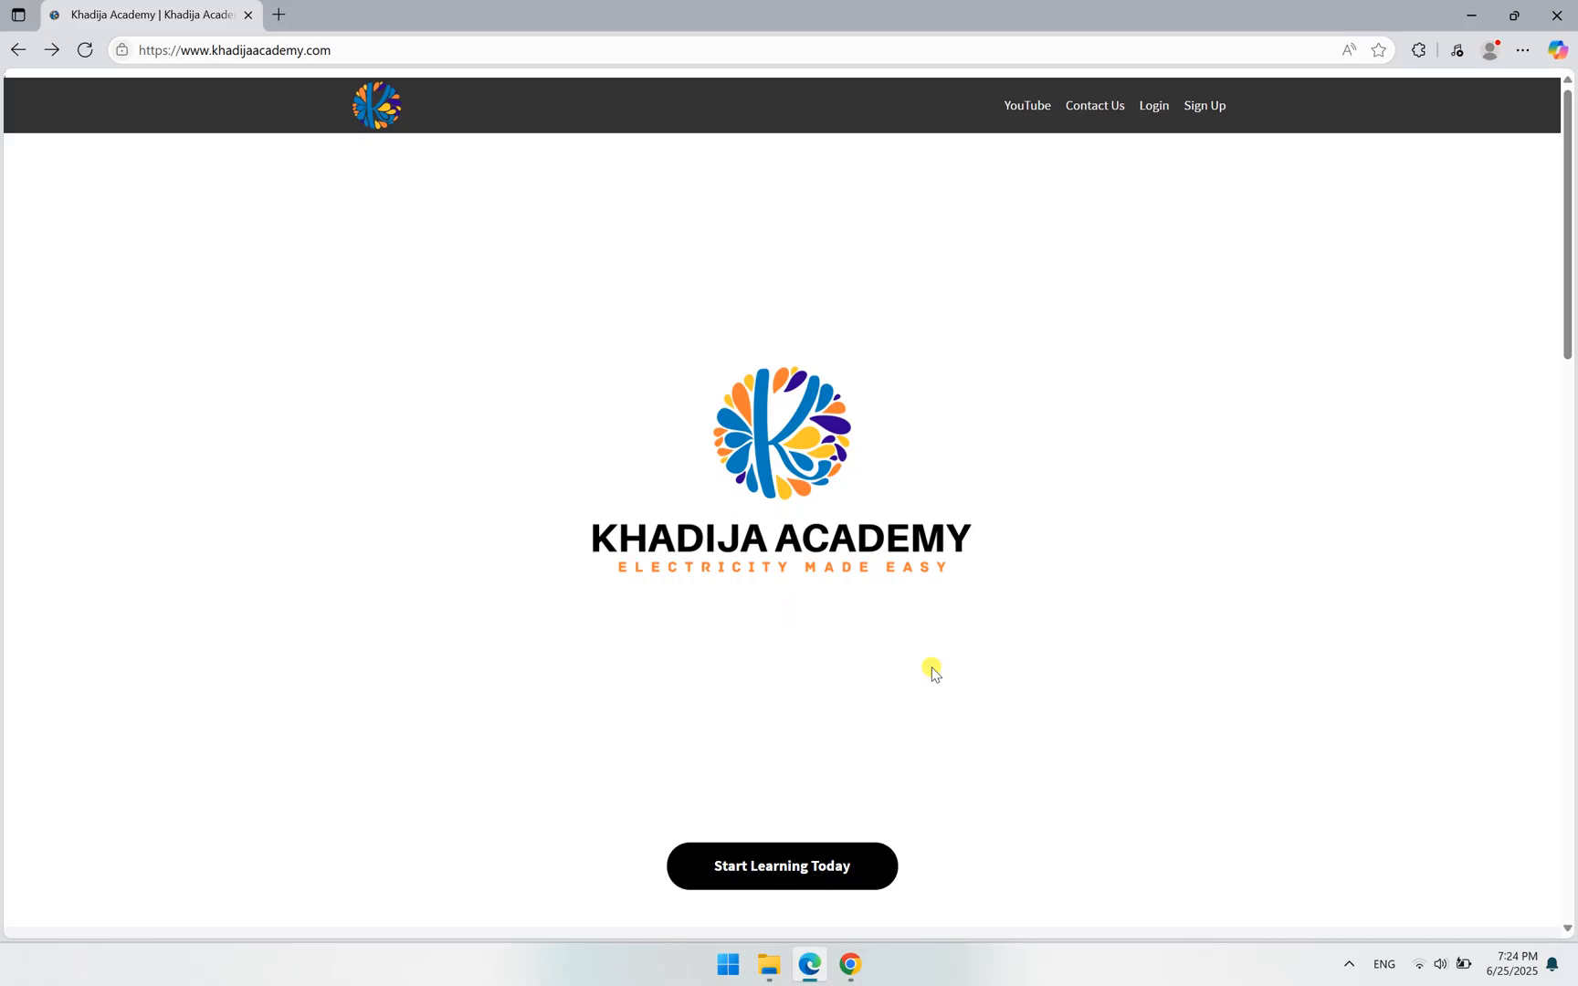
mouse_move(830, 332)
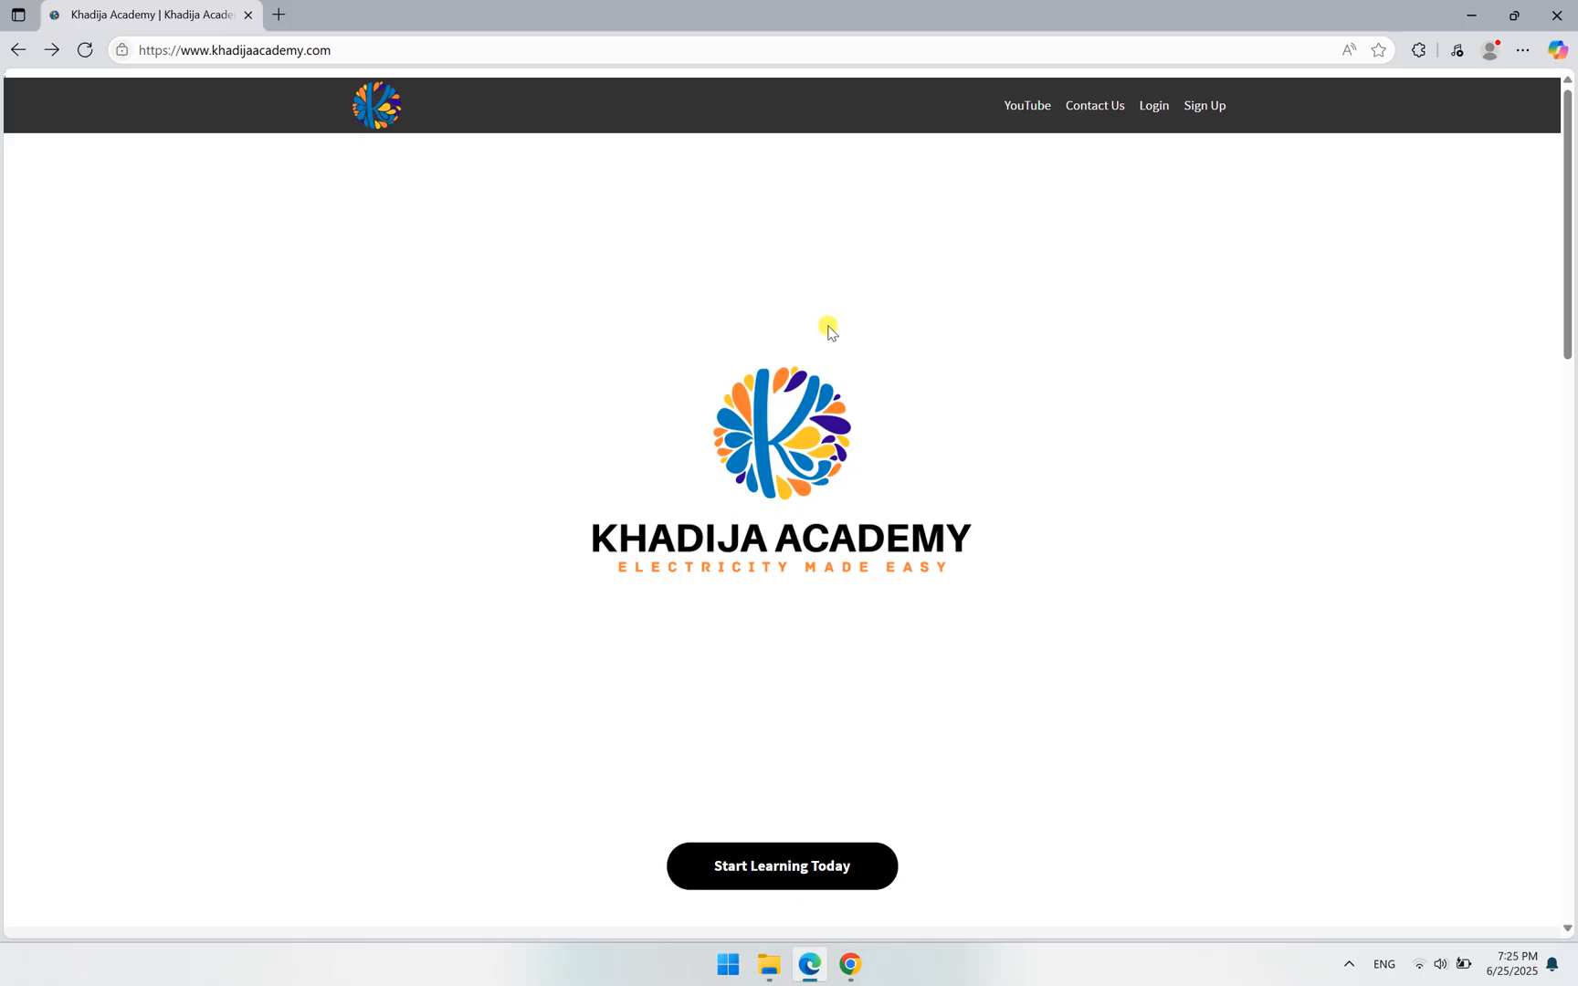
Browse the home page's learning path cards down to the electrical substations course, then return to the section heading.
scroll("down", 3)
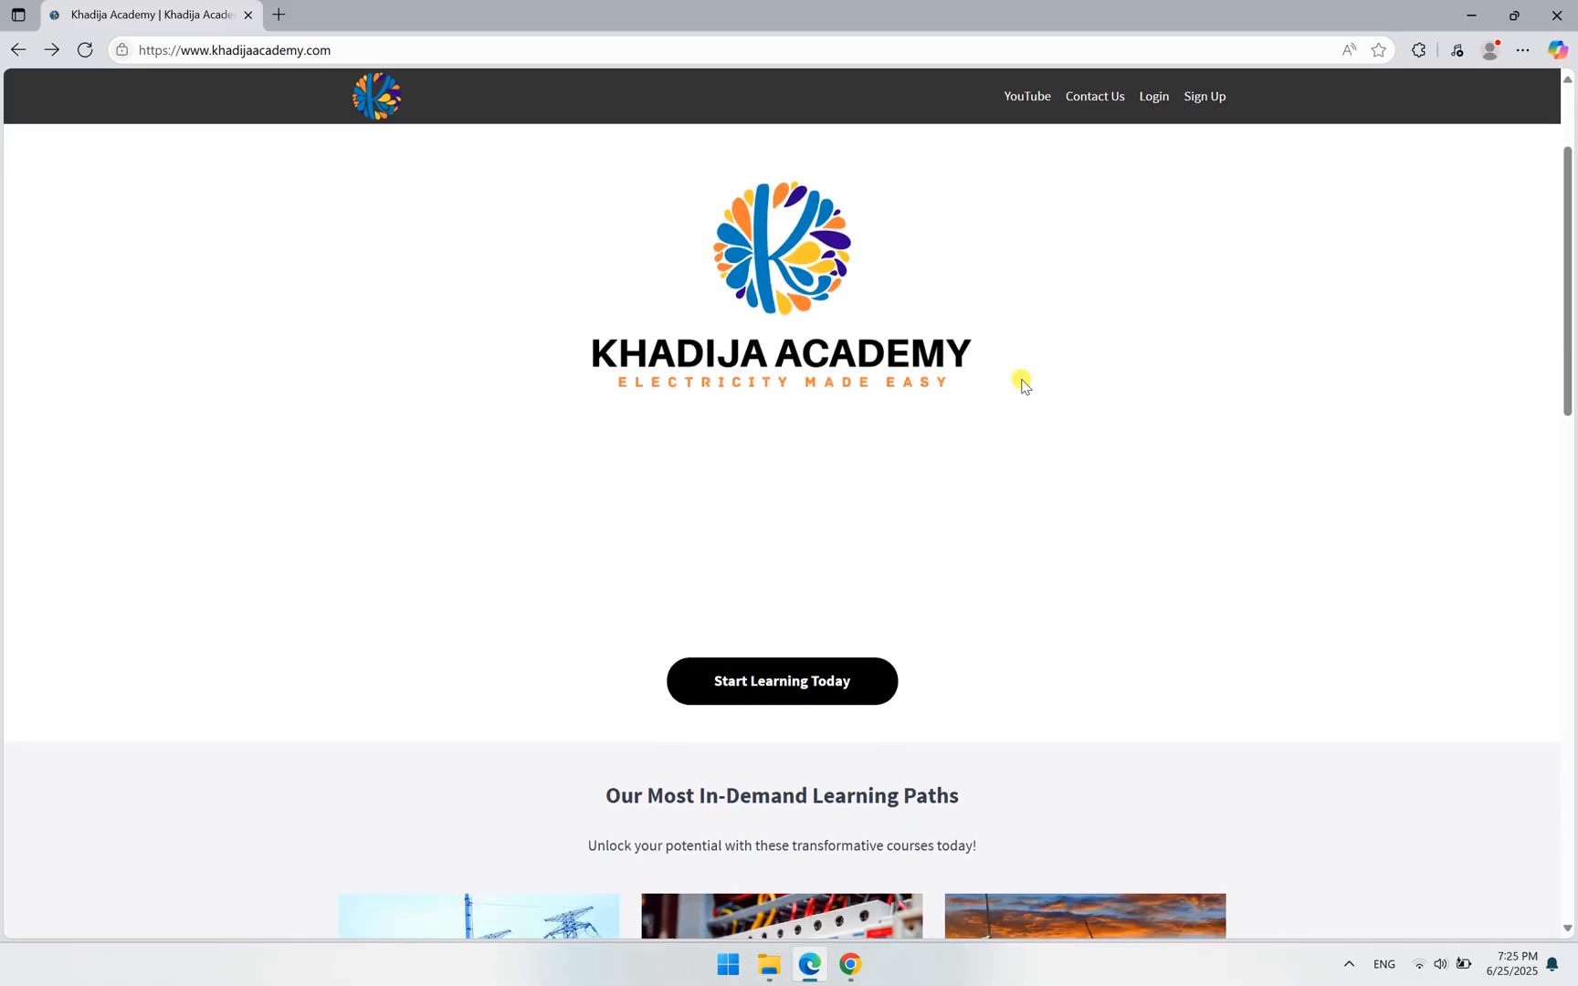
scroll("down", 3)
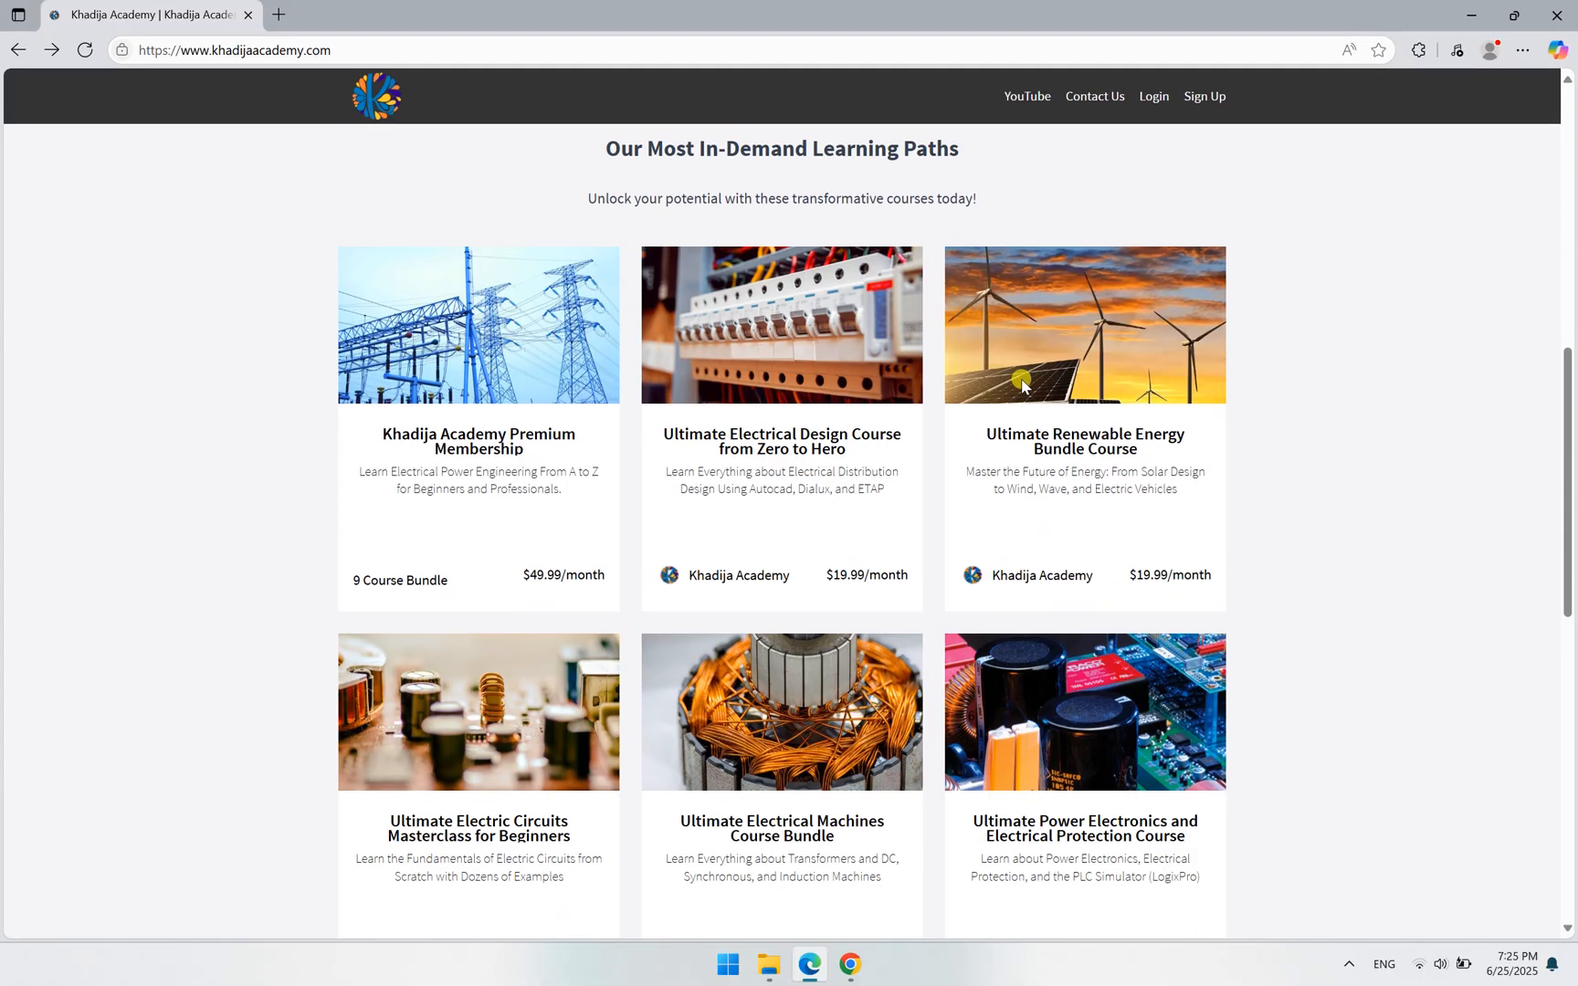
mouse_move(750, 466)
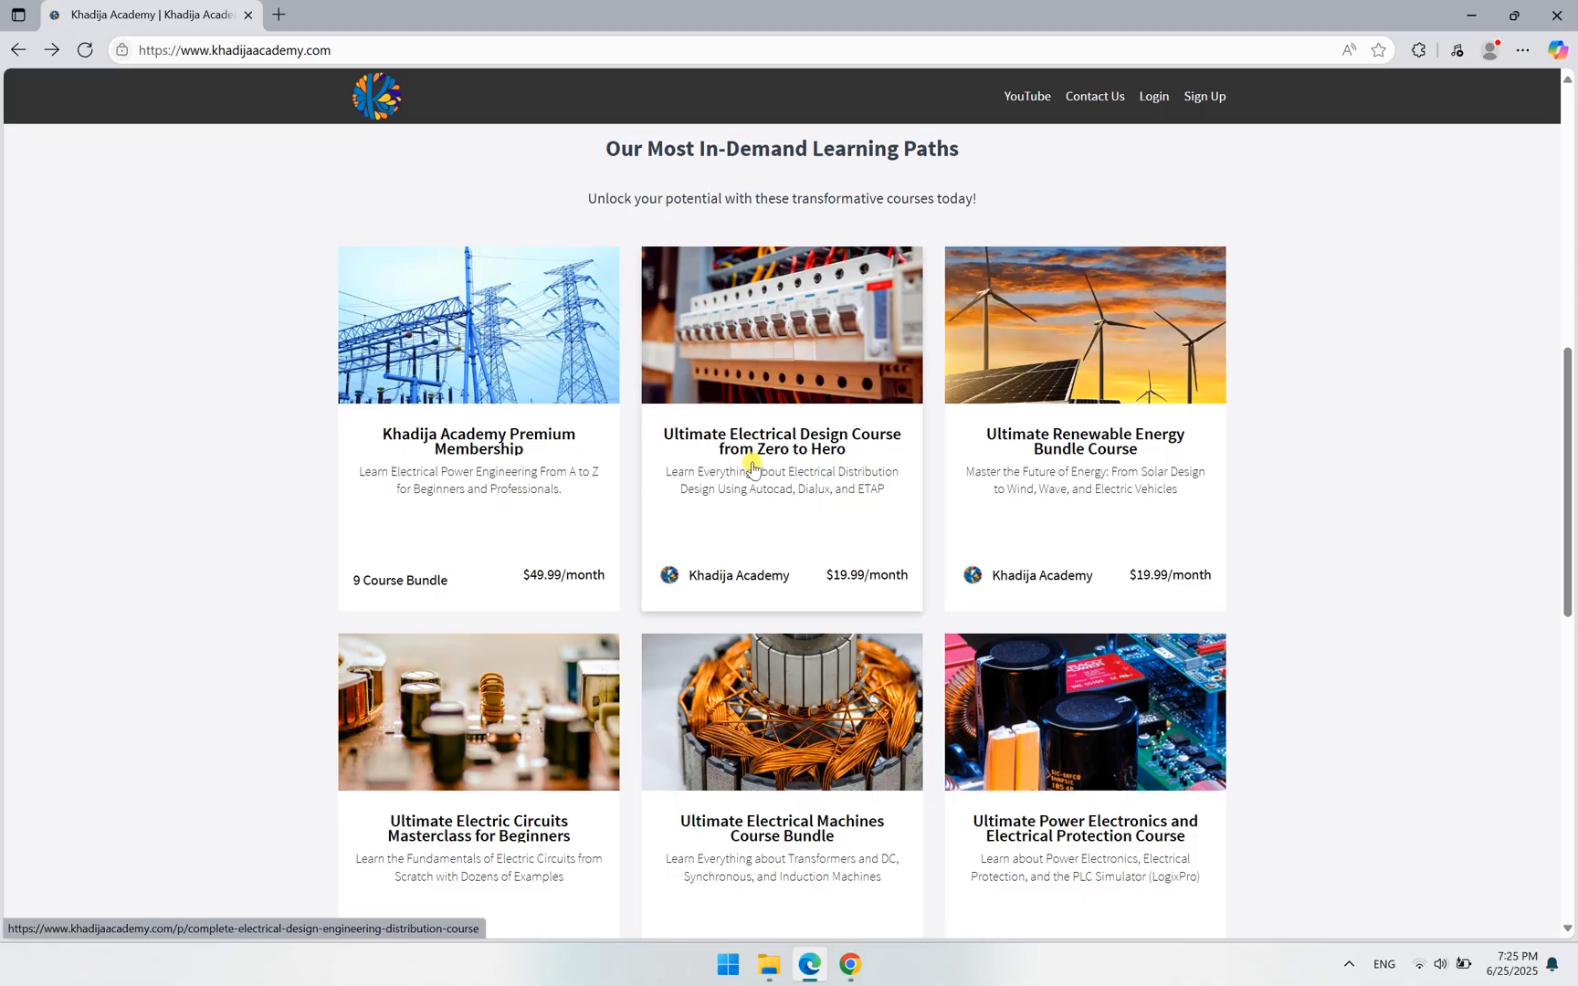
mouse_move(768, 441)
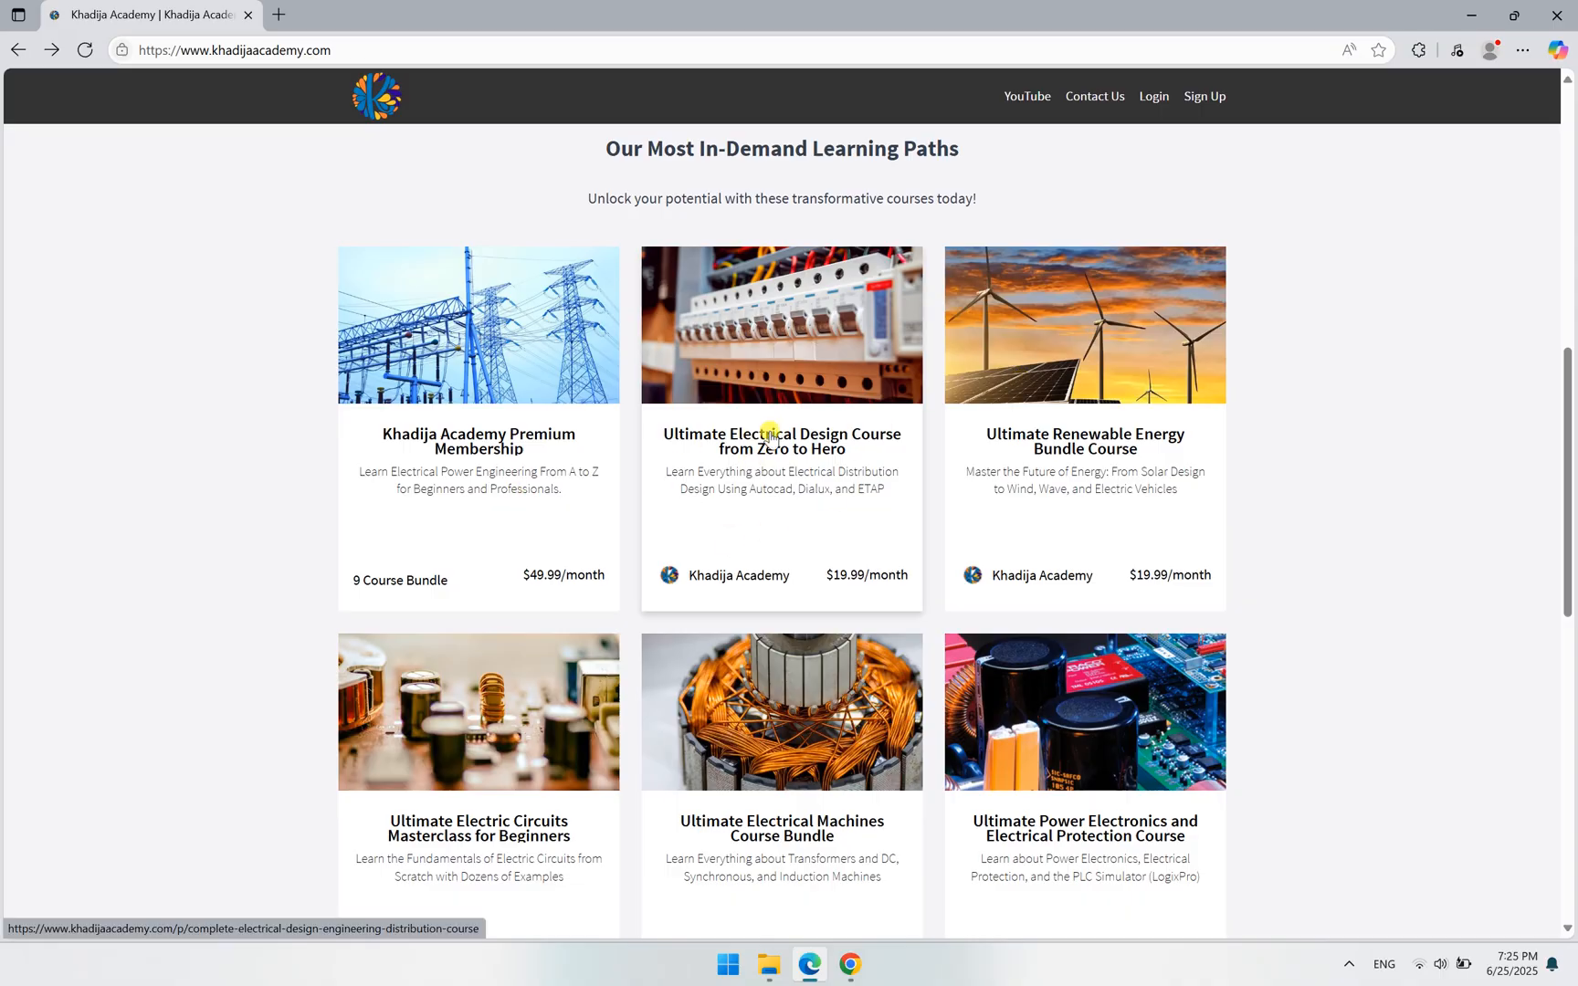
mouse_move(1167, 441)
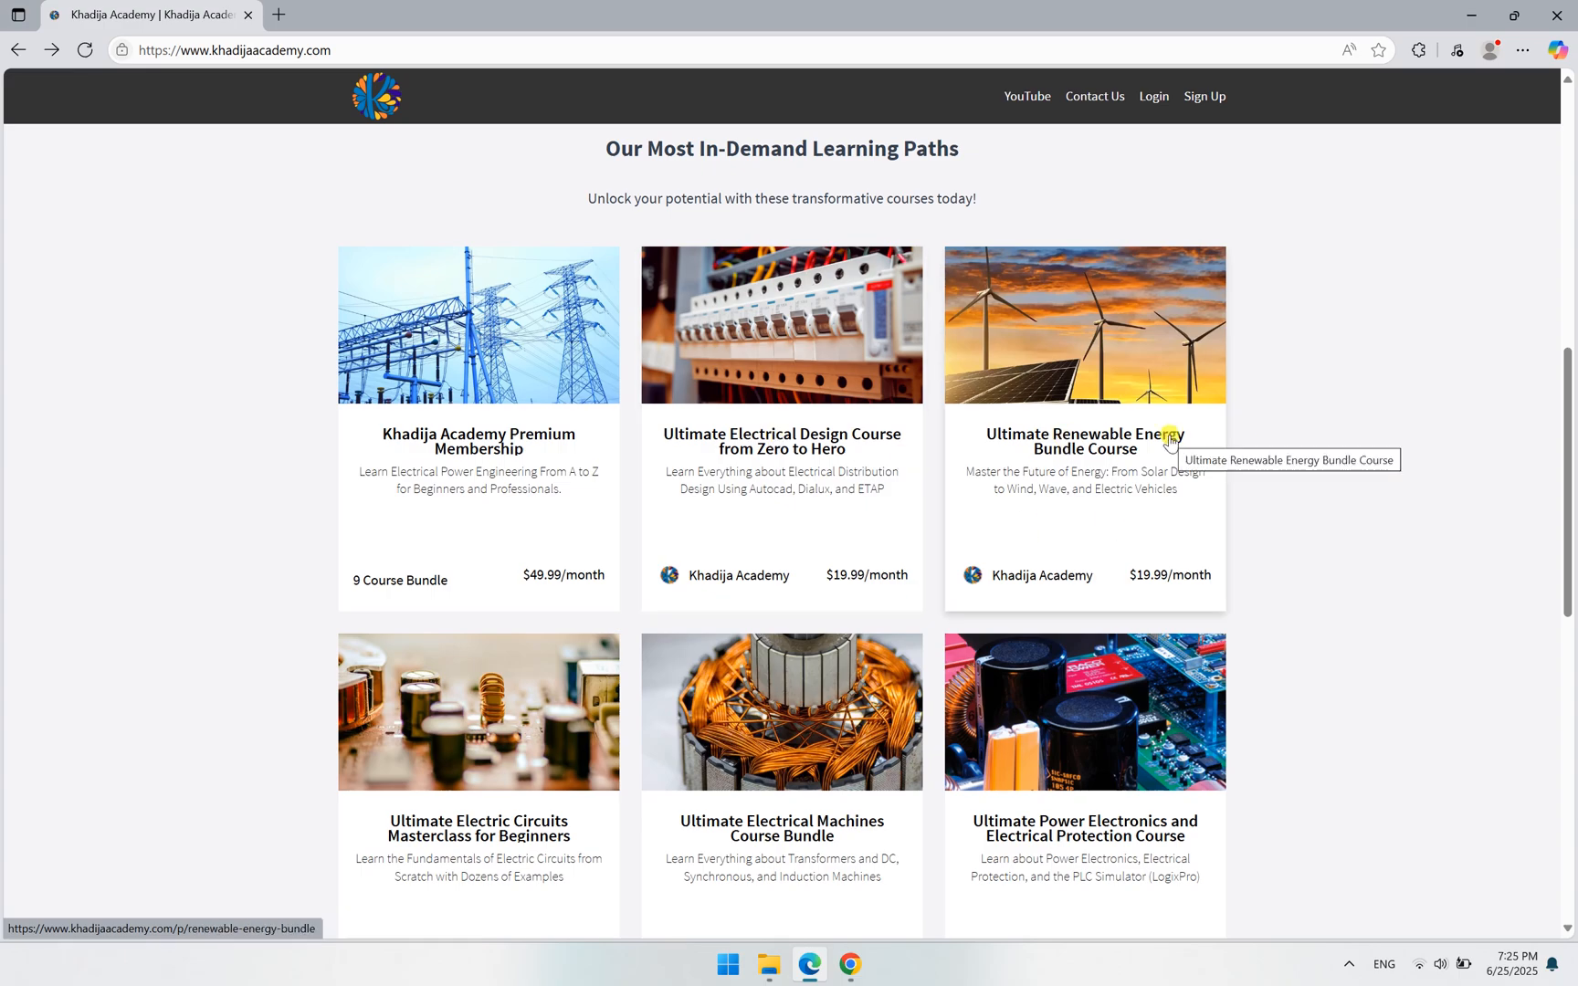
scroll("down", 3)
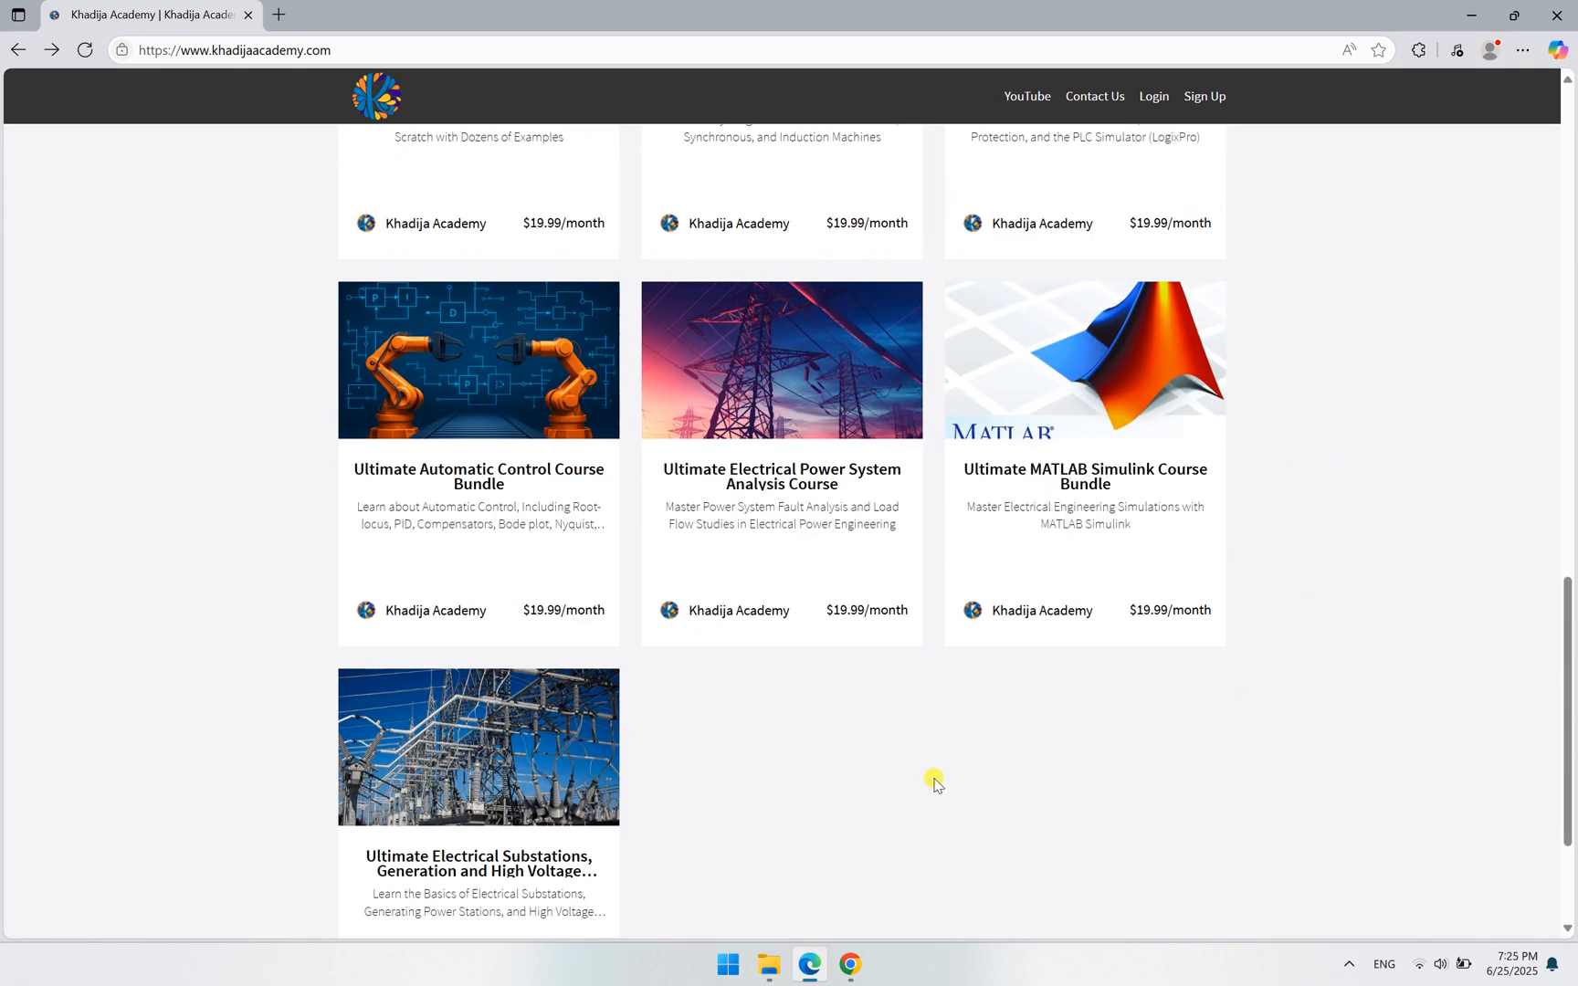
scroll("up", 3)
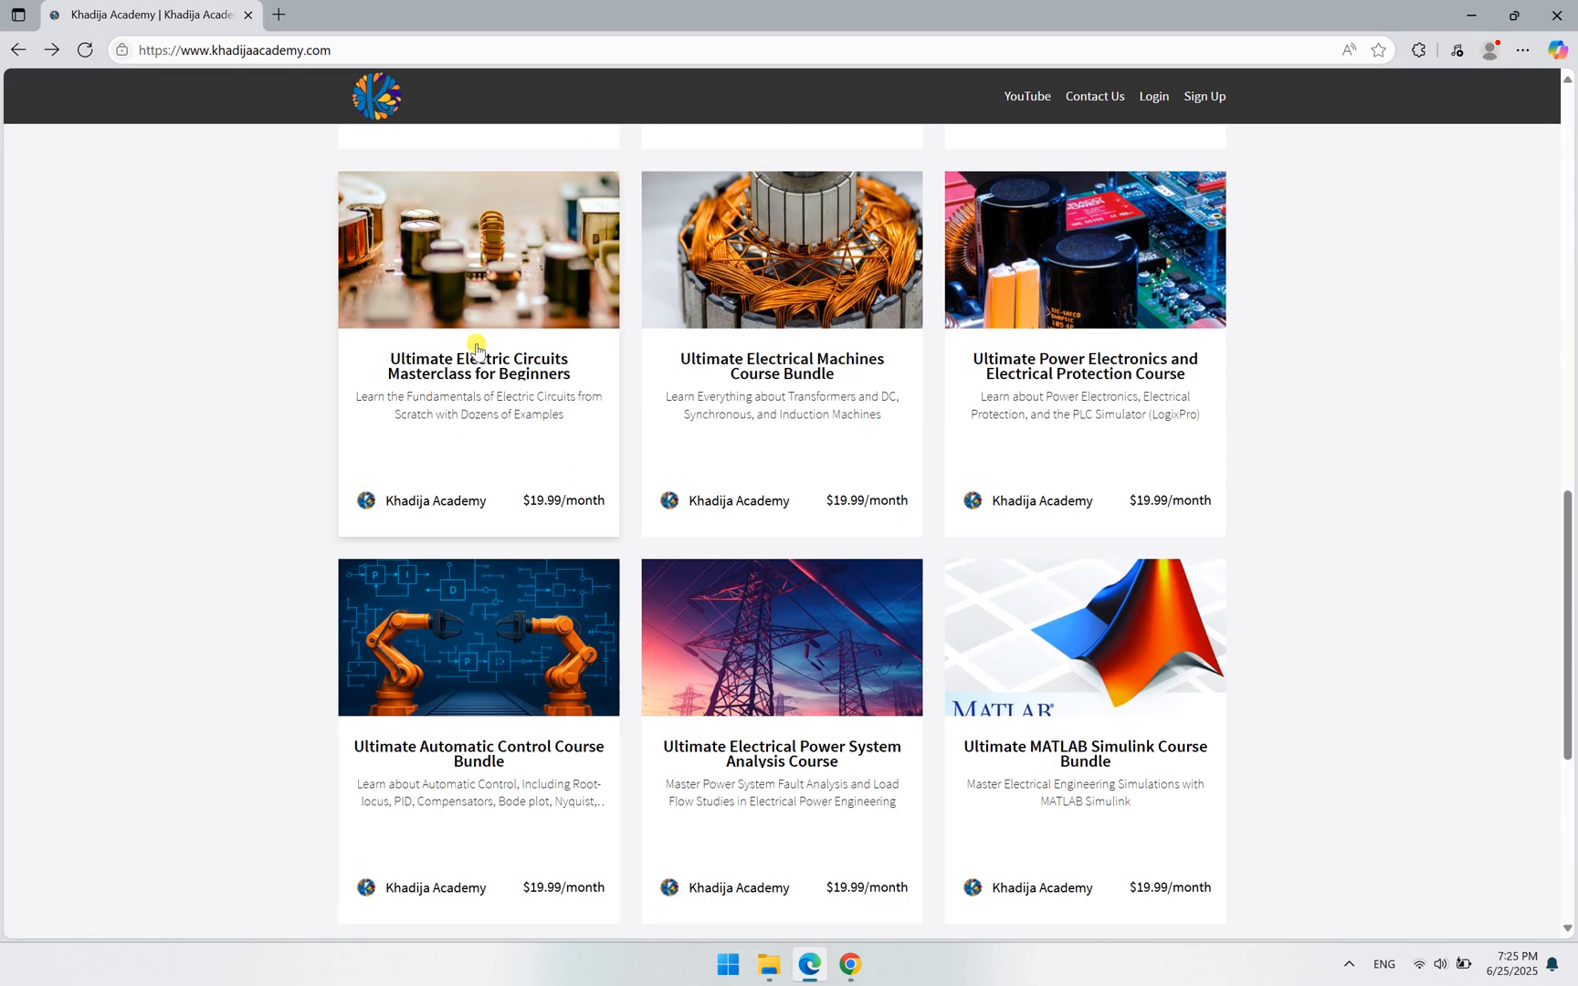
scroll("down", 3)
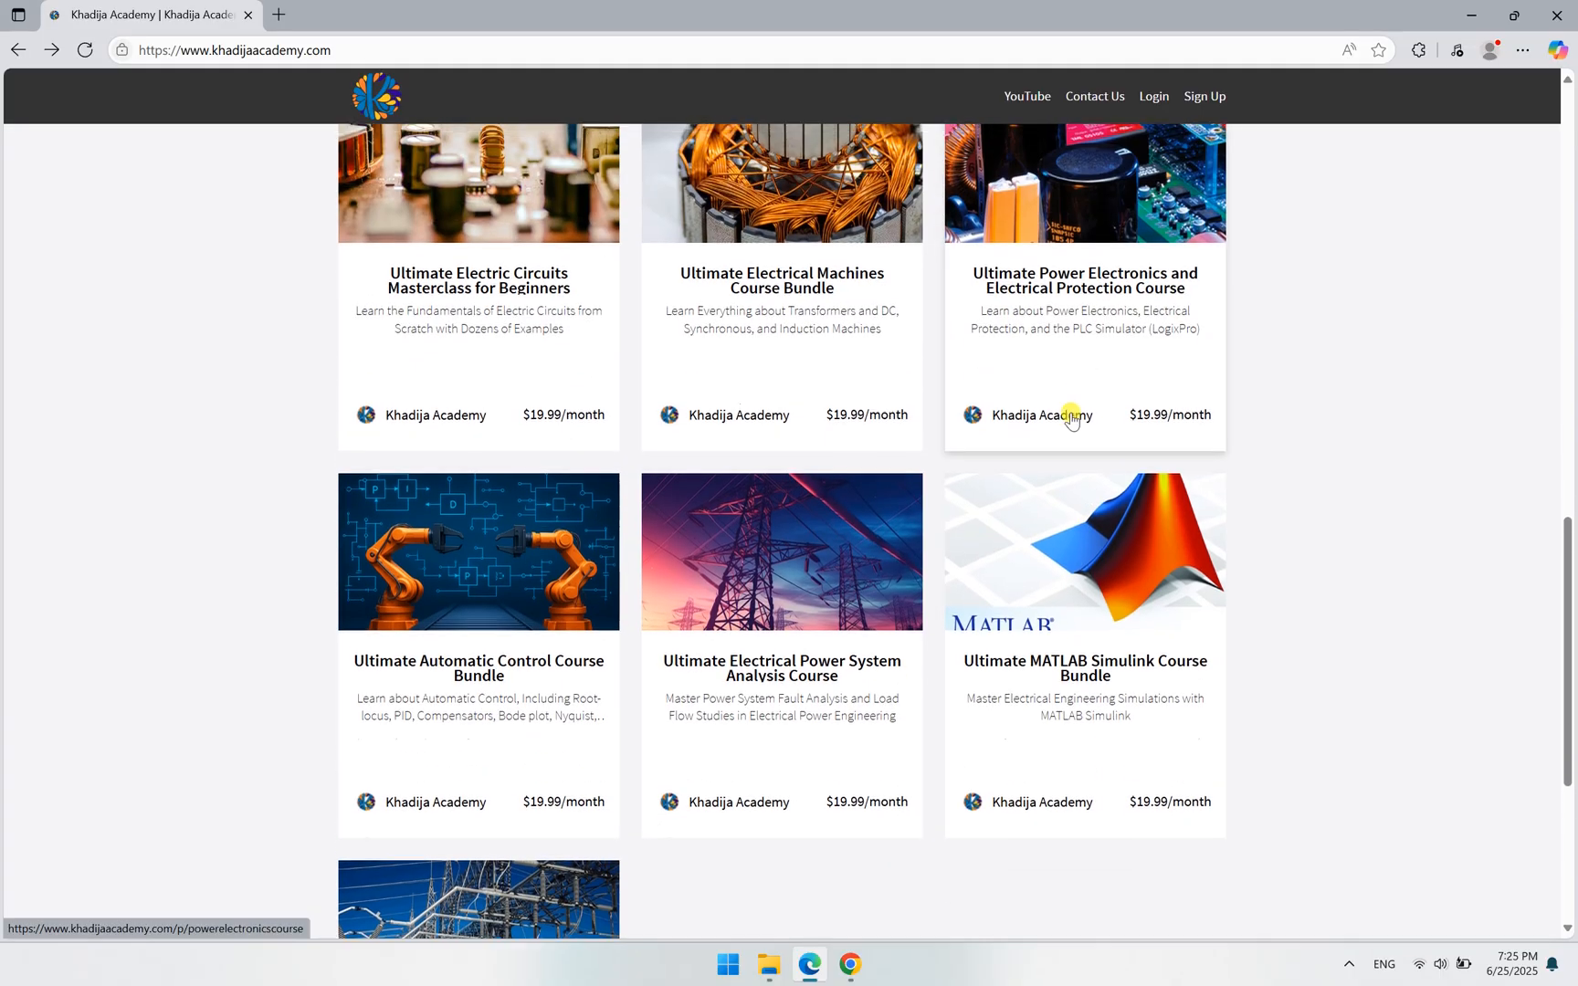
scroll("up", 3)
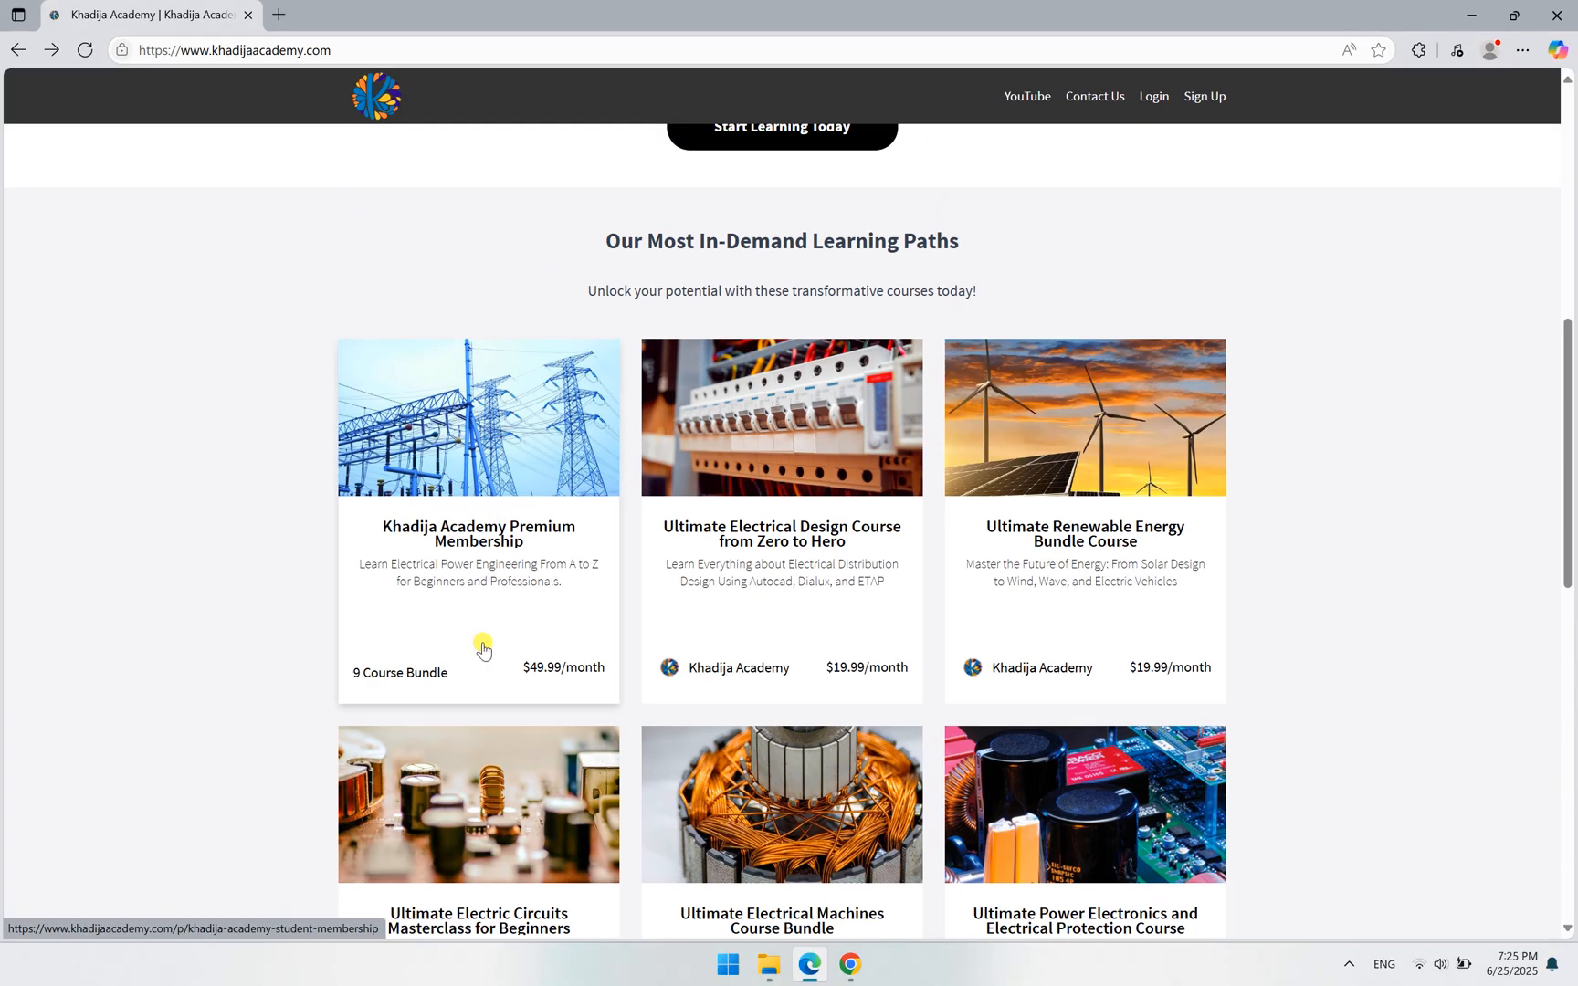
mouse_move(477, 604)
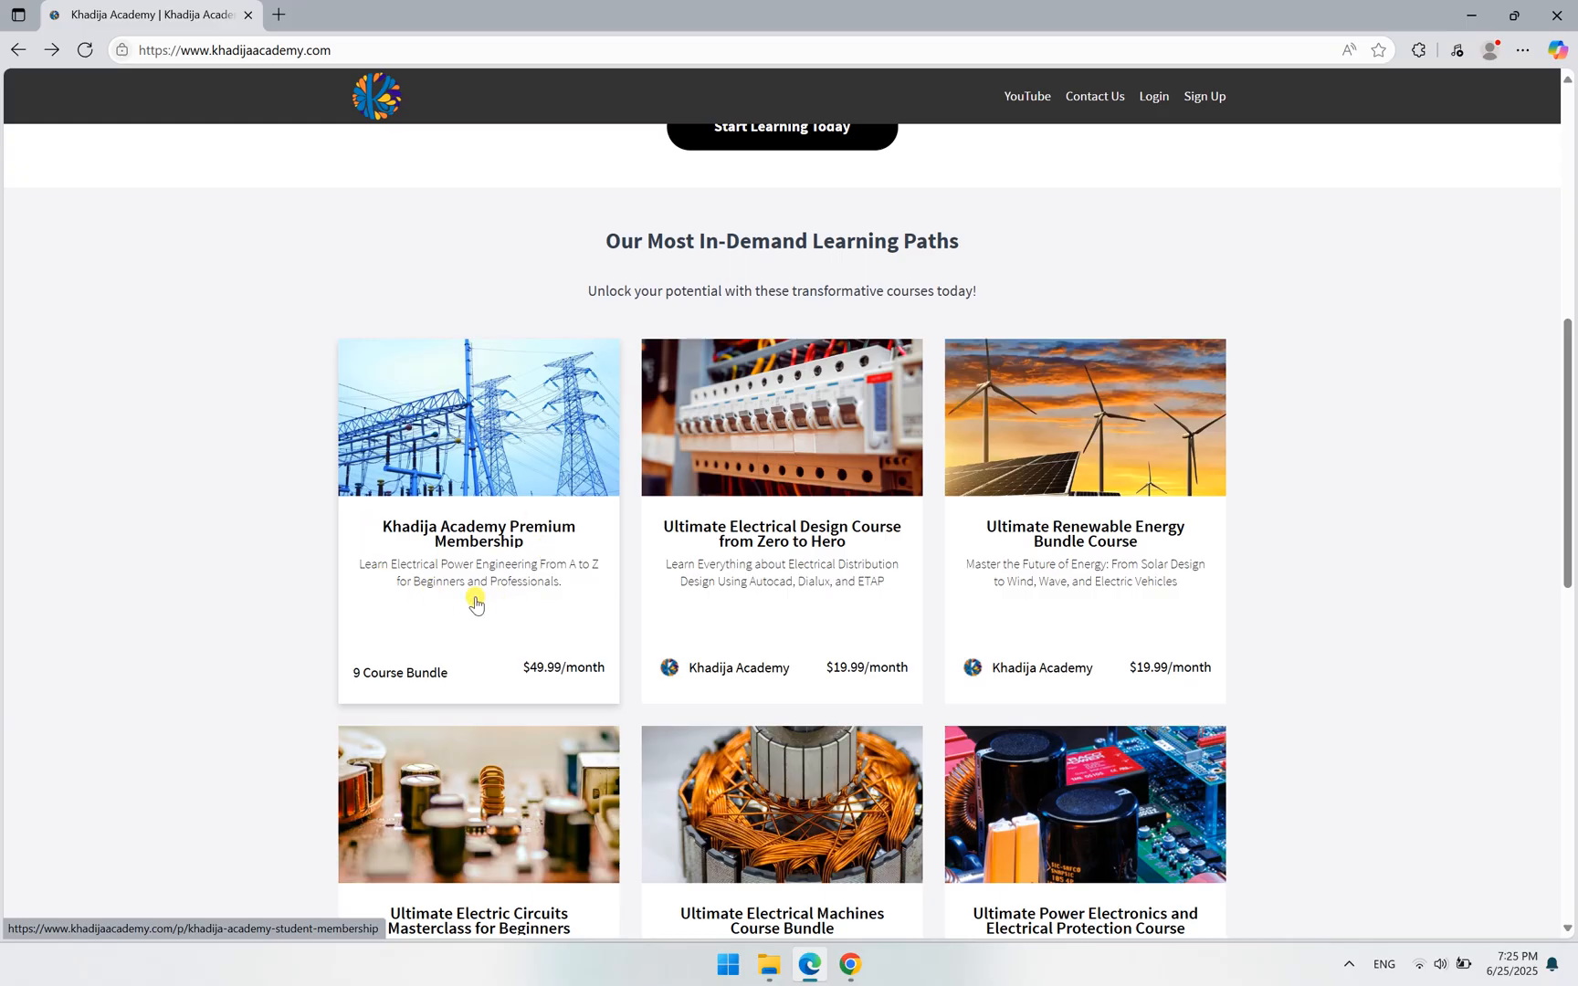
mouse_move(186, 546)
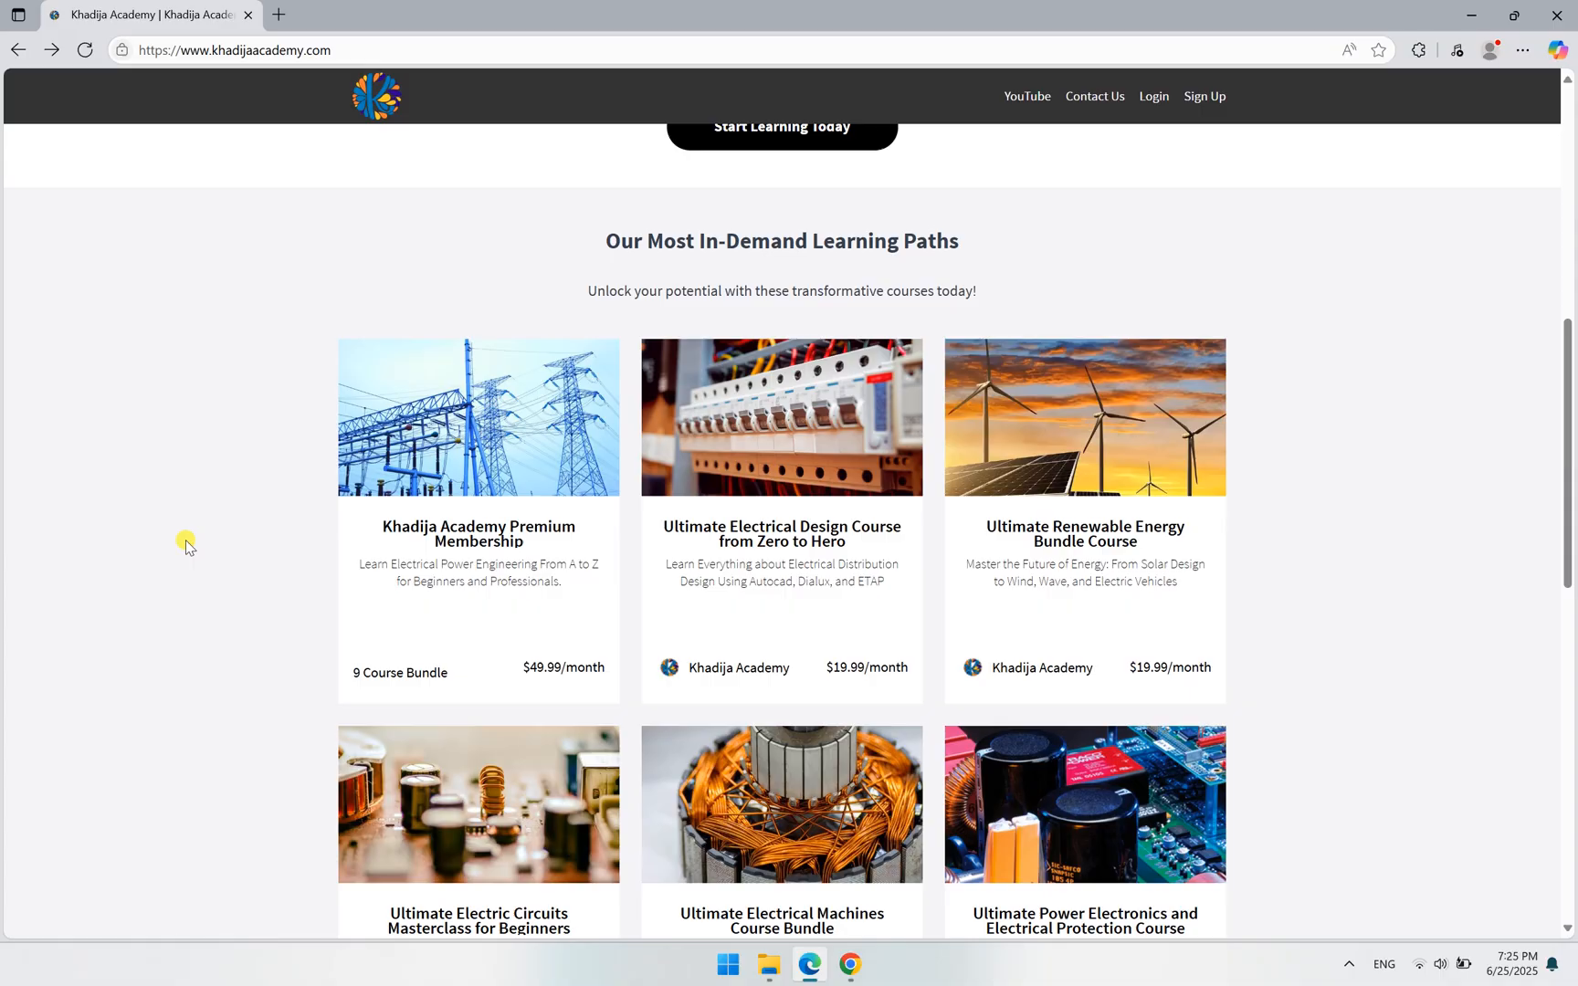
mouse_move(230, 561)
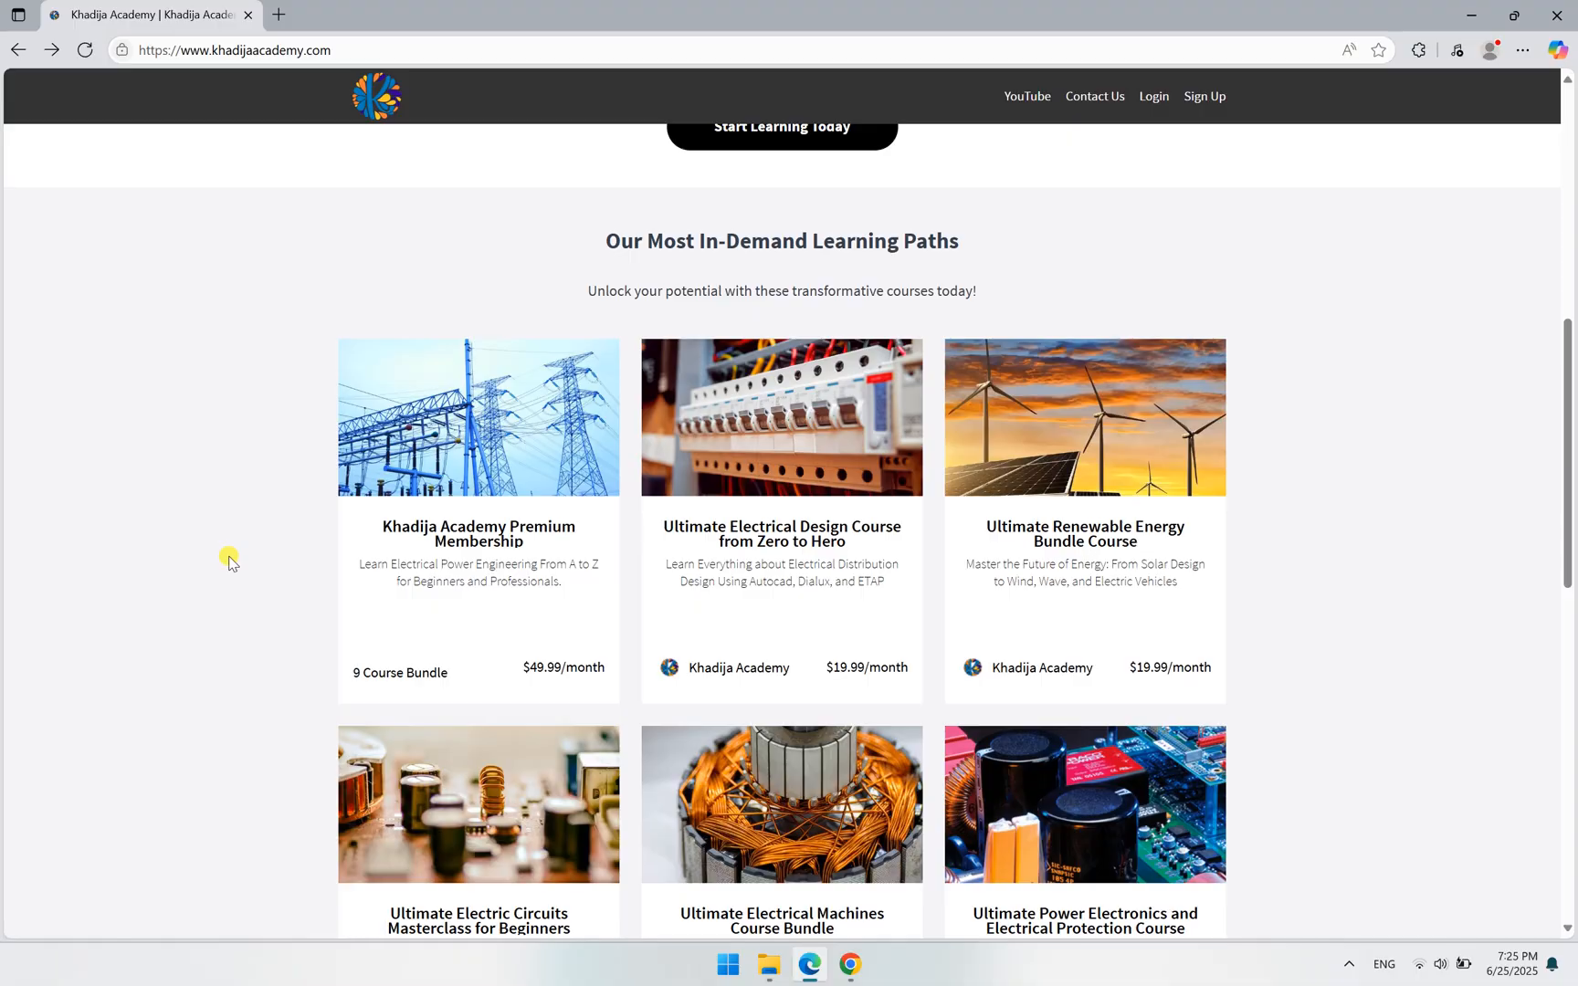
mouse_move(1085, 620)
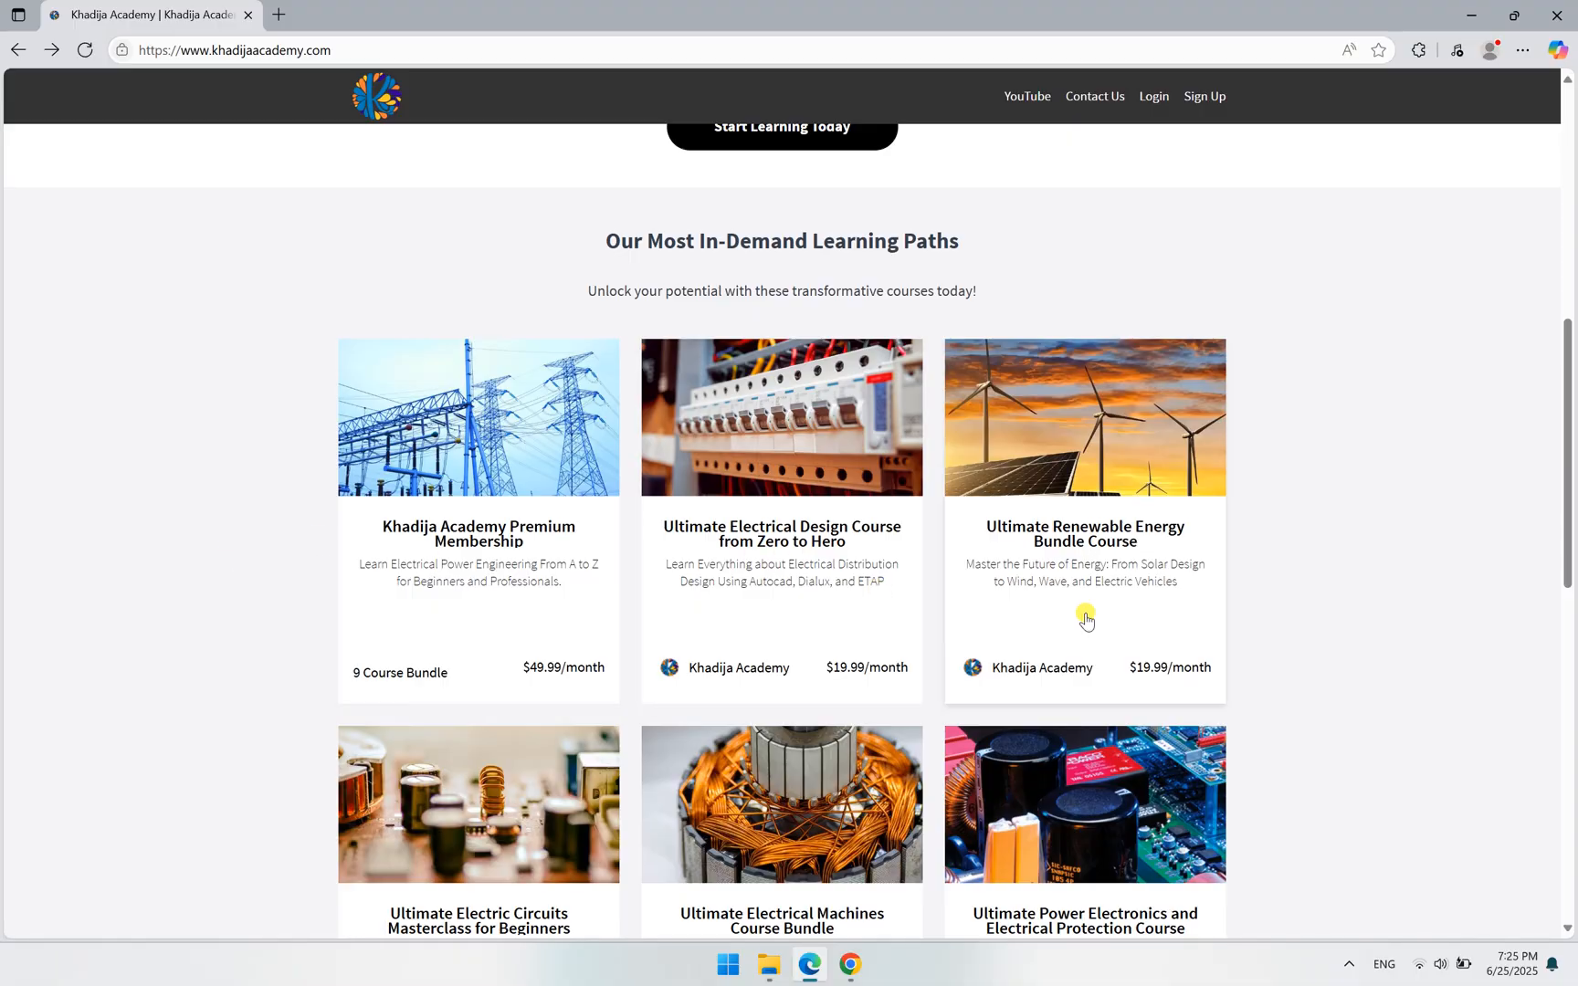
scroll("down", 3)
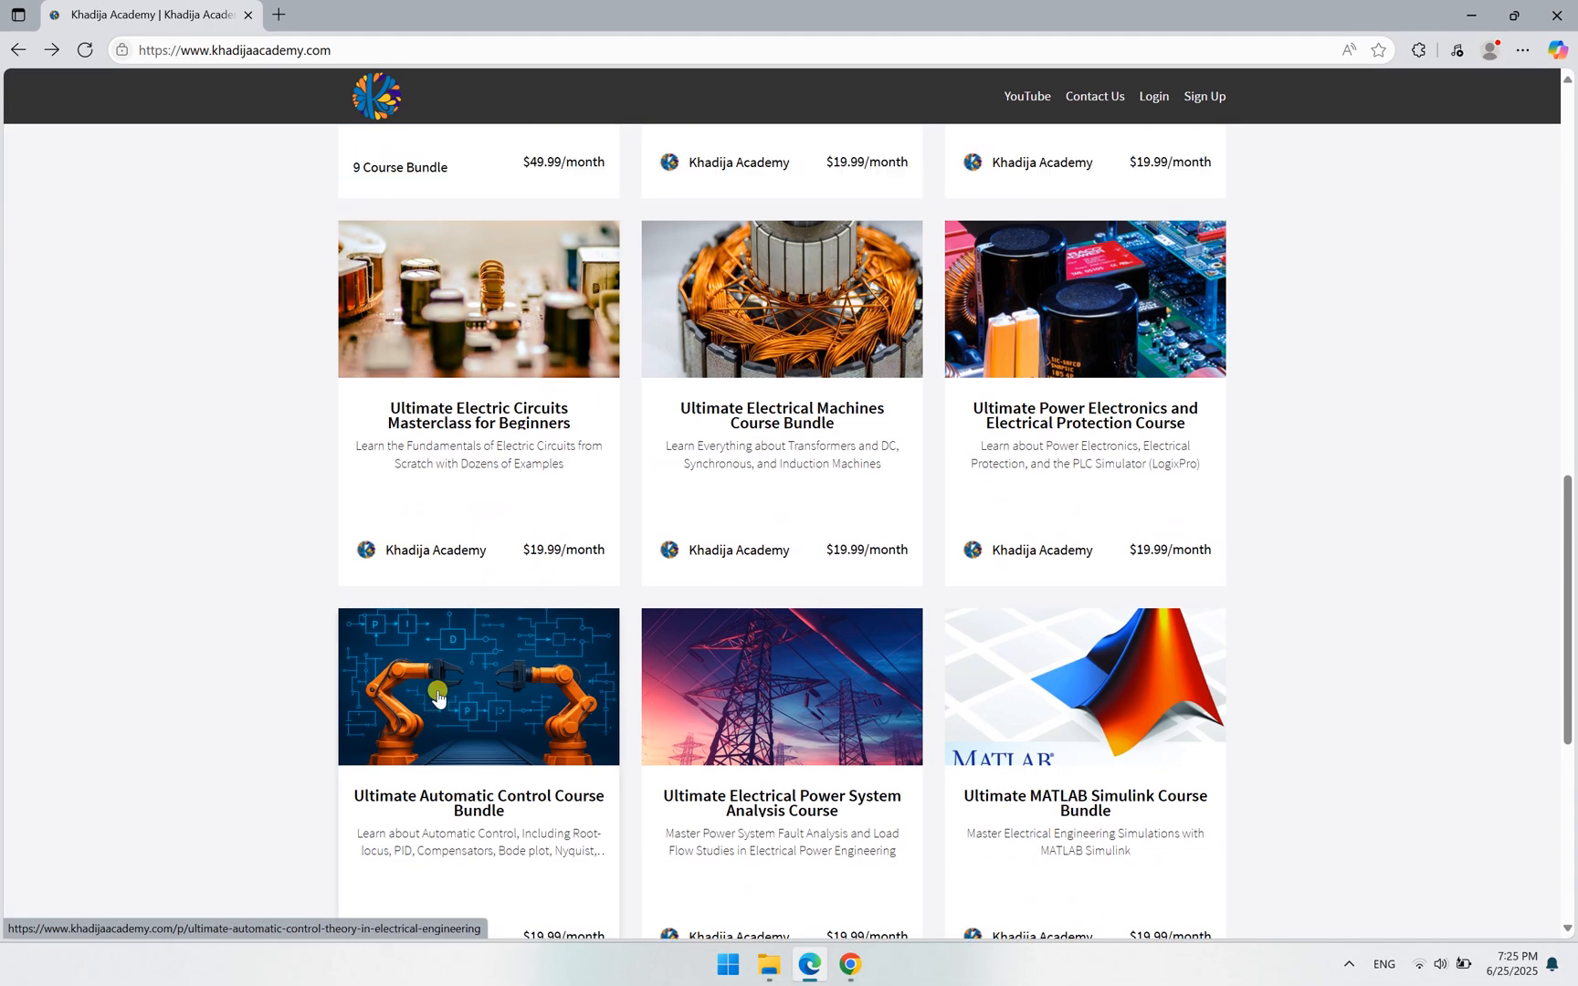
scroll("up", 3)
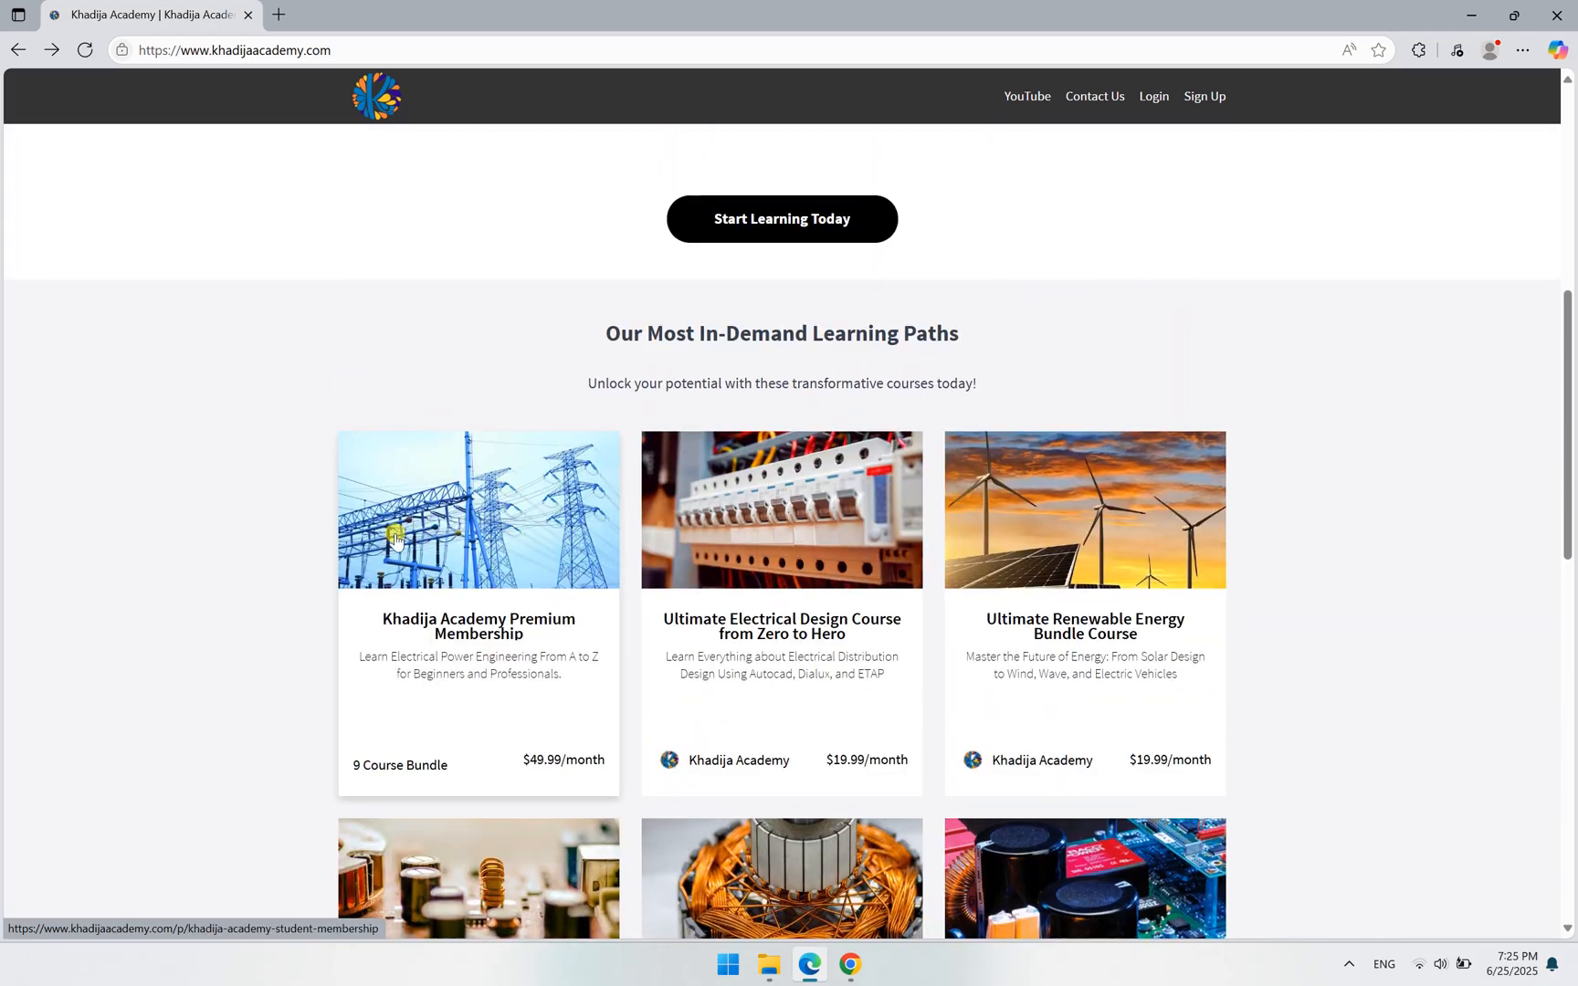
scroll("down", 3)
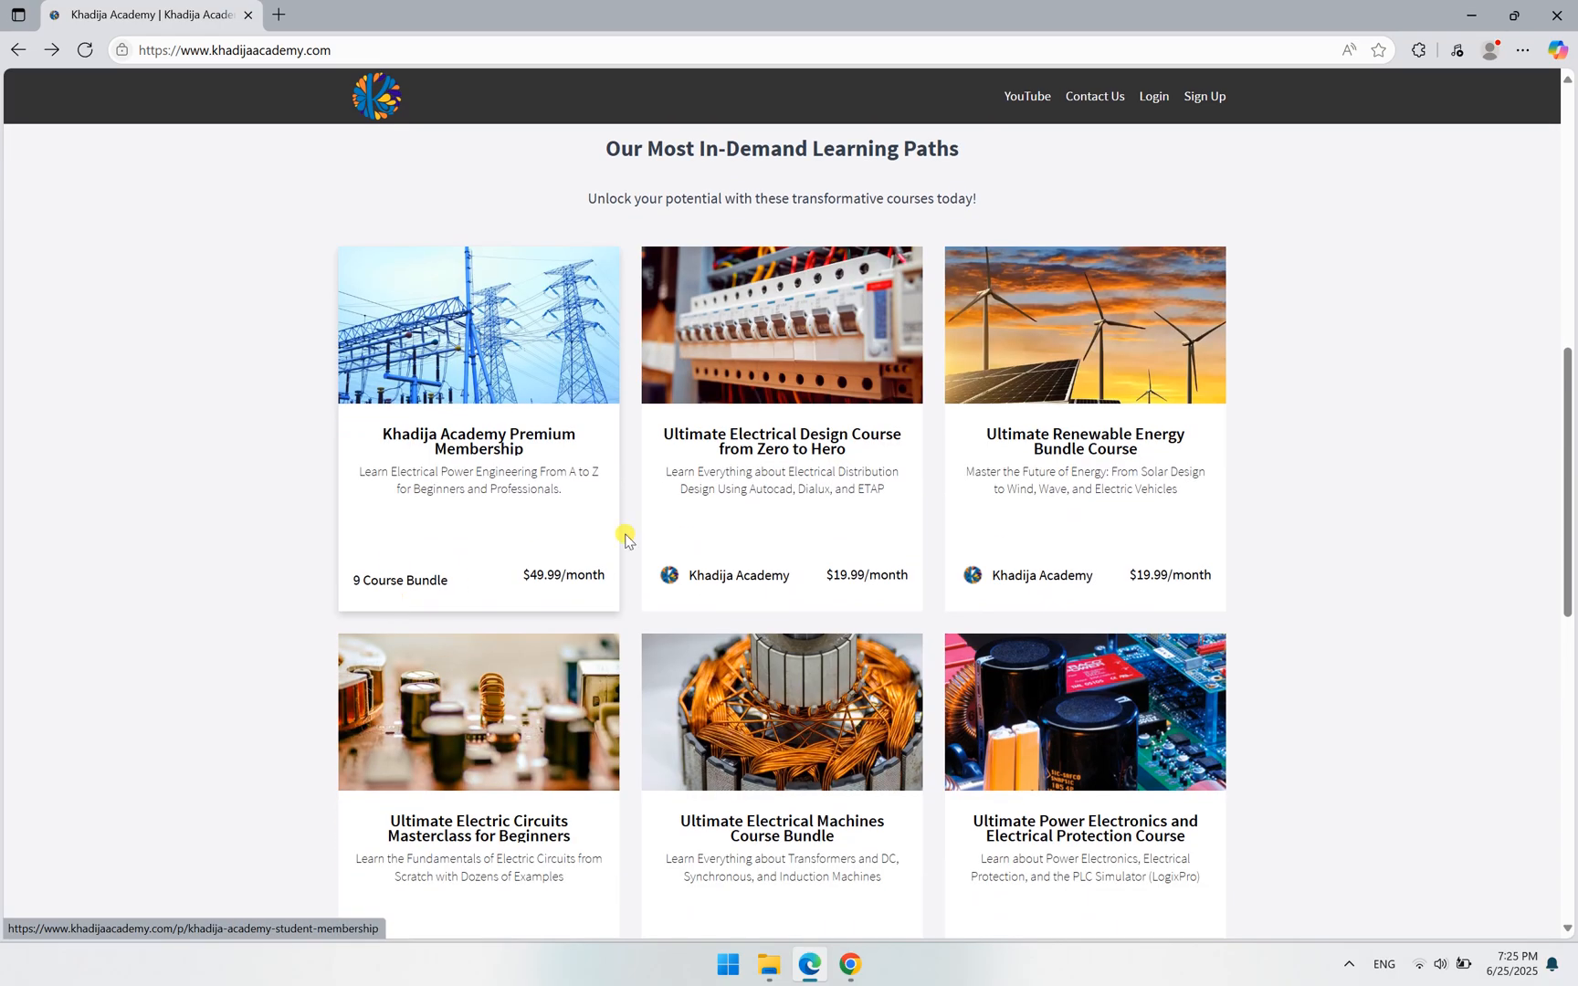
scroll("down", 3)
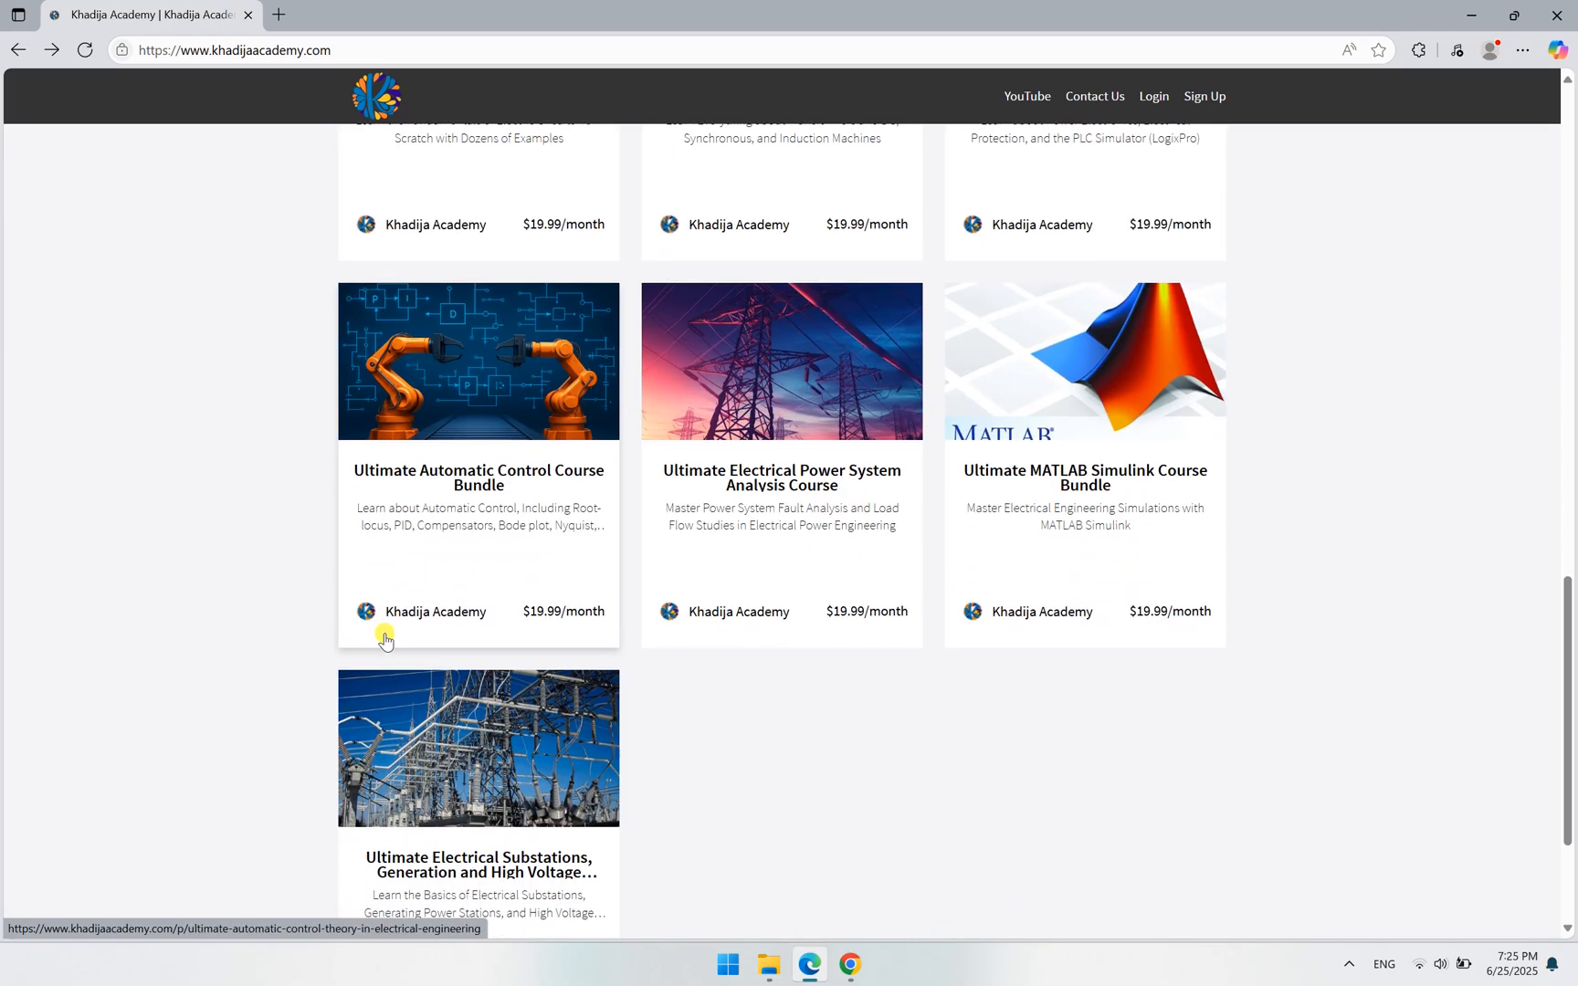
mouse_move(1157, 699)
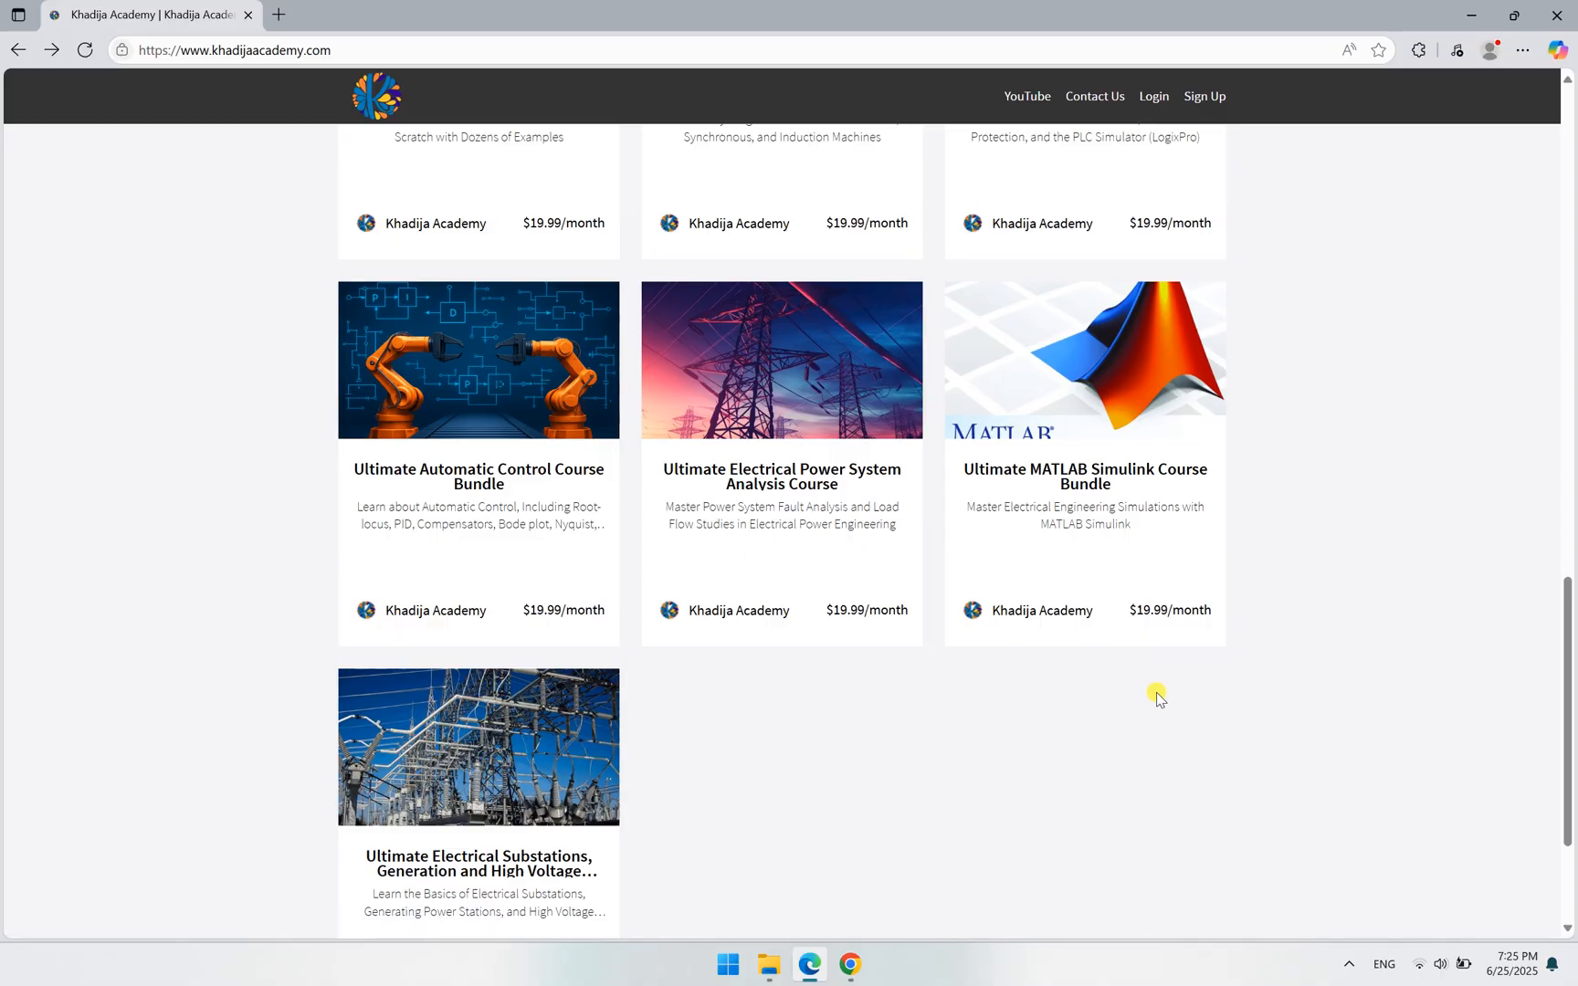
mouse_move(1185, 731)
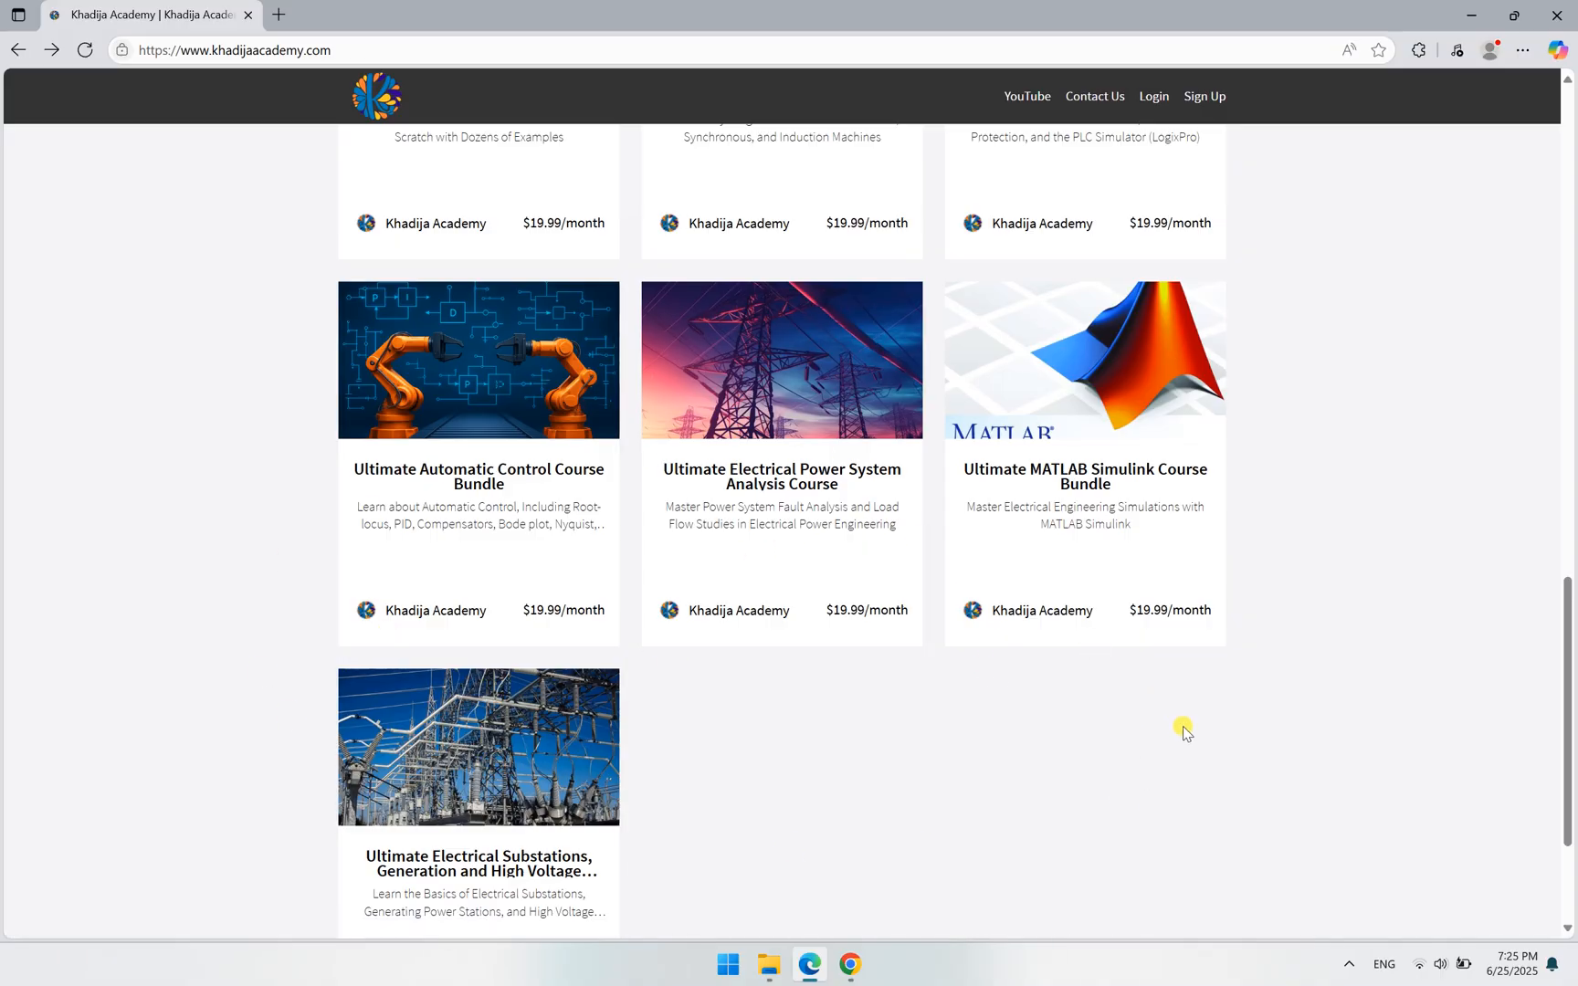
scroll("up", 3)
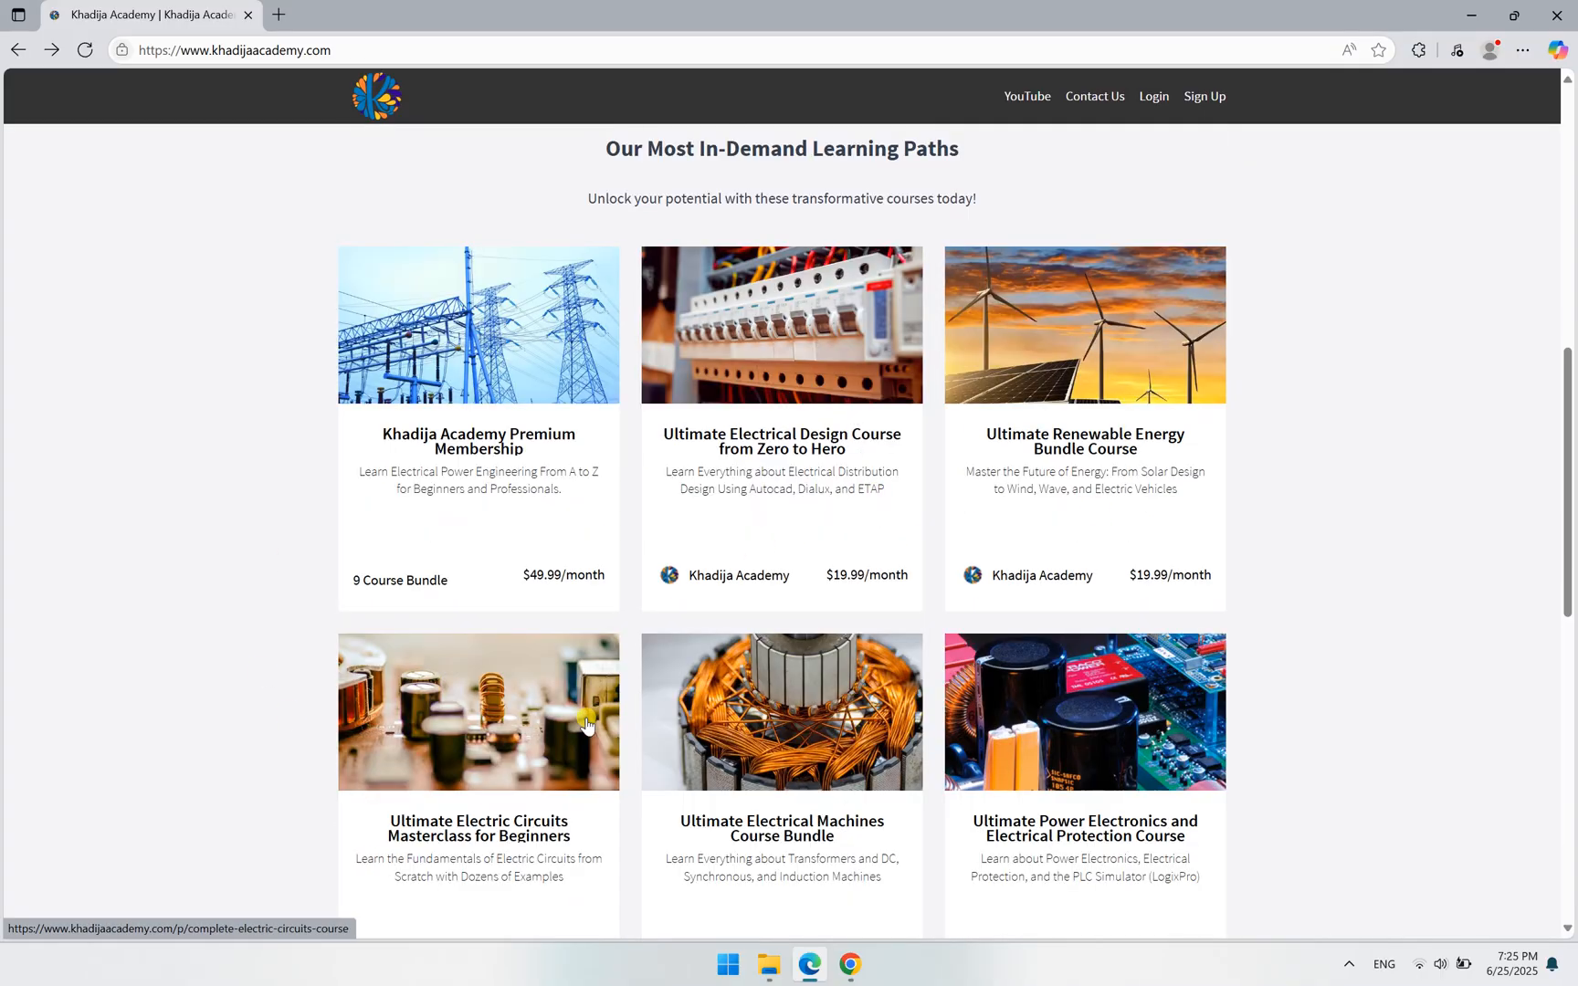
mouse_move(1049, 536)
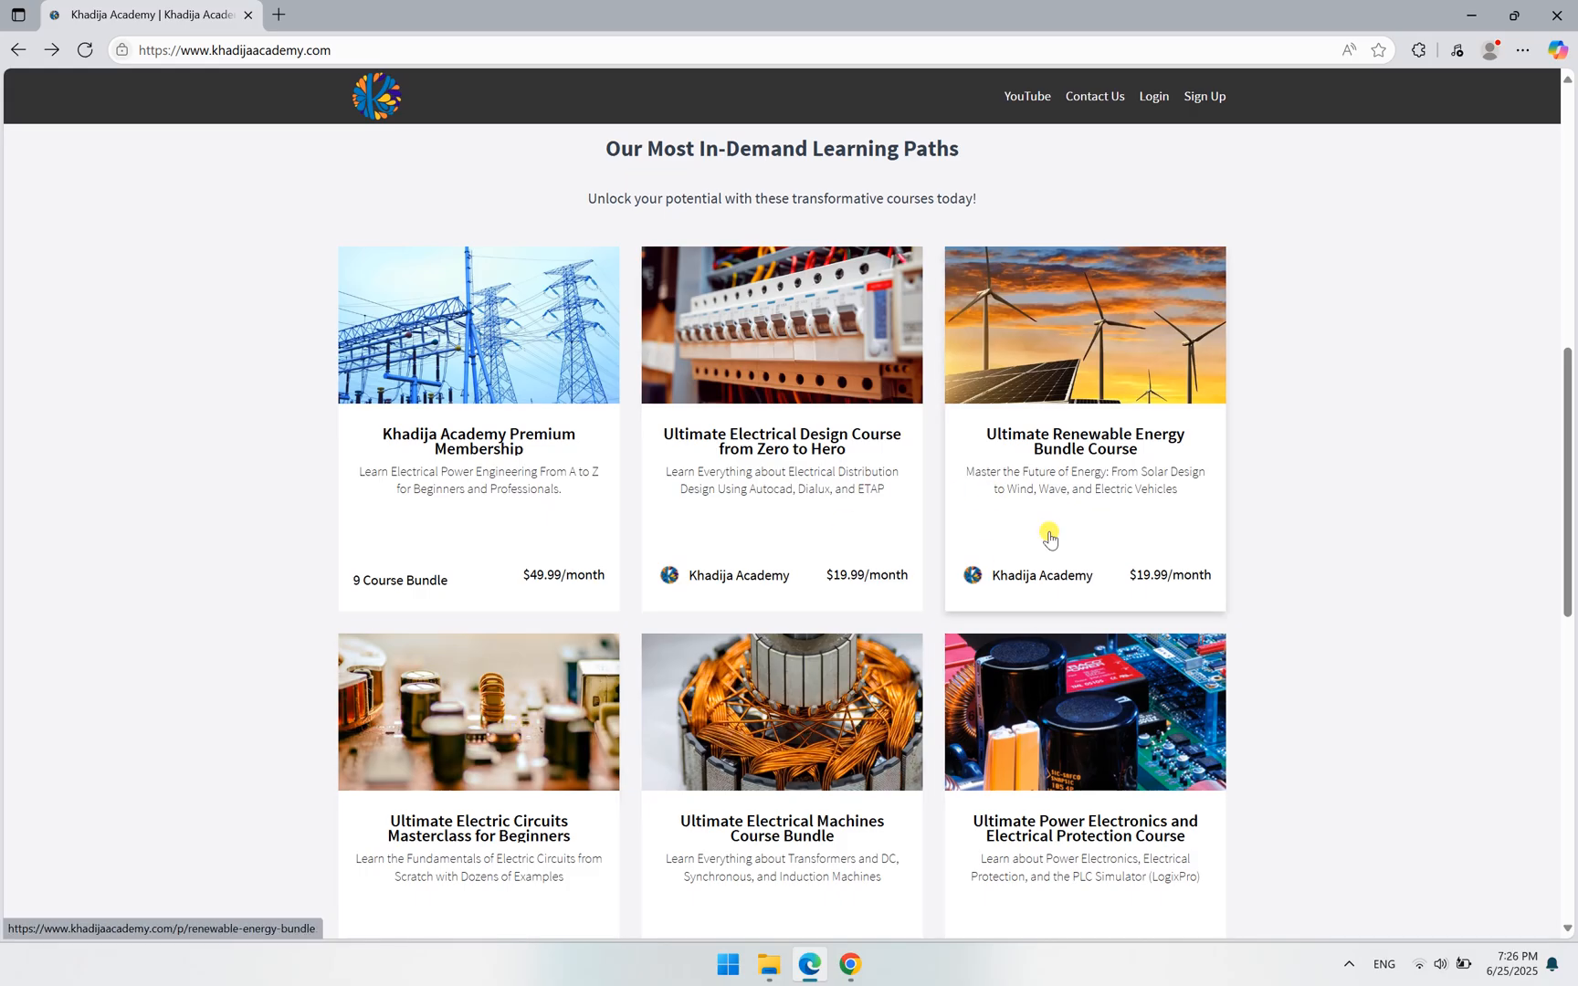
mouse_move(1095, 462)
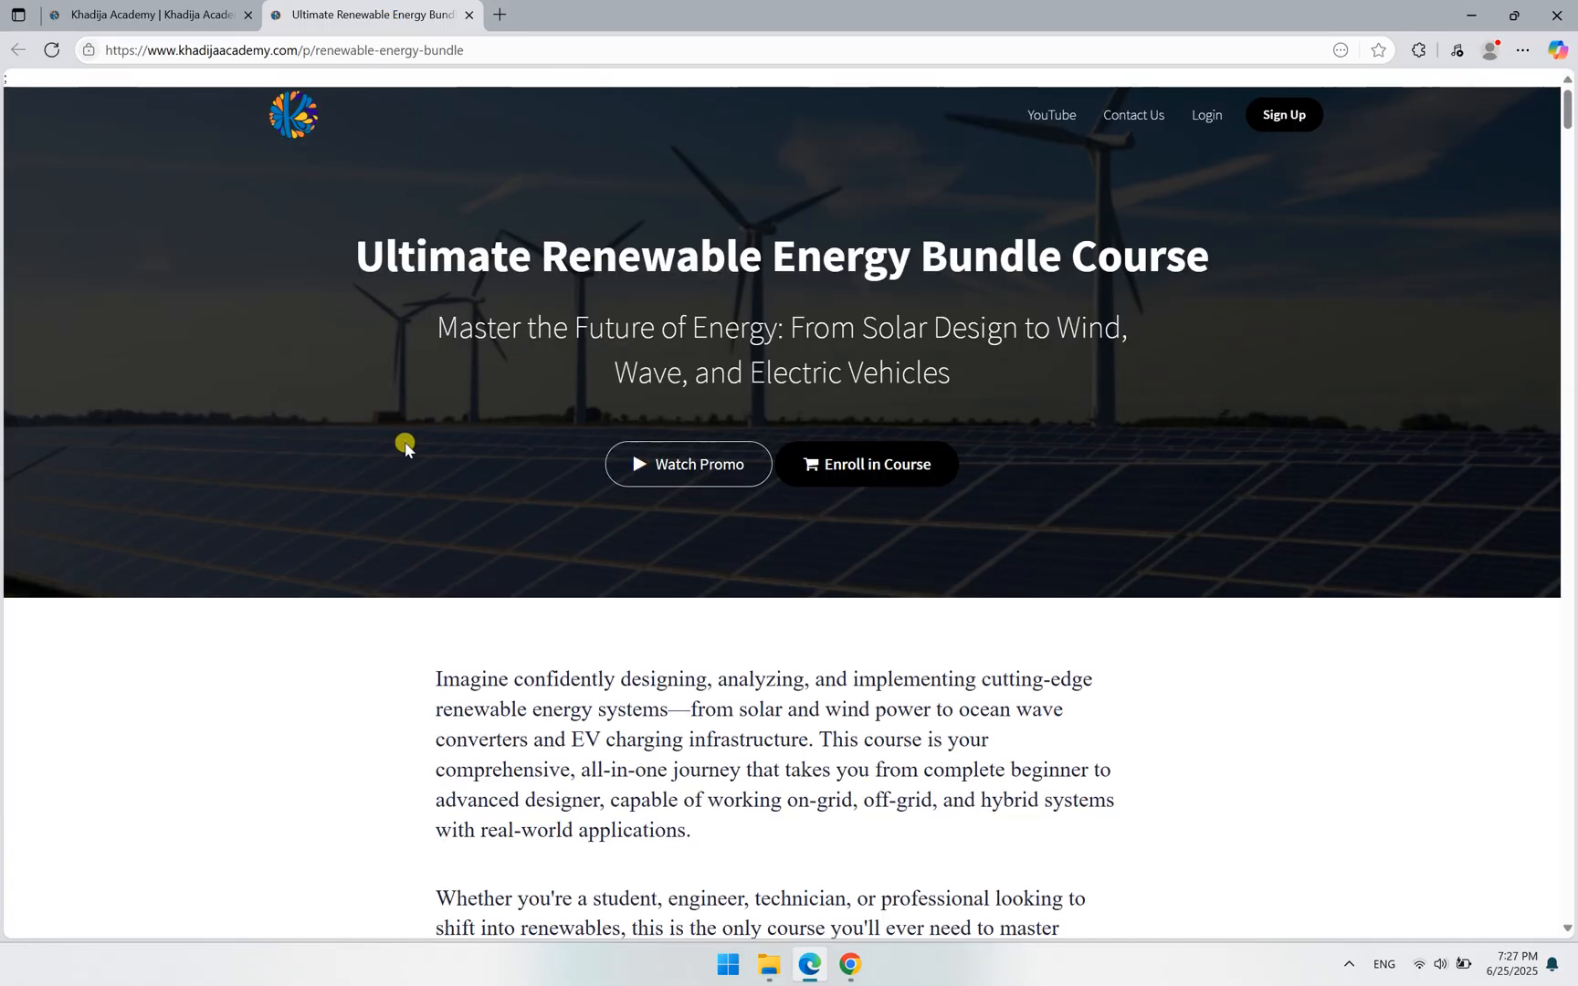
Scroll the Renewable Energy Bundle page to its English, Arabic, Hindi, German, French and Spanish subtitle list.
scroll("down", 3)
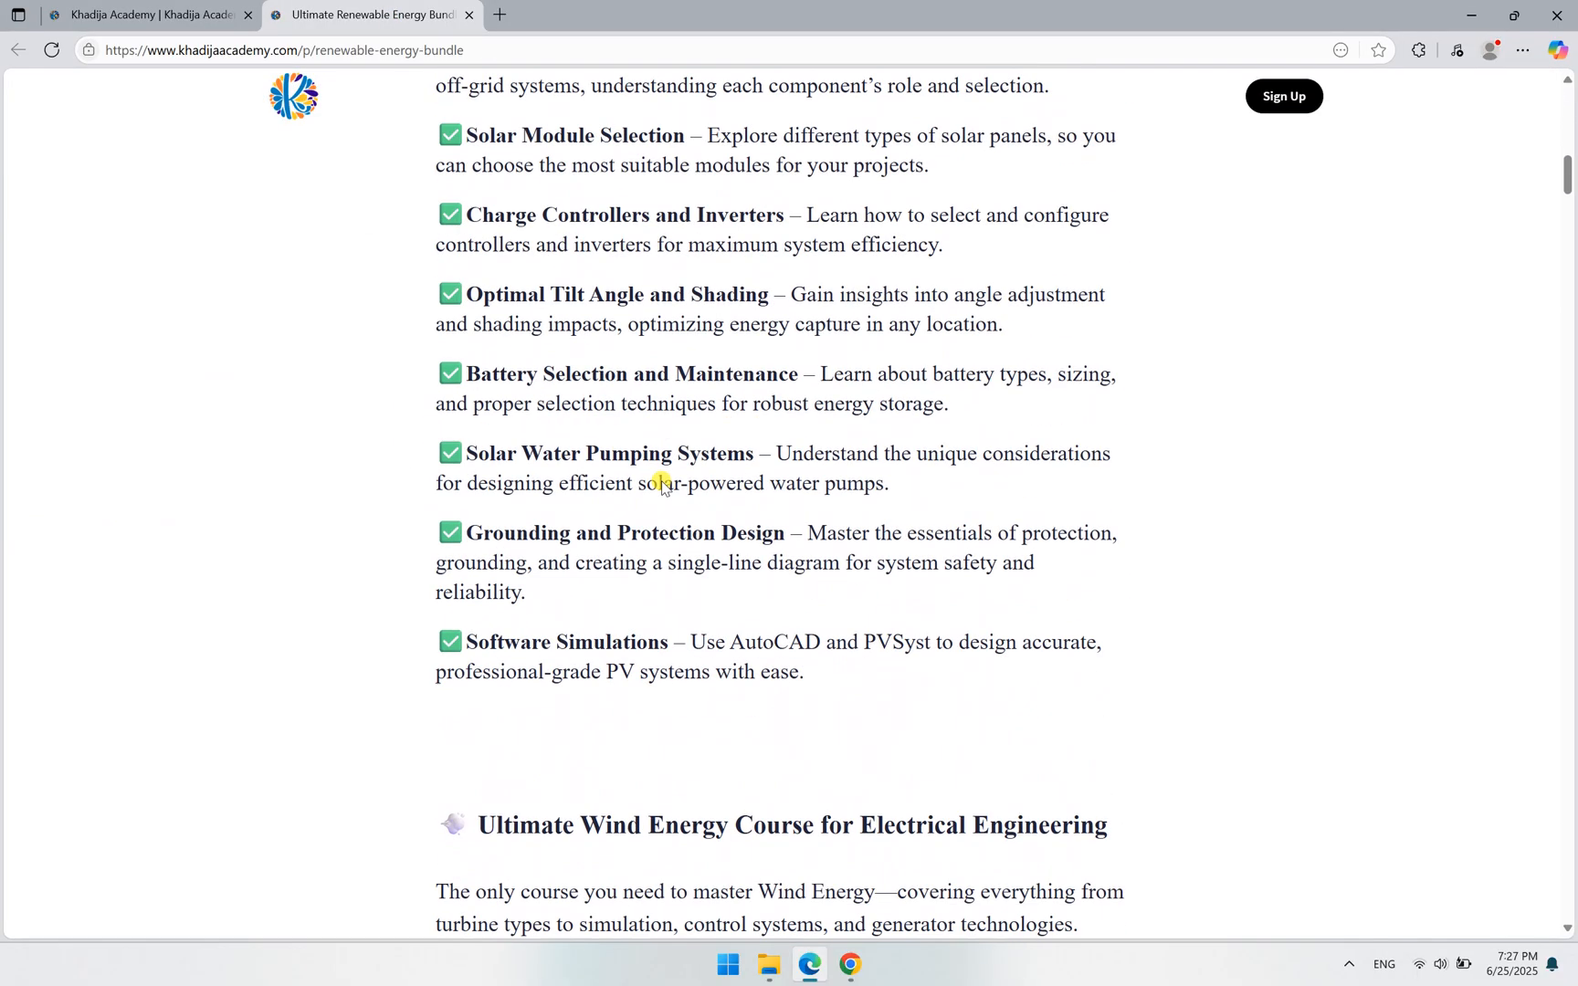
scroll("down", 3)
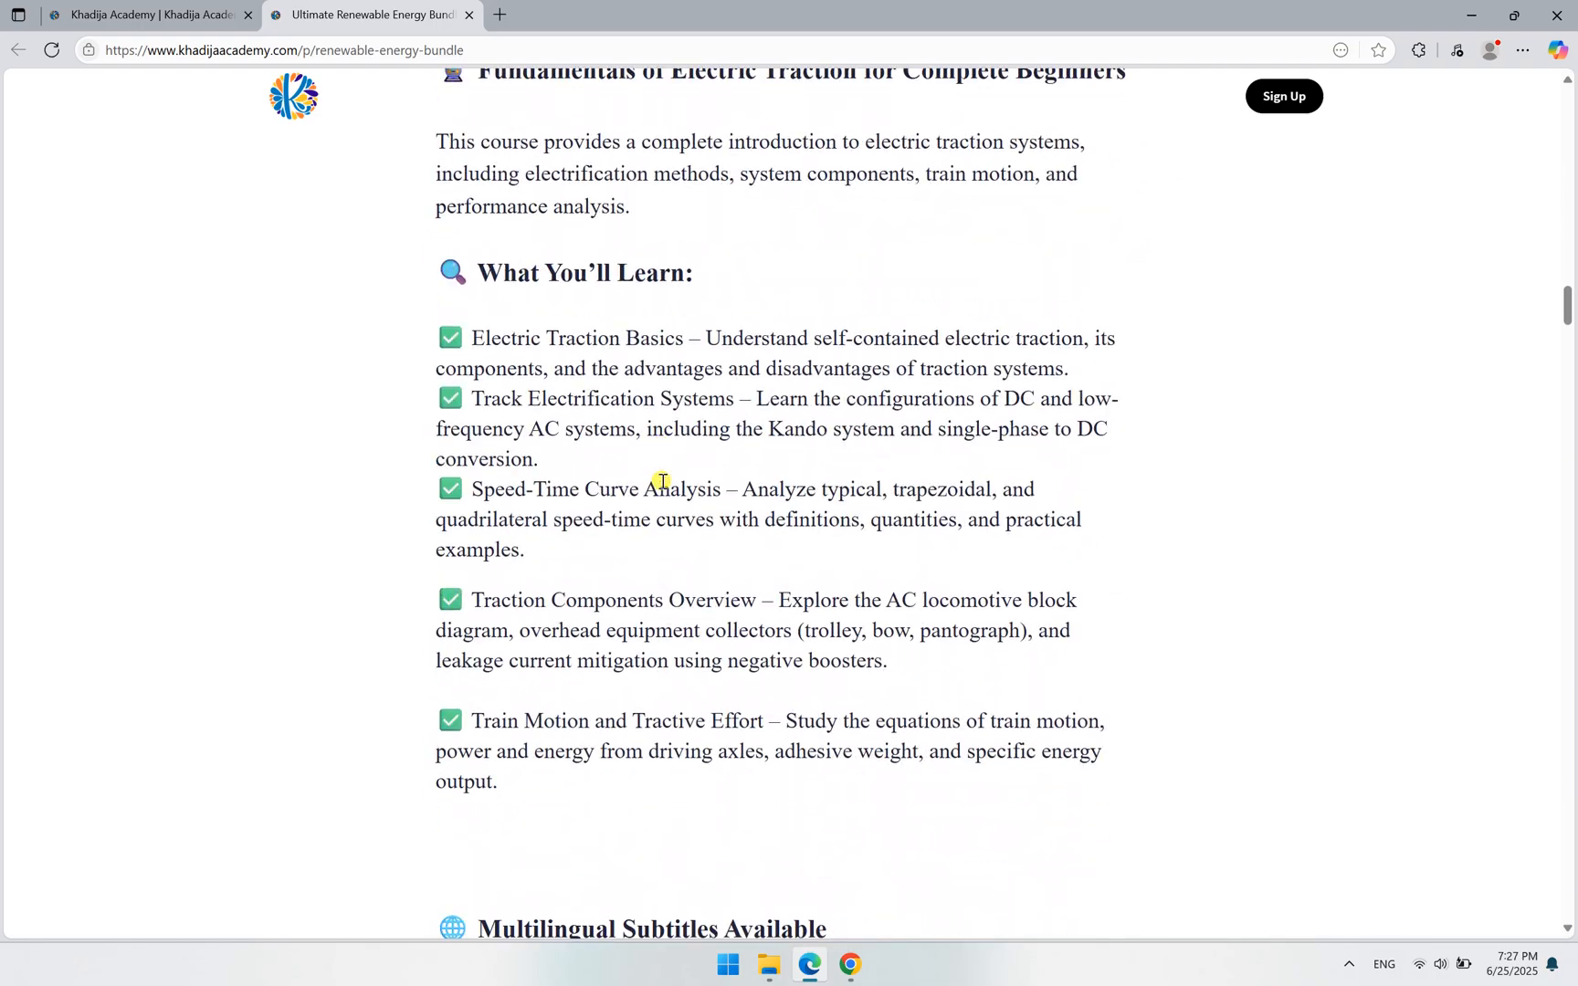
scroll("down", 3)
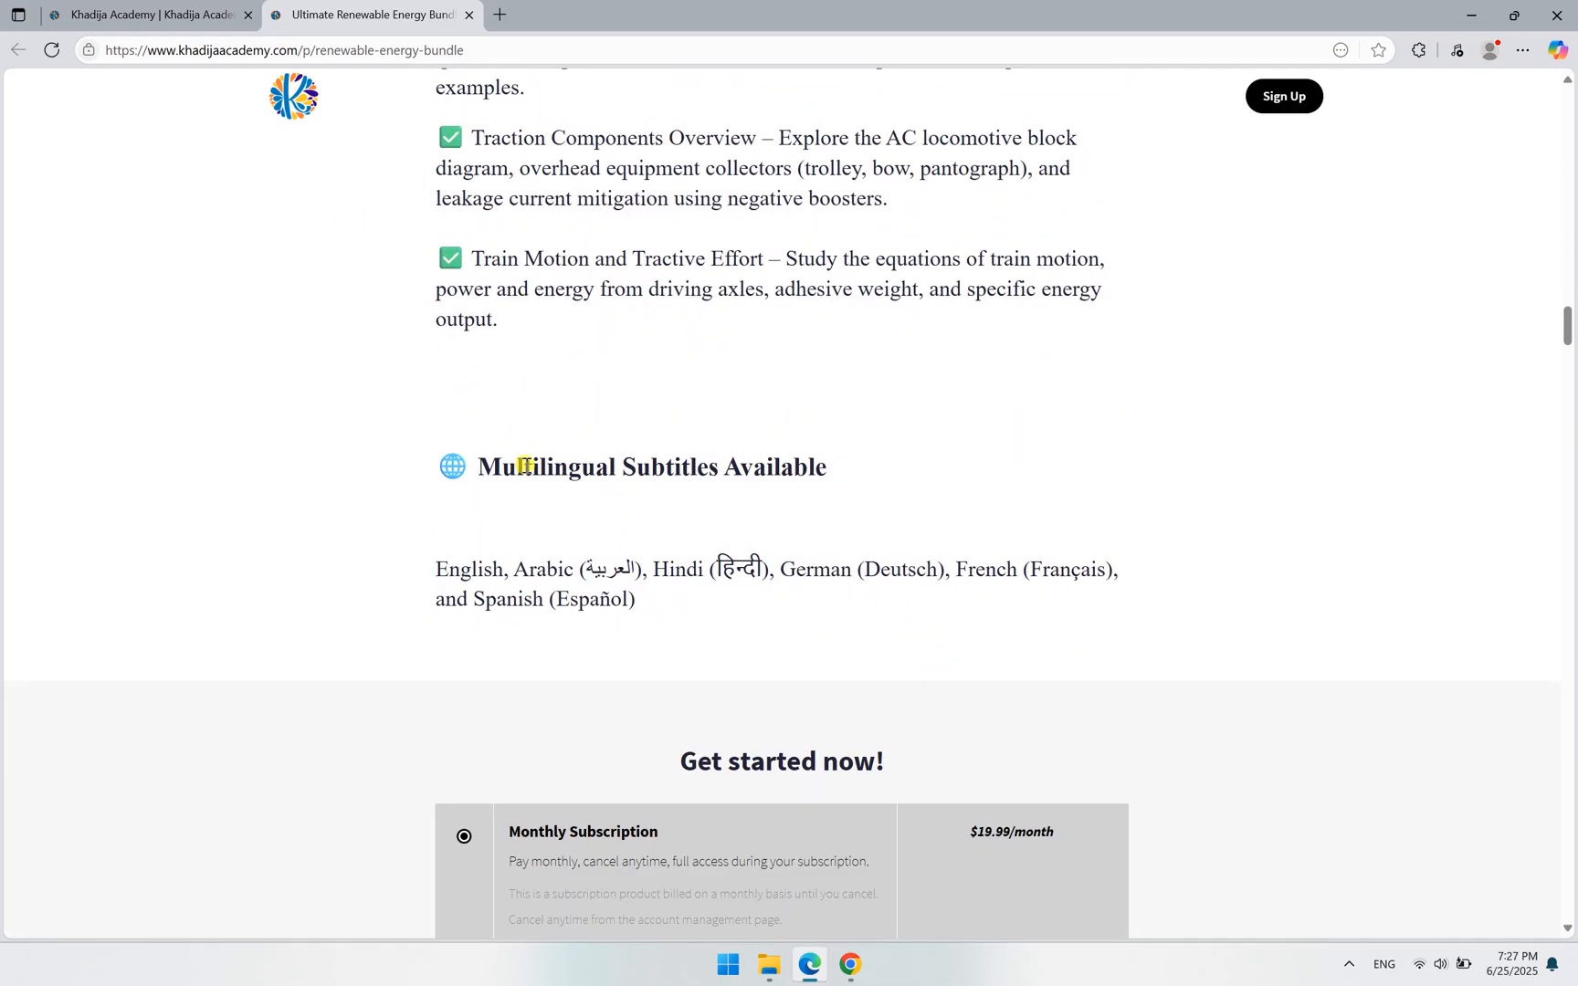
mouse_move(652, 451)
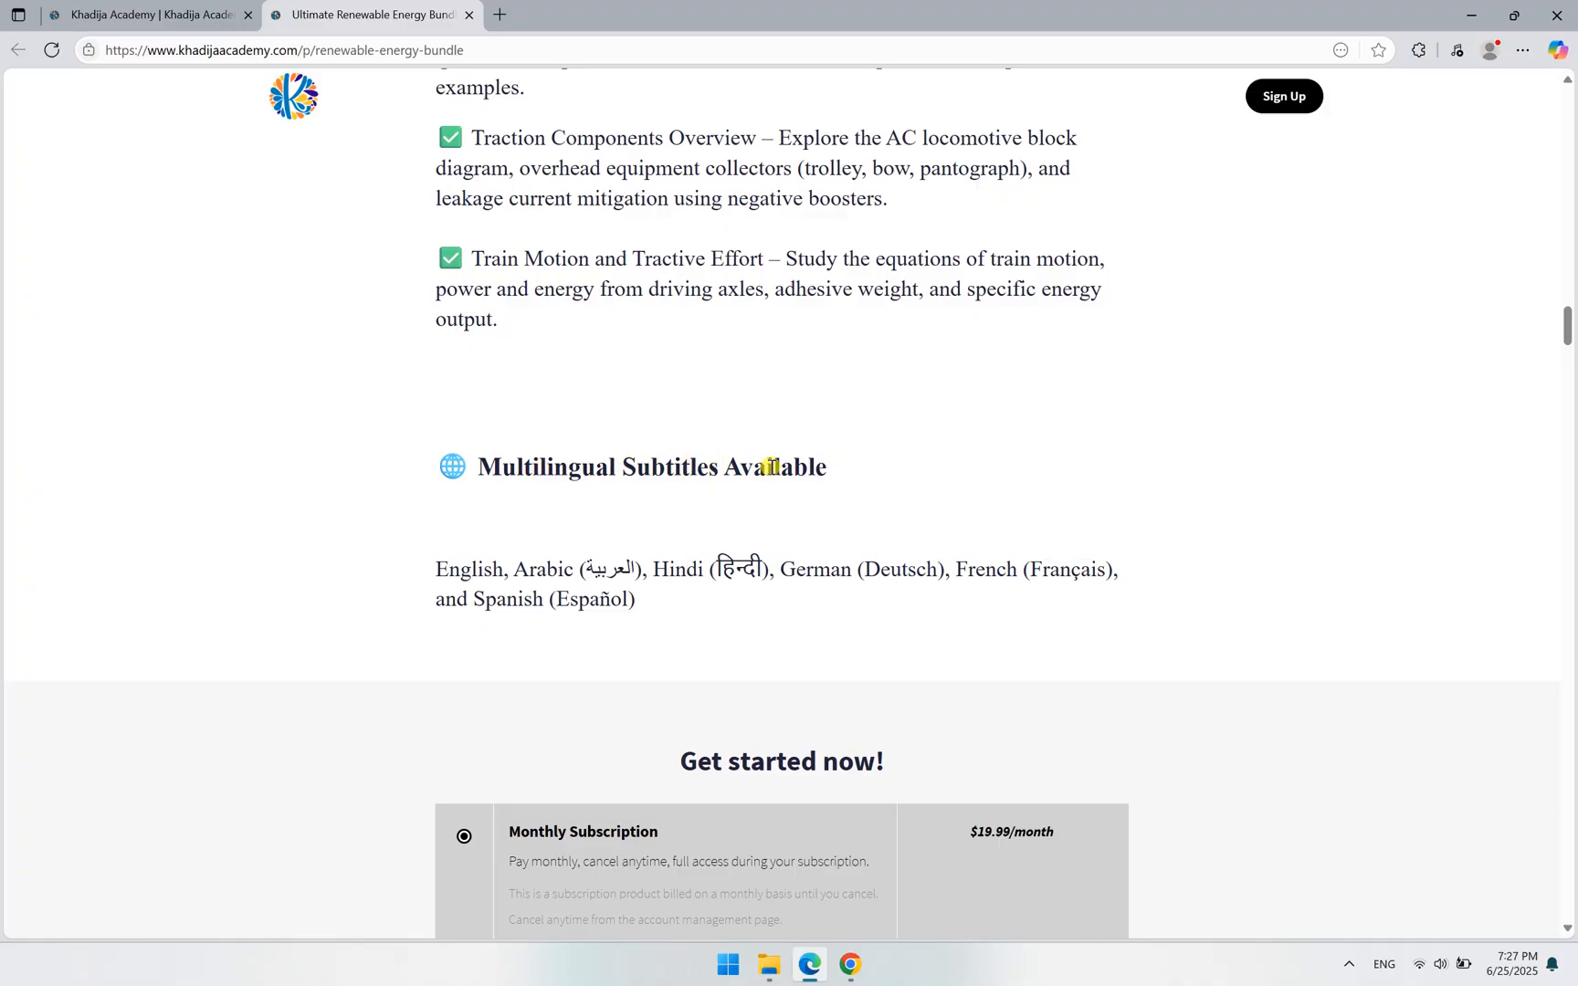
mouse_move(851, 562)
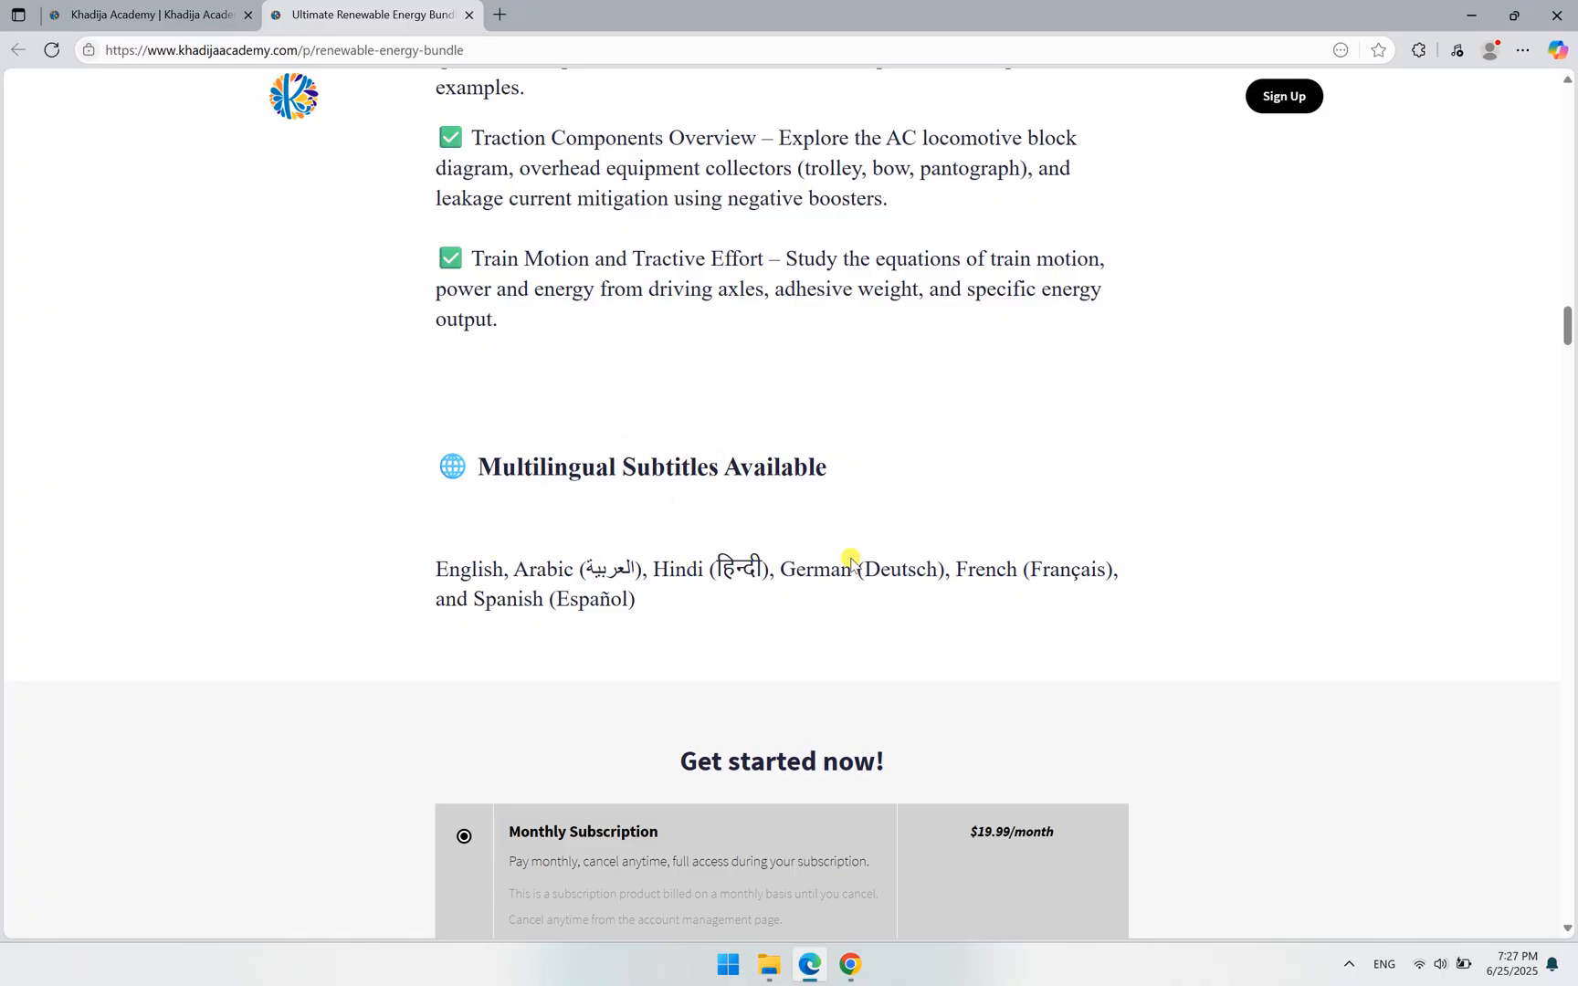
mouse_move(506, 599)
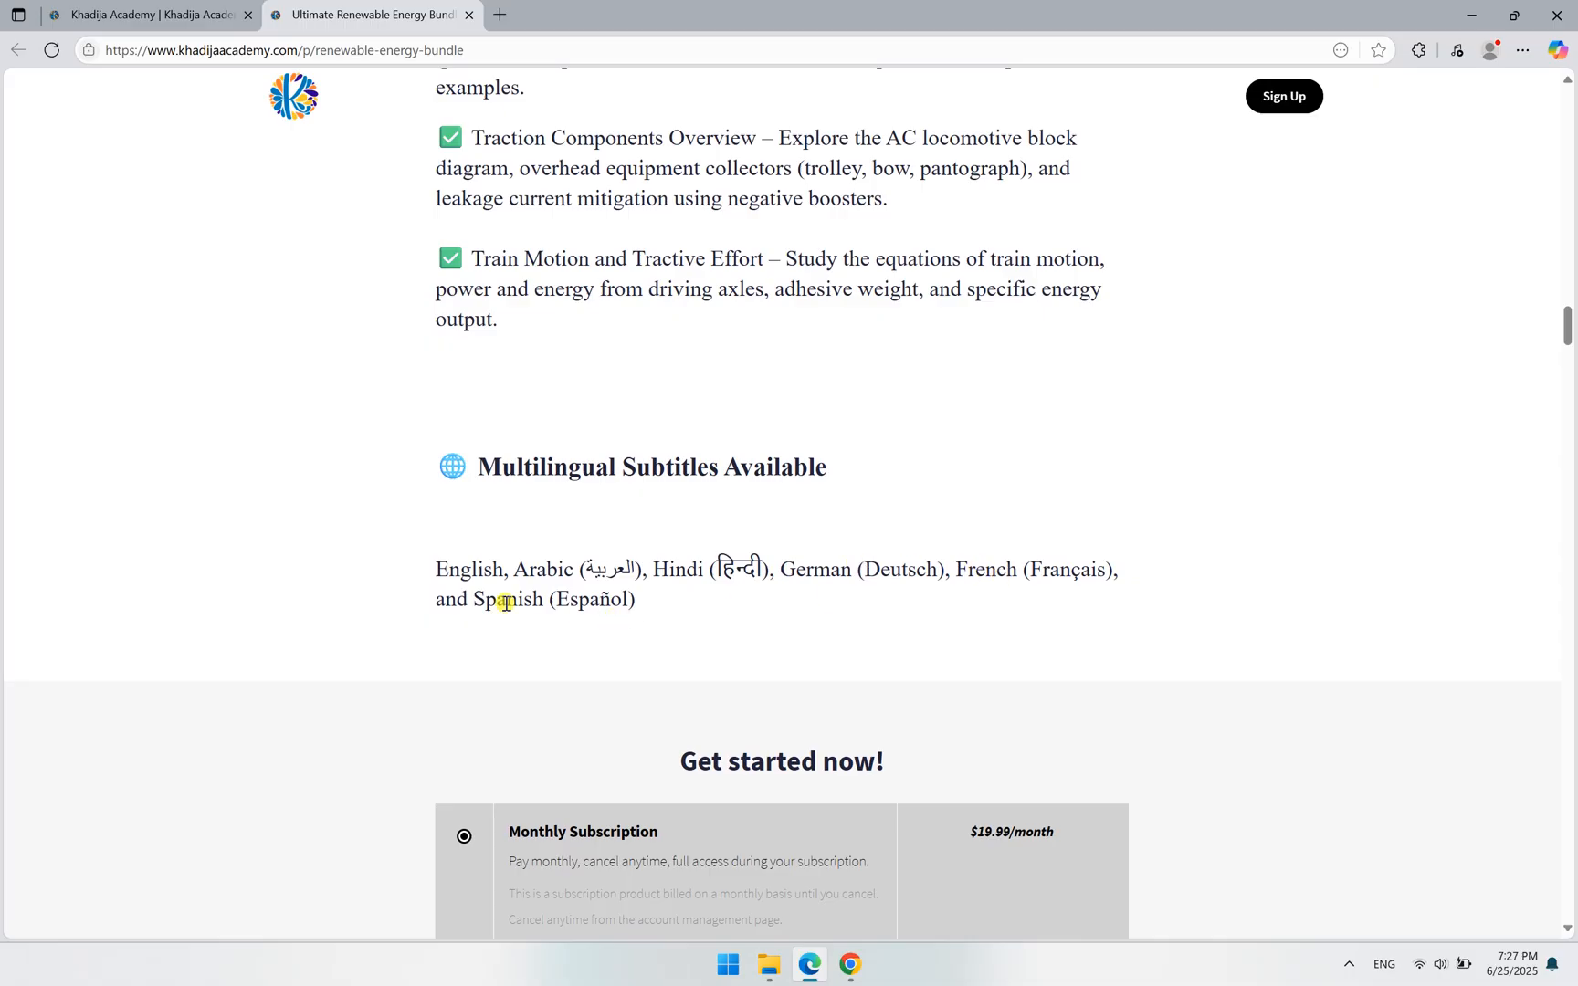
mouse_move(561, 576)
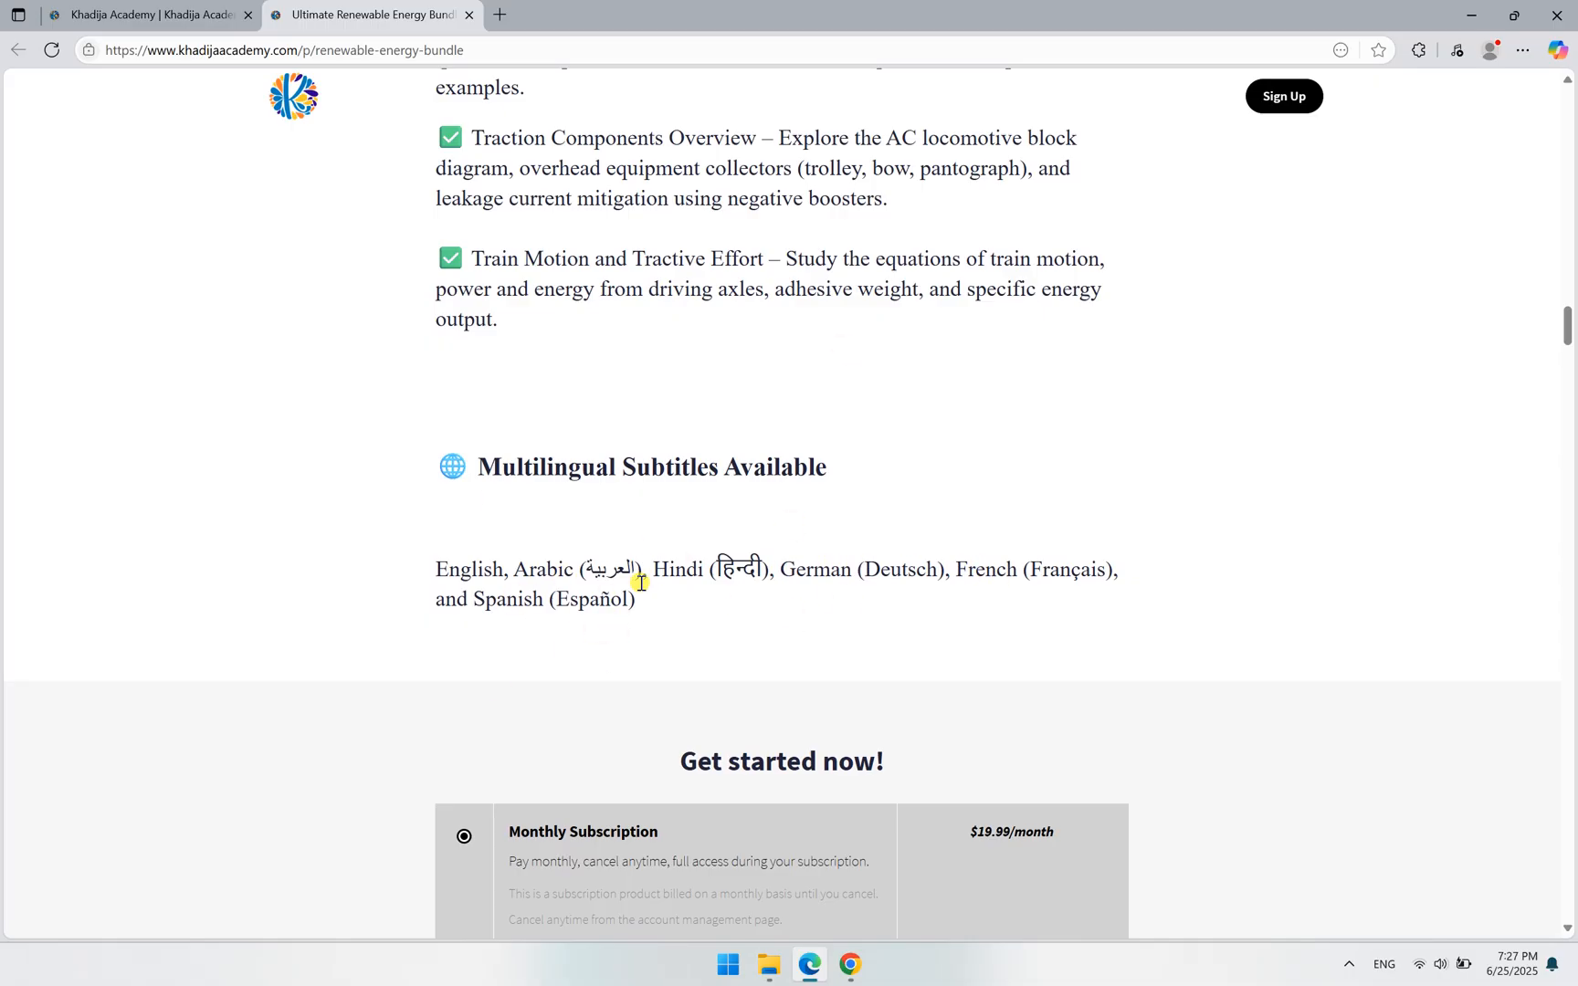
Browse the bundle curriculum from the Solar Energy Panels lectures through the Batteries lectures.
scroll("up", 3)
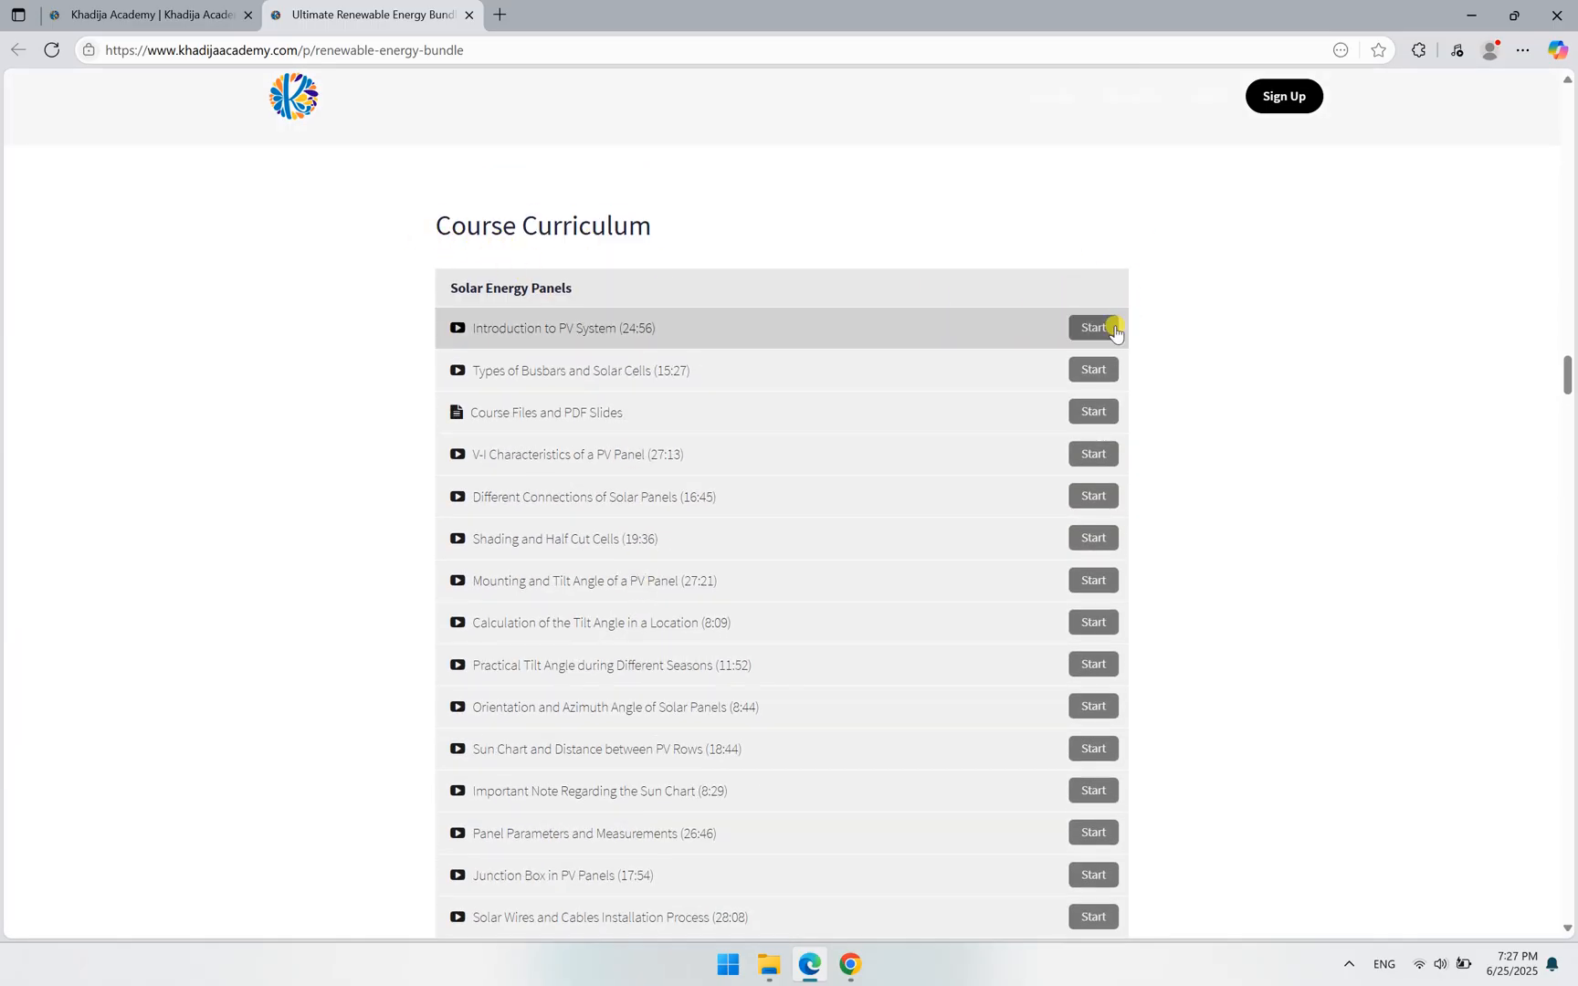
mouse_move(806, 284)
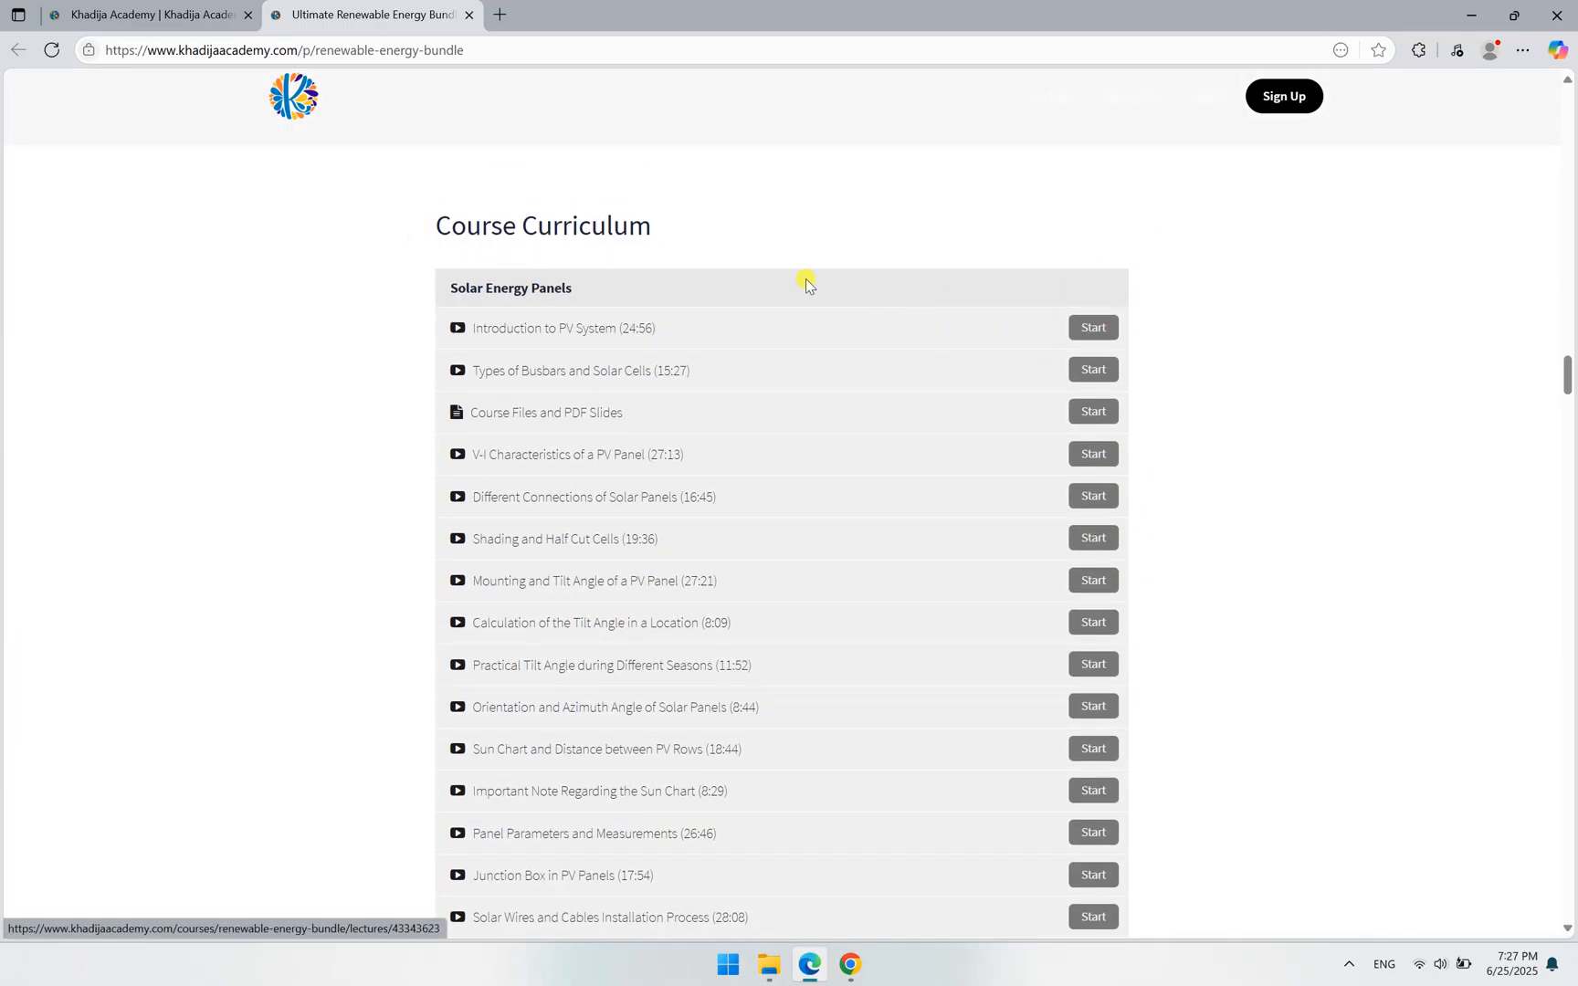
scroll("down", 3)
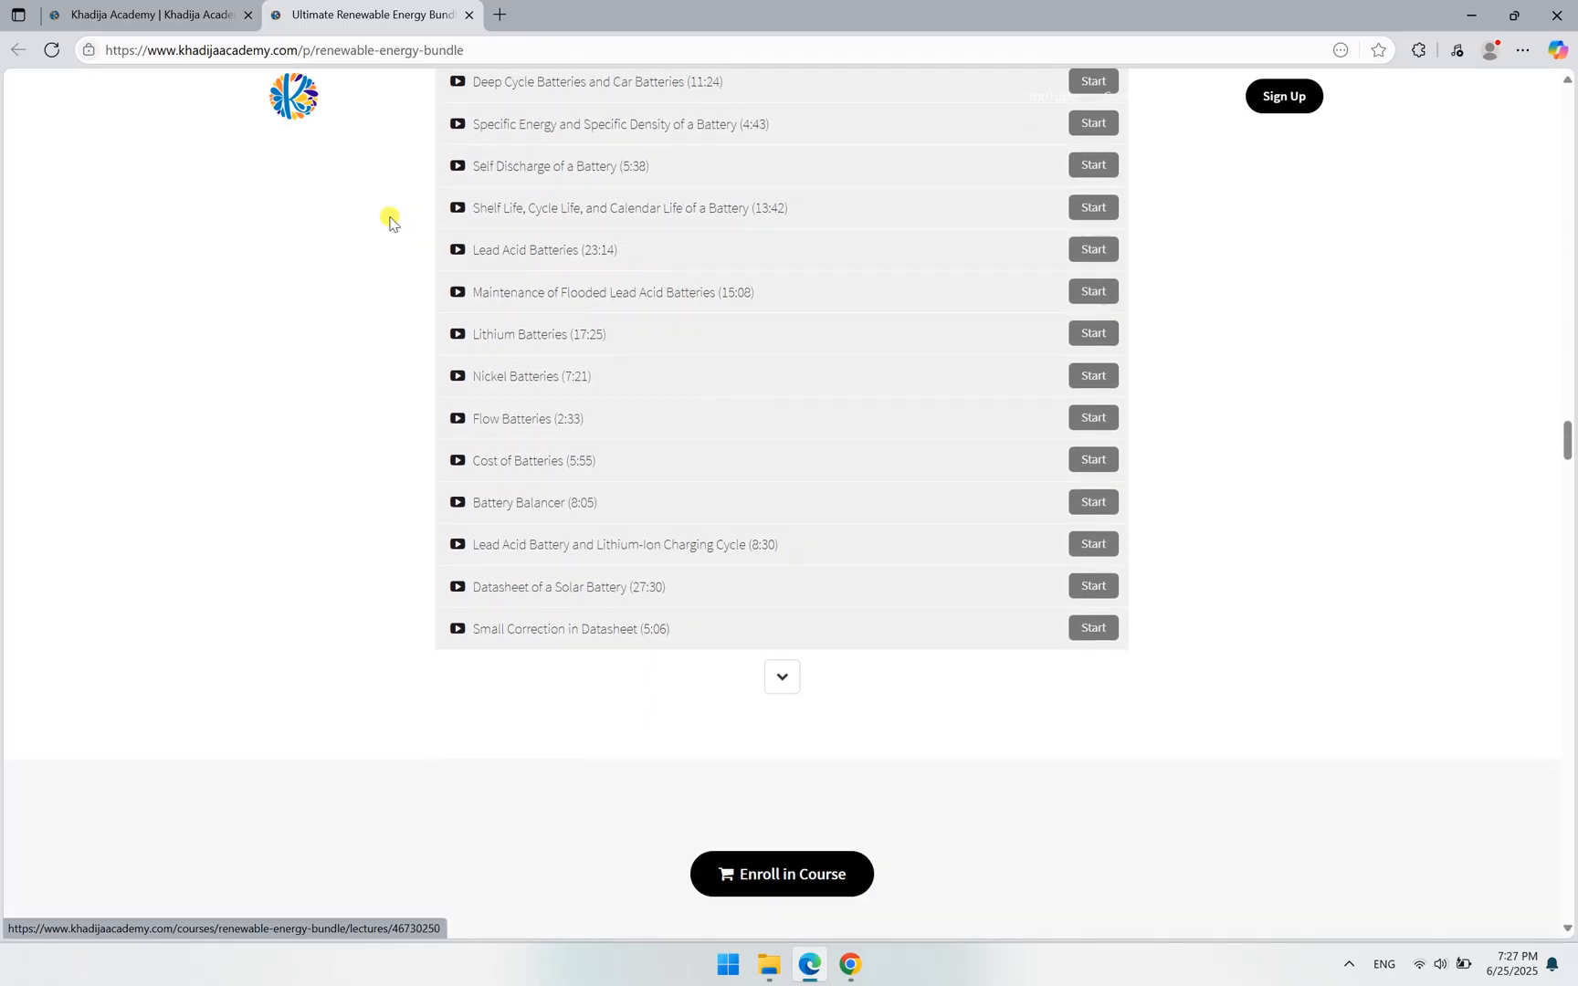
mouse_move(394, 477)
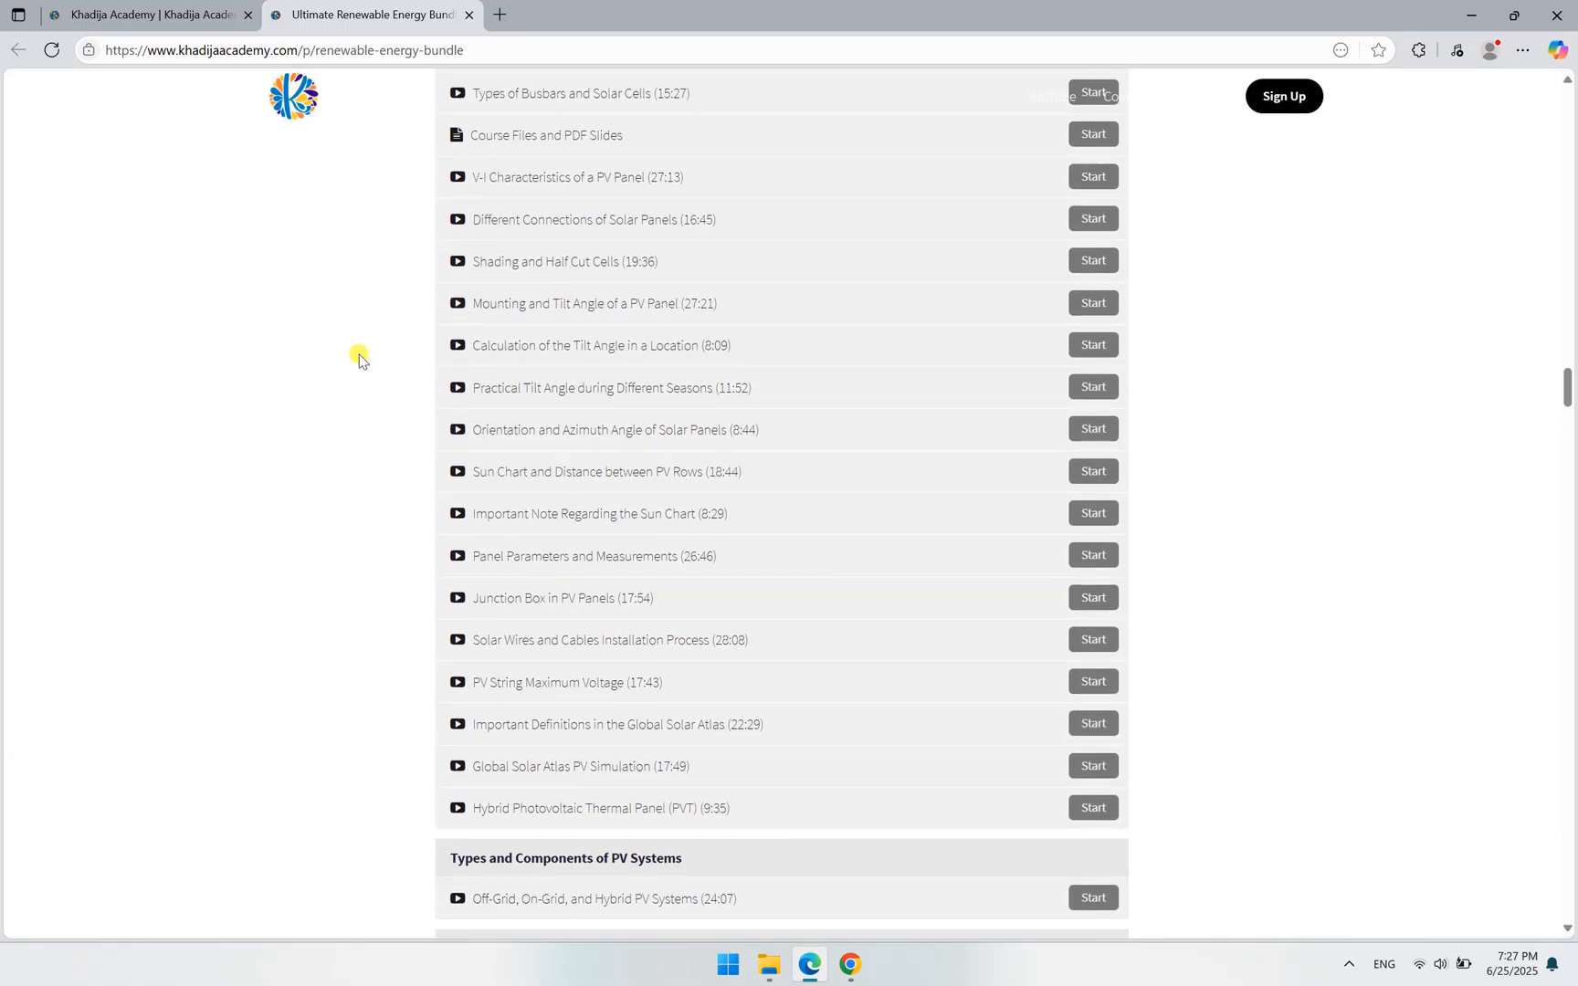
scroll("down", 3)
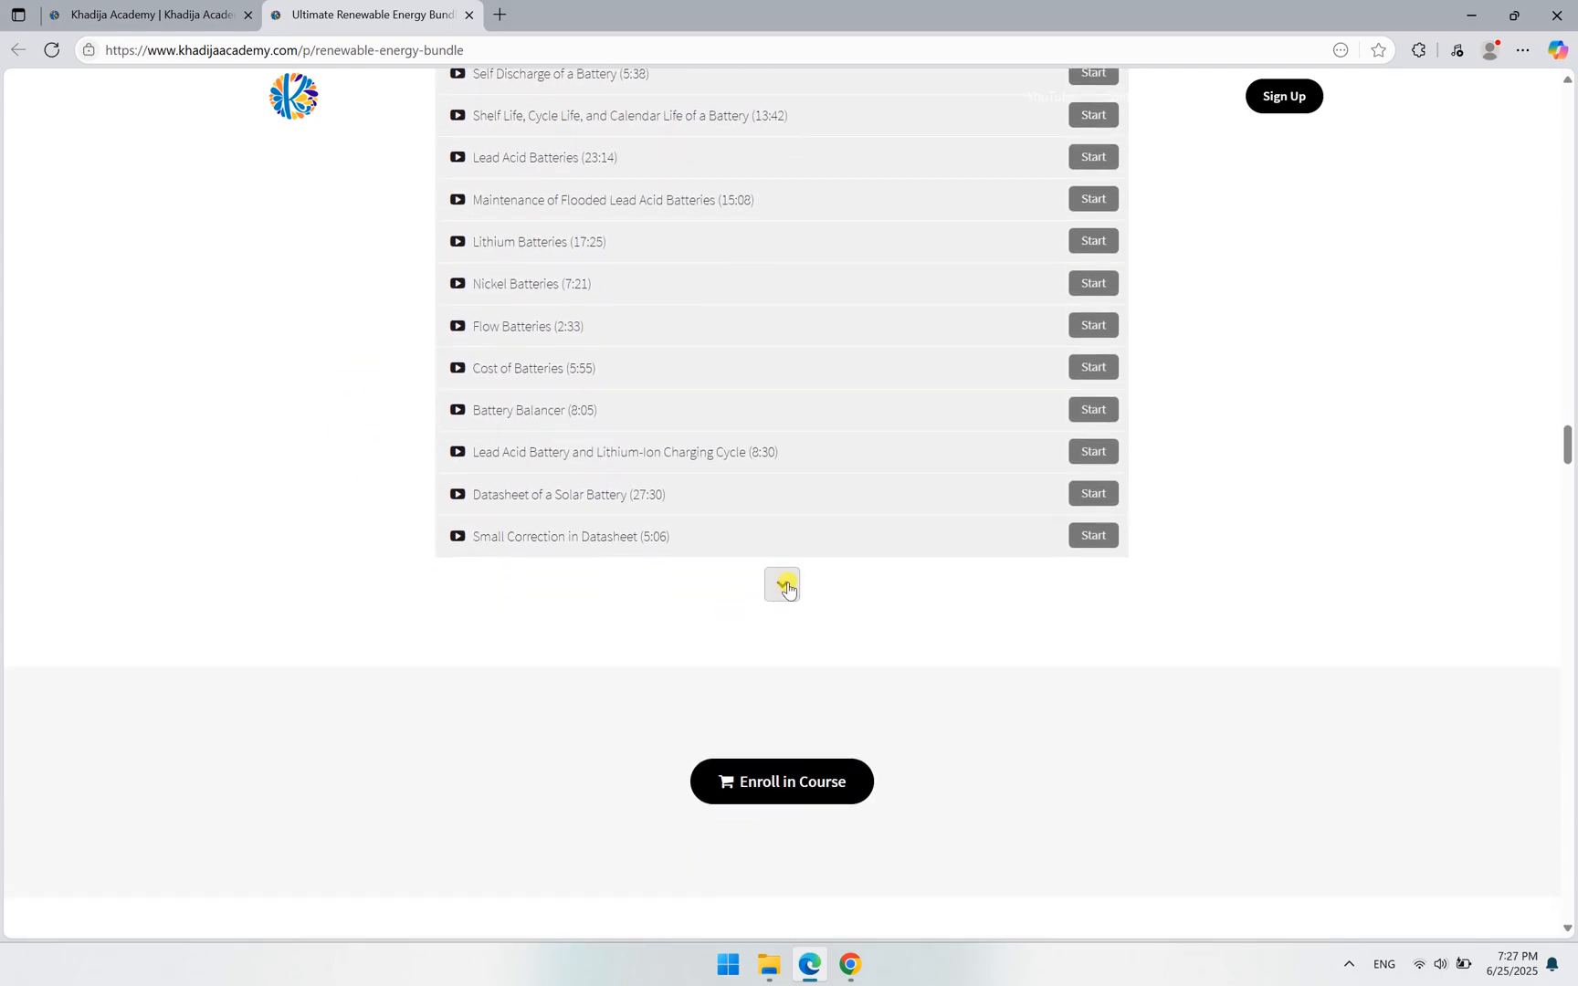
scroll("up", 3)
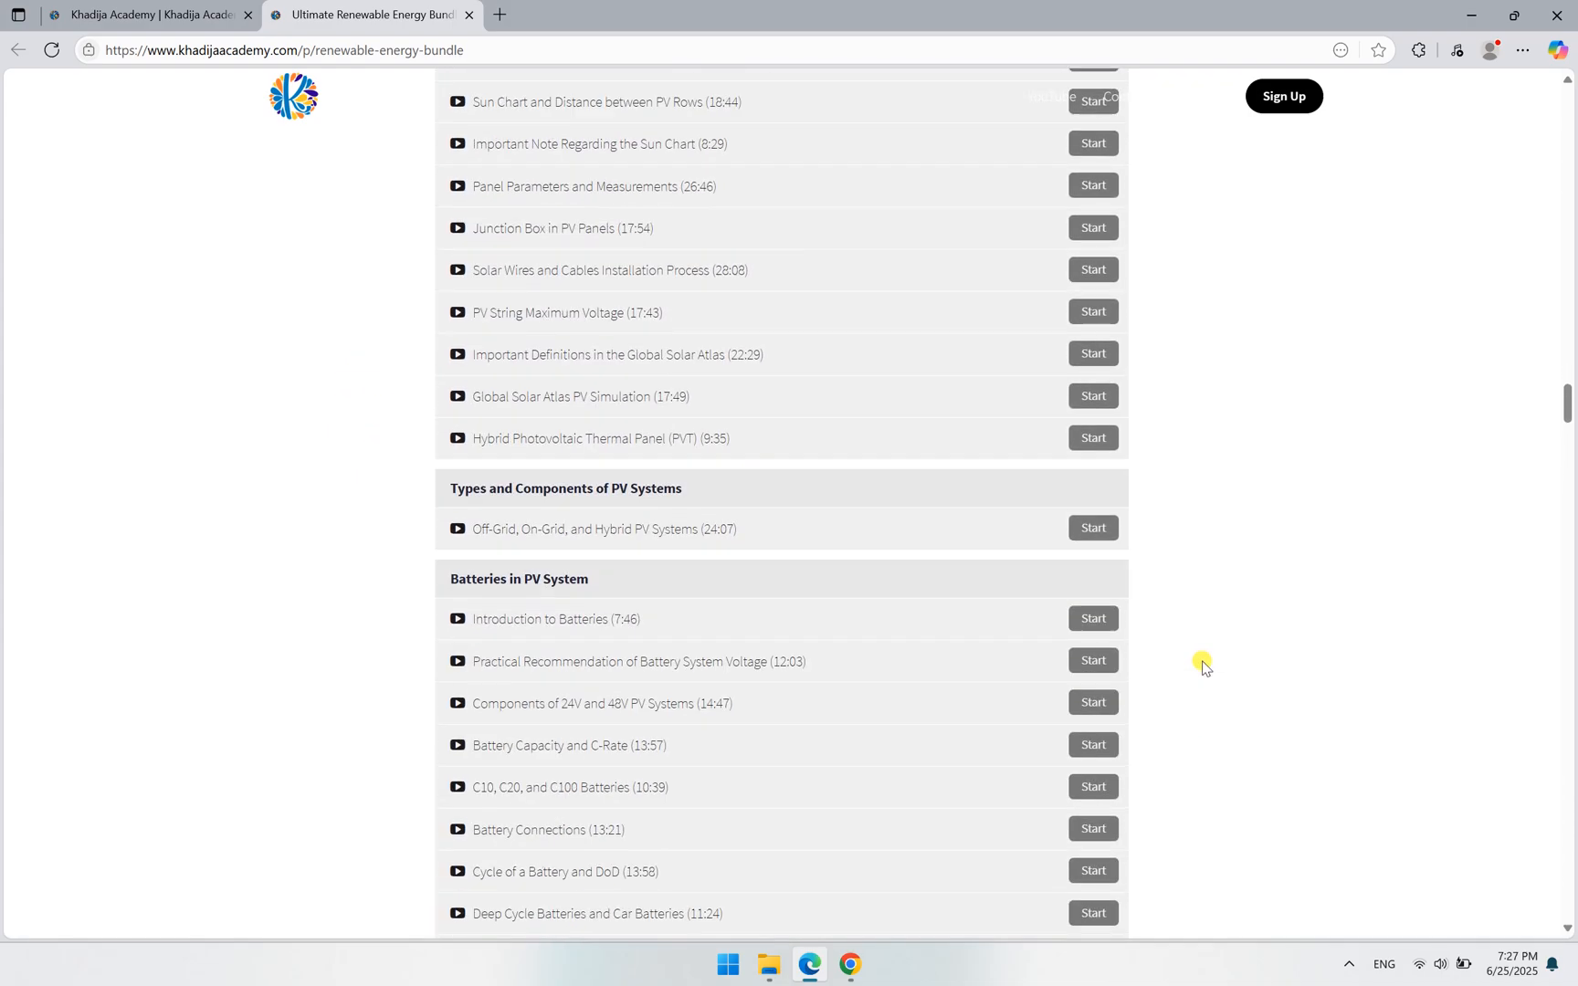
scroll("up", 3)
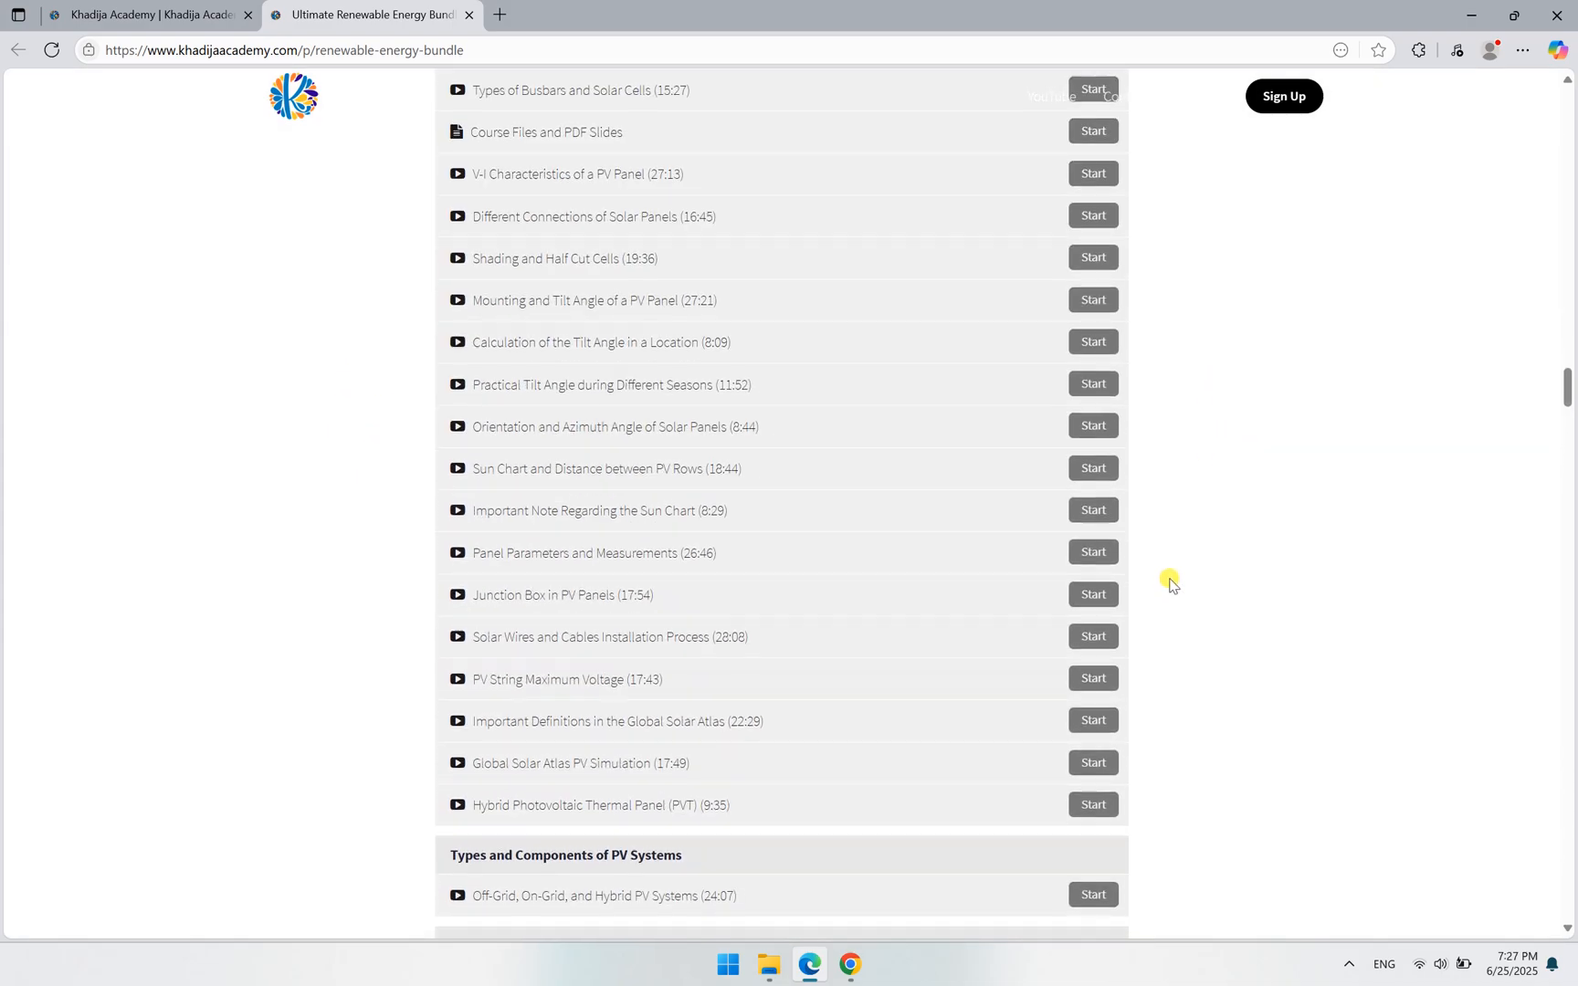
scroll("down", 3)
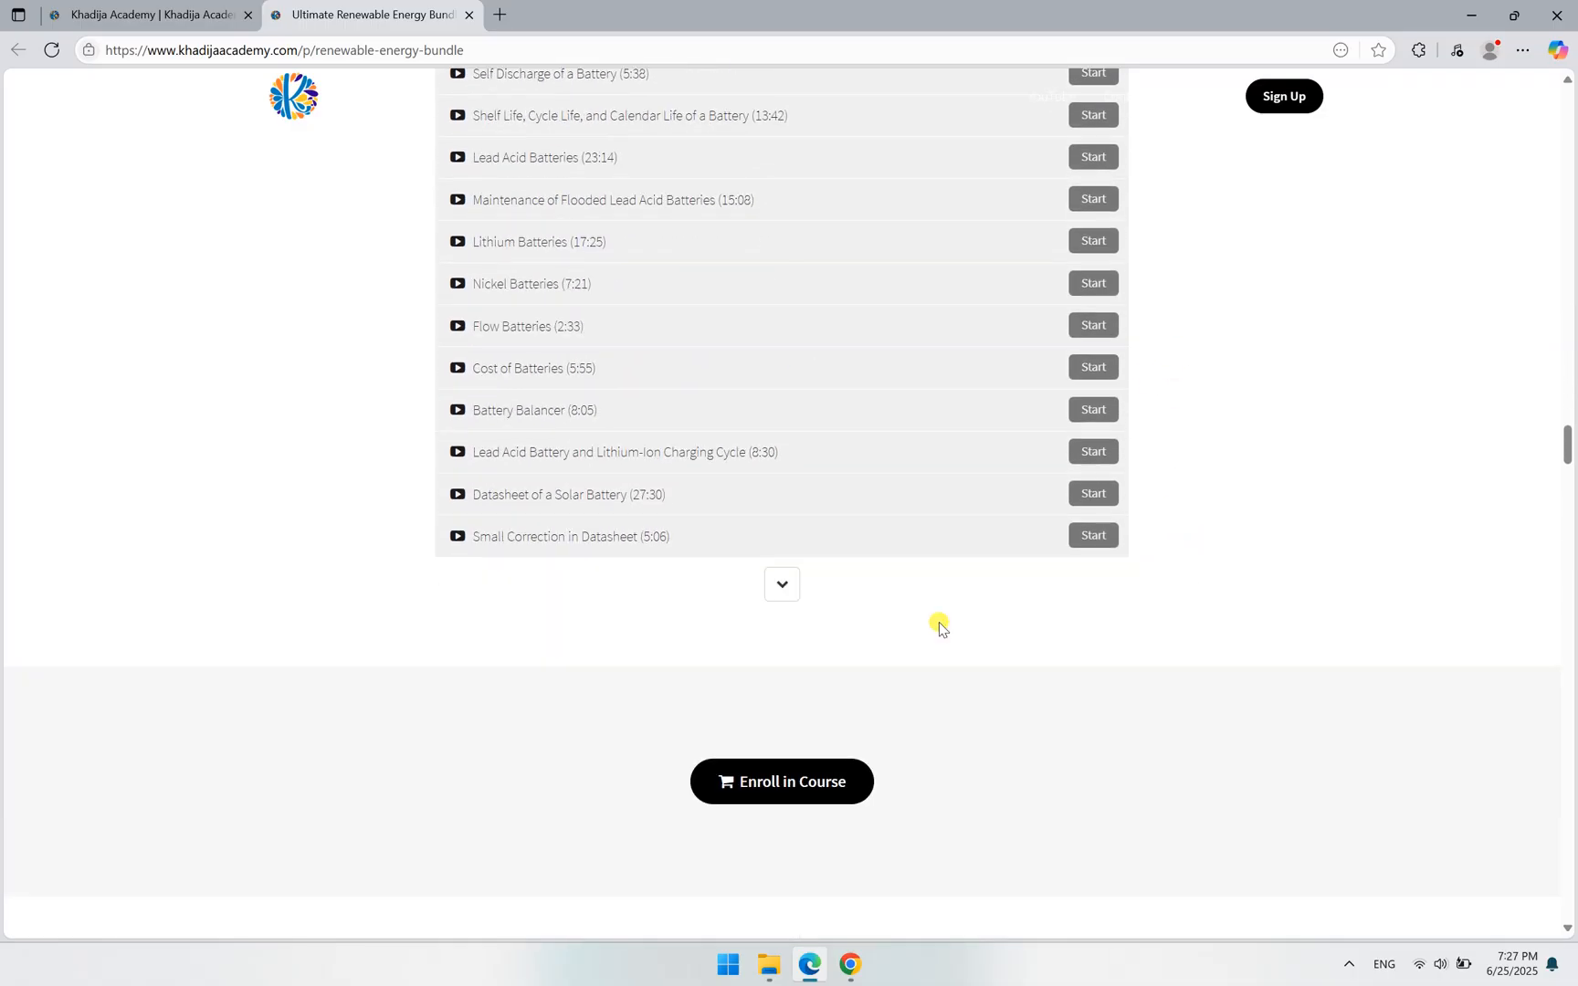
Expand the full curriculum and scroll through sections from charge controllers to electric vehicles.
left_click(781, 584)
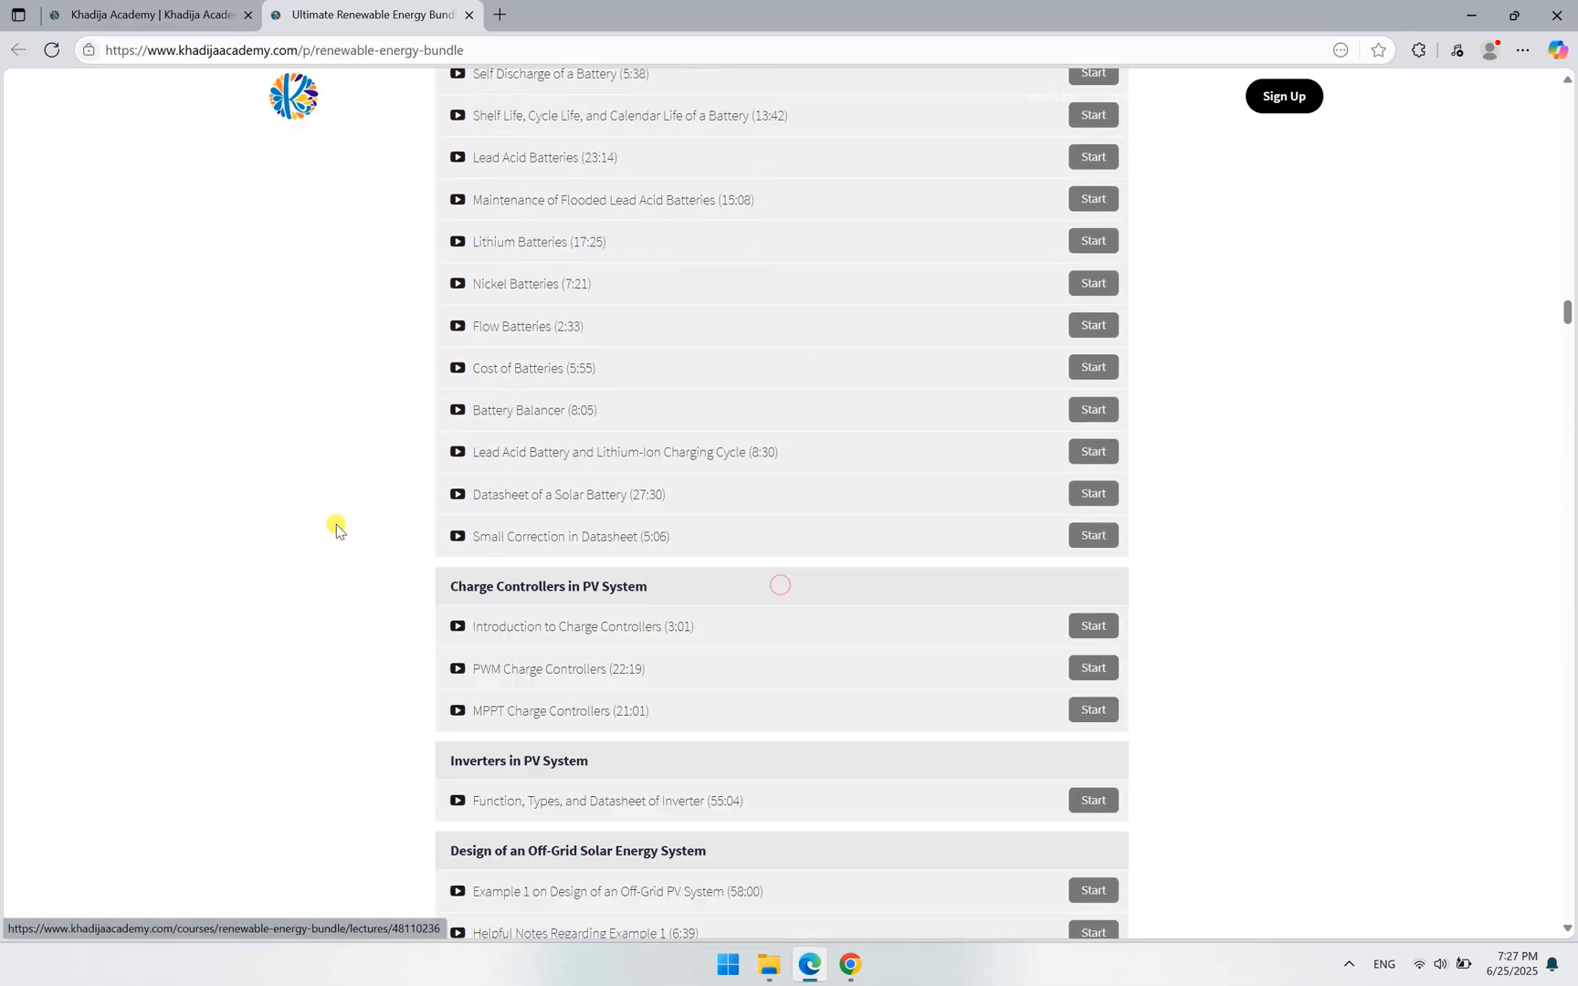
scroll("down", 3)
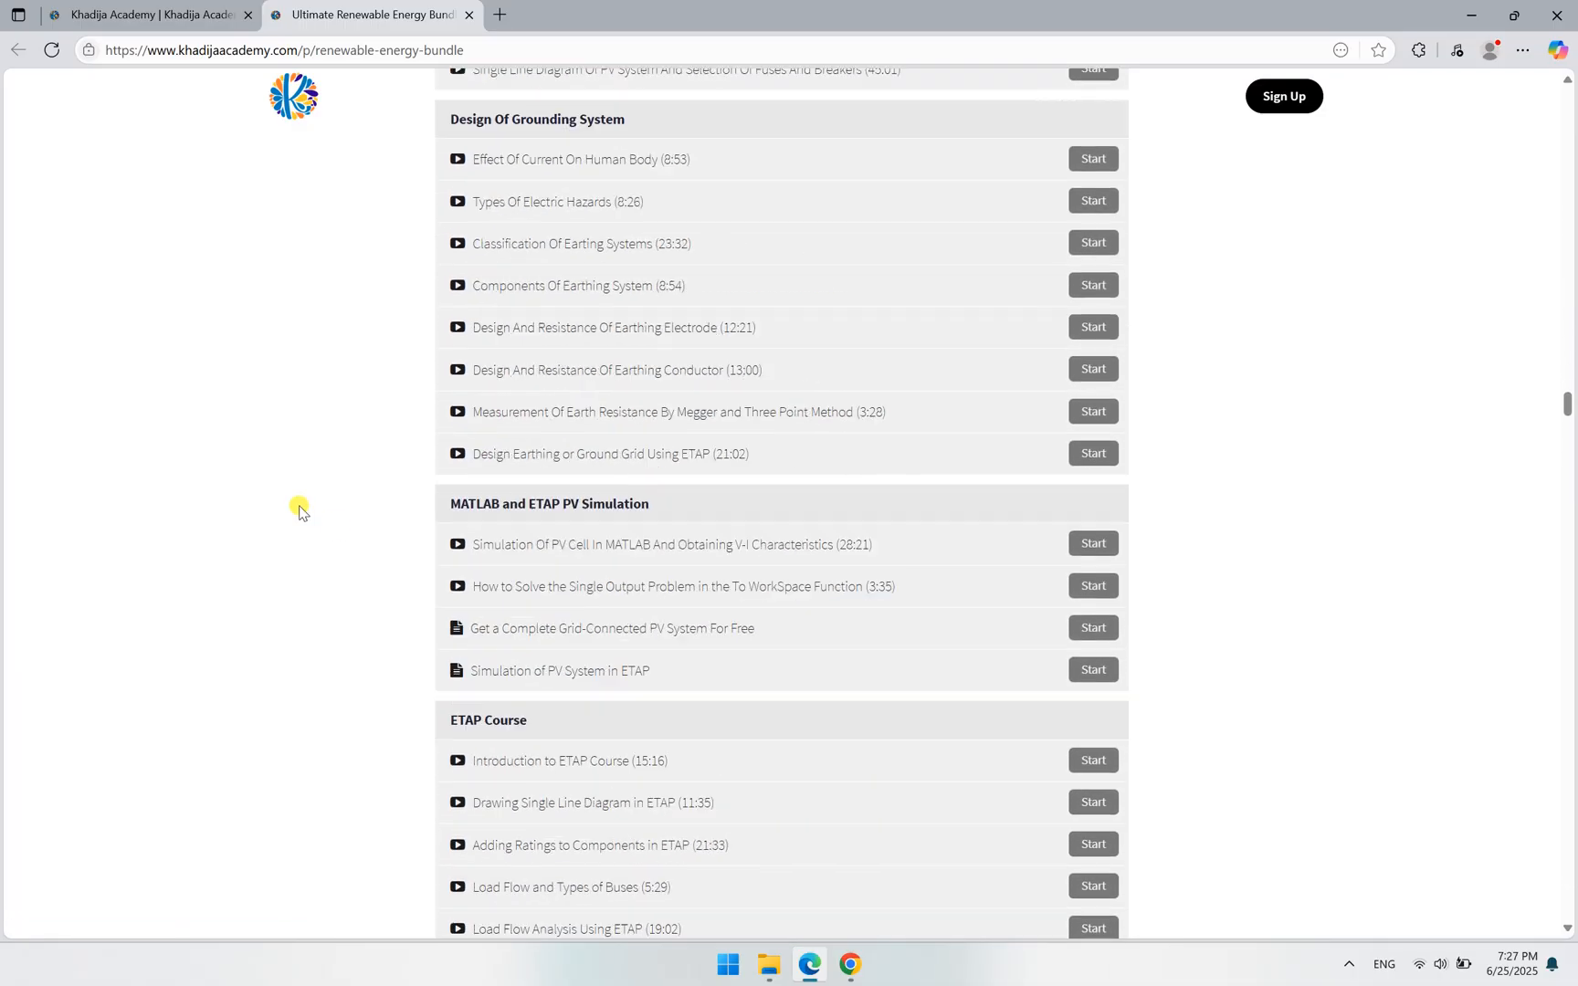
scroll("up", 3)
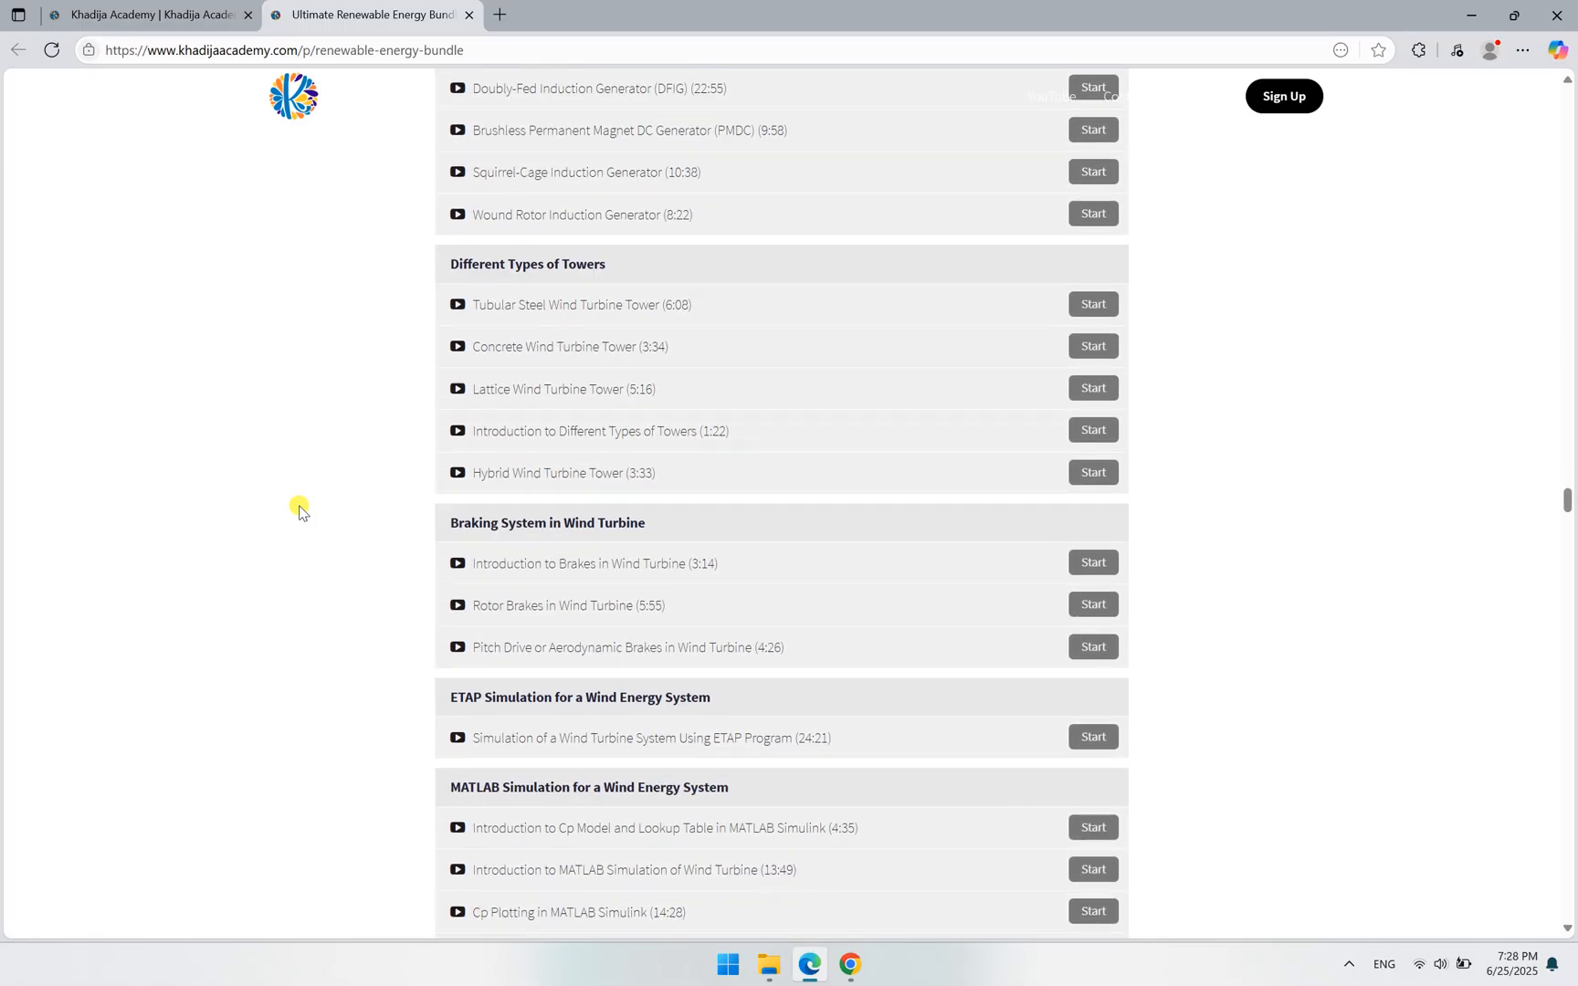
scroll("down", 3)
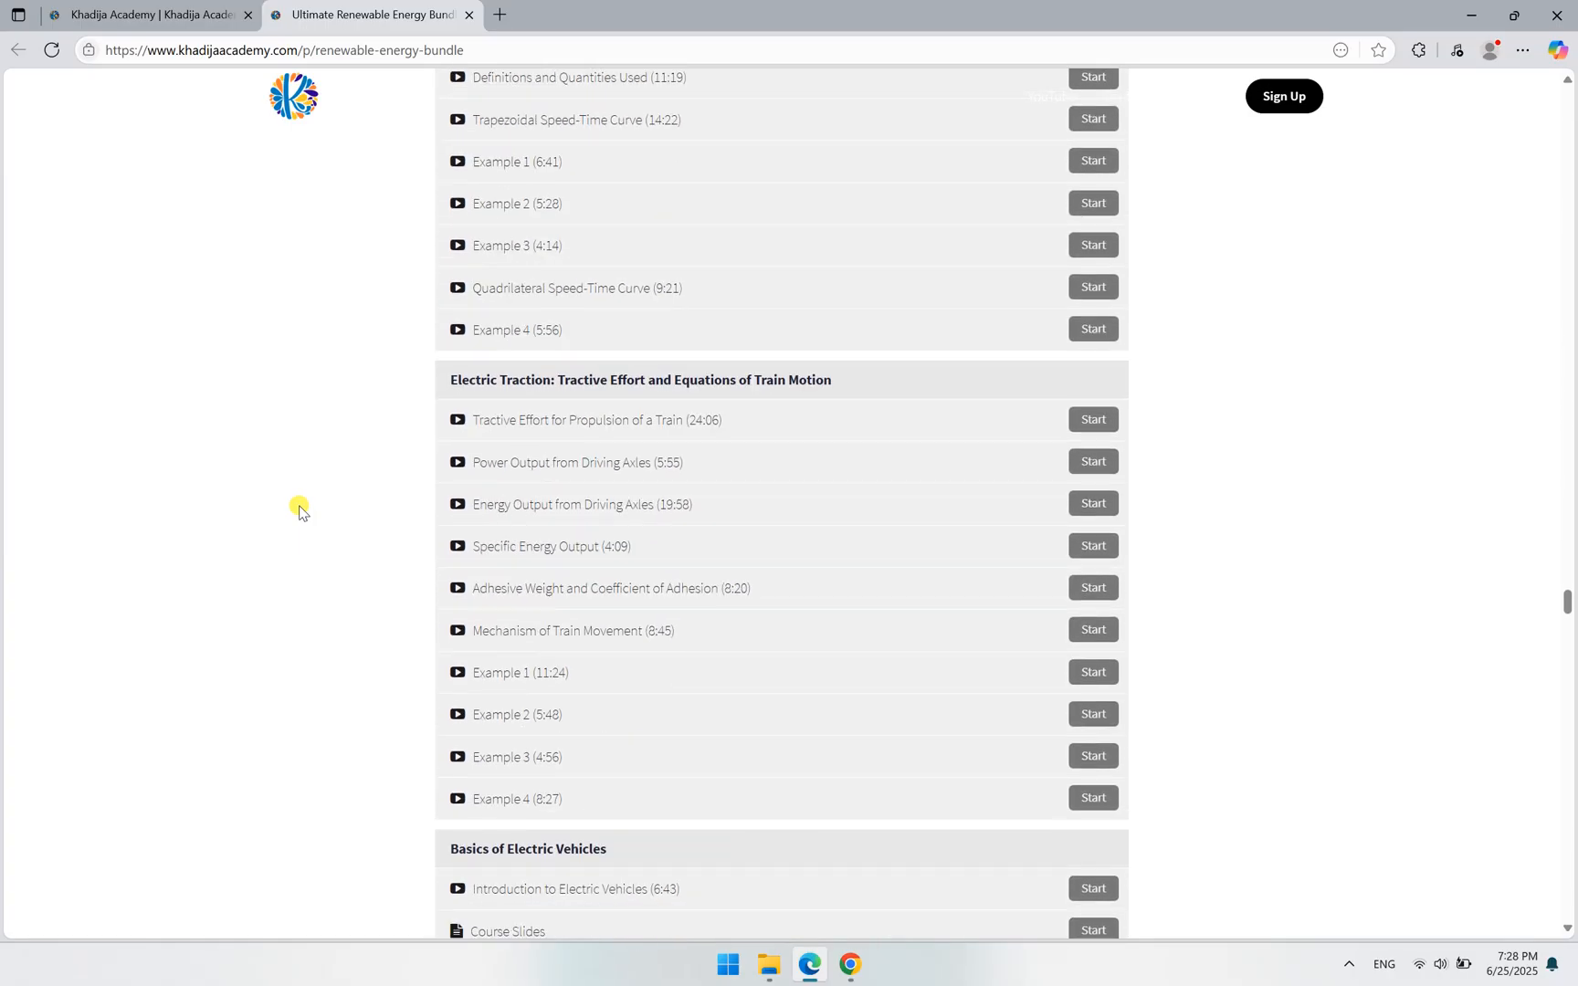
scroll("down", 3)
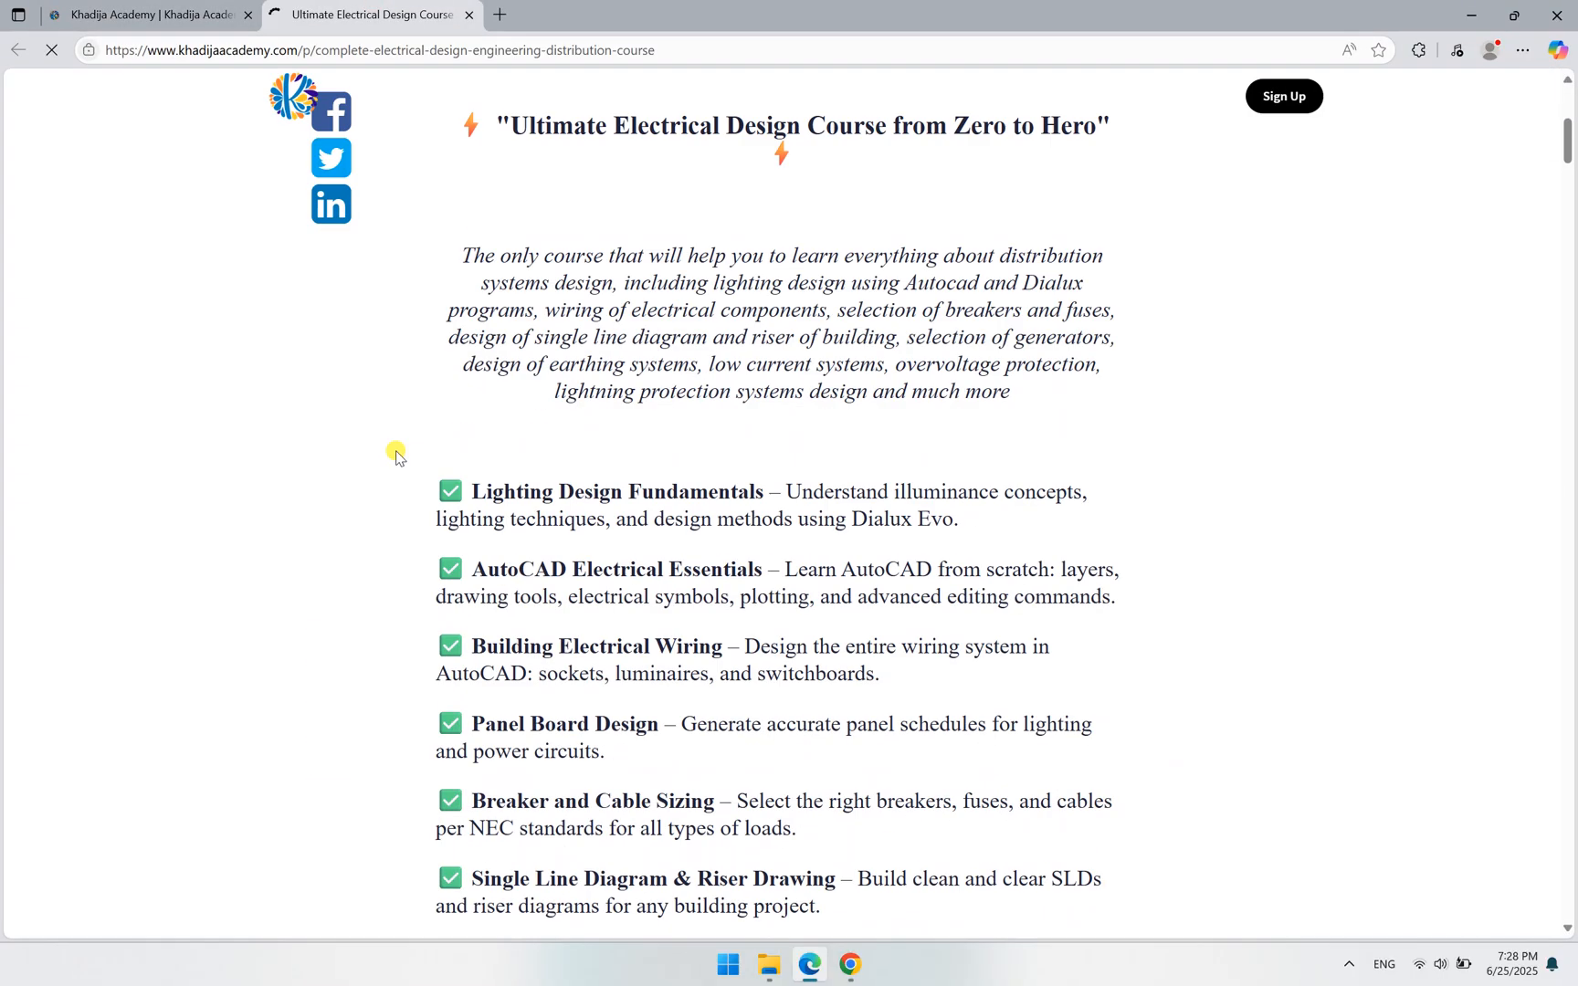
Review the Ultimate Electrical Design Course curriculum and student reviews, then close its tab.
scroll("down", 3)
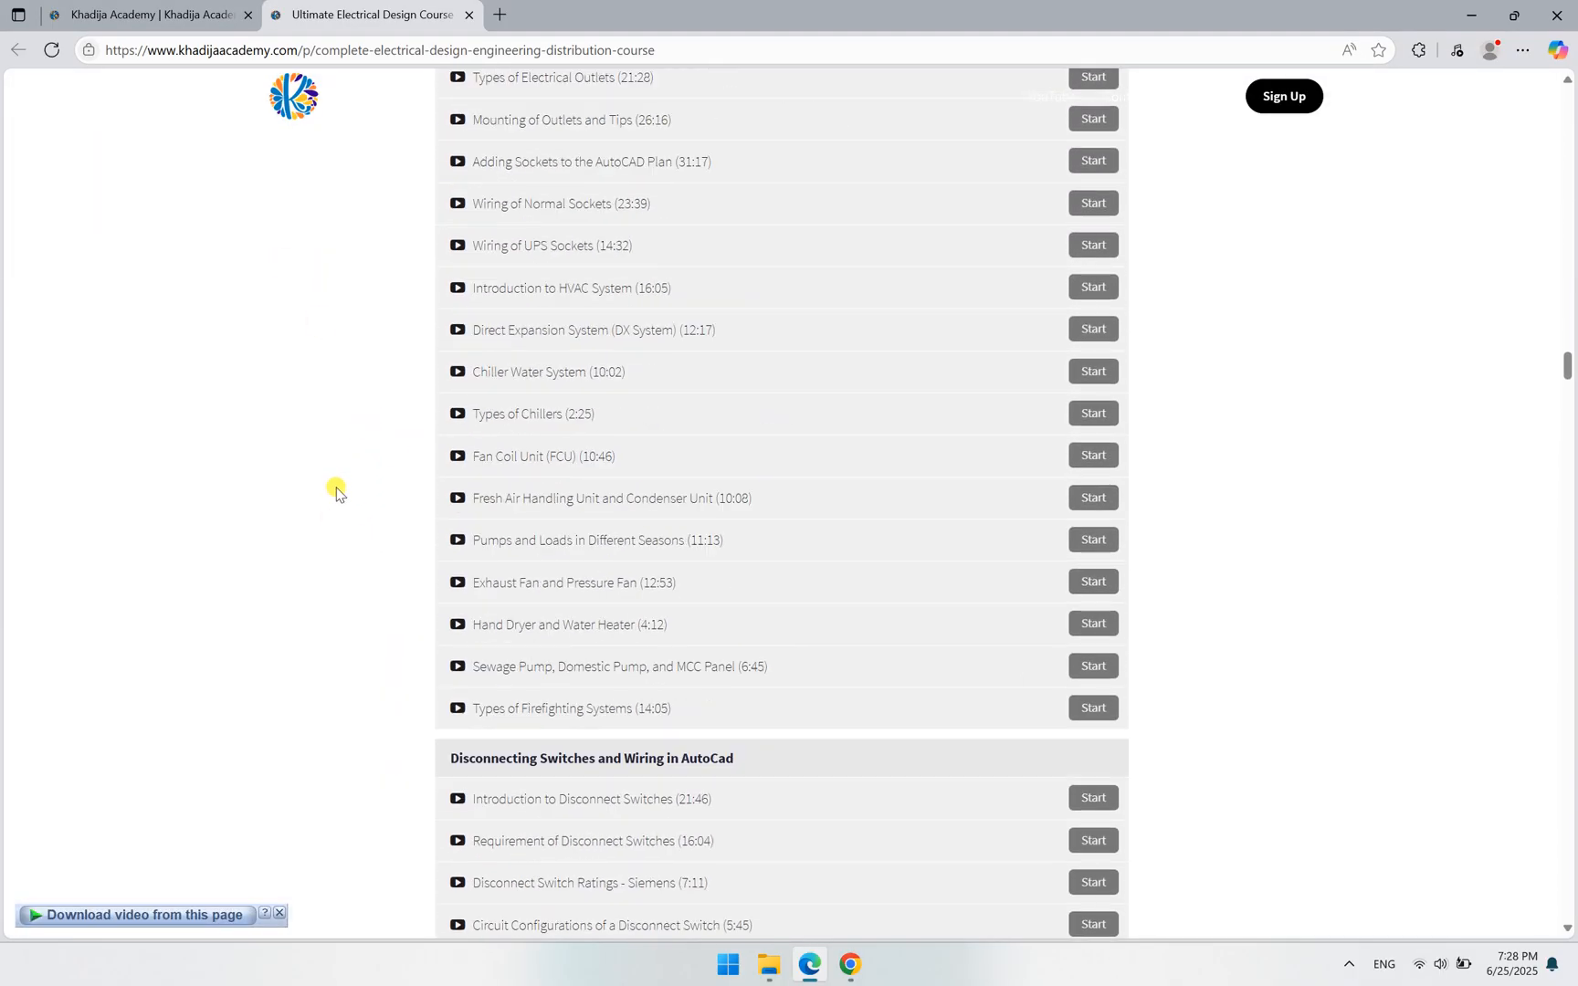
scroll("down", 3)
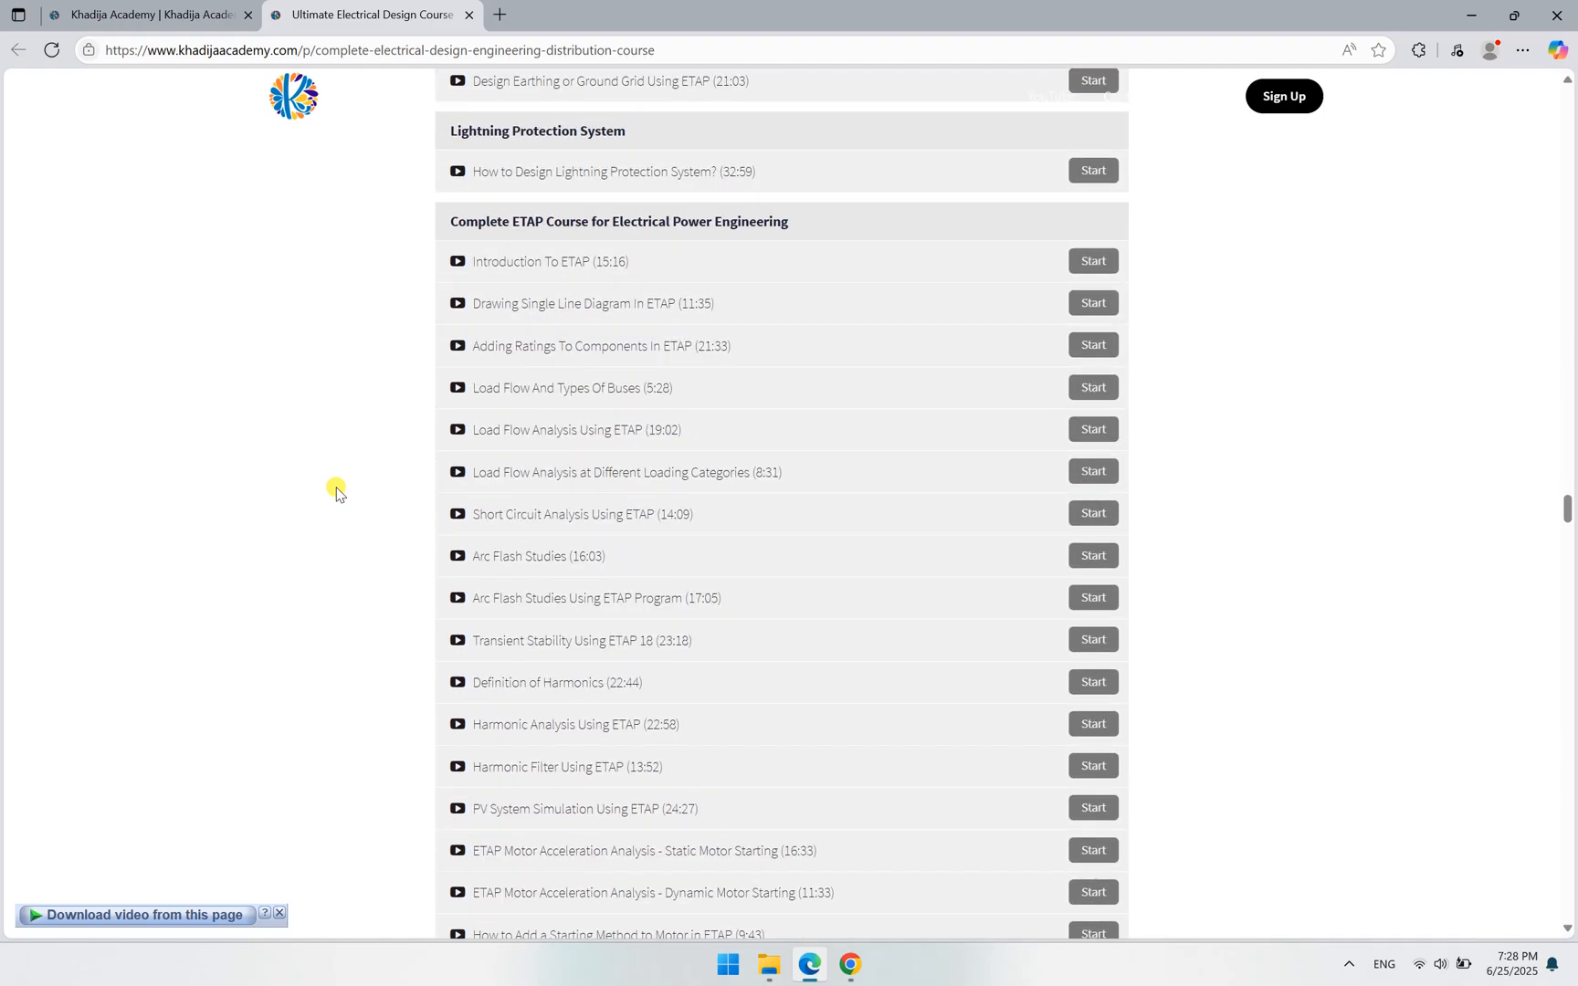
scroll("up", 3)
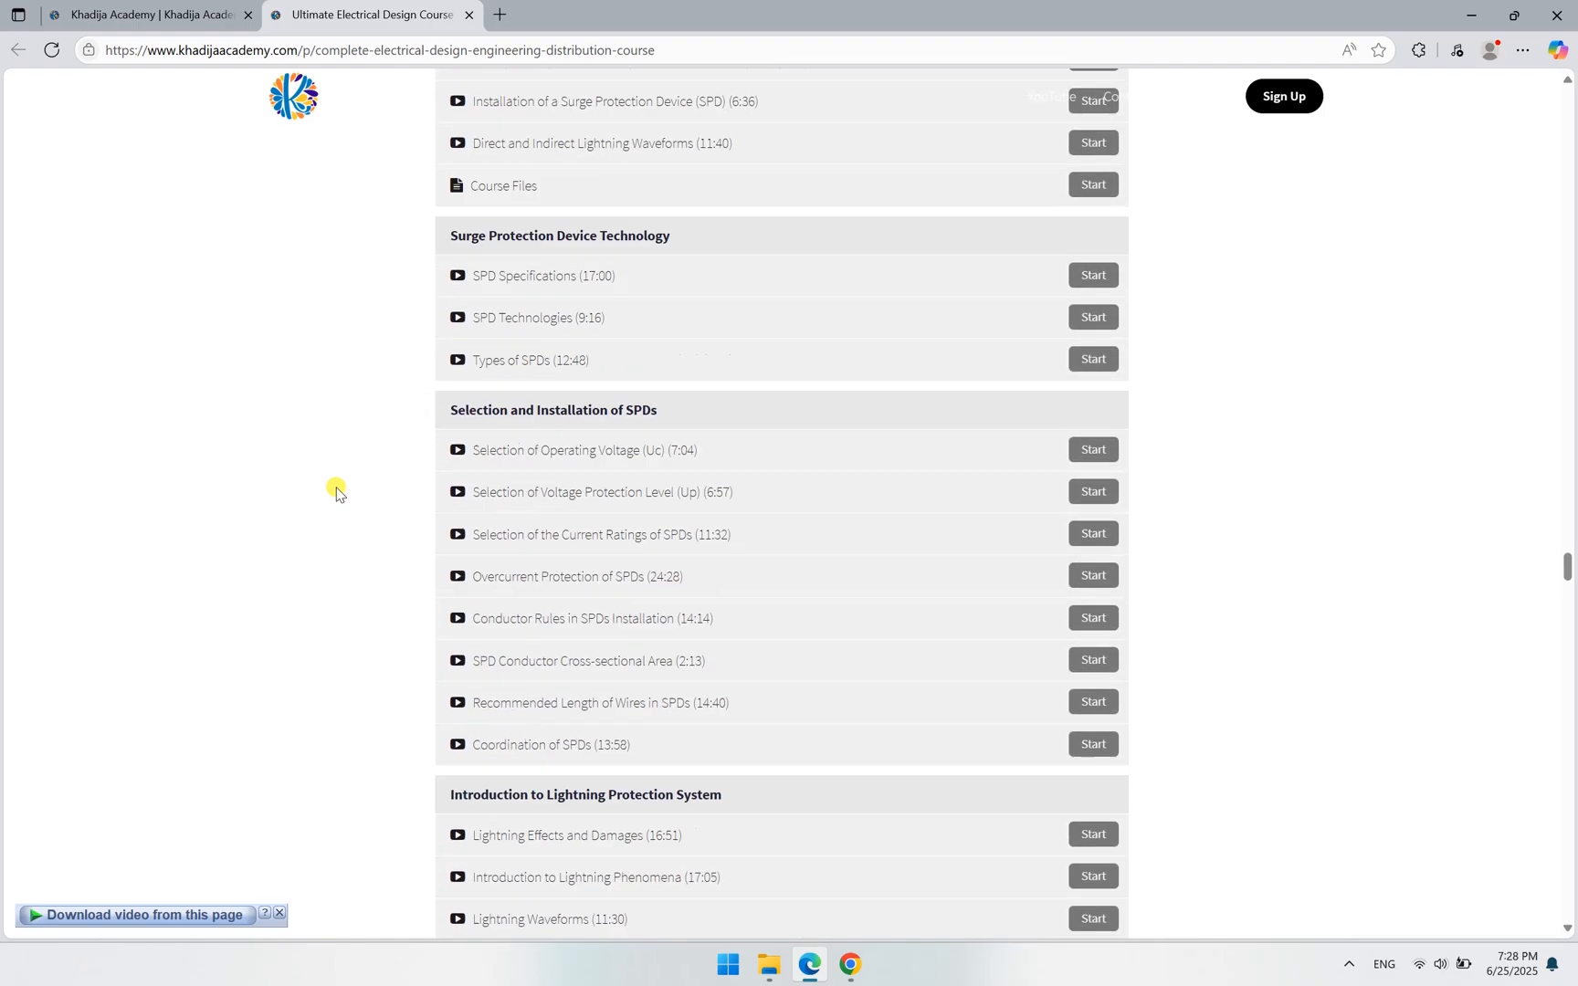
scroll("down", 3)
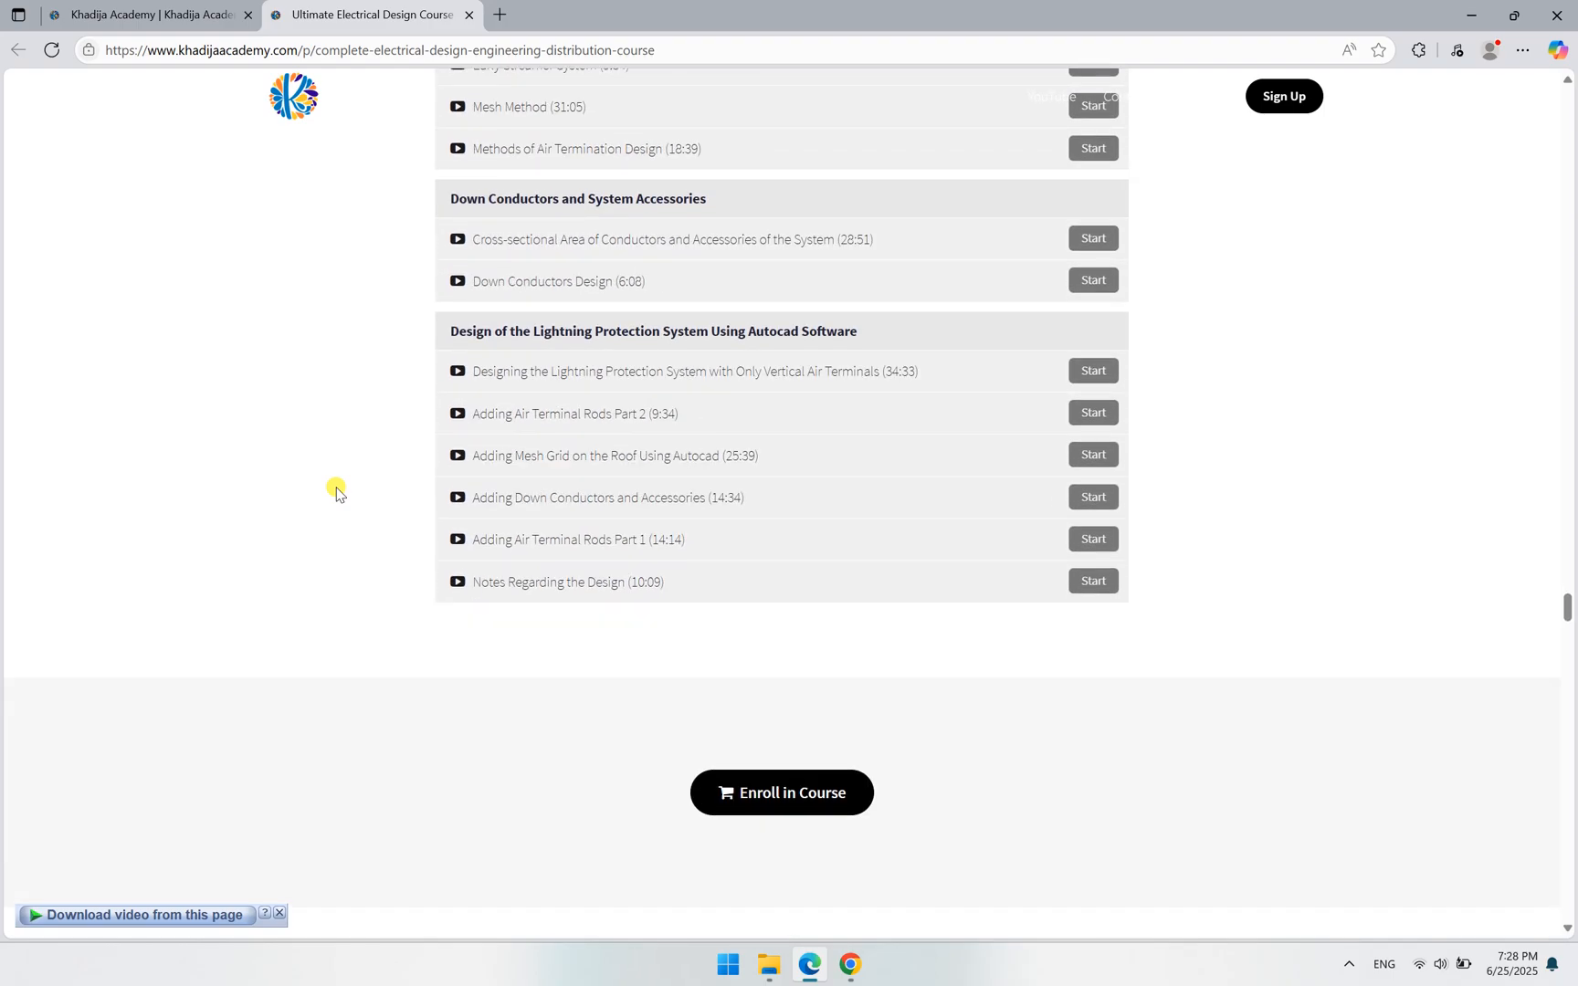
scroll("up", 3)
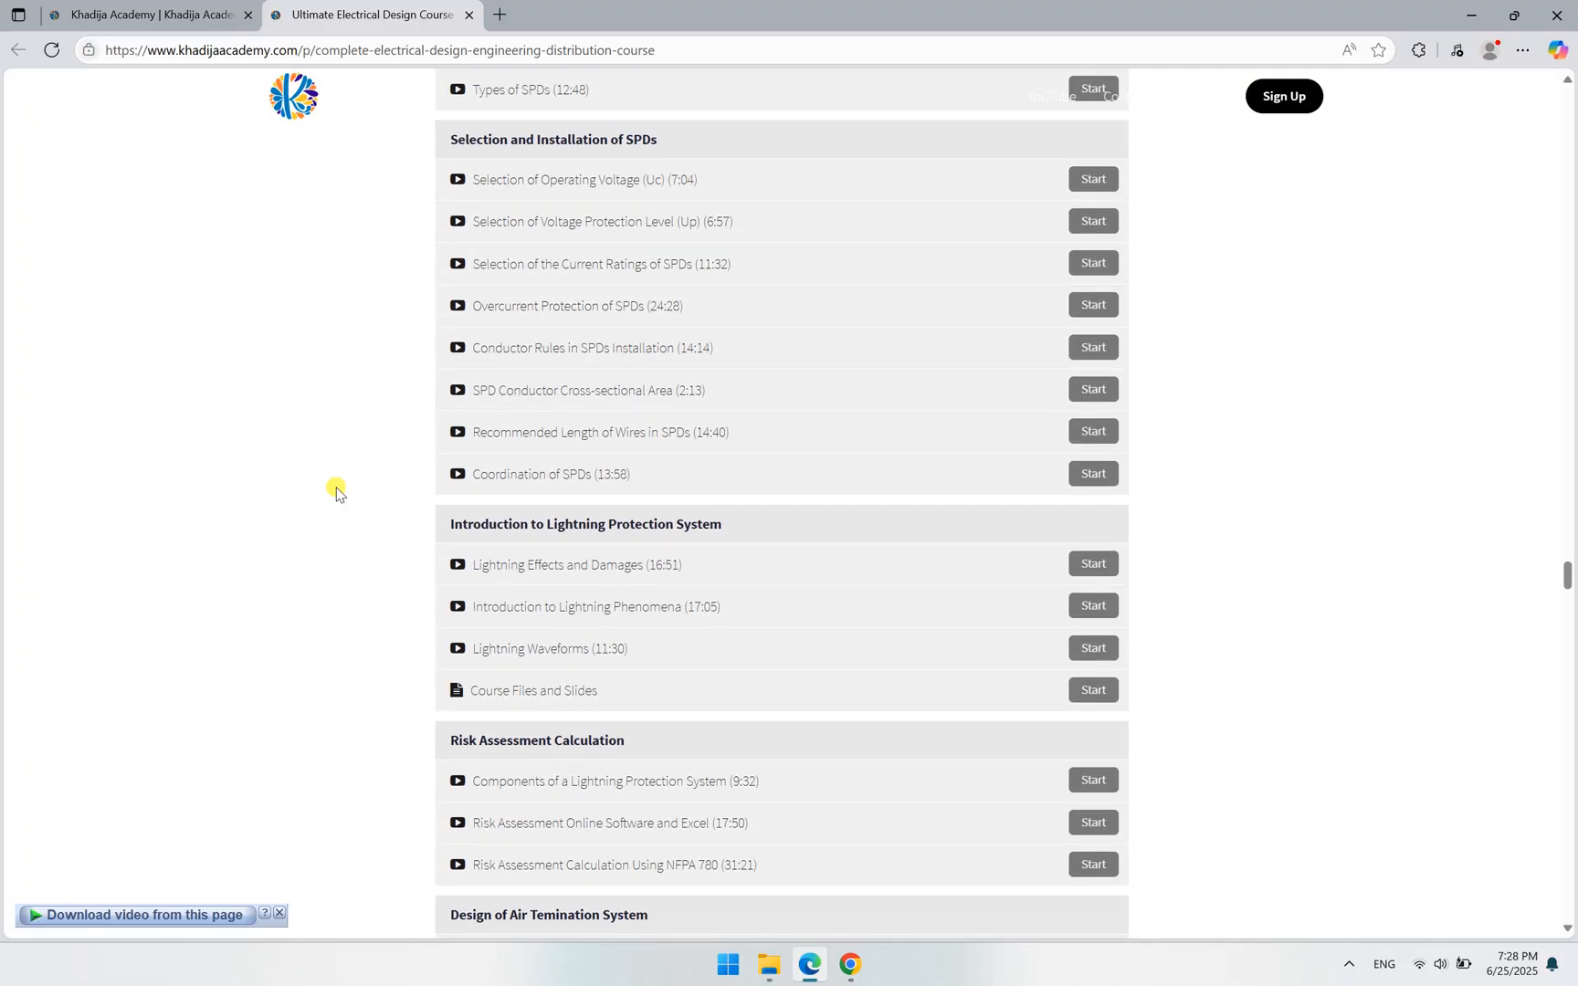
scroll("down", 3)
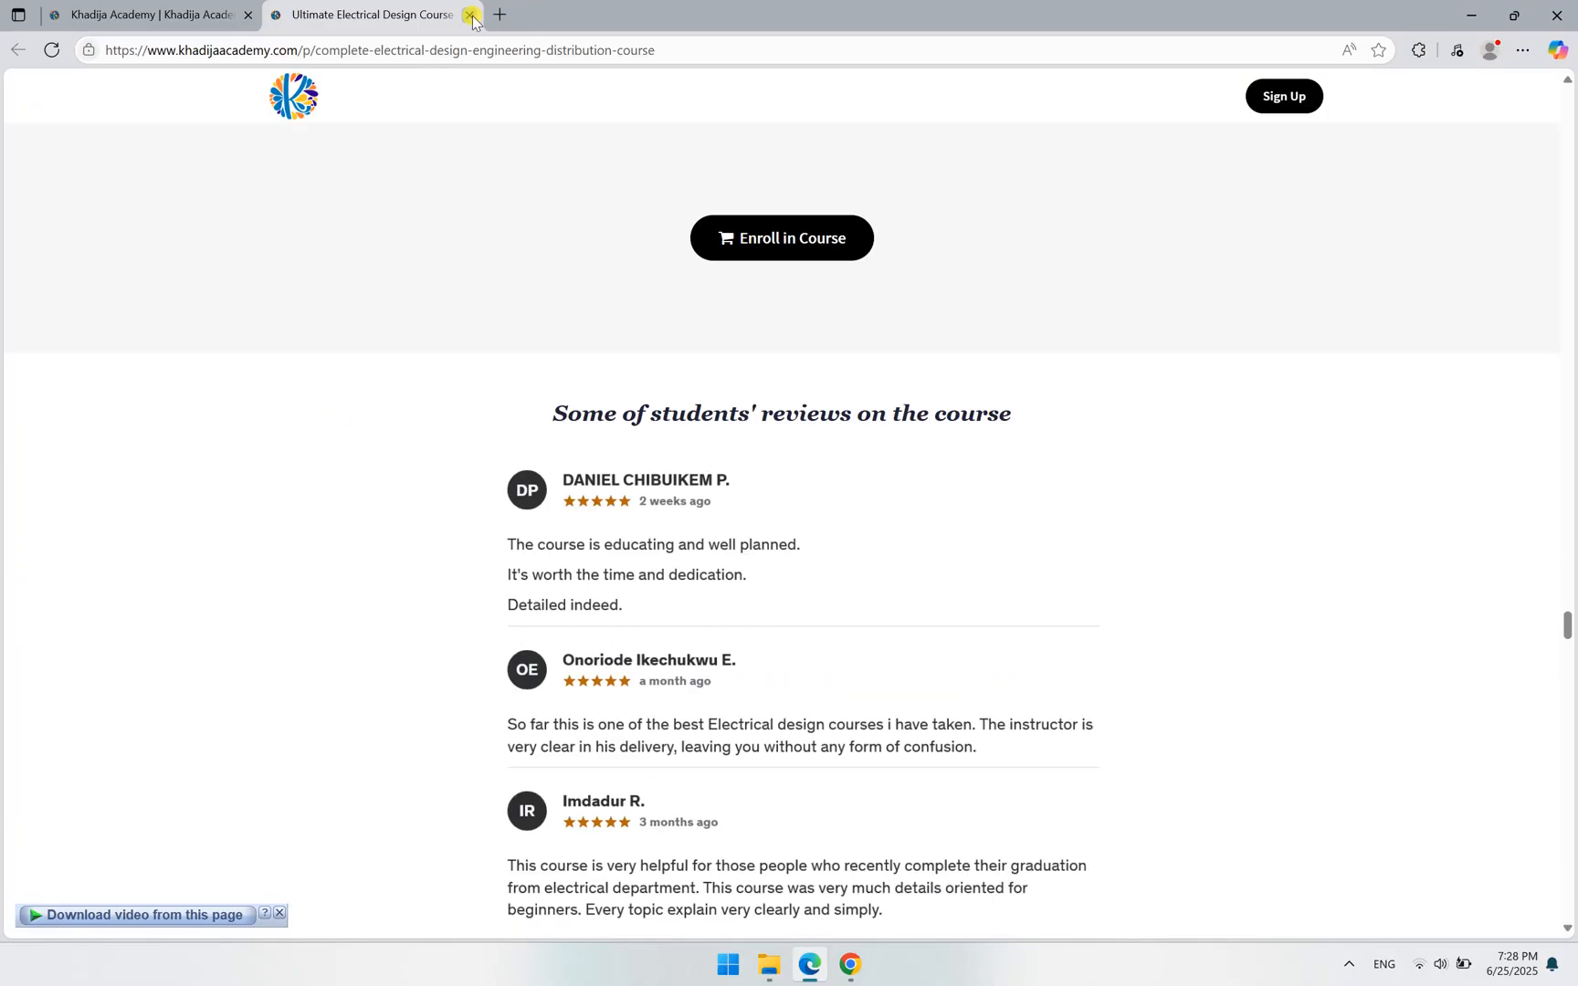
left_click(470, 14)
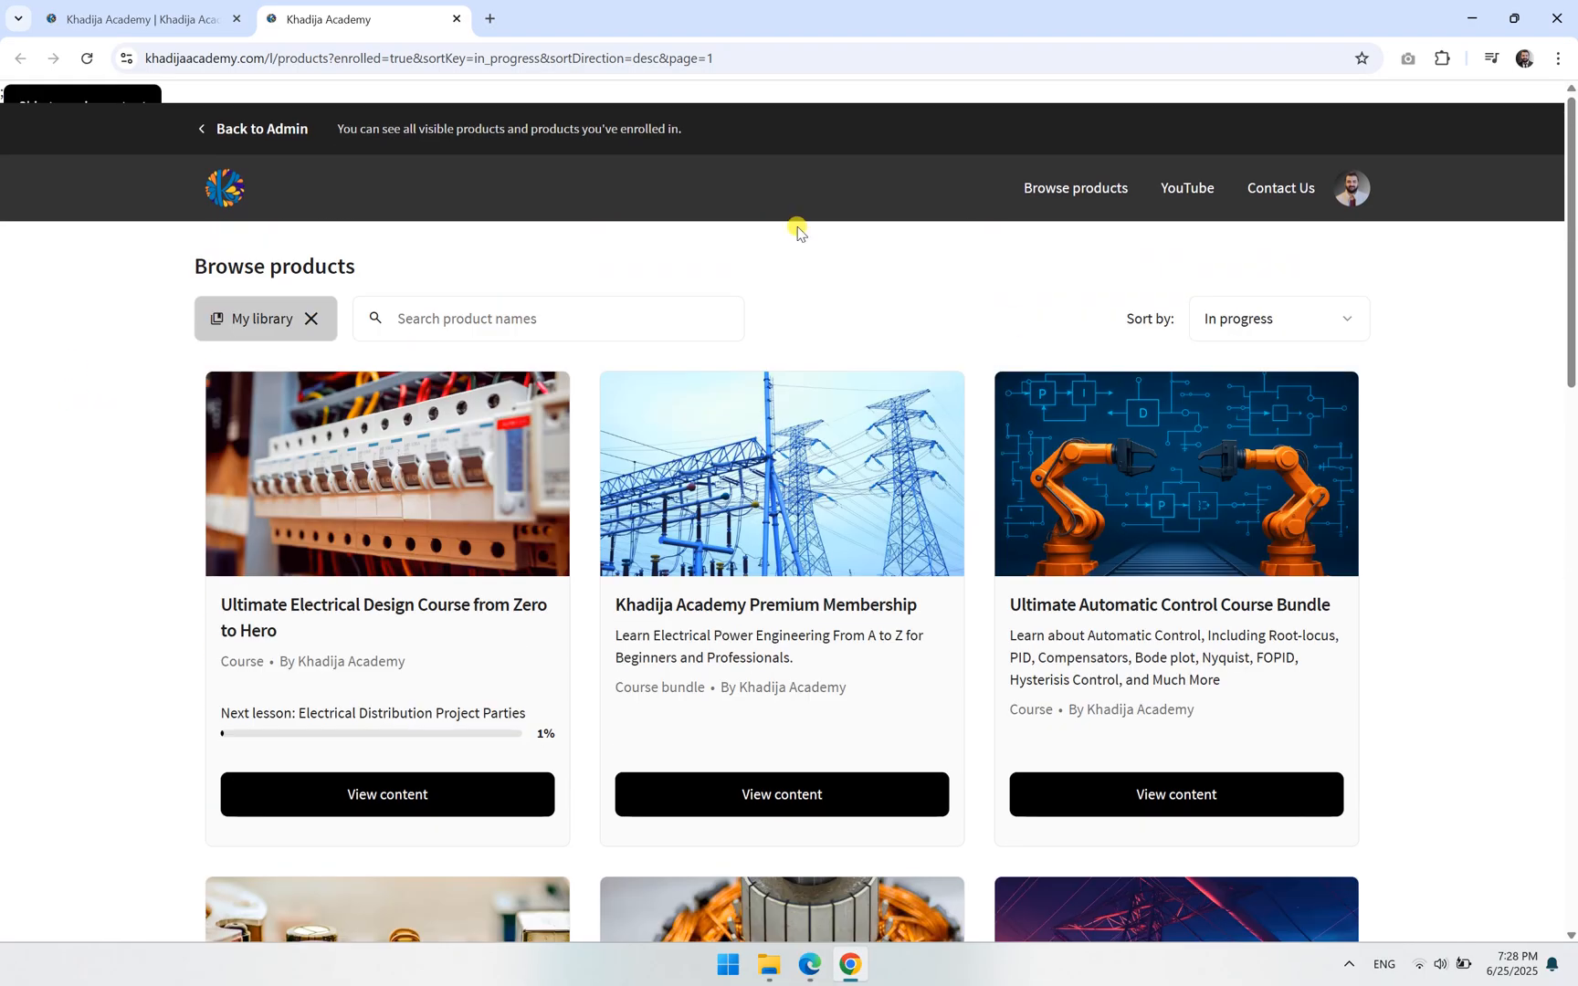
Open Khadija Academy Premium Membership from My library and switch to its new curriculum tab.
scroll("down", 3)
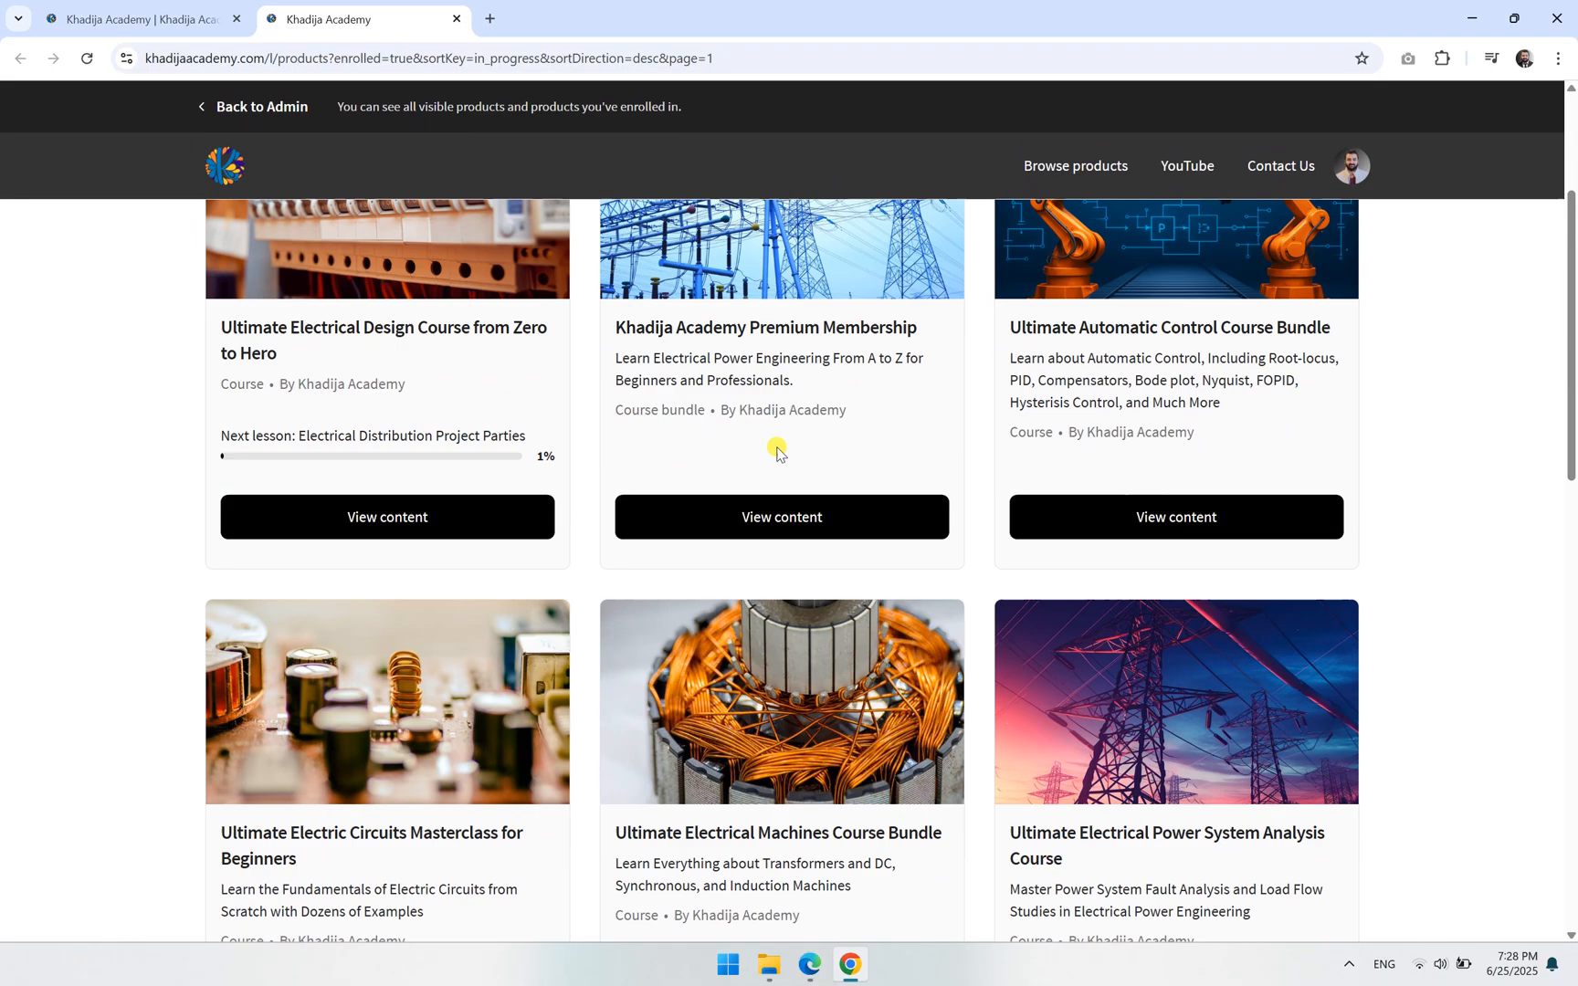
left_click(780, 516)
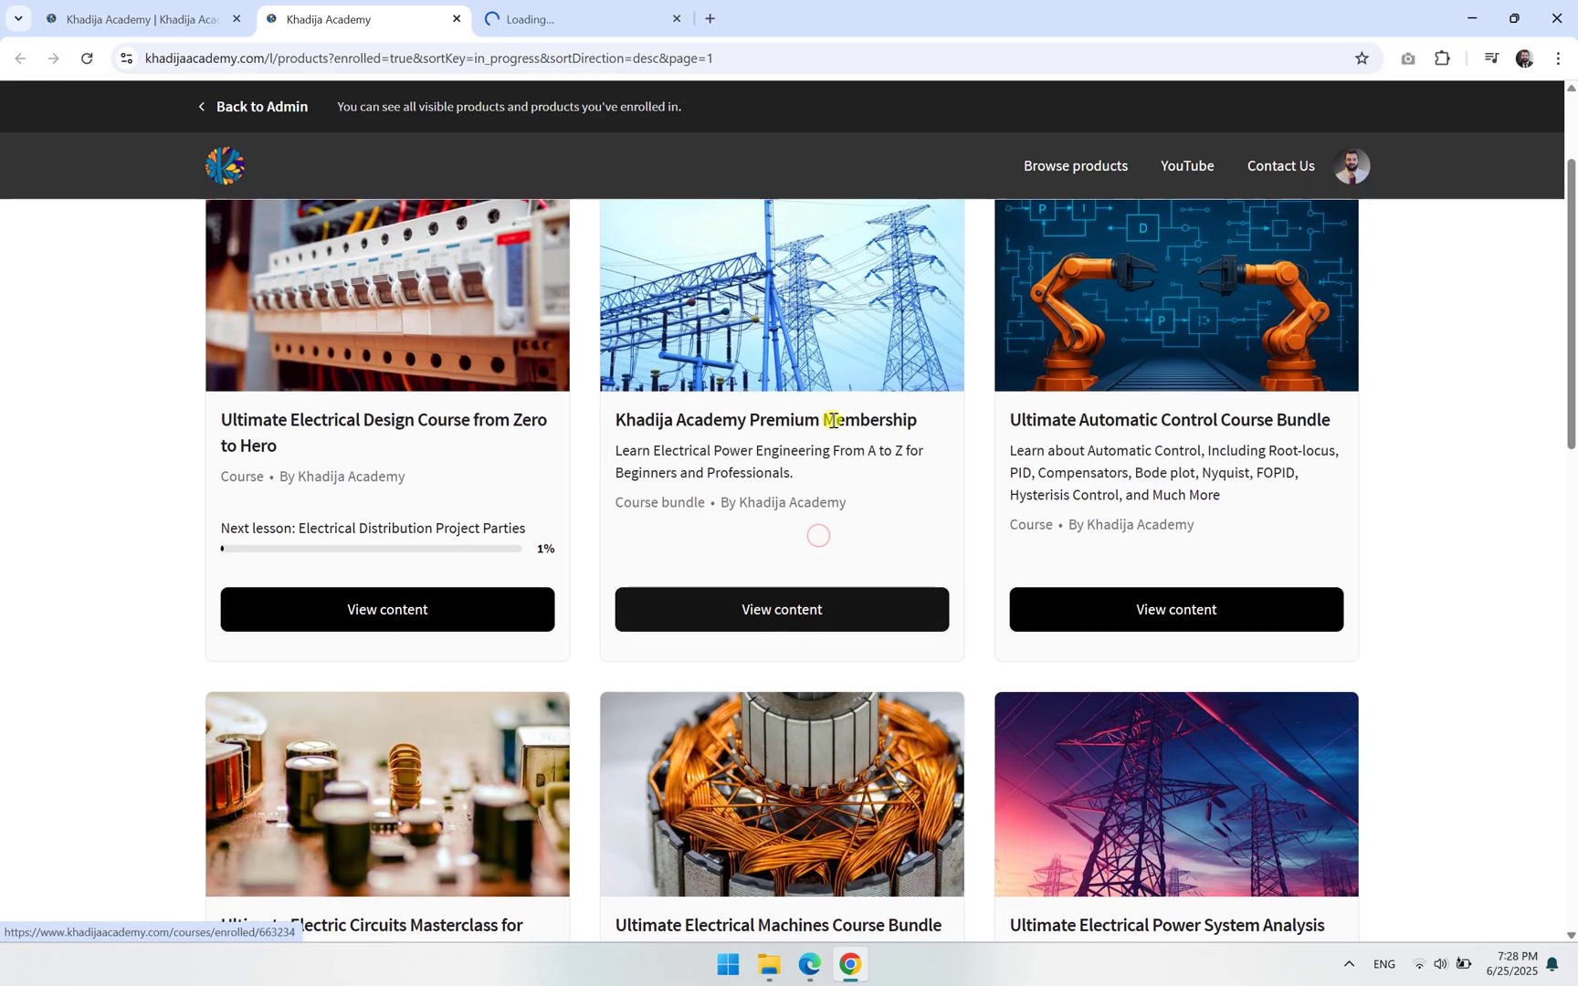
mouse_move(811, 377)
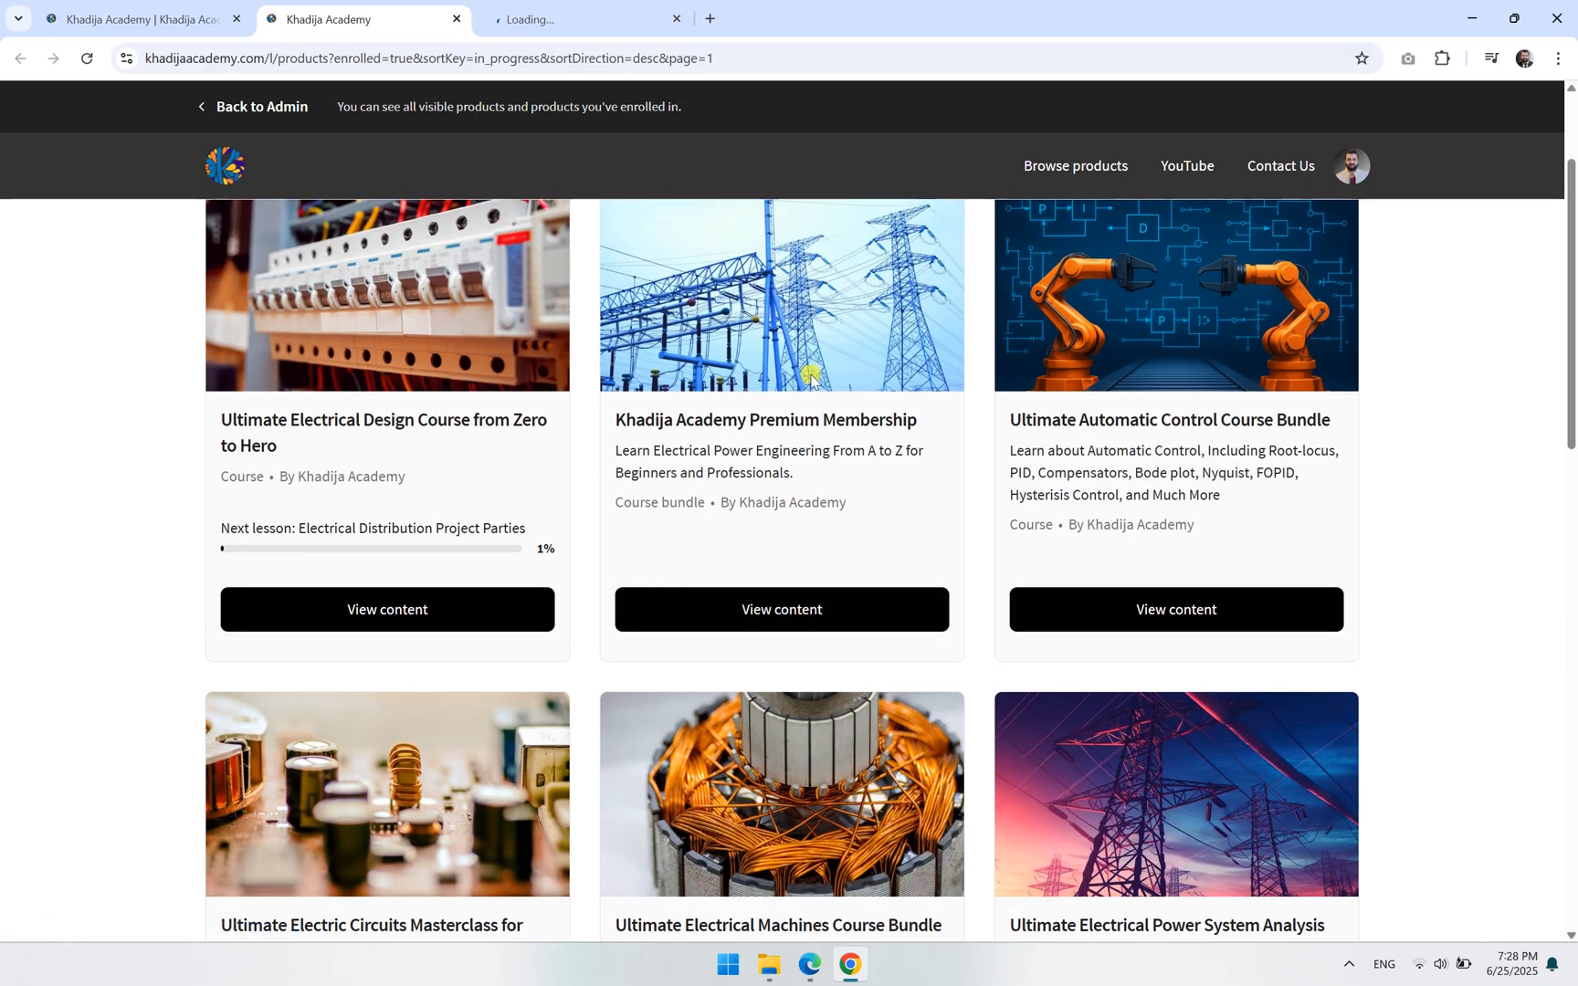
scroll("down", 3)
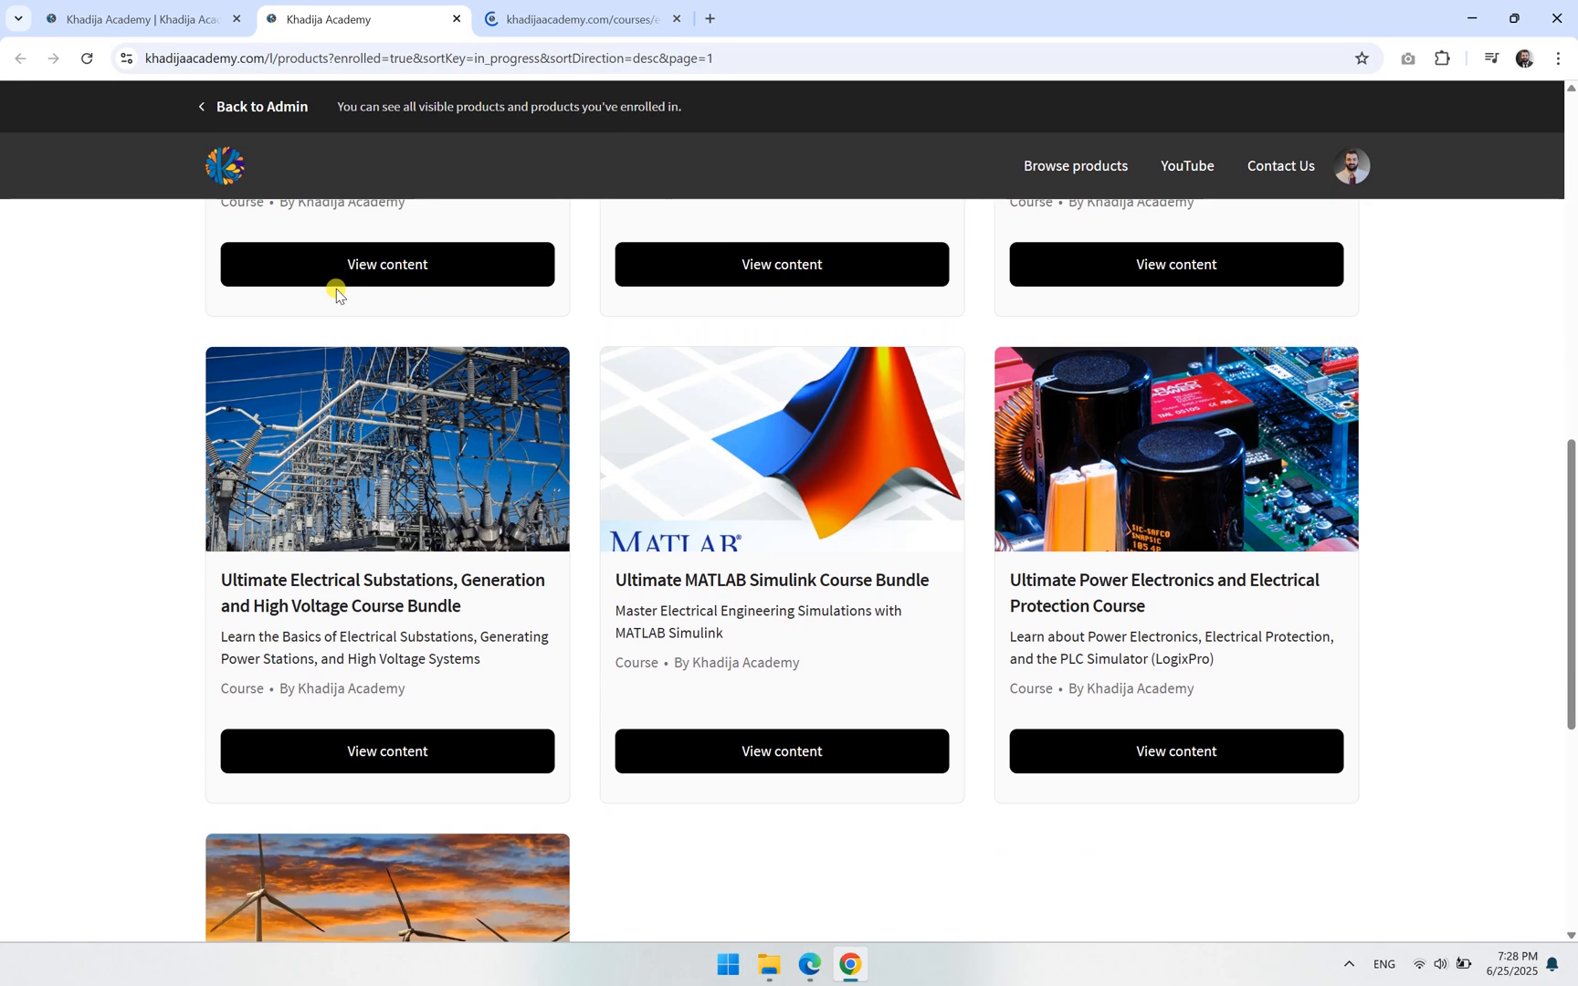
scroll("up", 3)
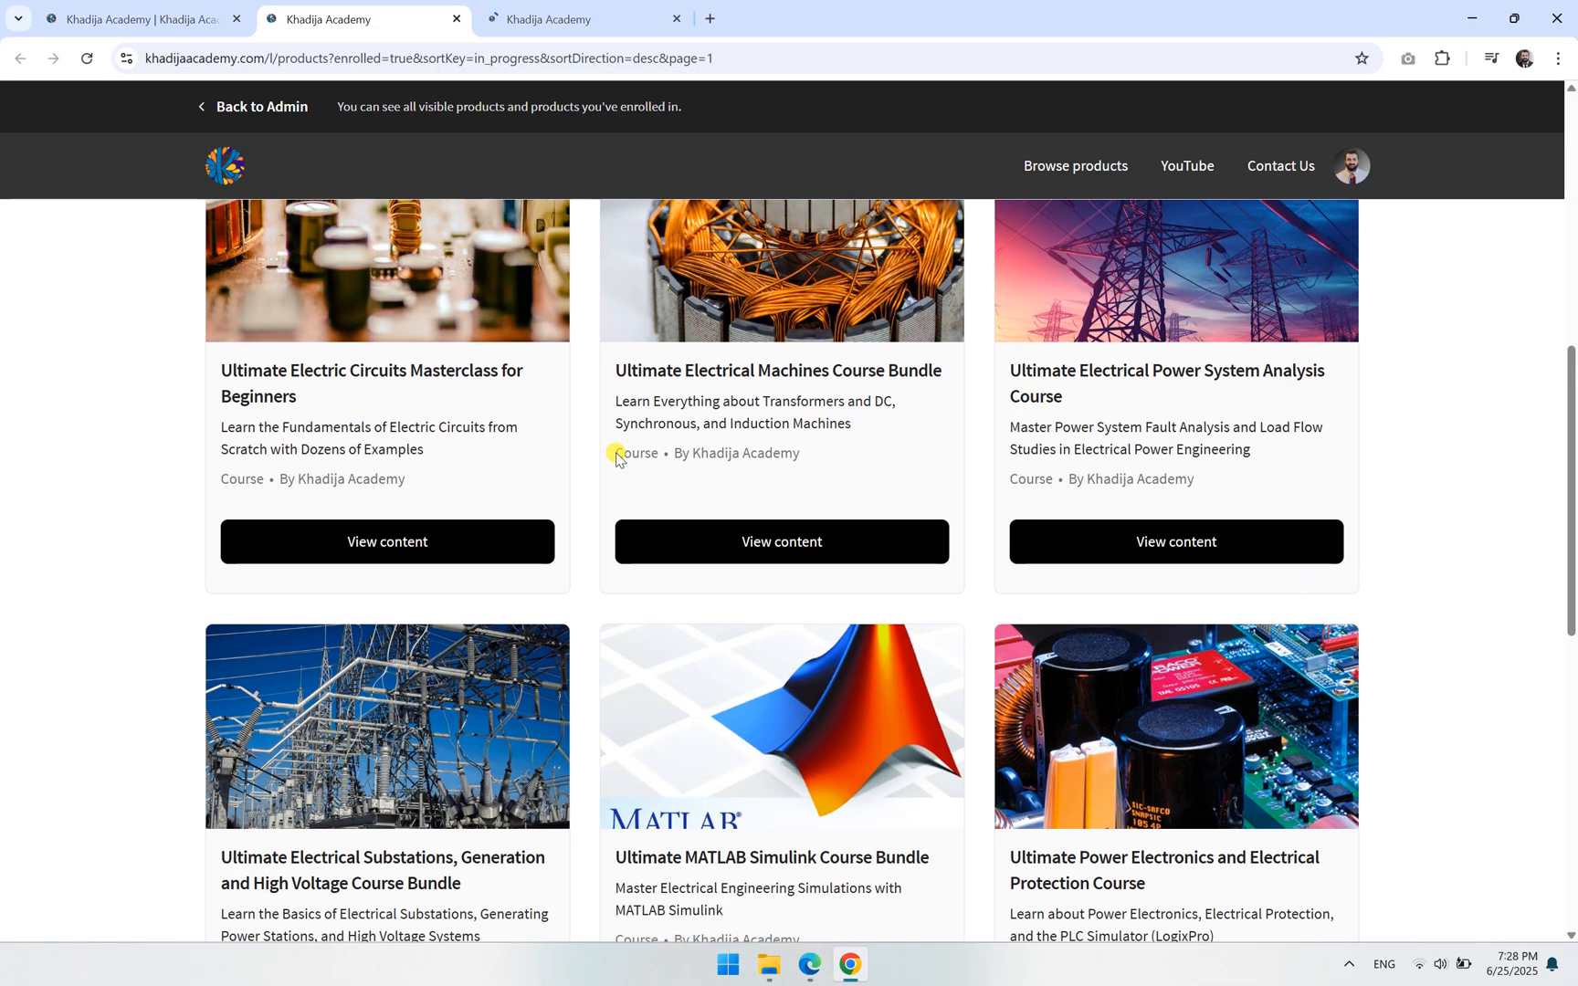
left_click(1175, 541)
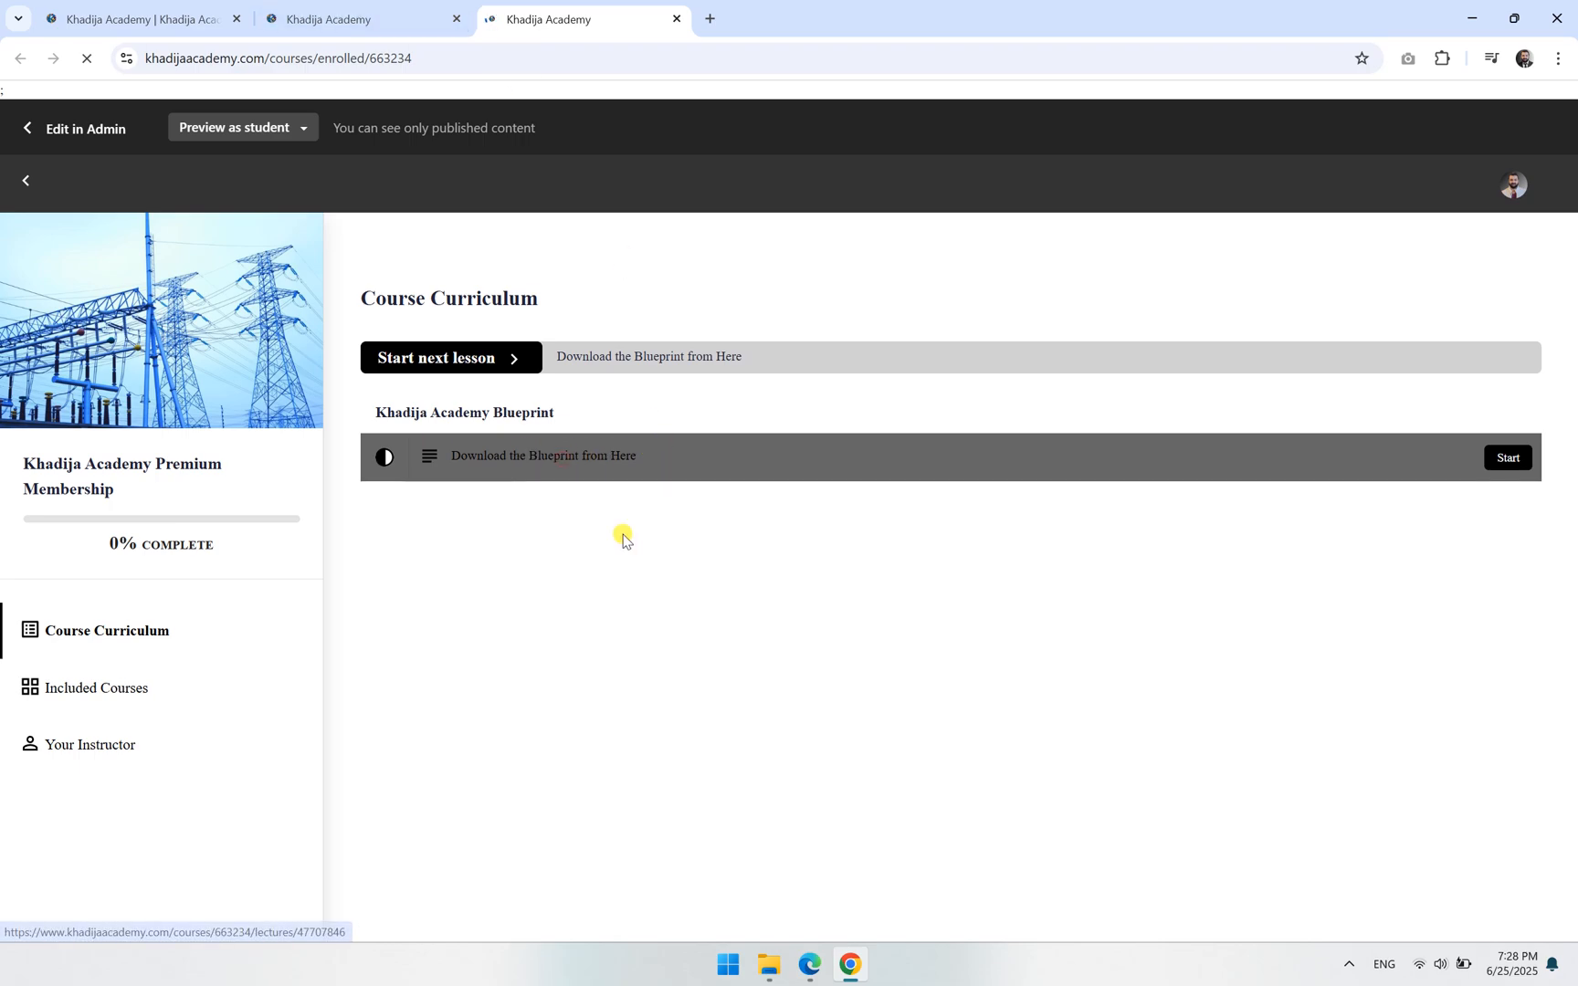
Download the Blueprint lesson file and open the membership blueprint PDF from Documents in Acrobat.
left_click(1506, 458)
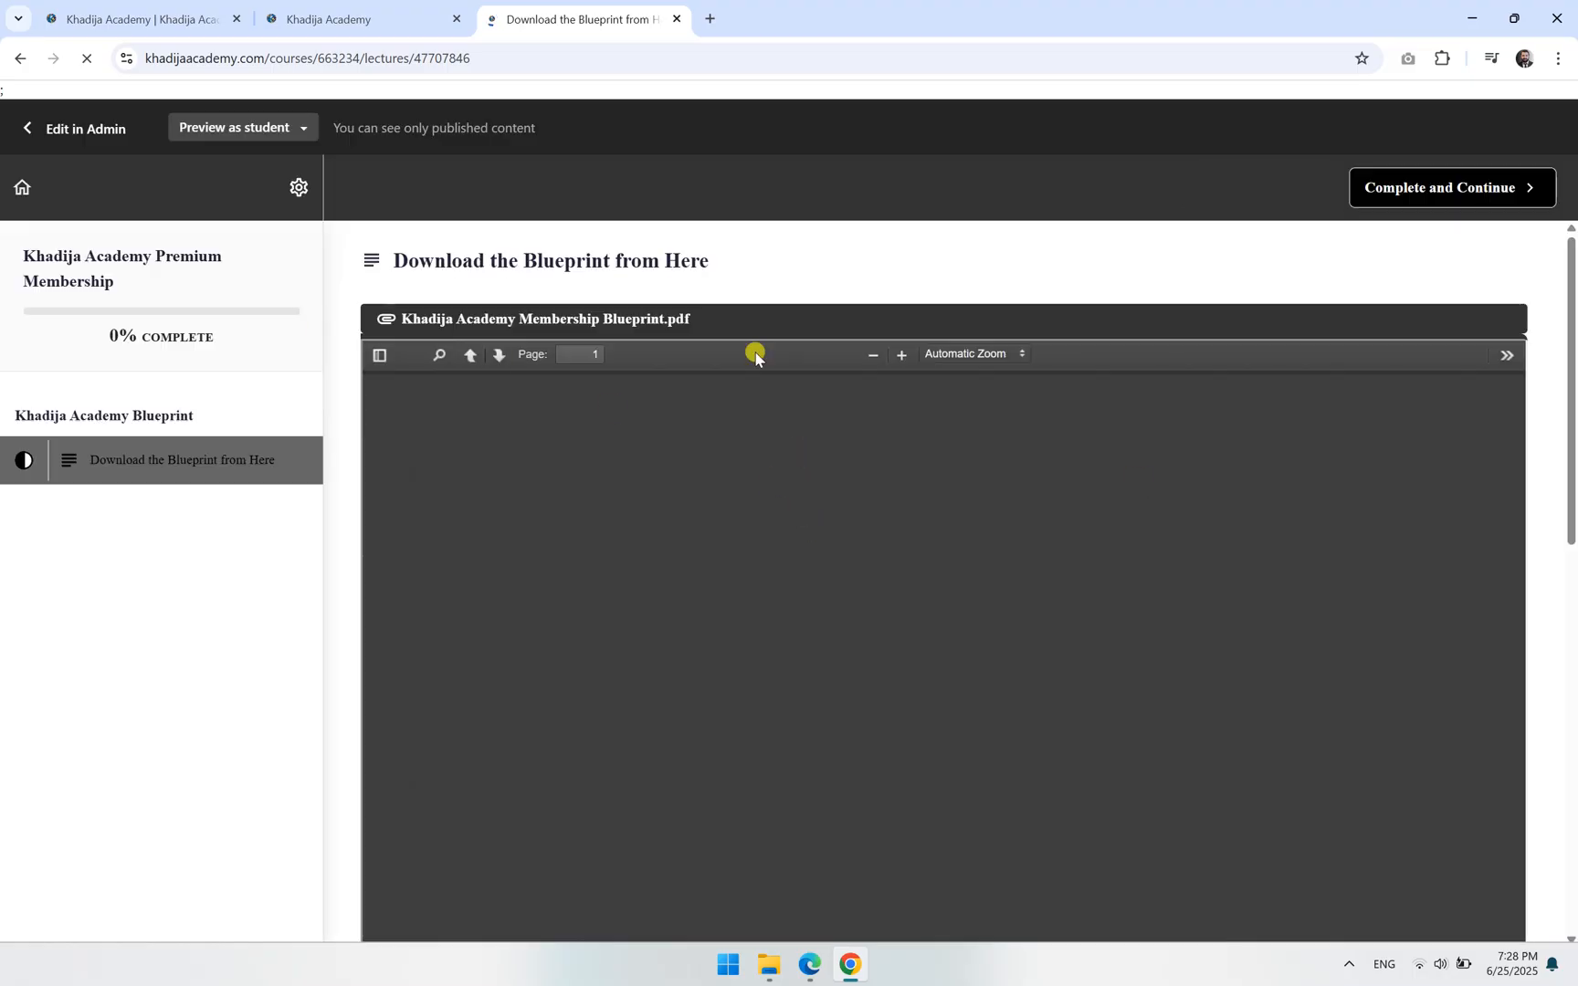
scroll("down", 3)
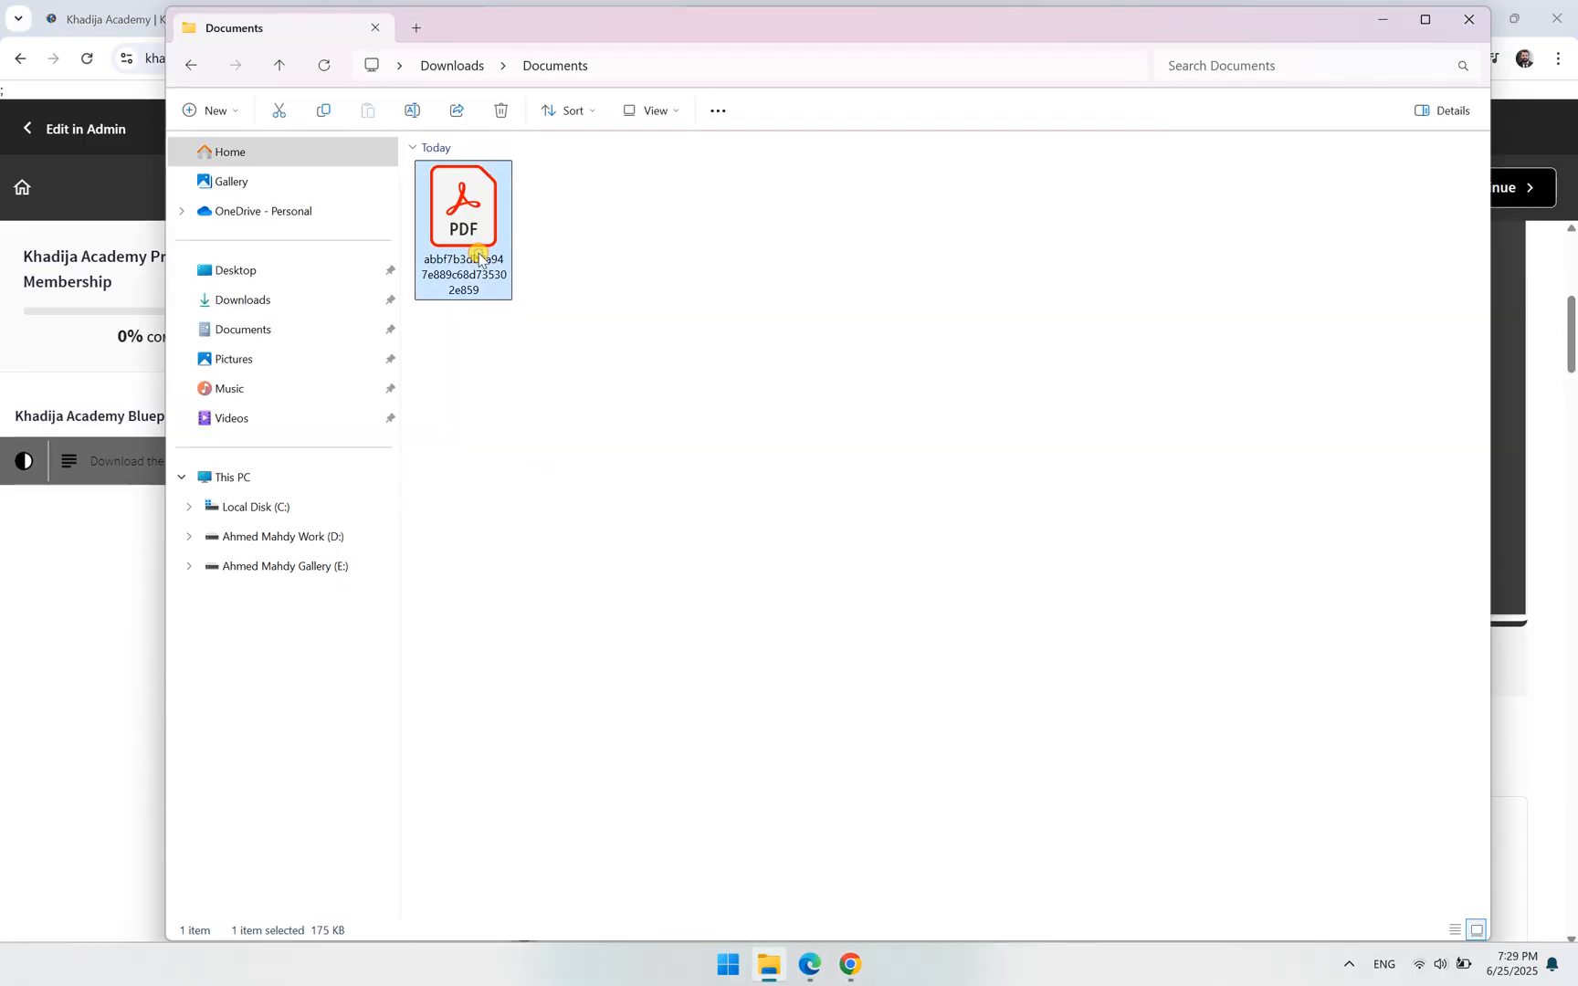
double_click(462, 206)
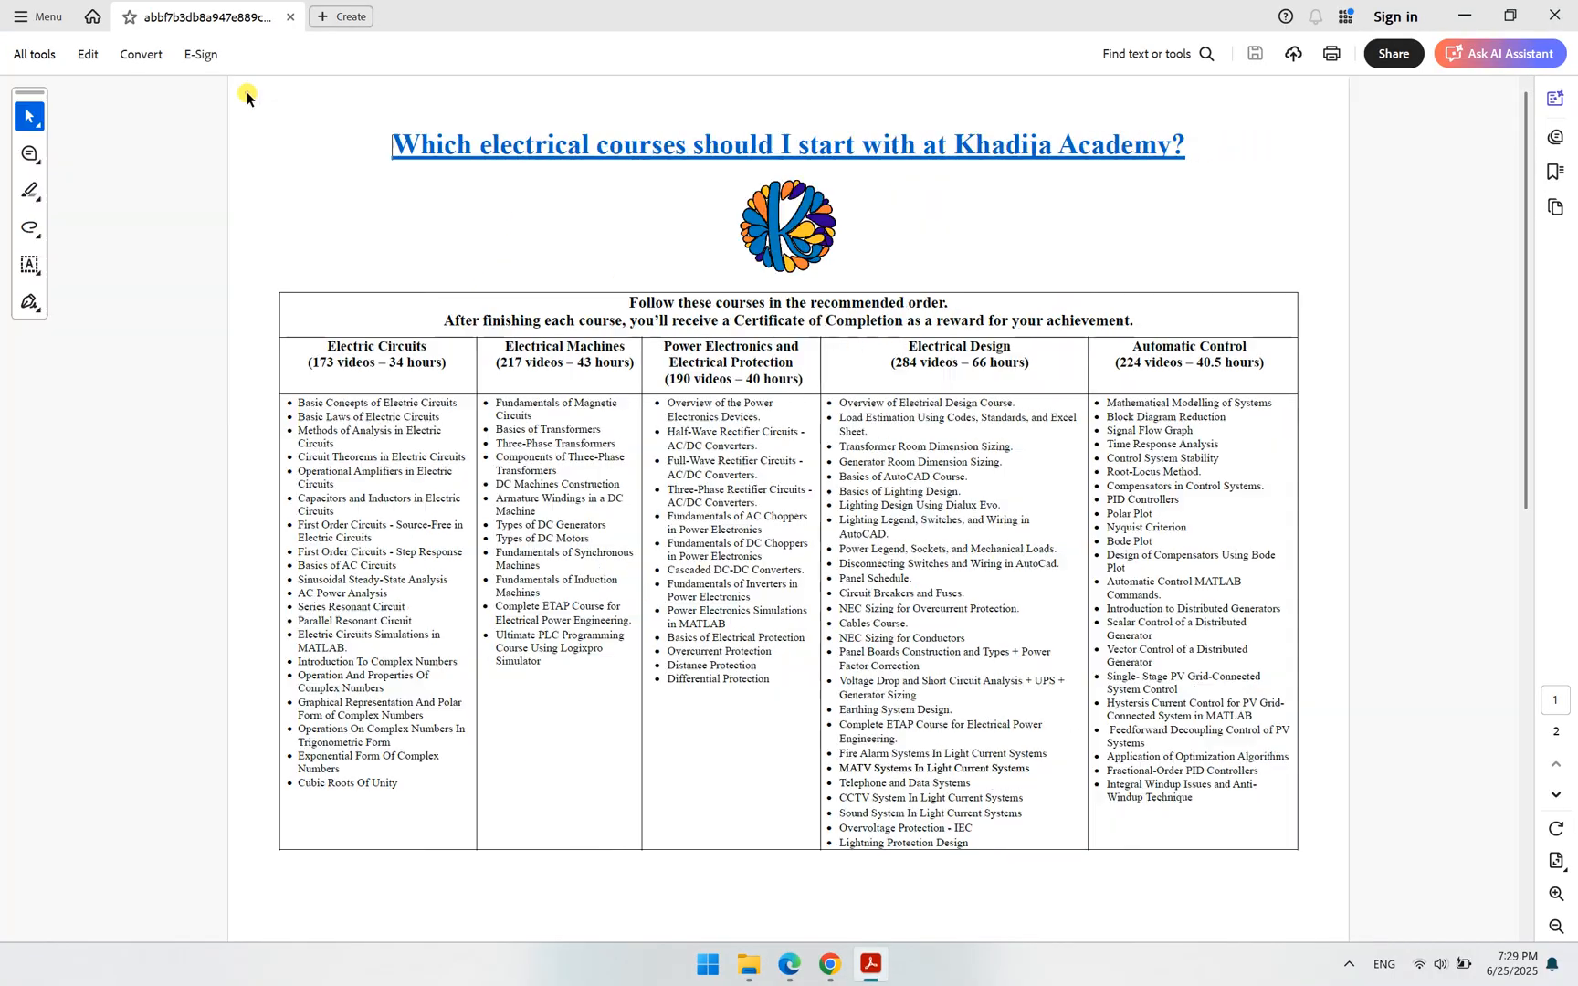
mouse_move(402, 431)
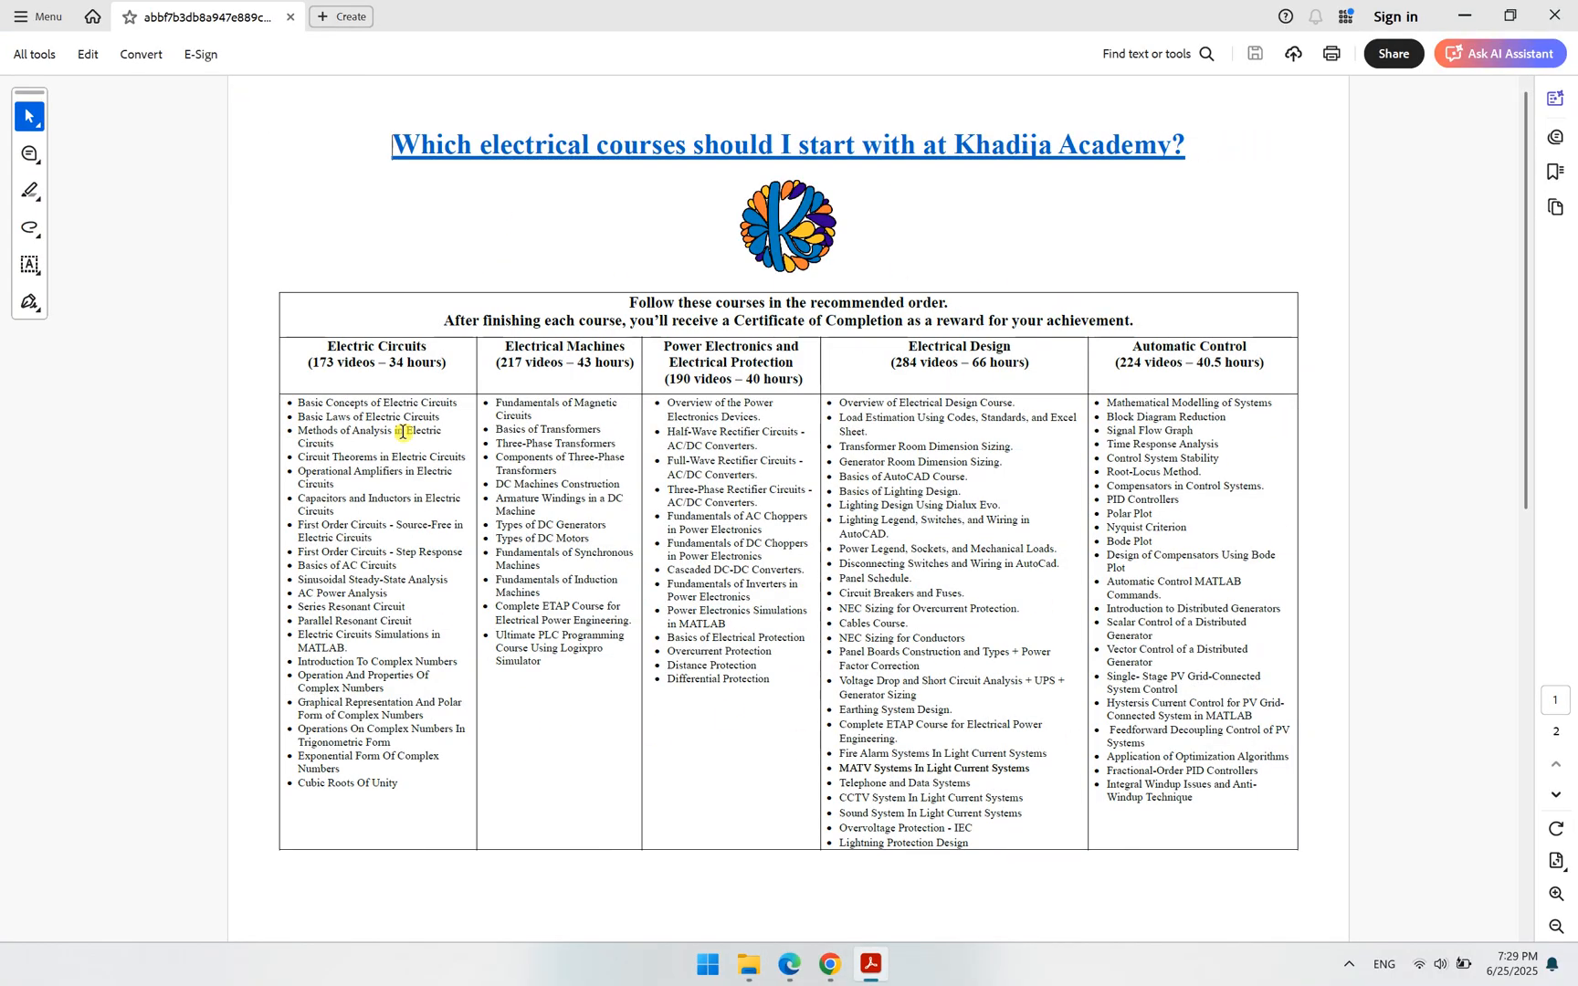
mouse_move(747, 451)
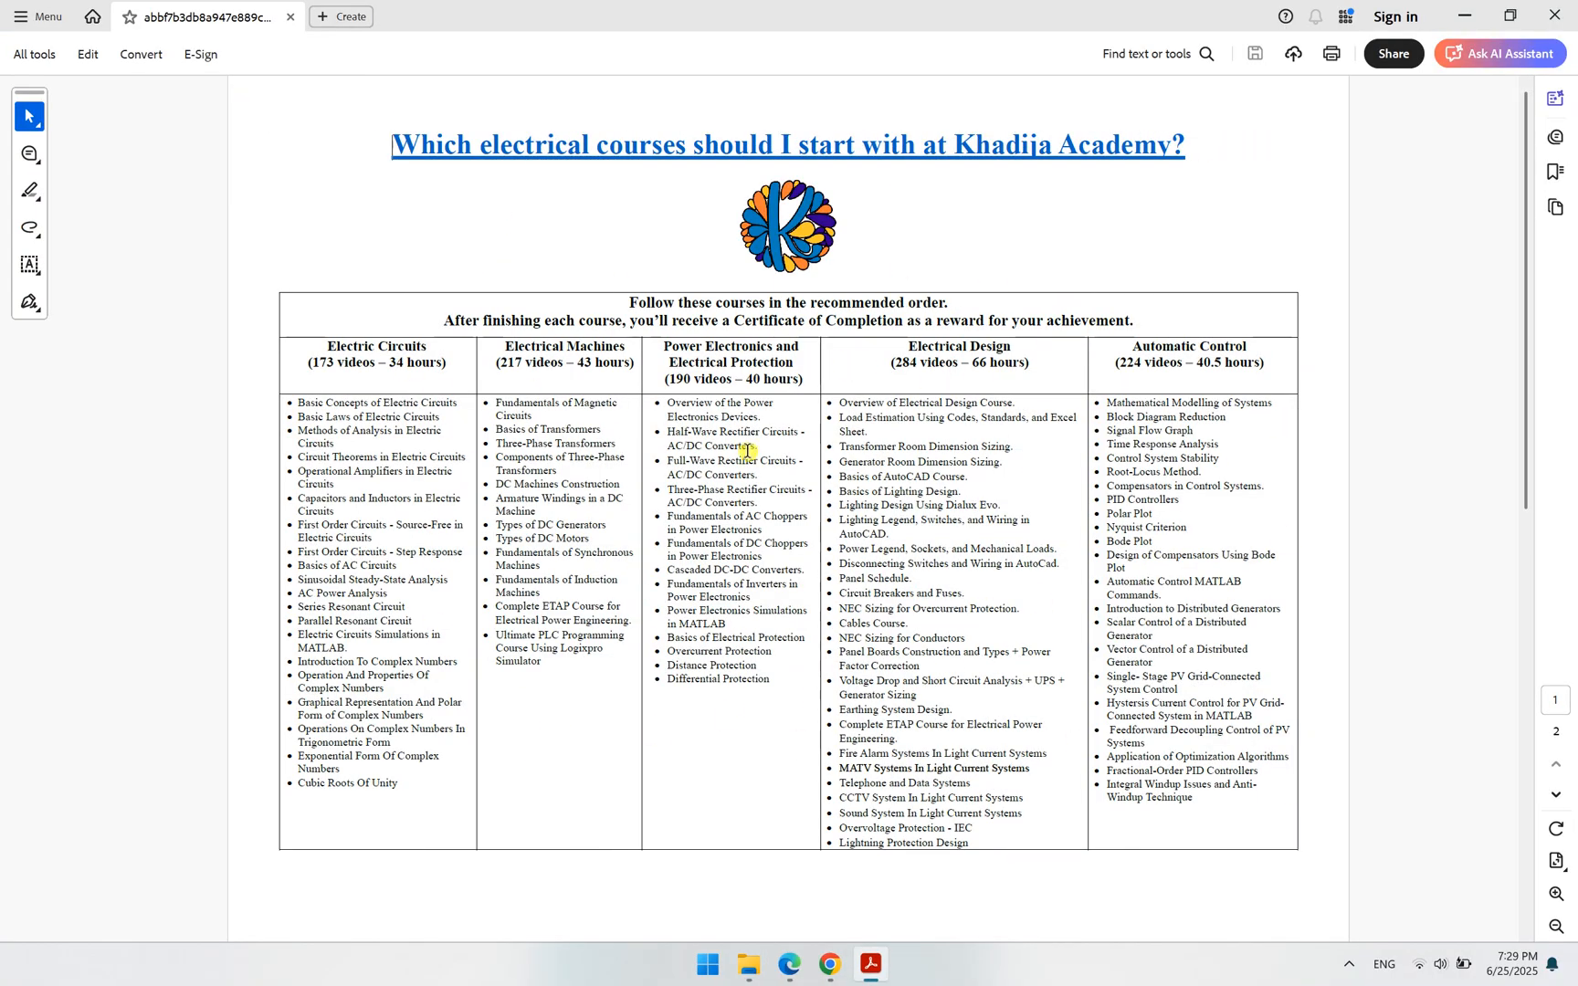
Read both pages of the recommended electrical course order blueprint in Acrobat.
scroll("down", 3)
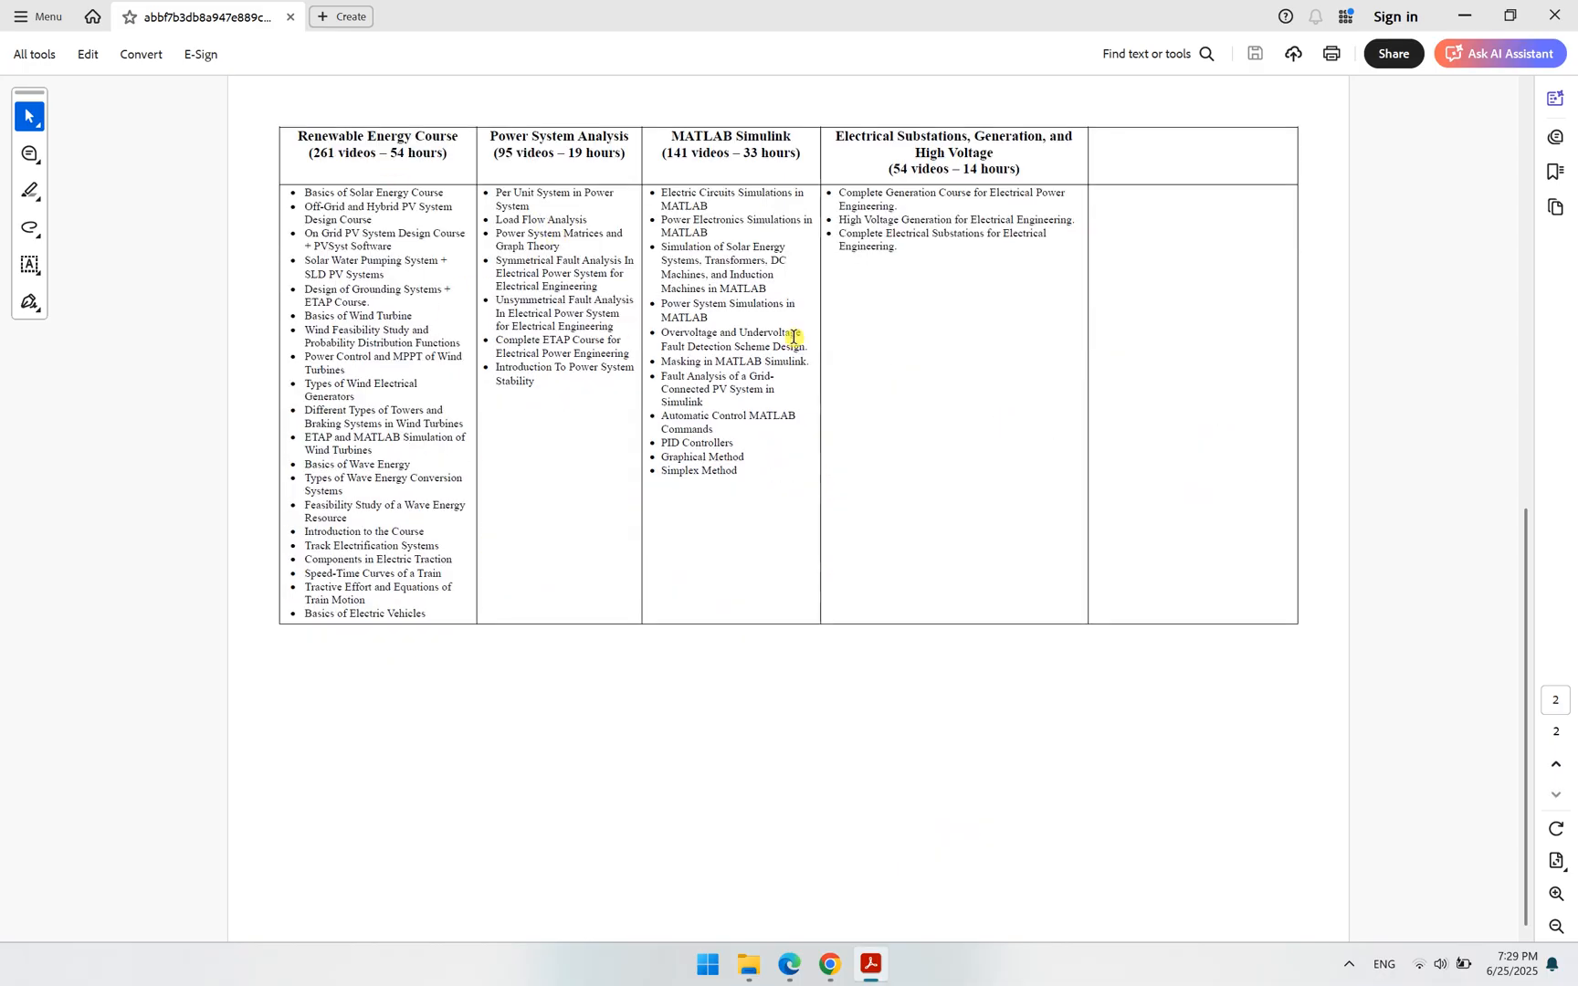
scroll("up", 3)
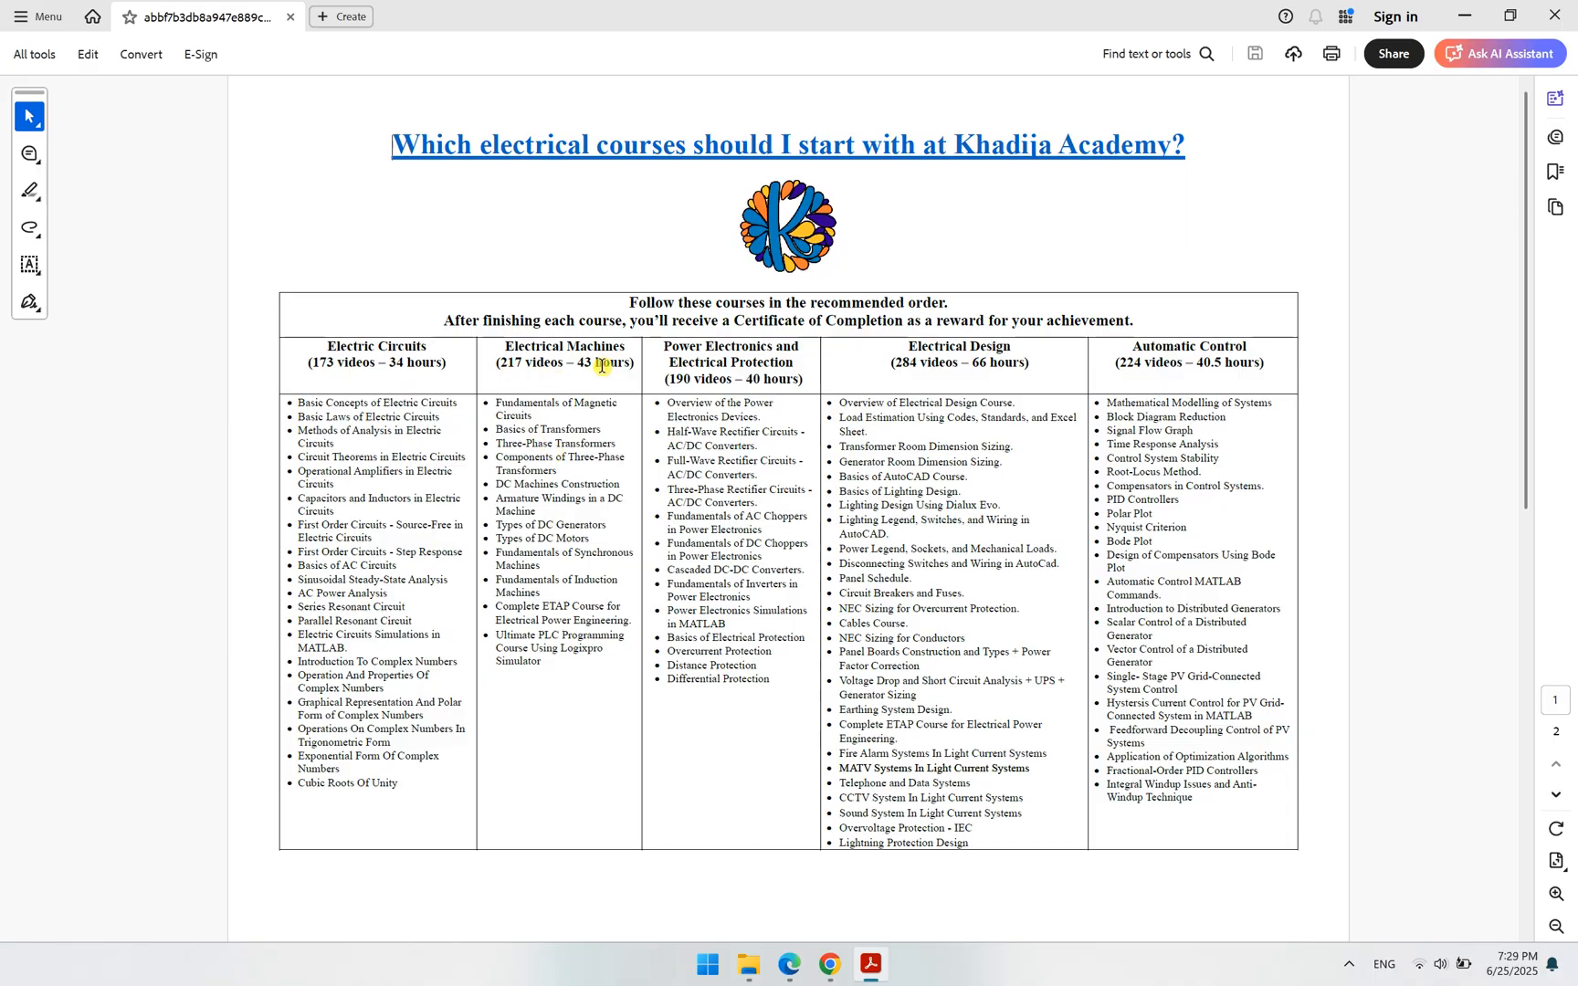
mouse_move(411, 362)
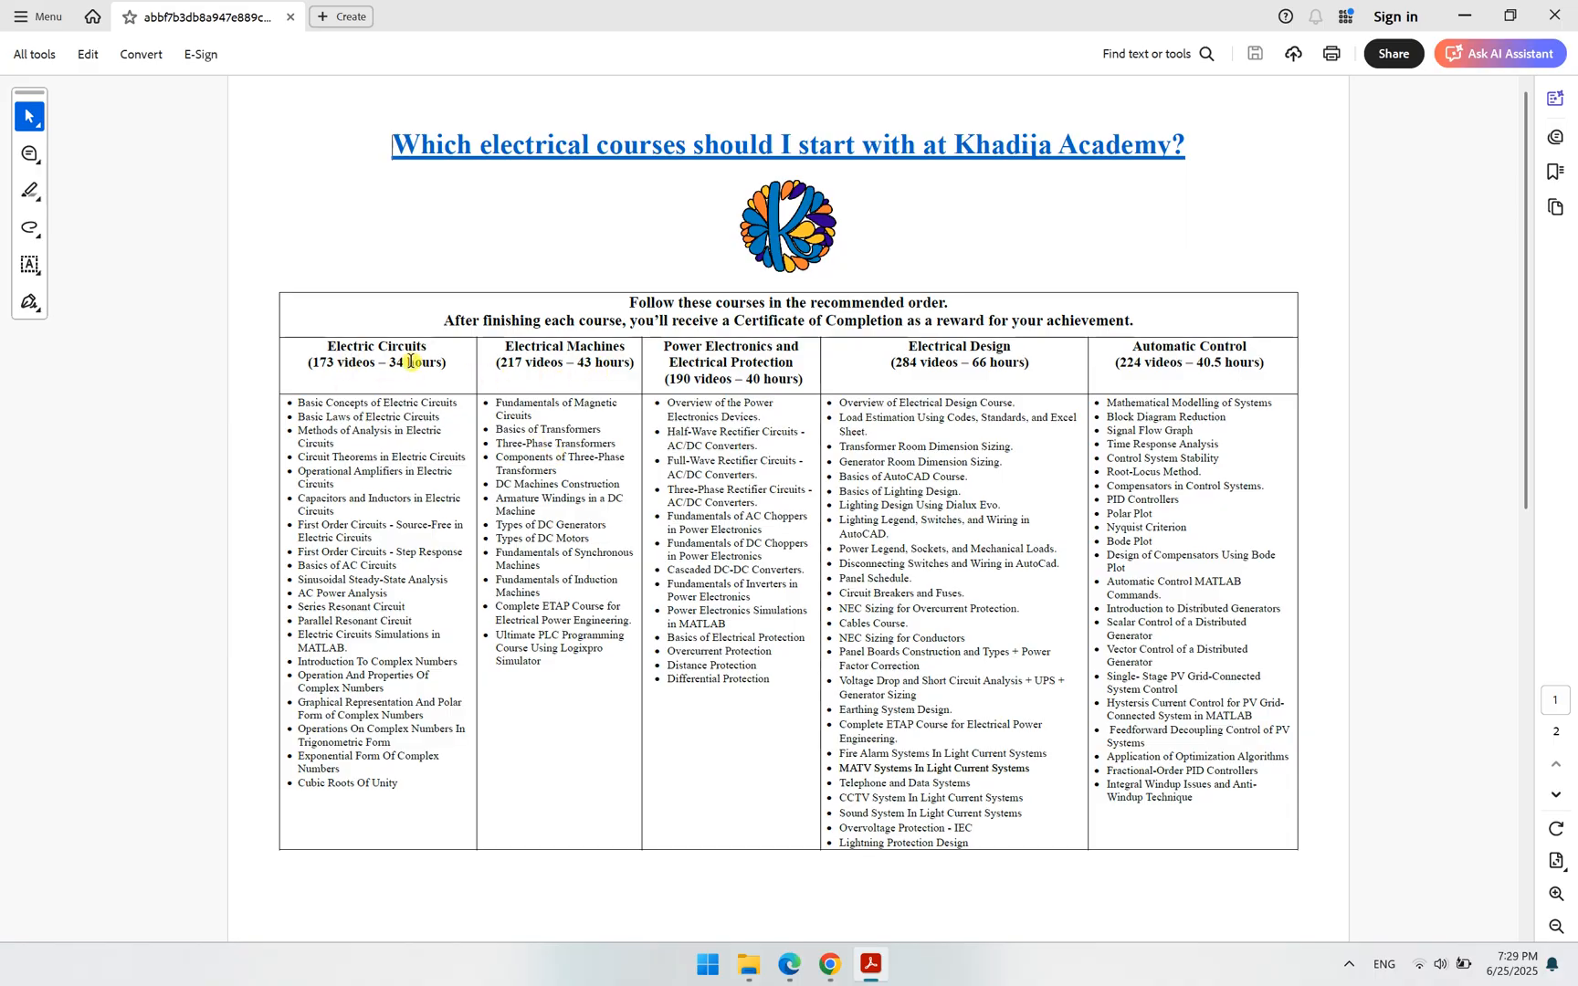
mouse_move(595, 488)
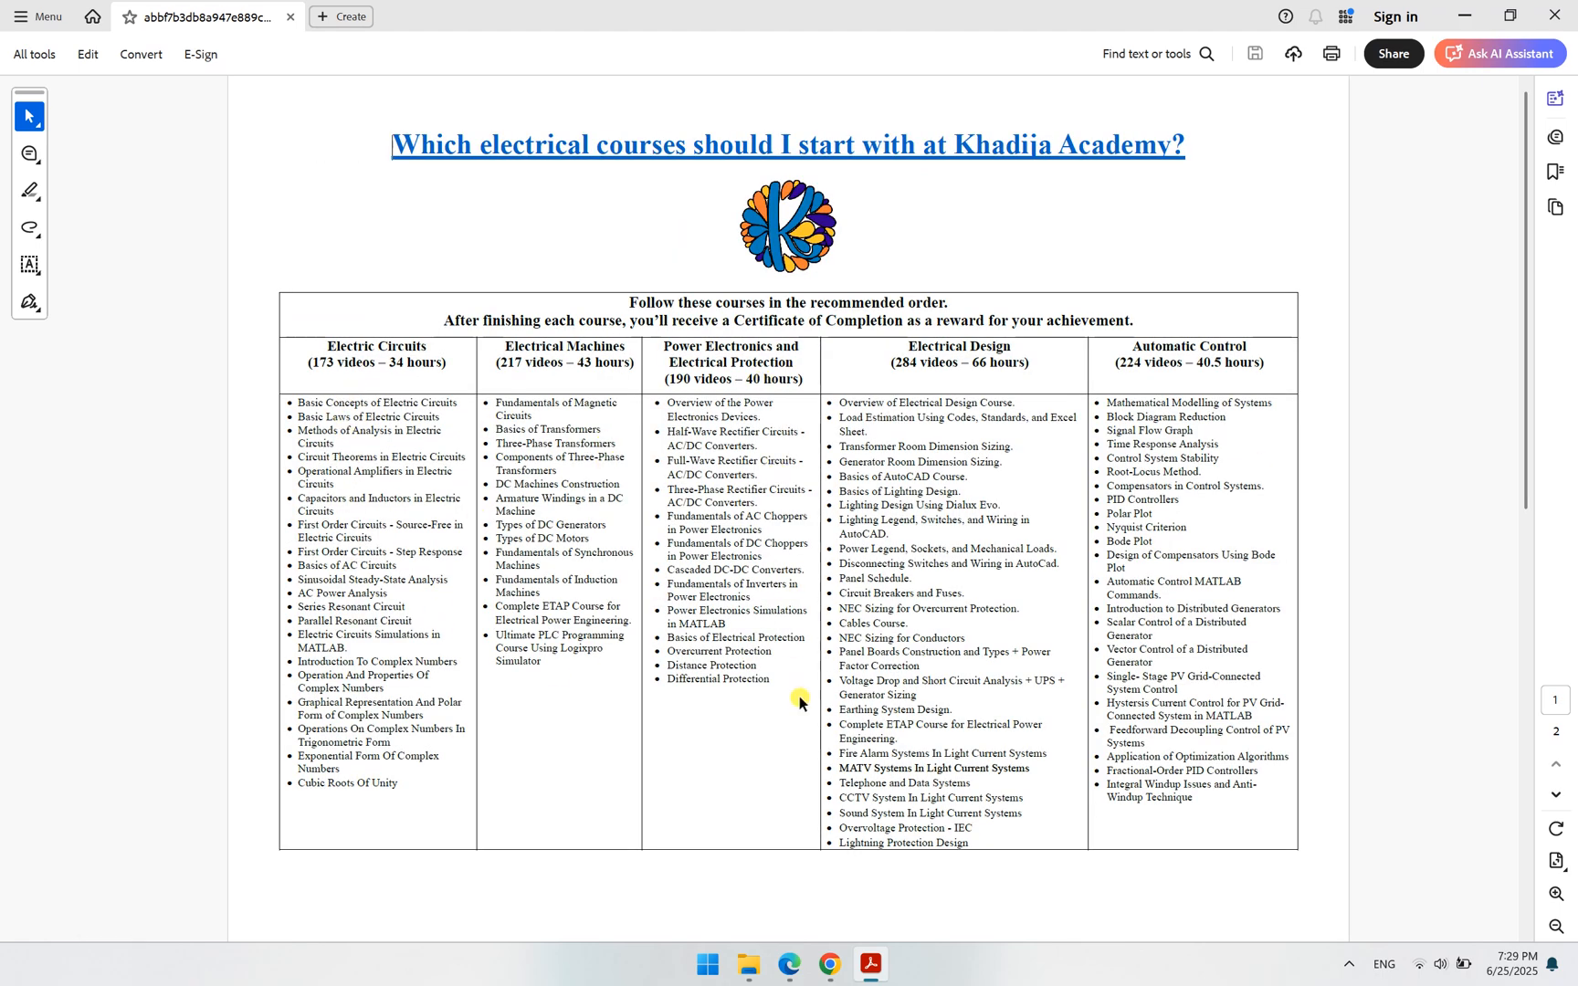
mouse_move(1087, 720)
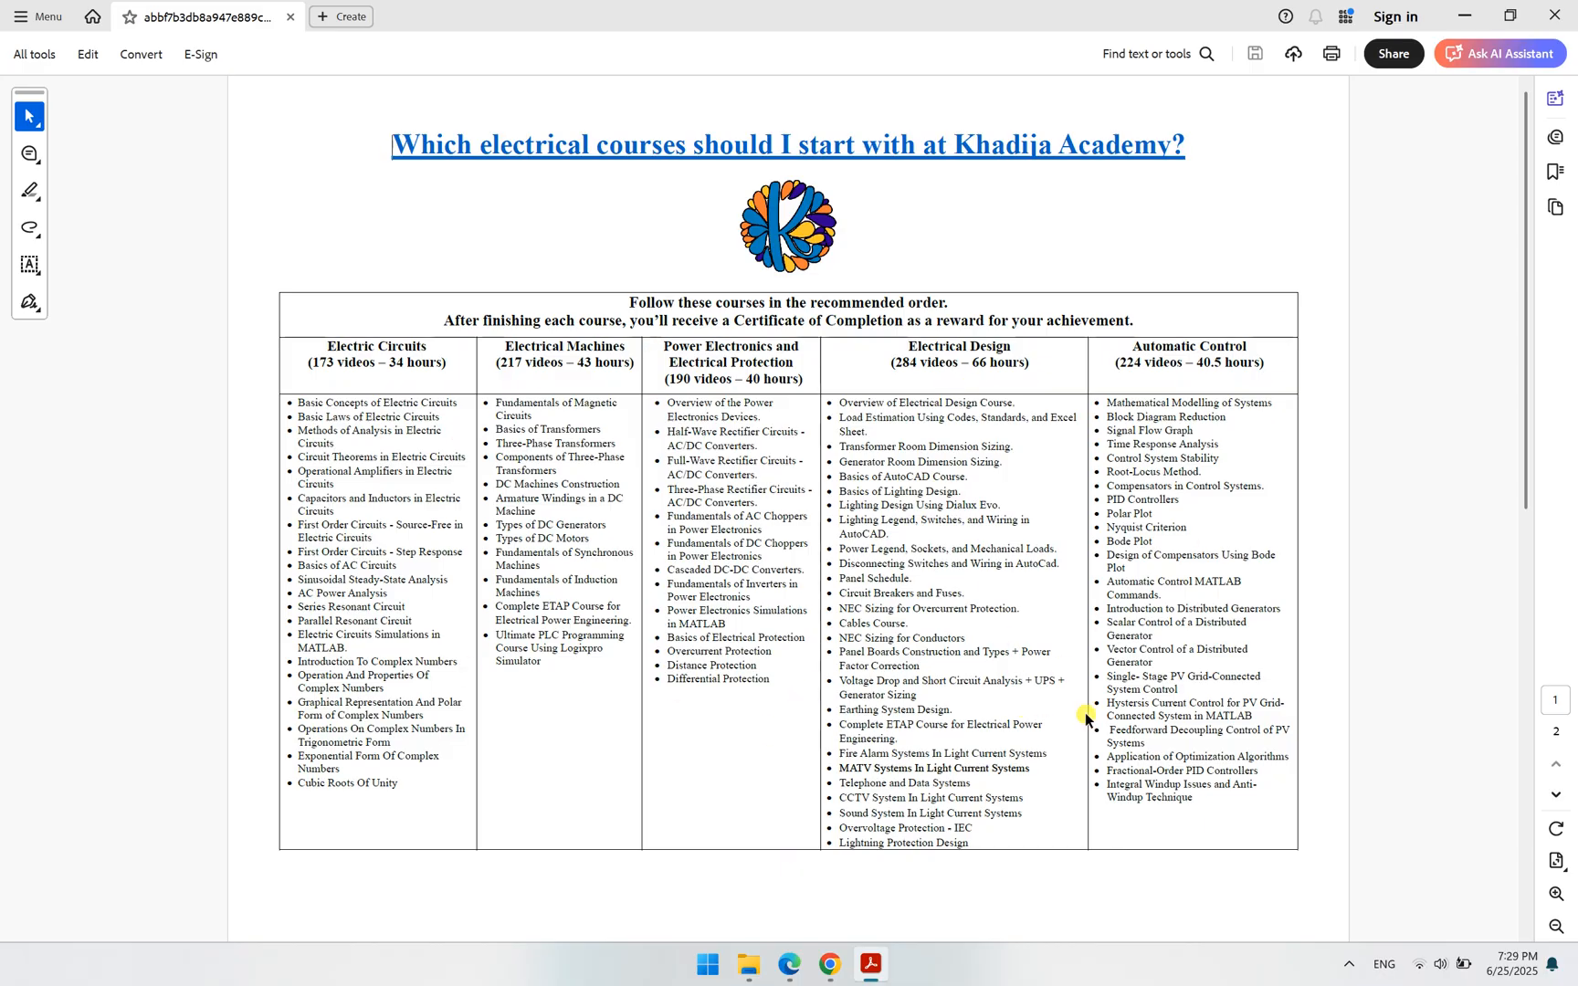
scroll("down", 3)
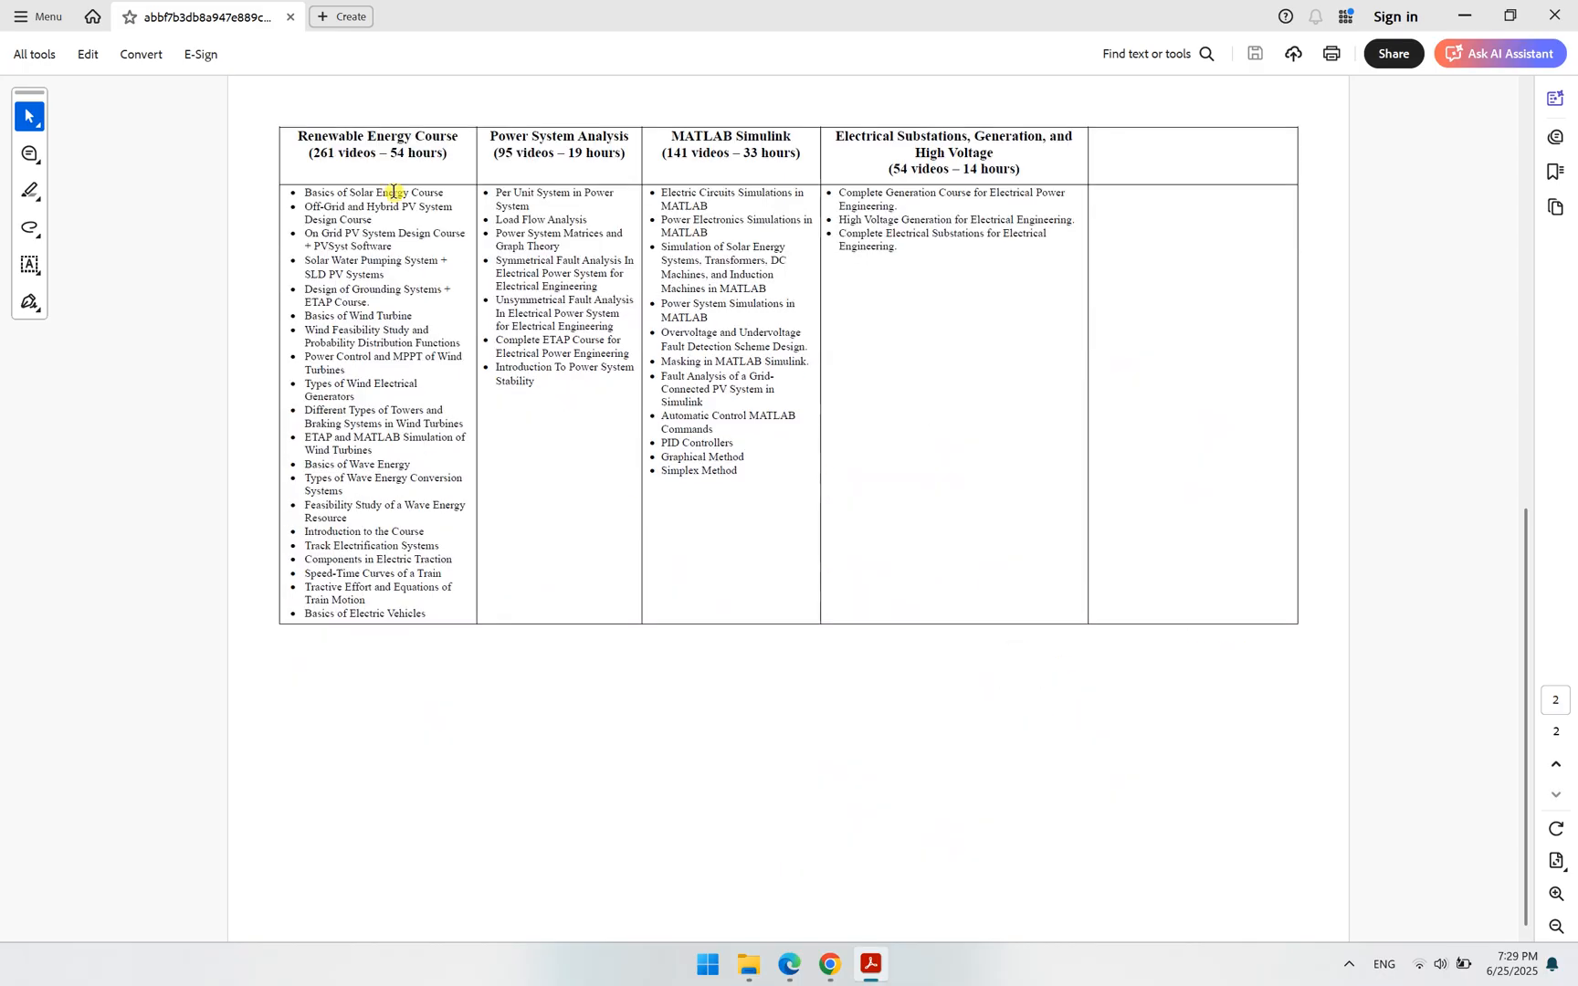
scroll("up", 3)
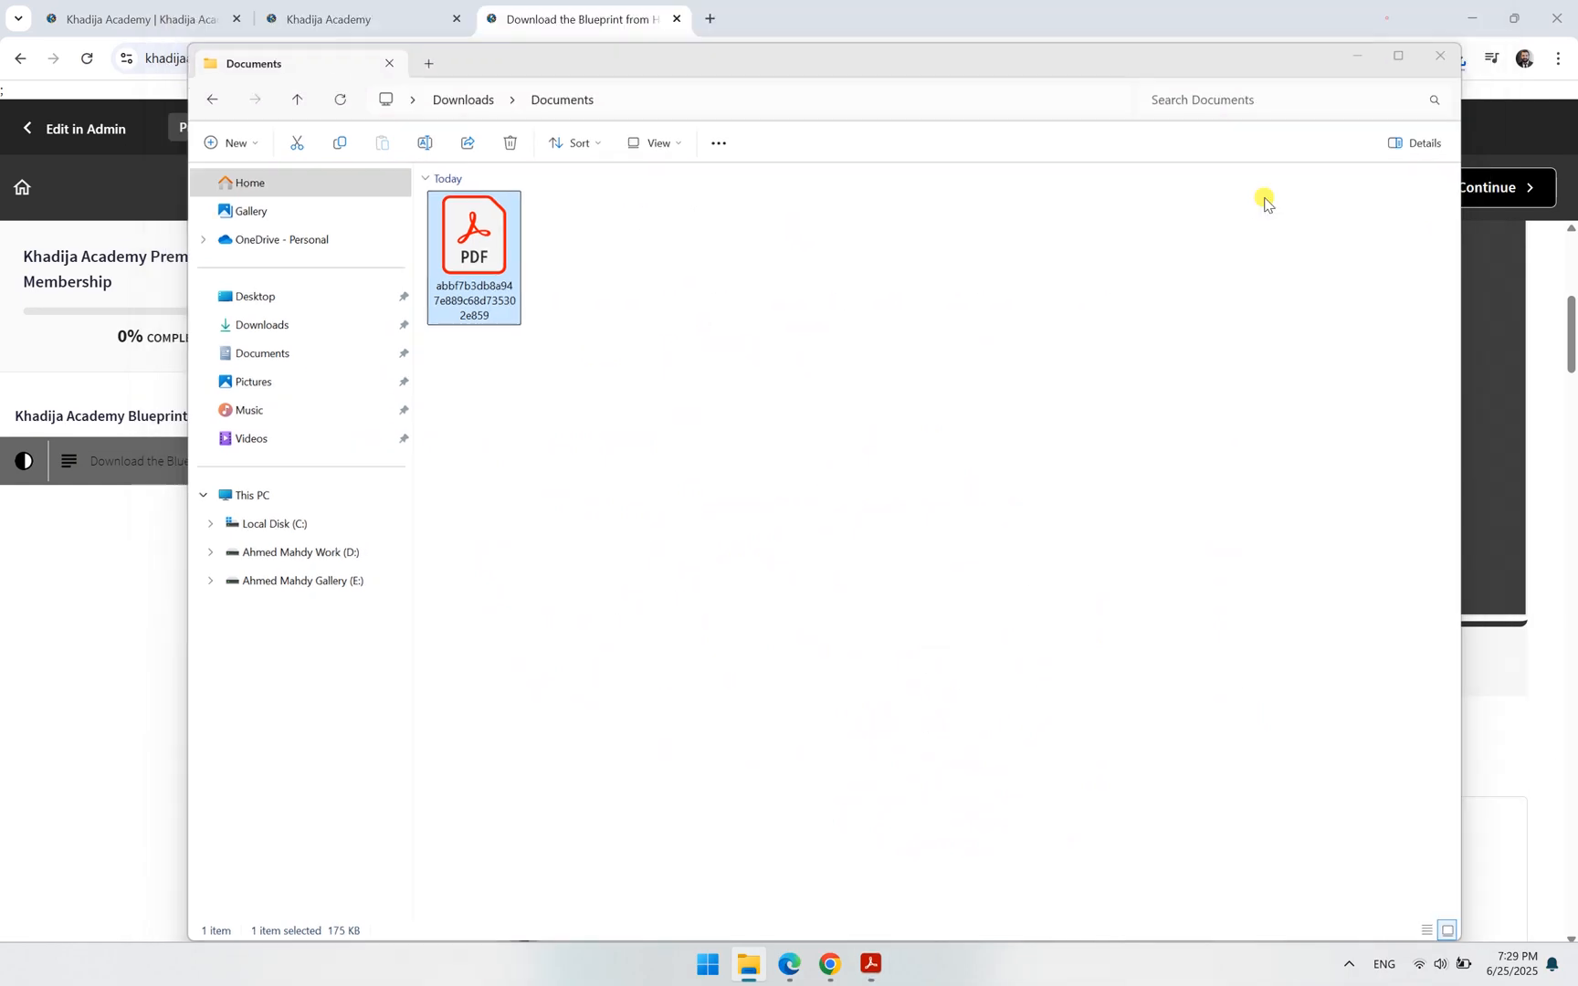
Close File Explorer and the Download the Blueprint tab, then browse the enrolled products library.
left_click(388, 63)
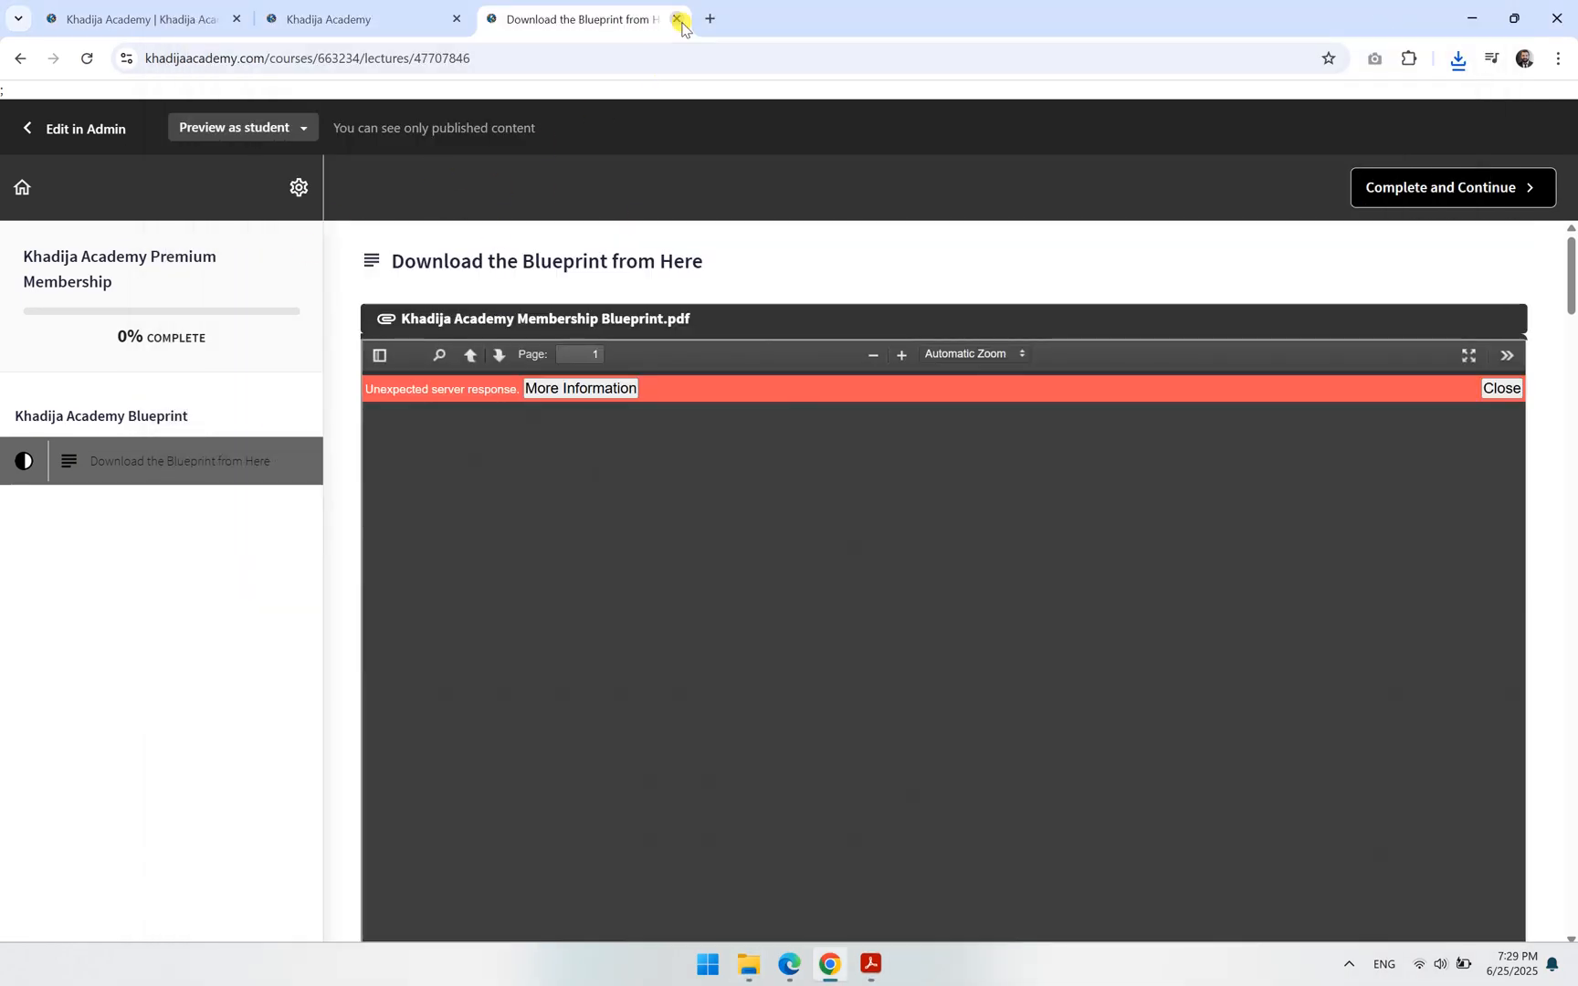
left_click(681, 19)
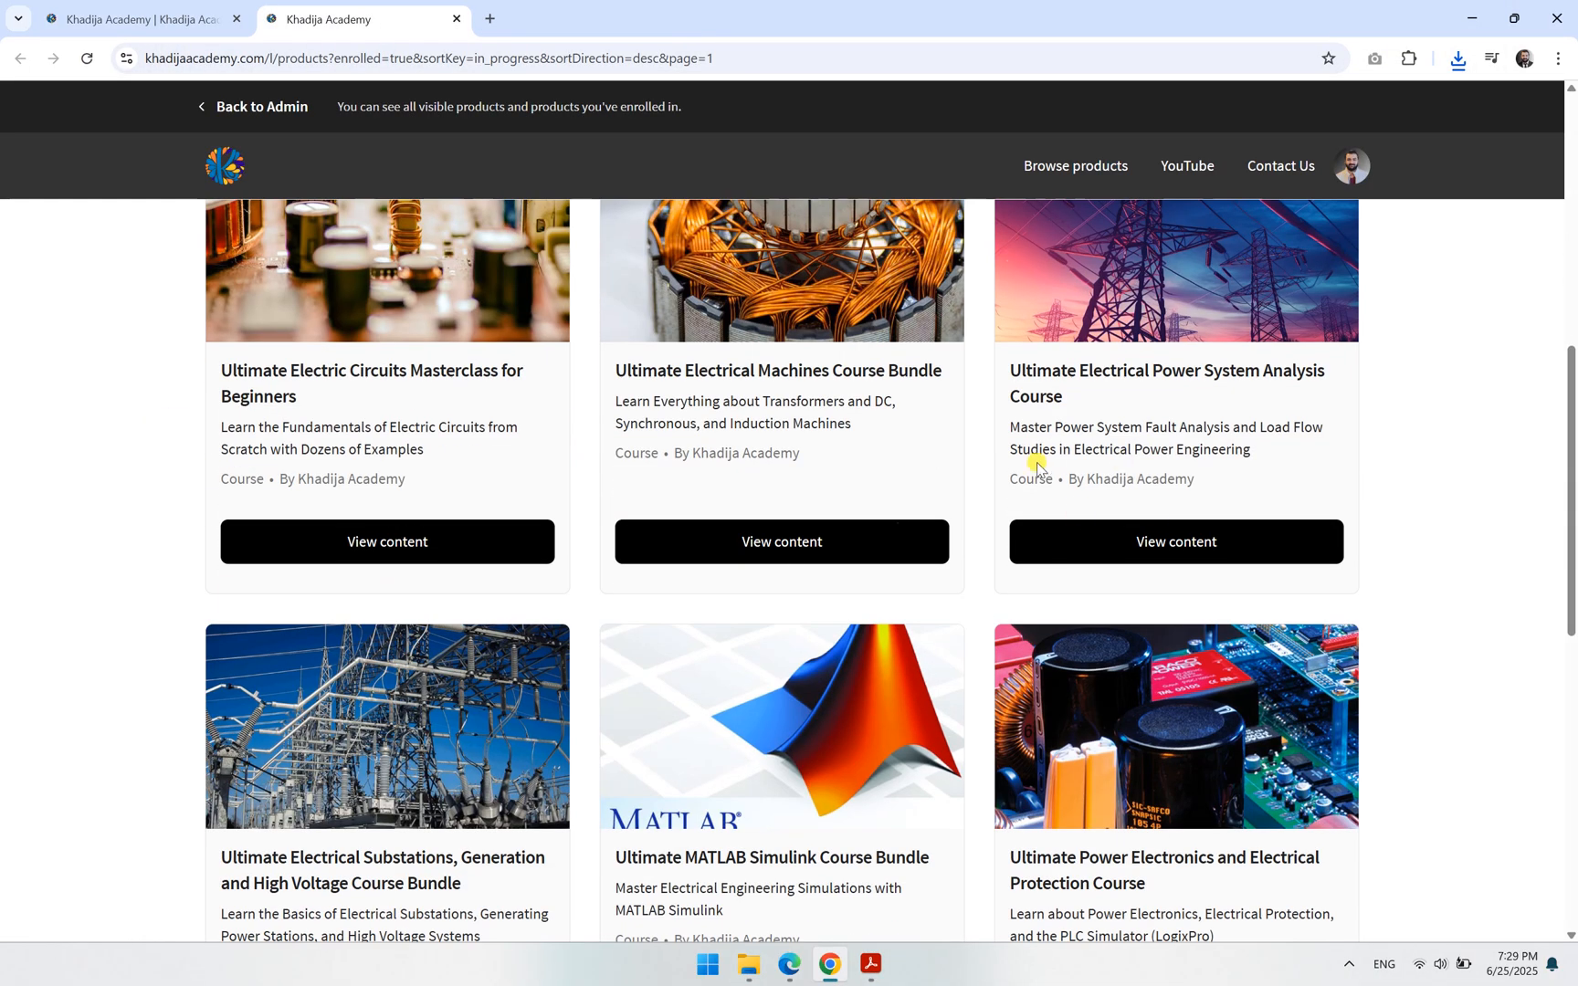
scroll("up", 3)
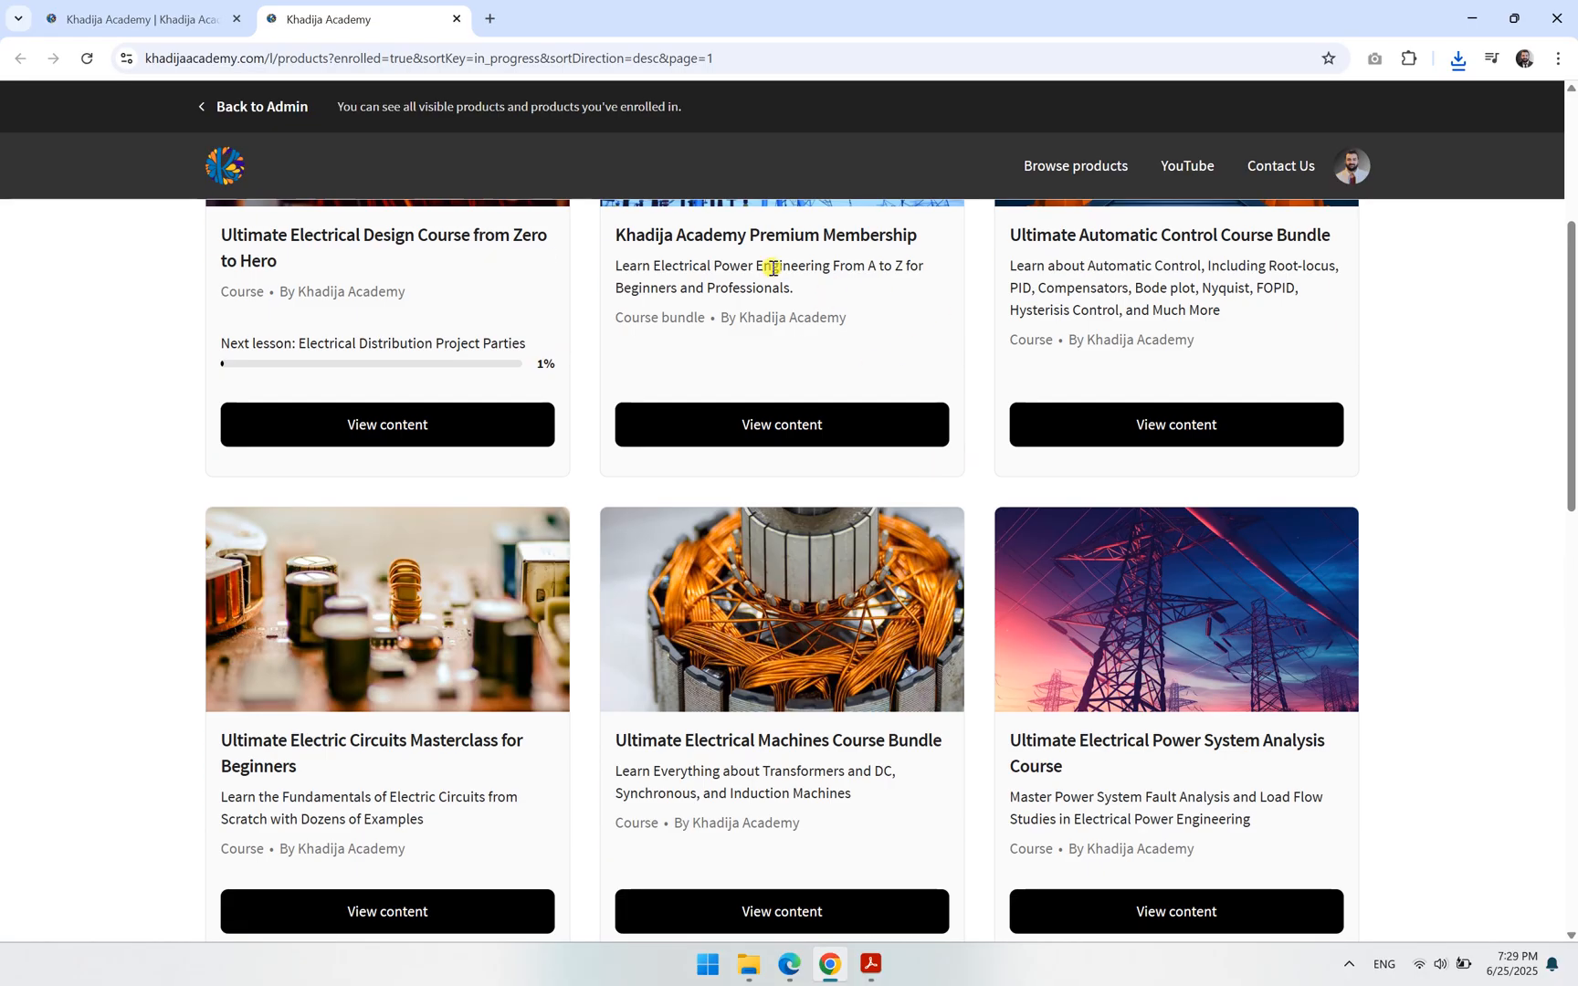
scroll("down", 3)
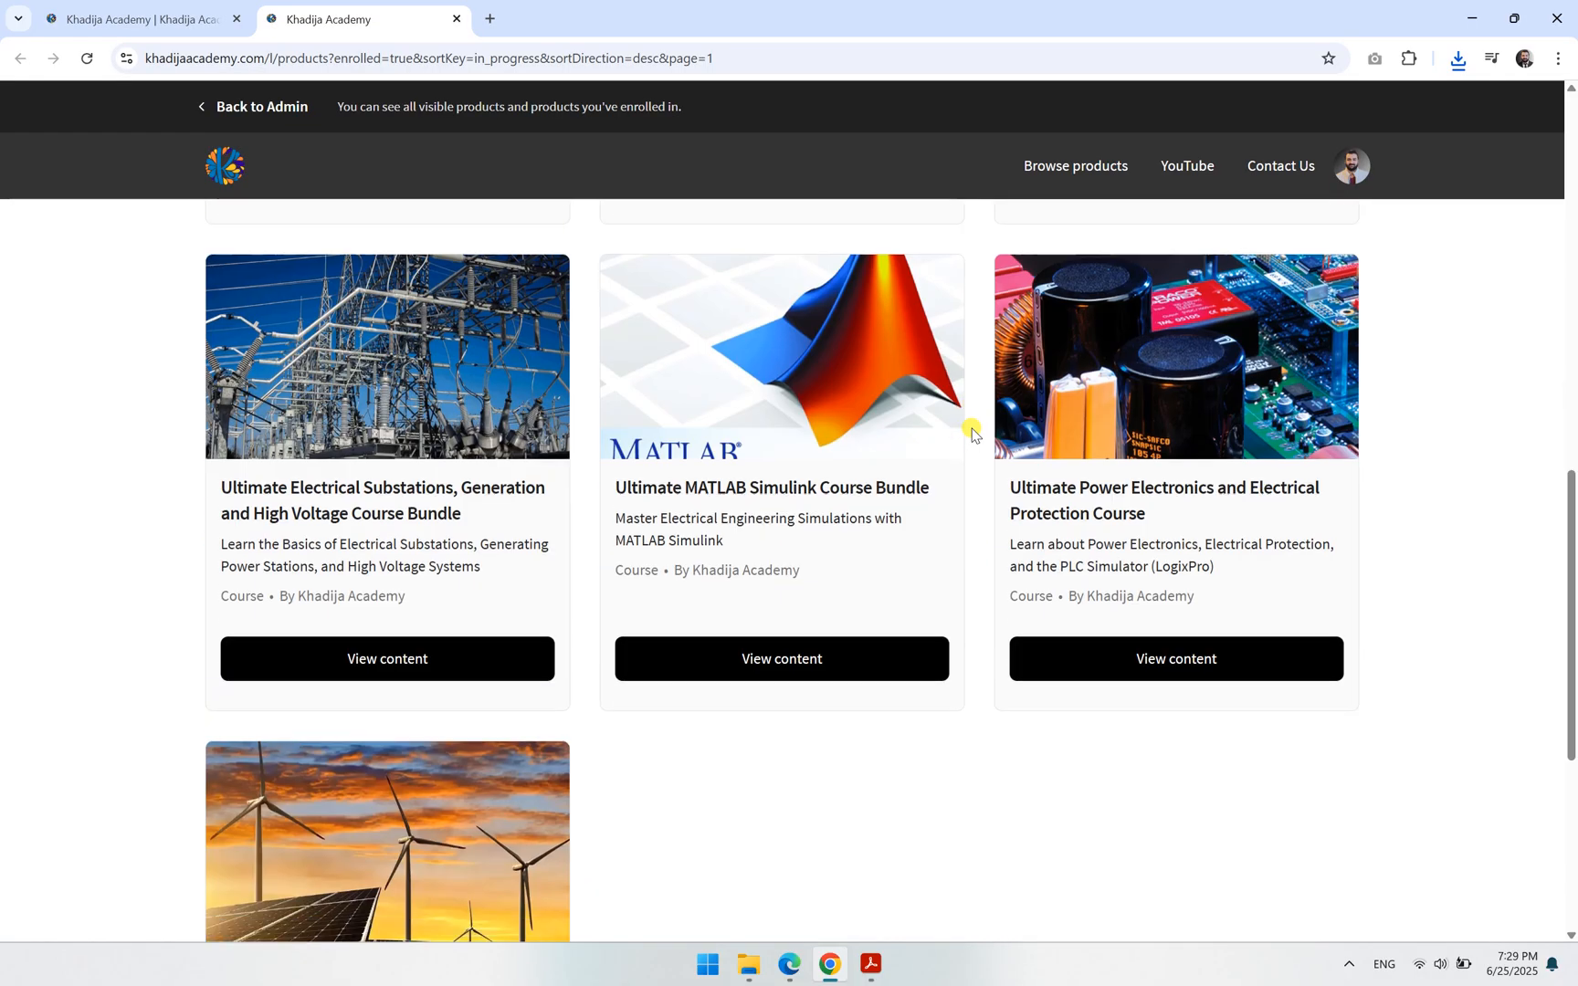
scroll("down", 3)
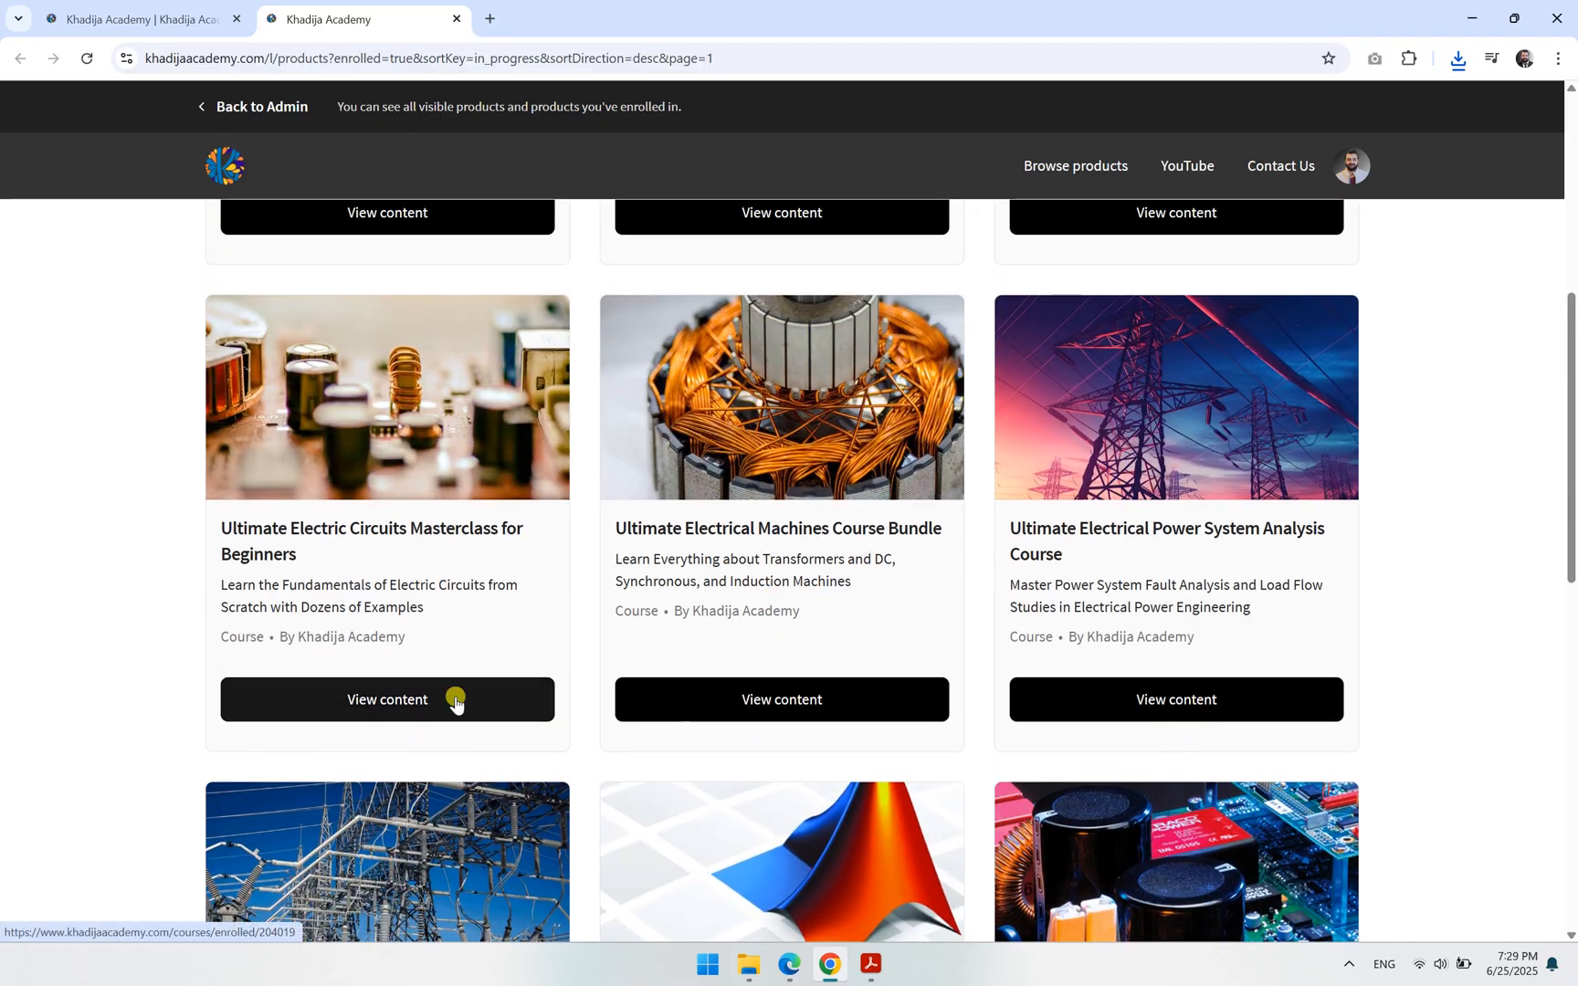
Open the Electric Circuits Masterclass and start the Electric Circuits, Charges, and Current lesson.
left_click(386, 700)
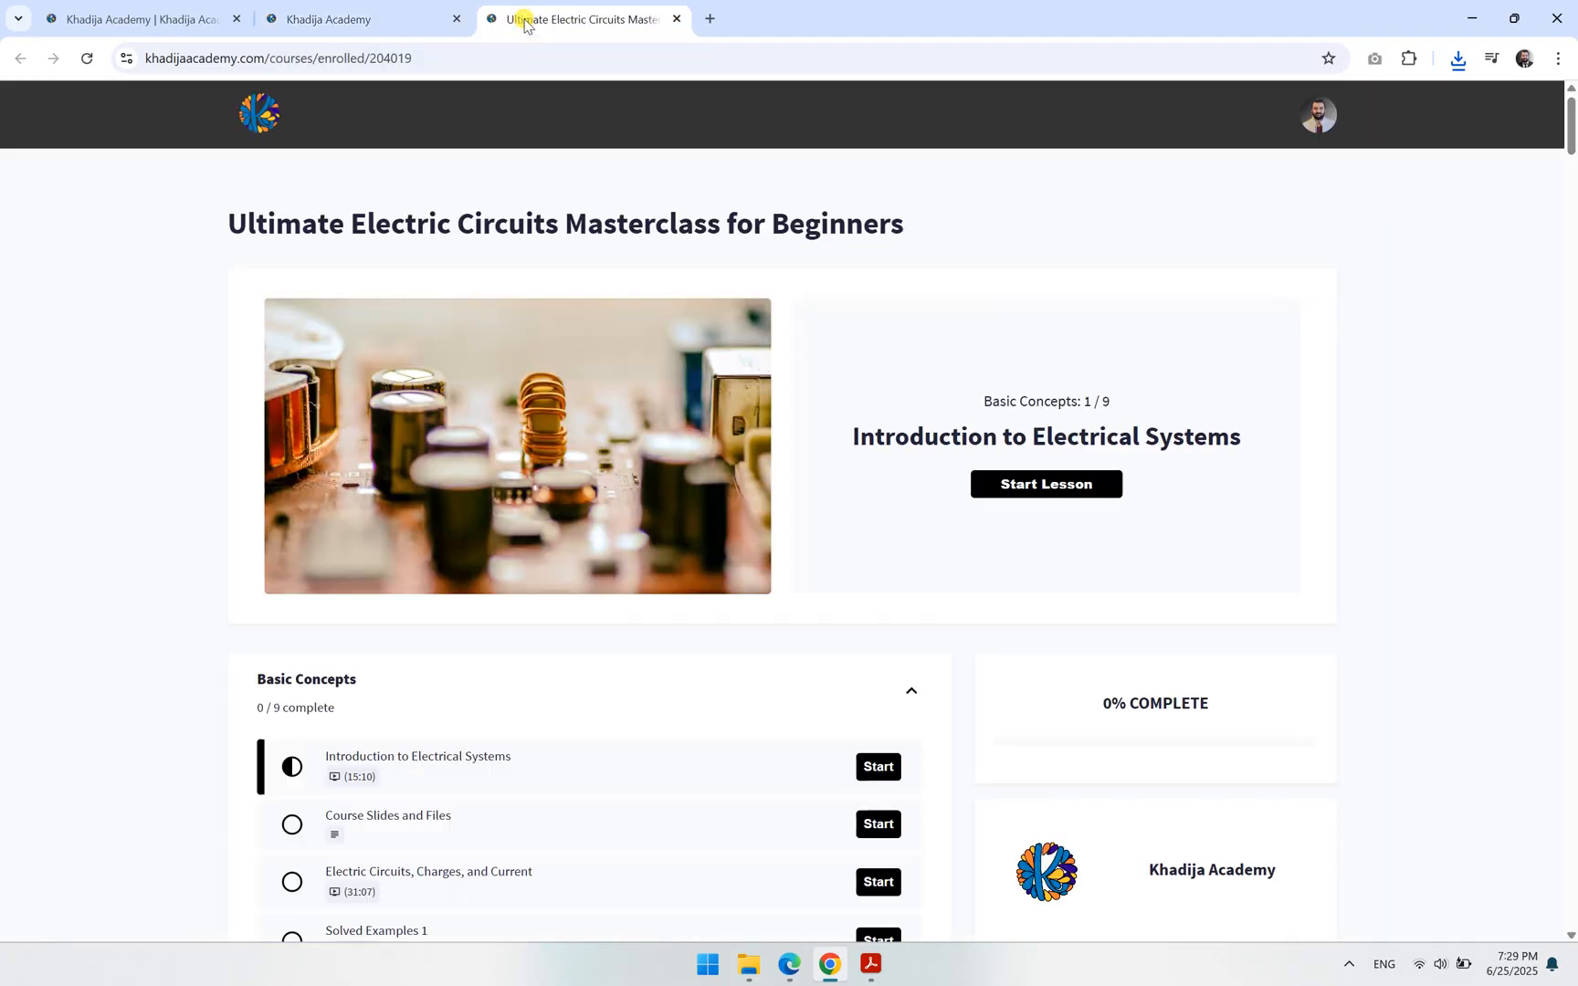
scroll("down", 3)
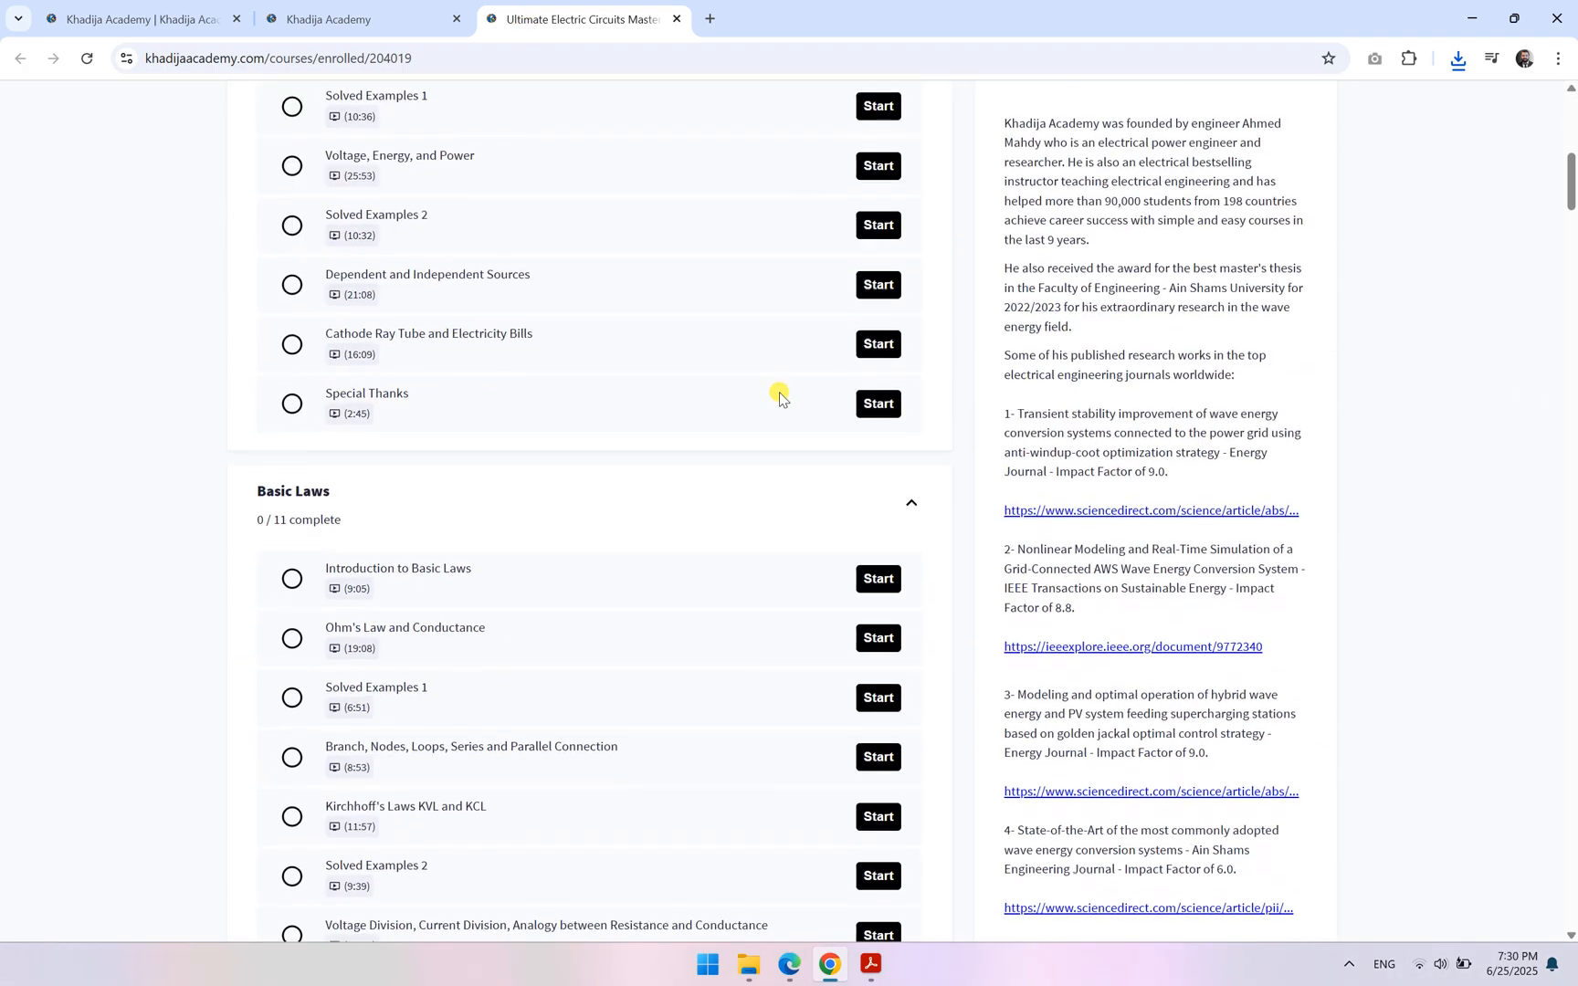
scroll("down", 3)
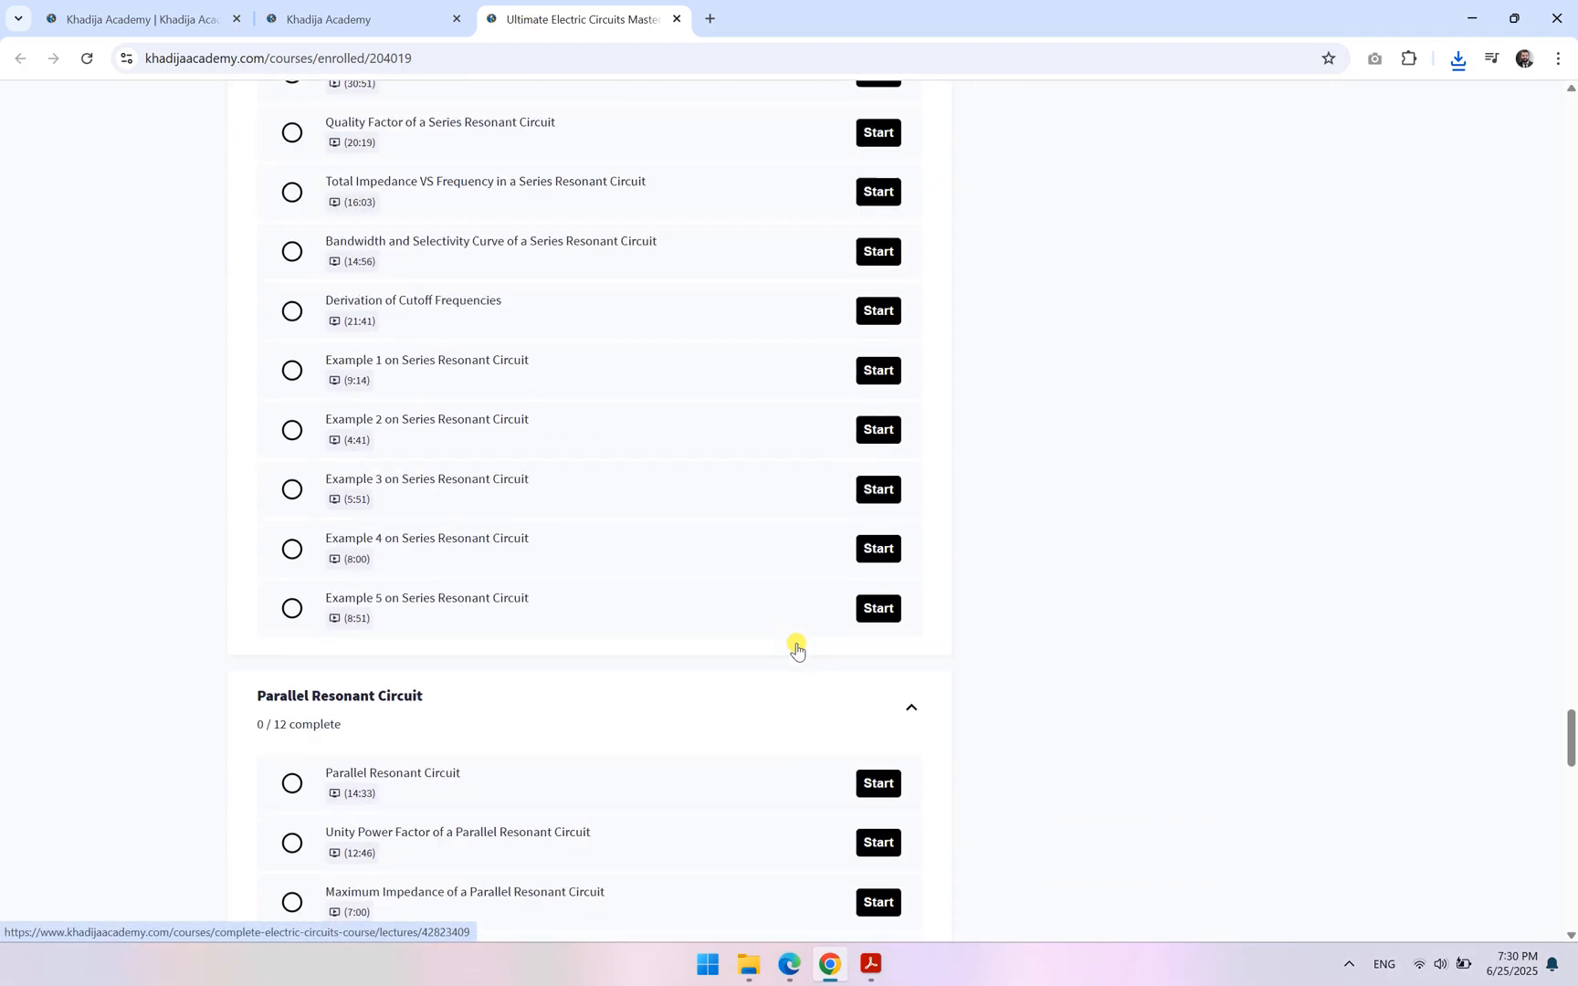
scroll("up", 3)
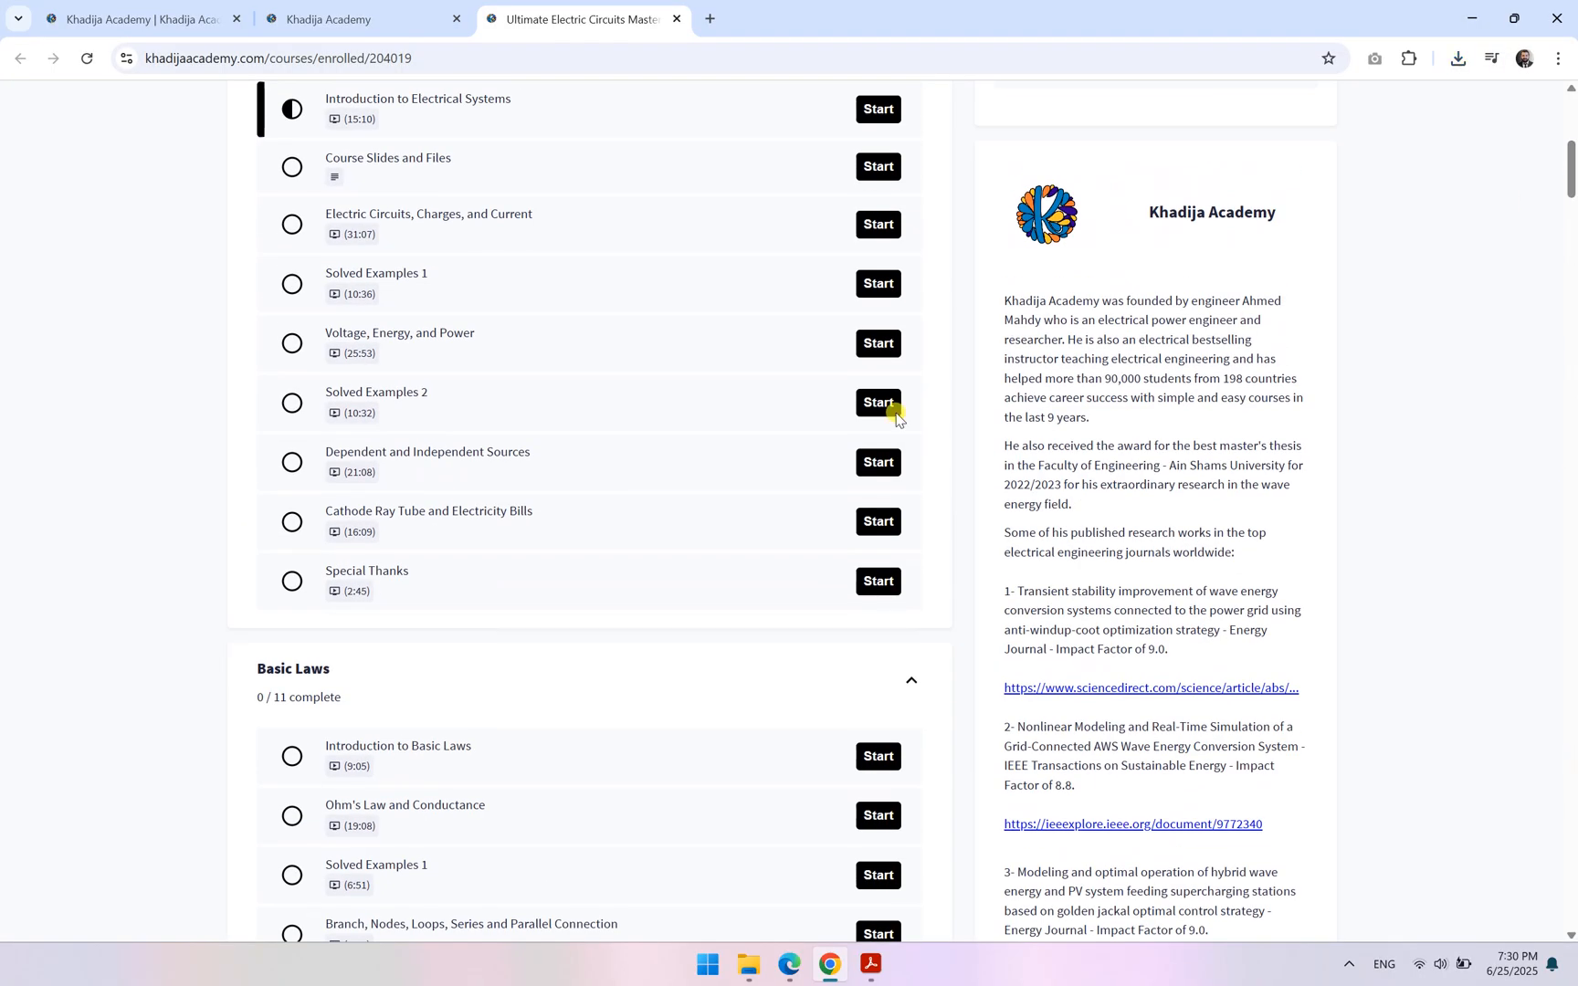
left_click(876, 401)
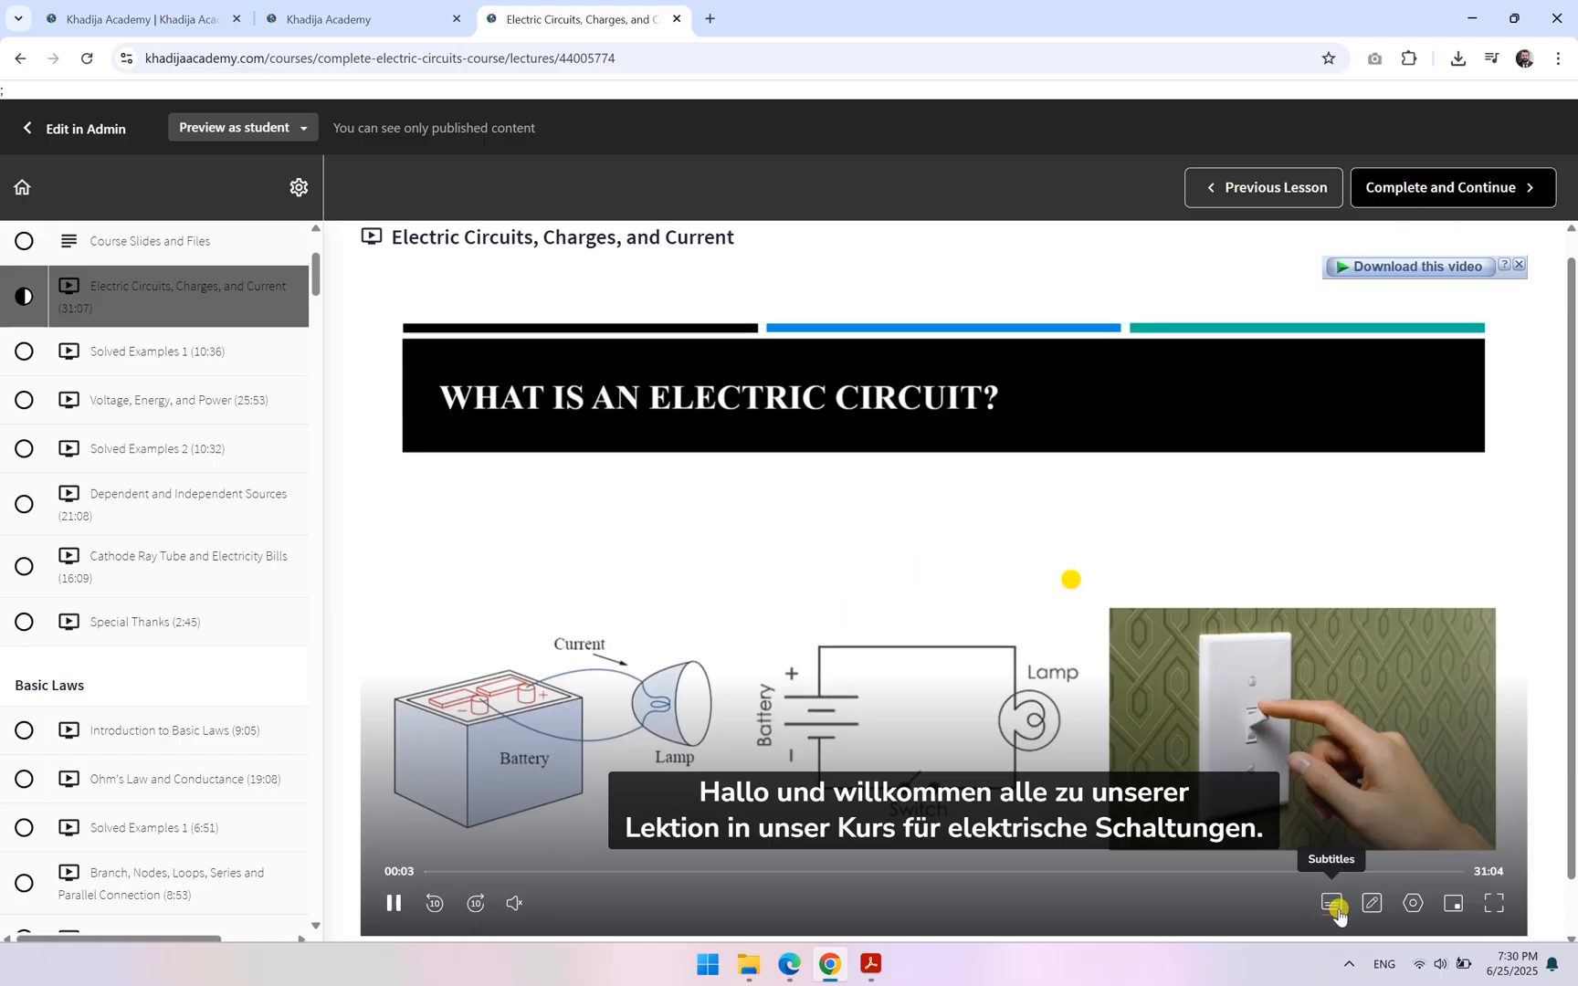
left_click(1331, 903)
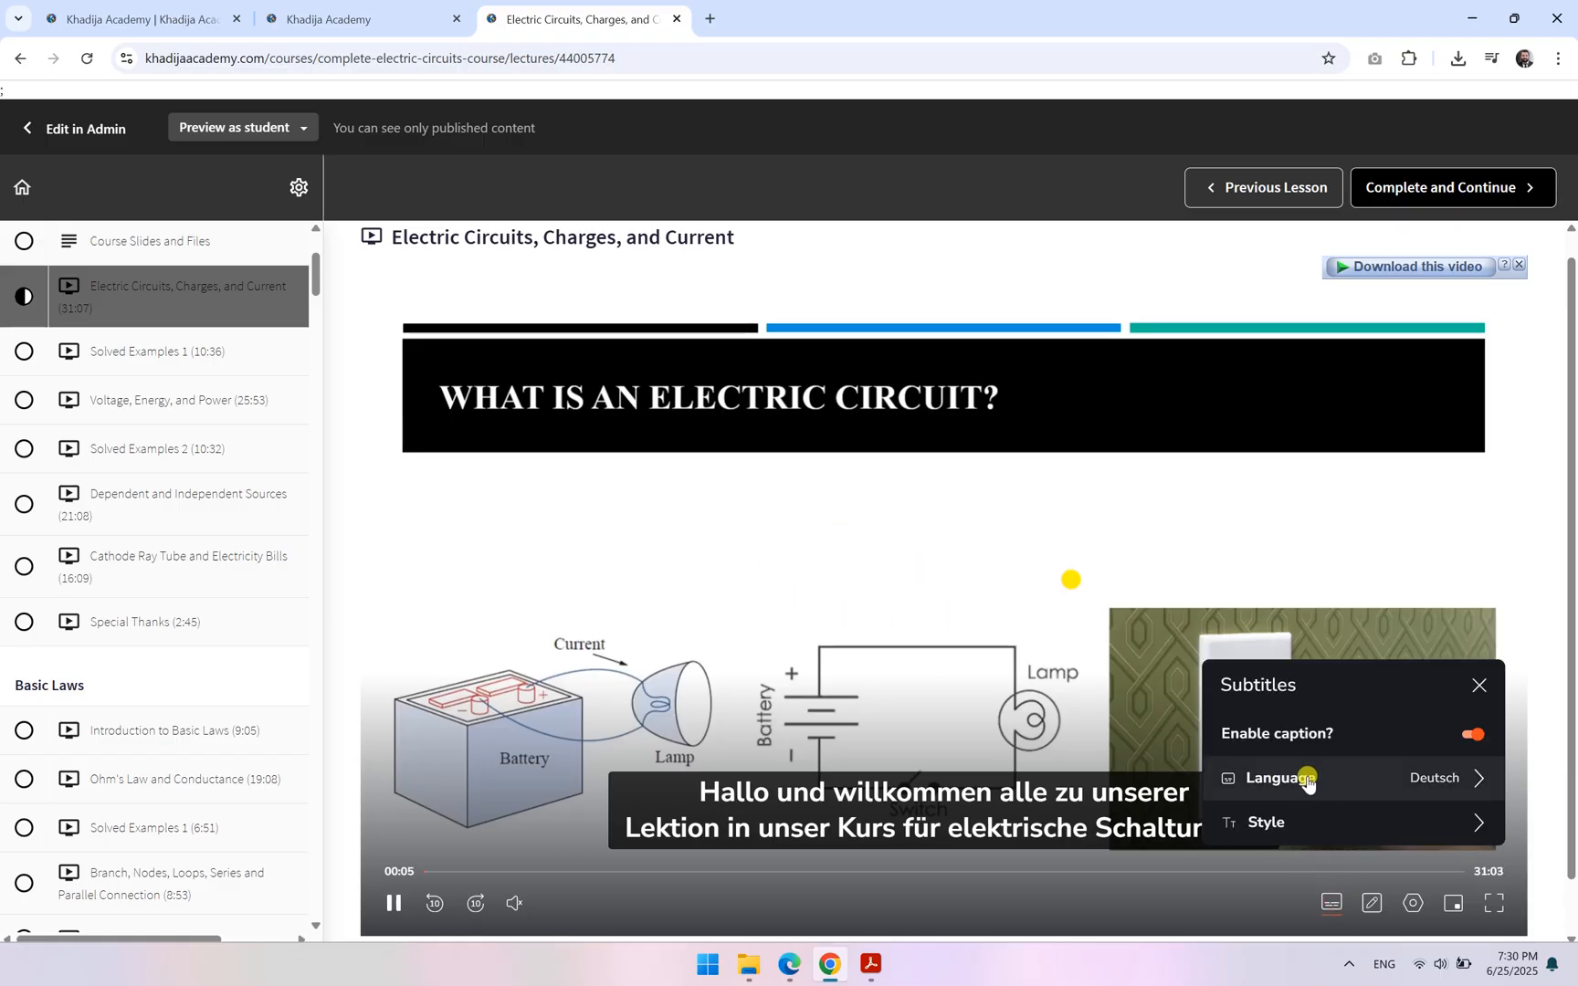
left_click(1285, 777)
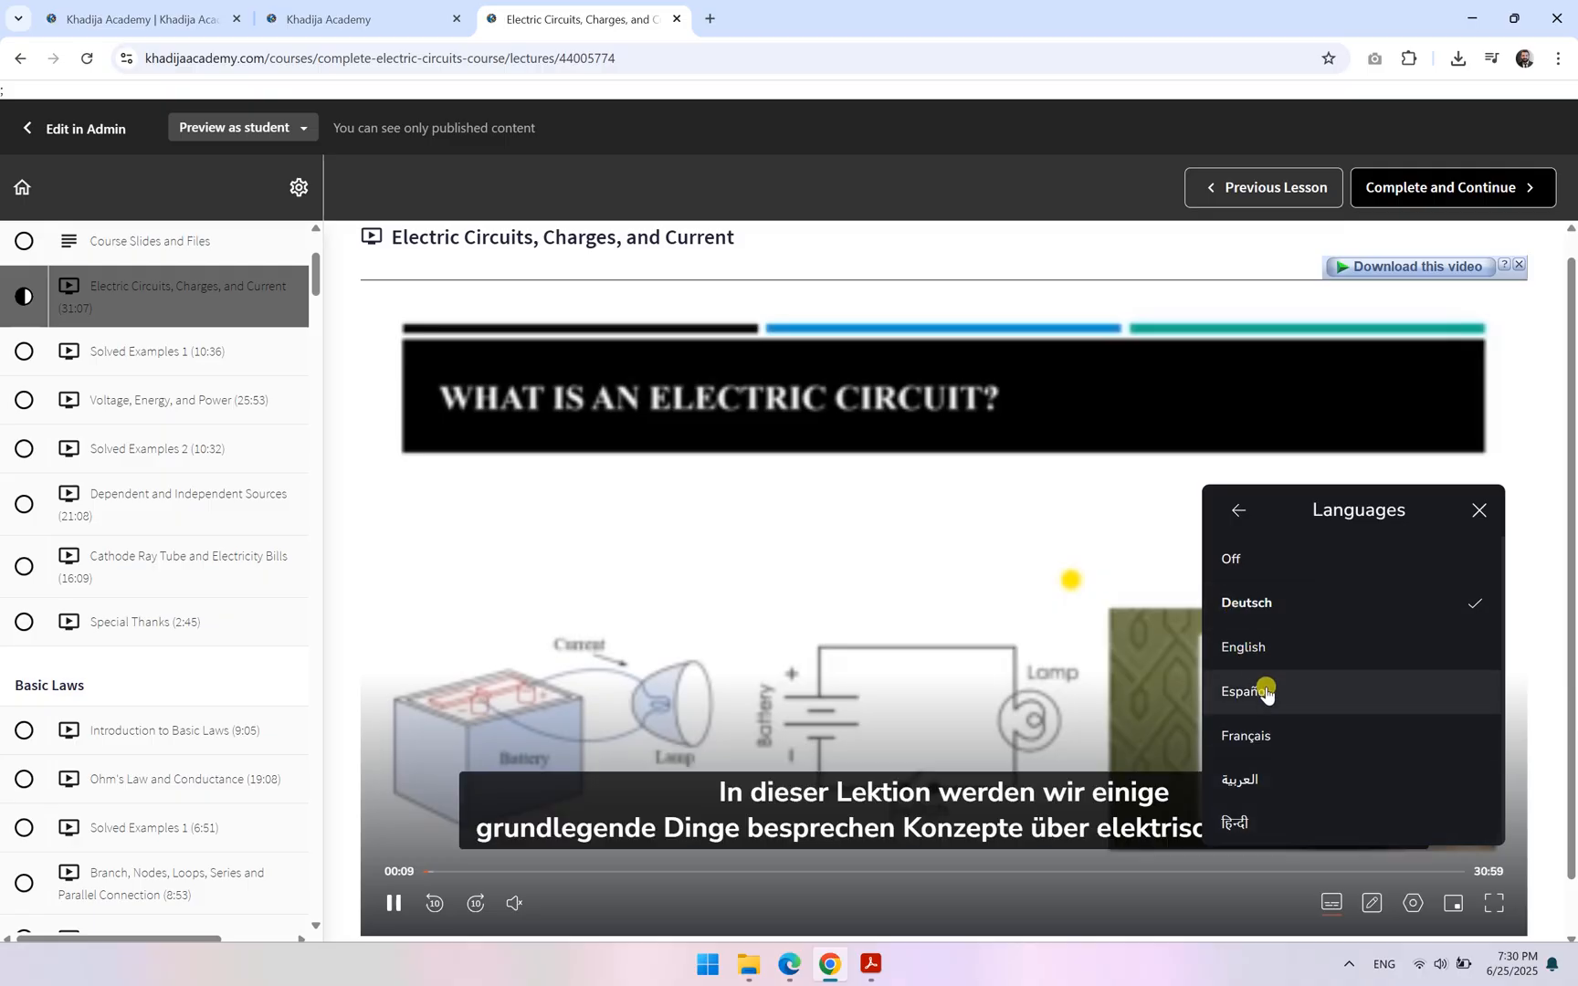
mouse_move(1292, 605)
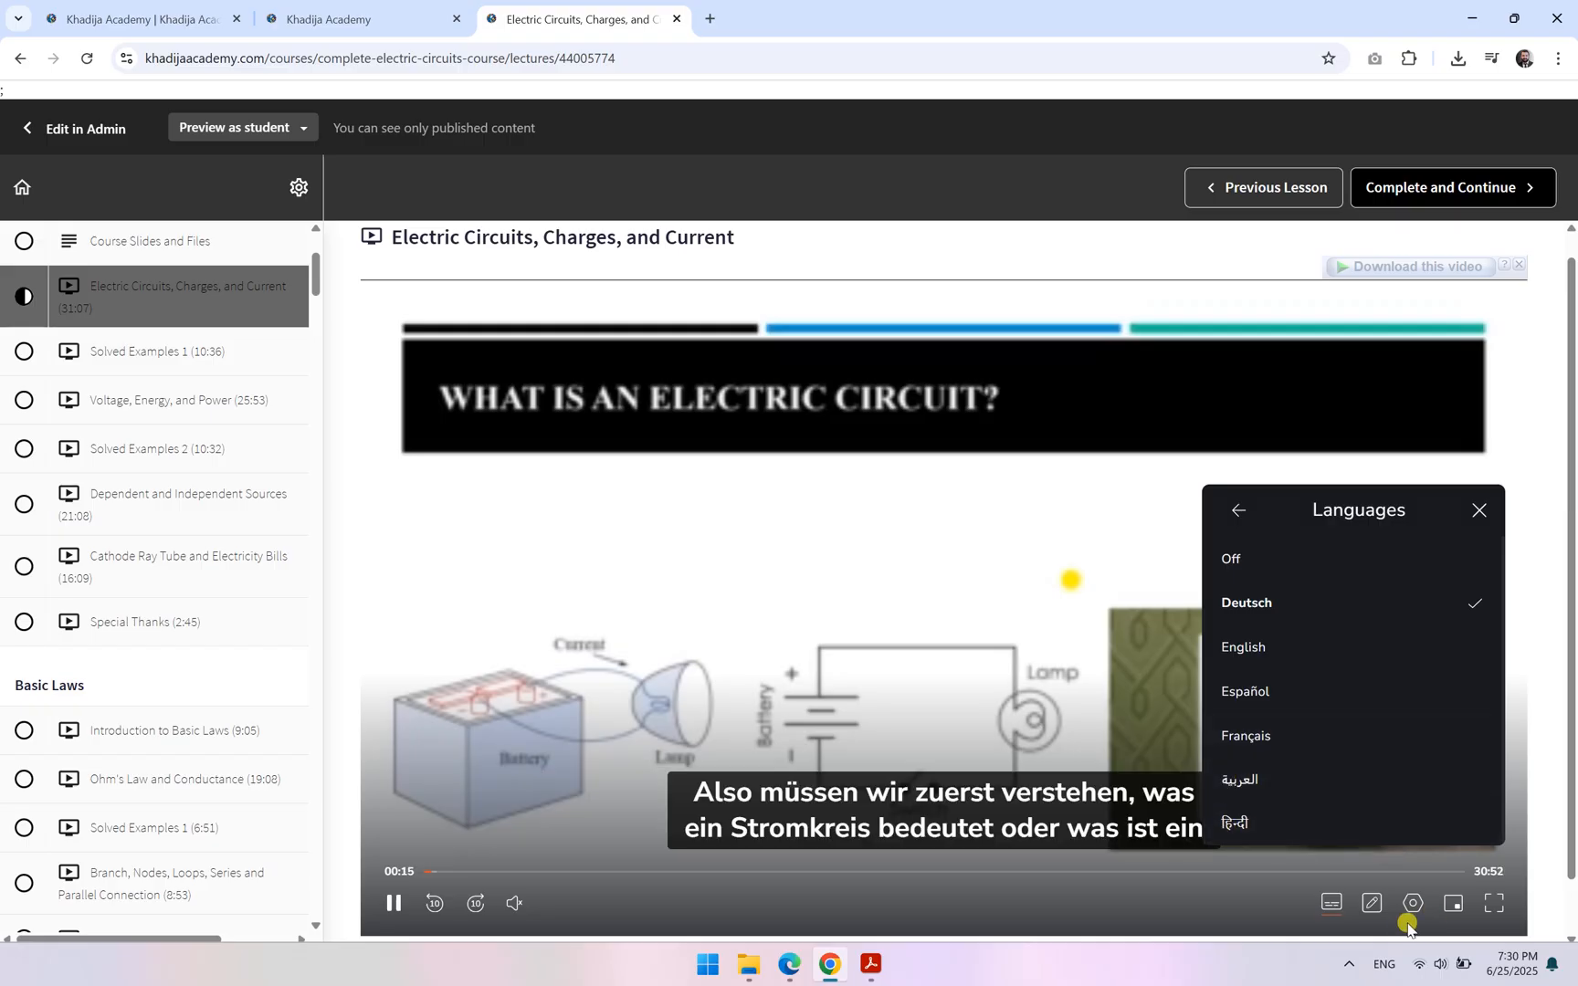
left_click(1478, 510)
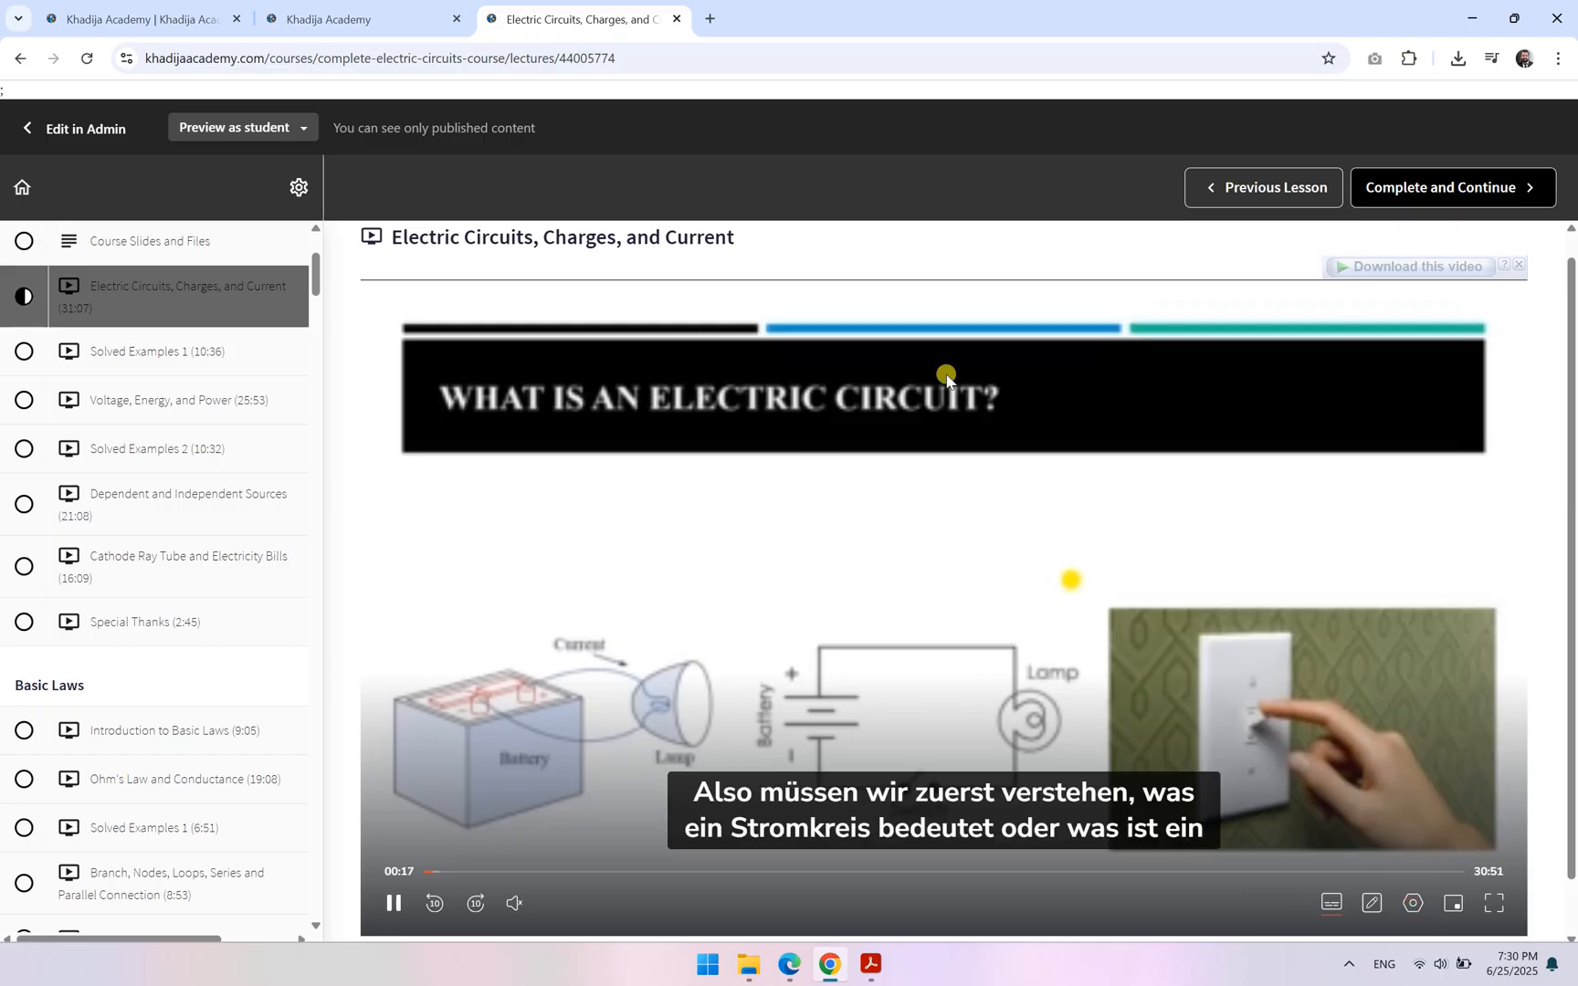
mouse_move(1408, 901)
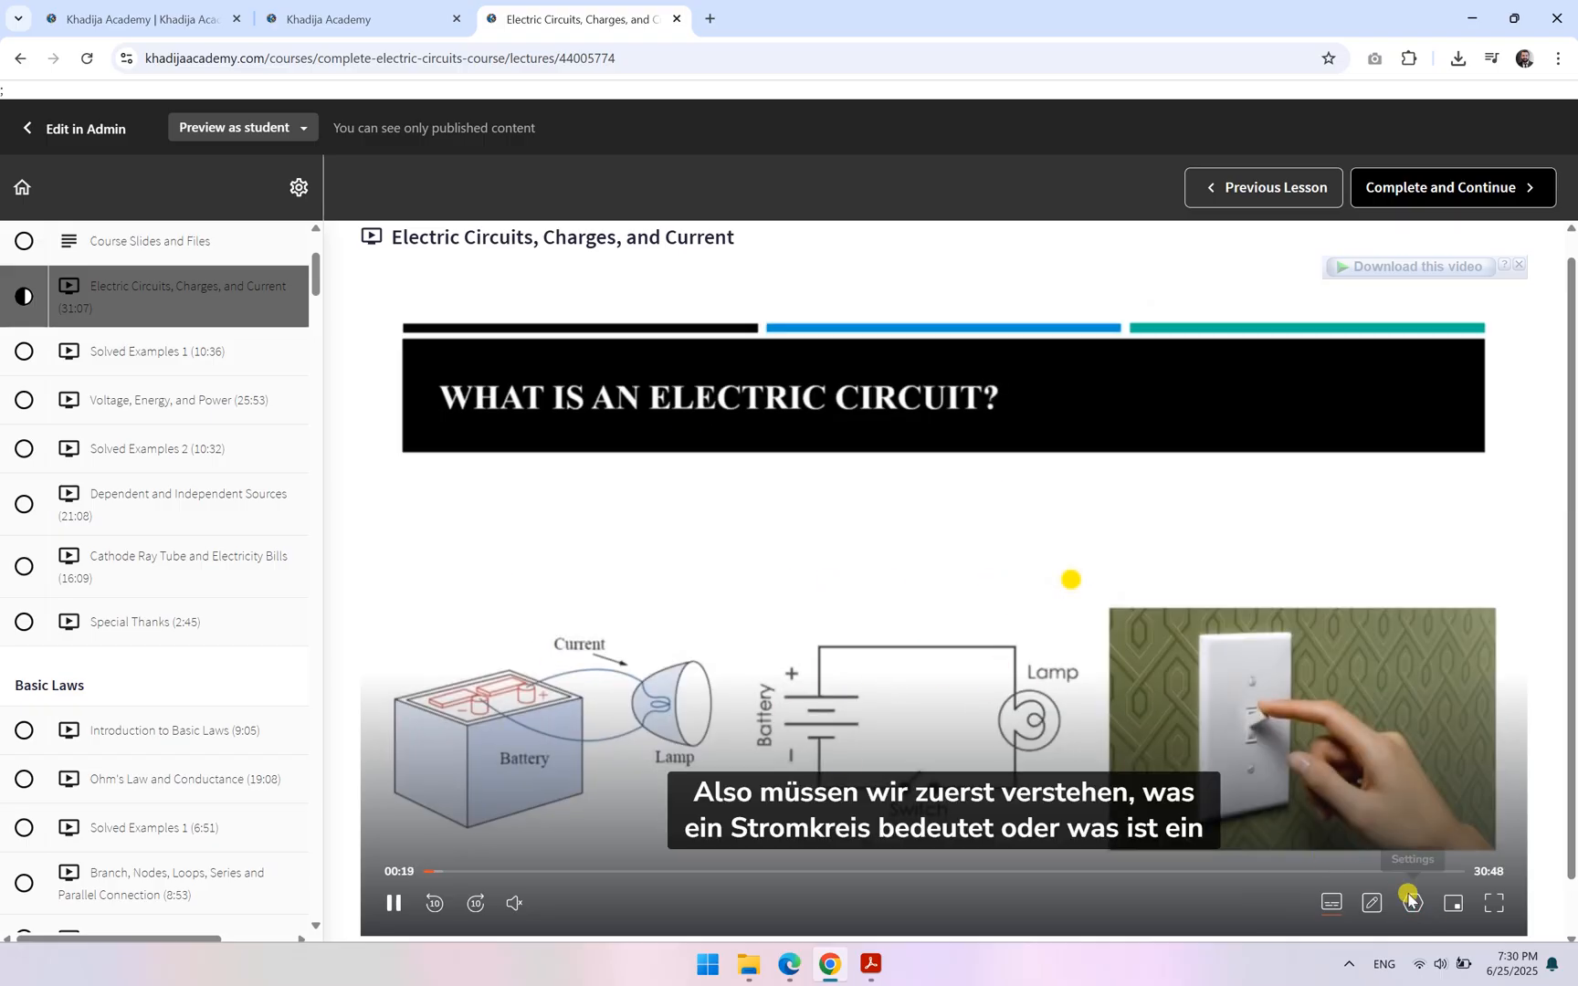
left_click(1411, 904)
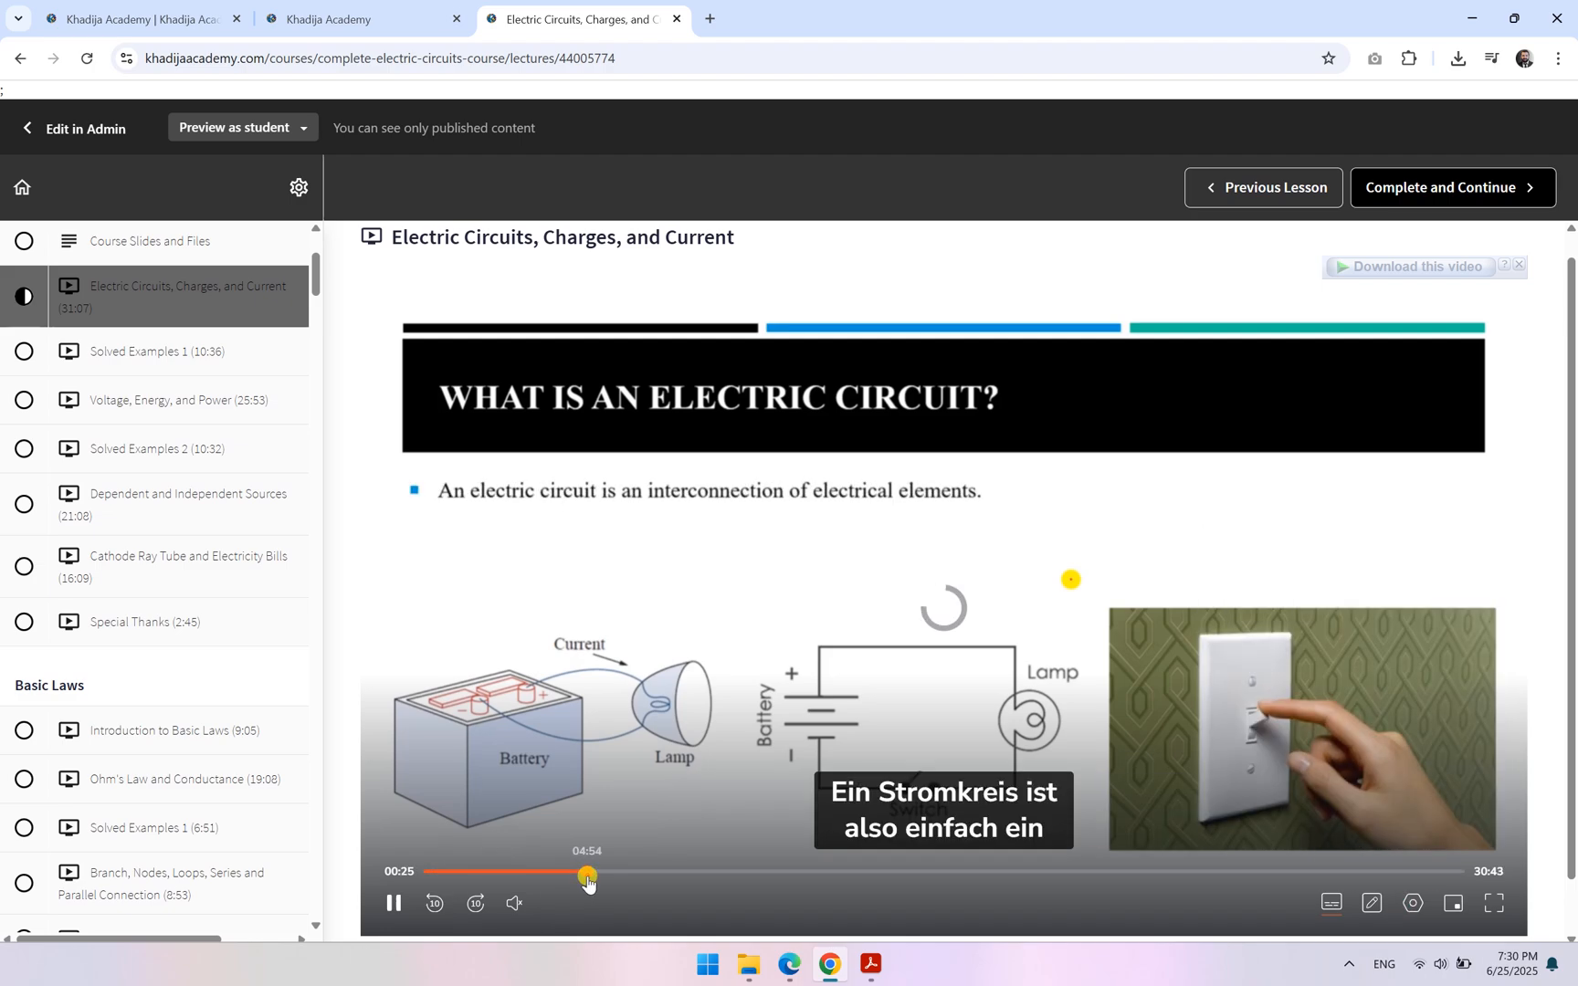
mouse_move(977, 625)
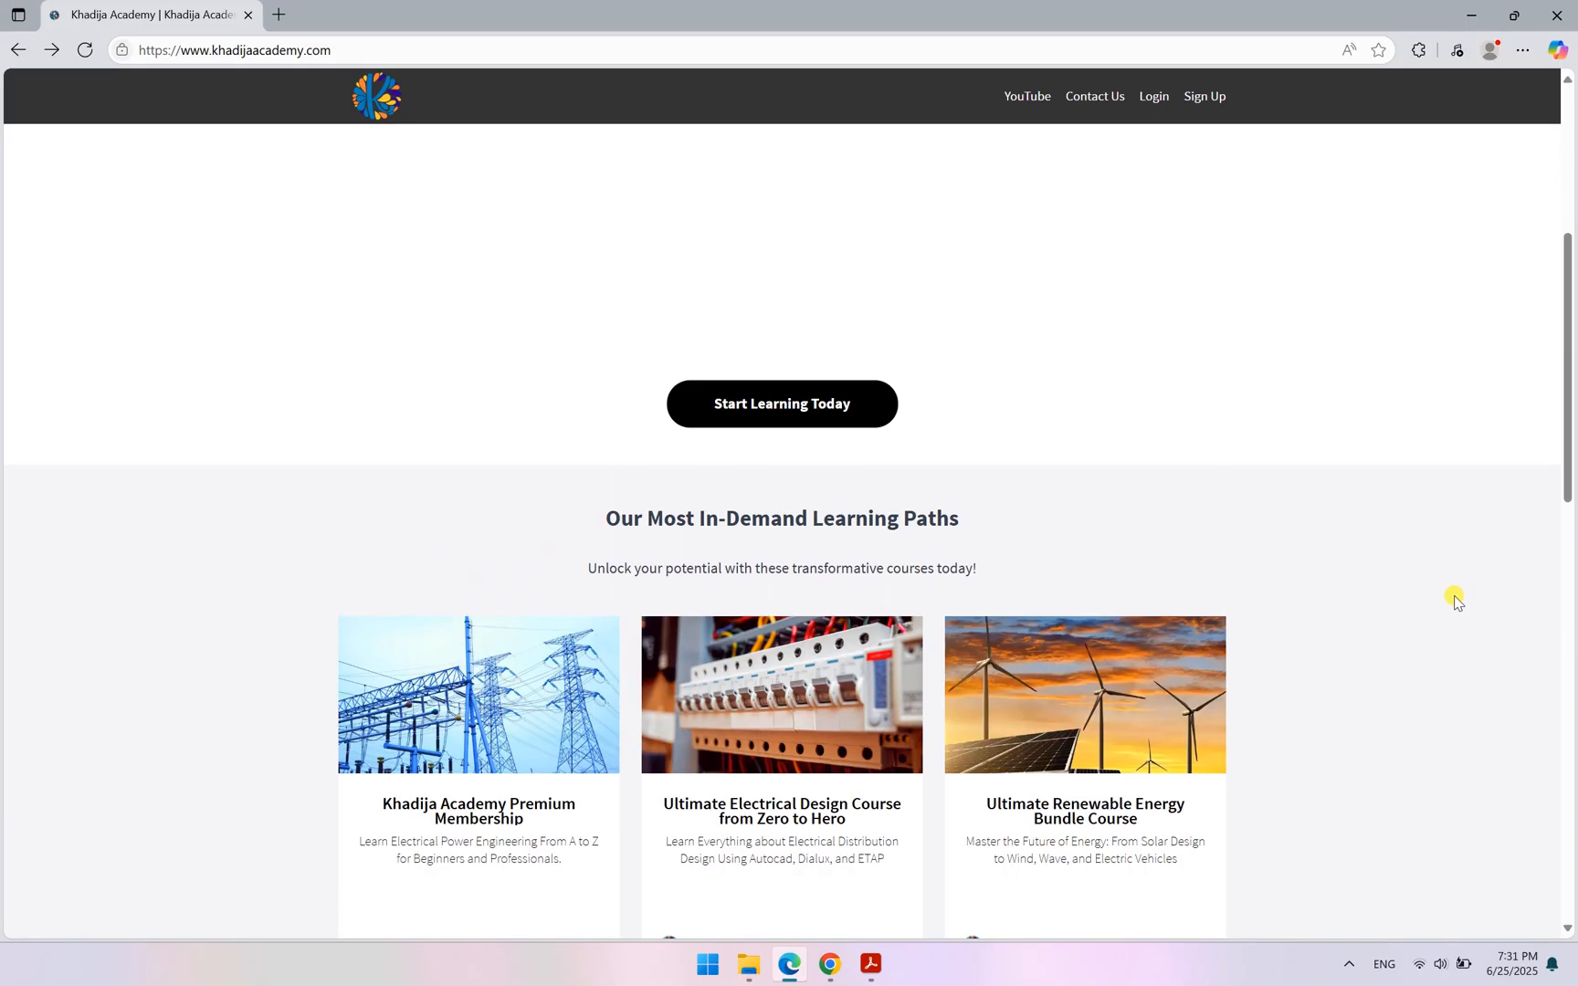
Scroll the public homepage down to the in-demand learning path cards and their monthly prices.
scroll("down", 3)
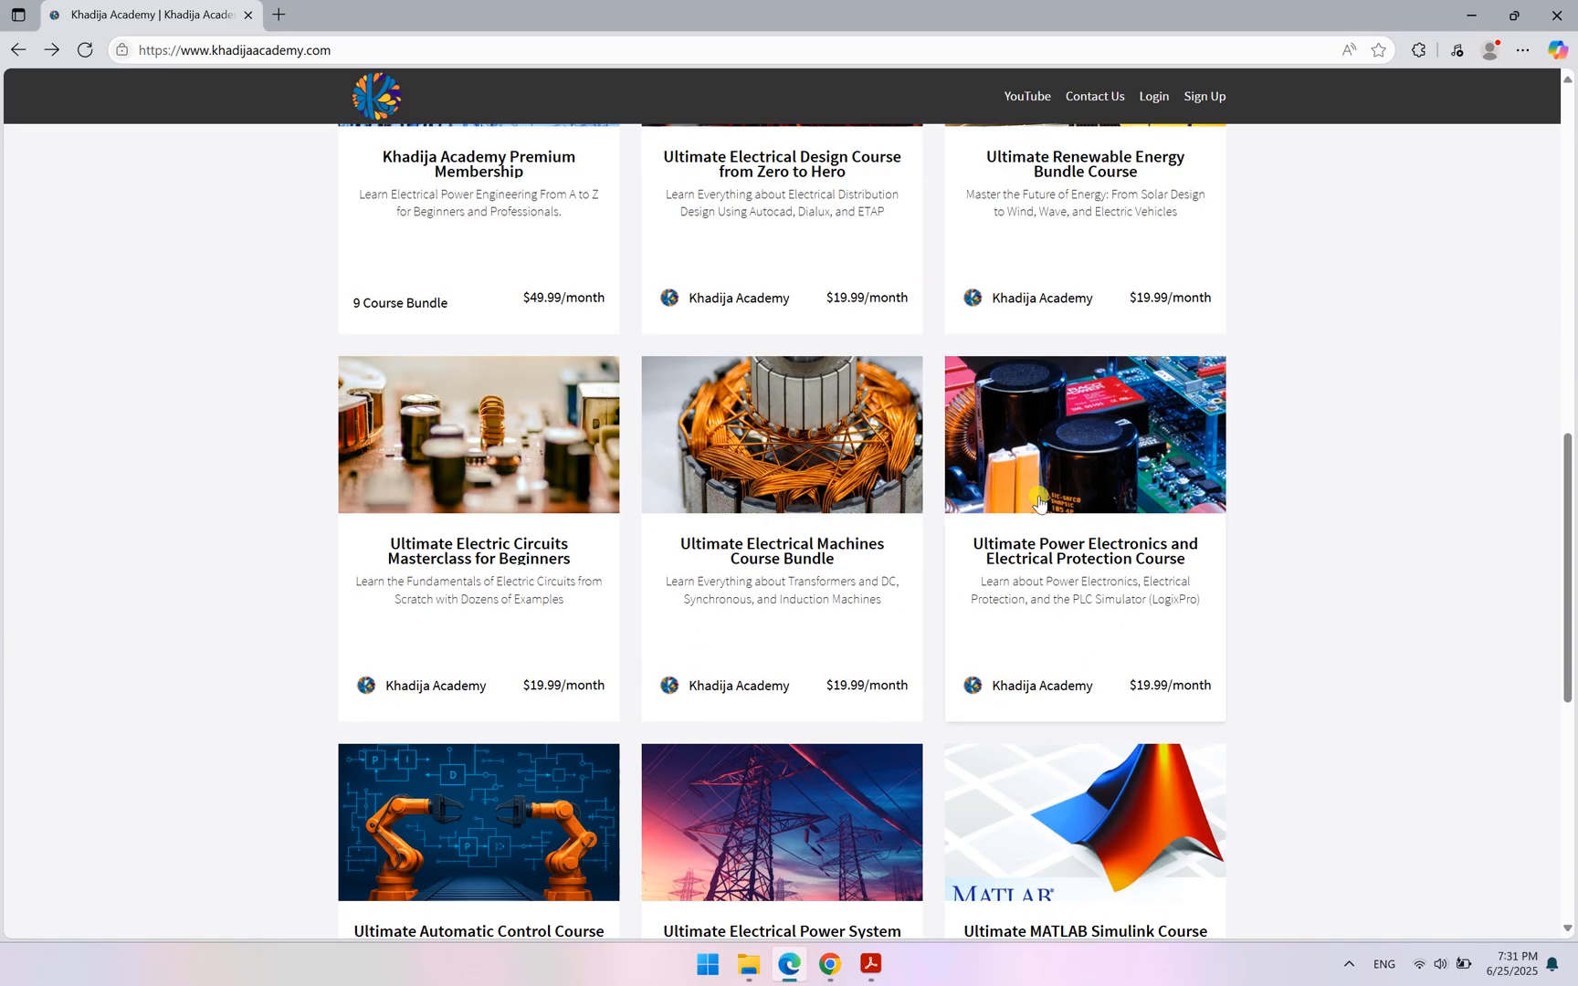
mouse_move(1423, 689)
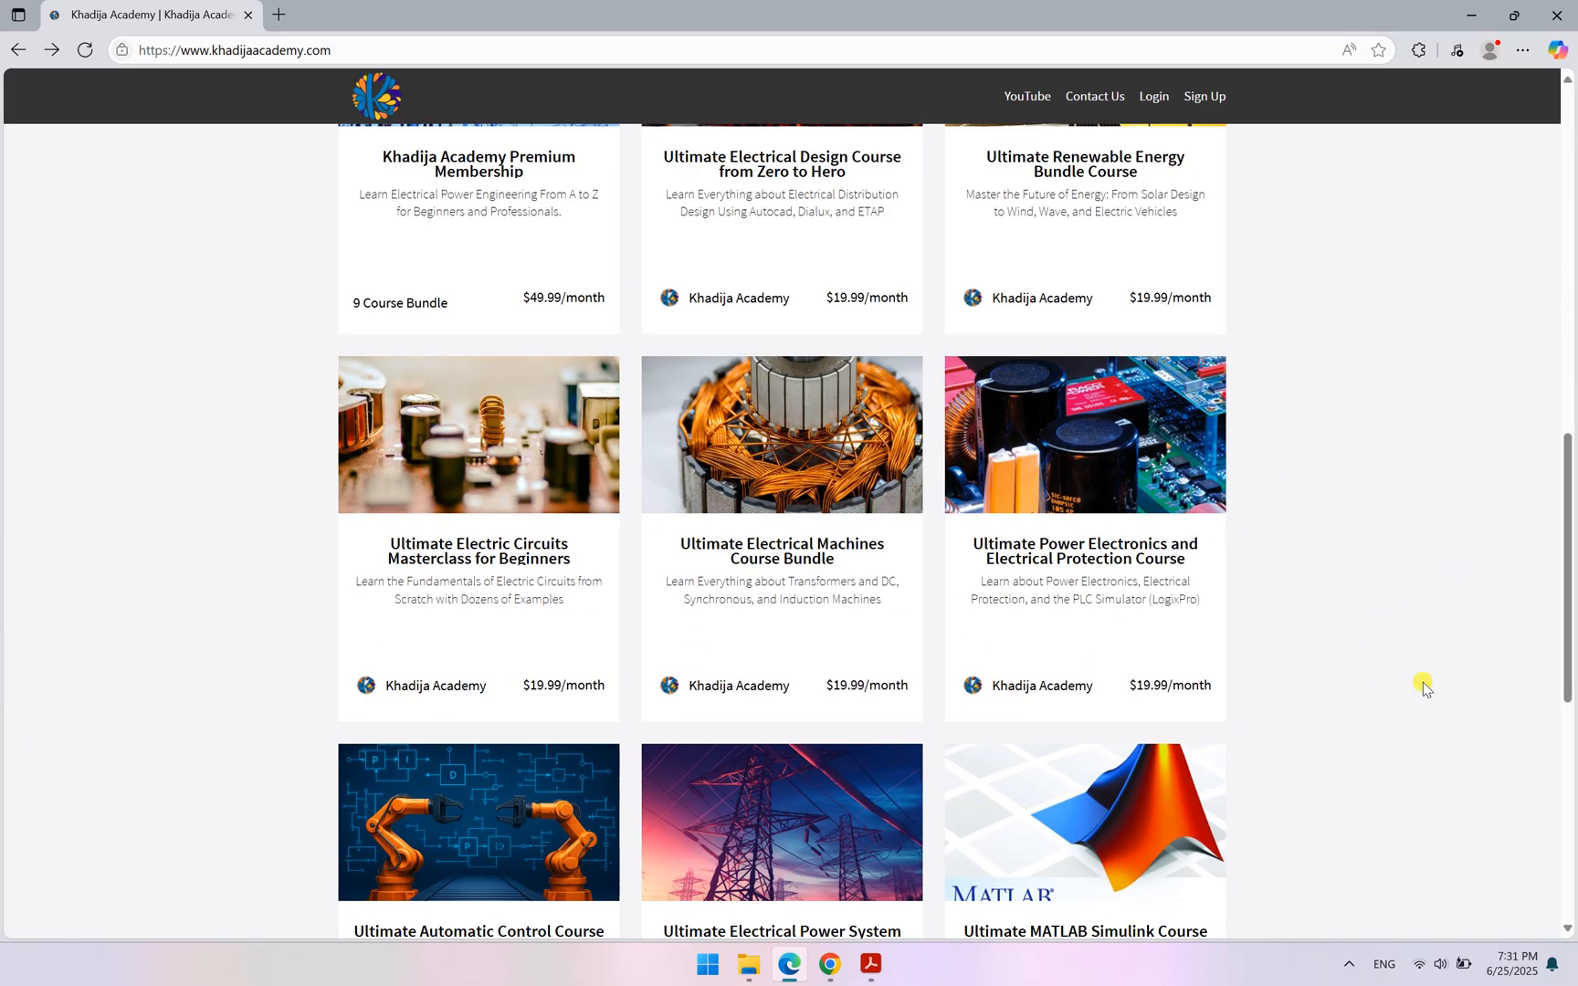